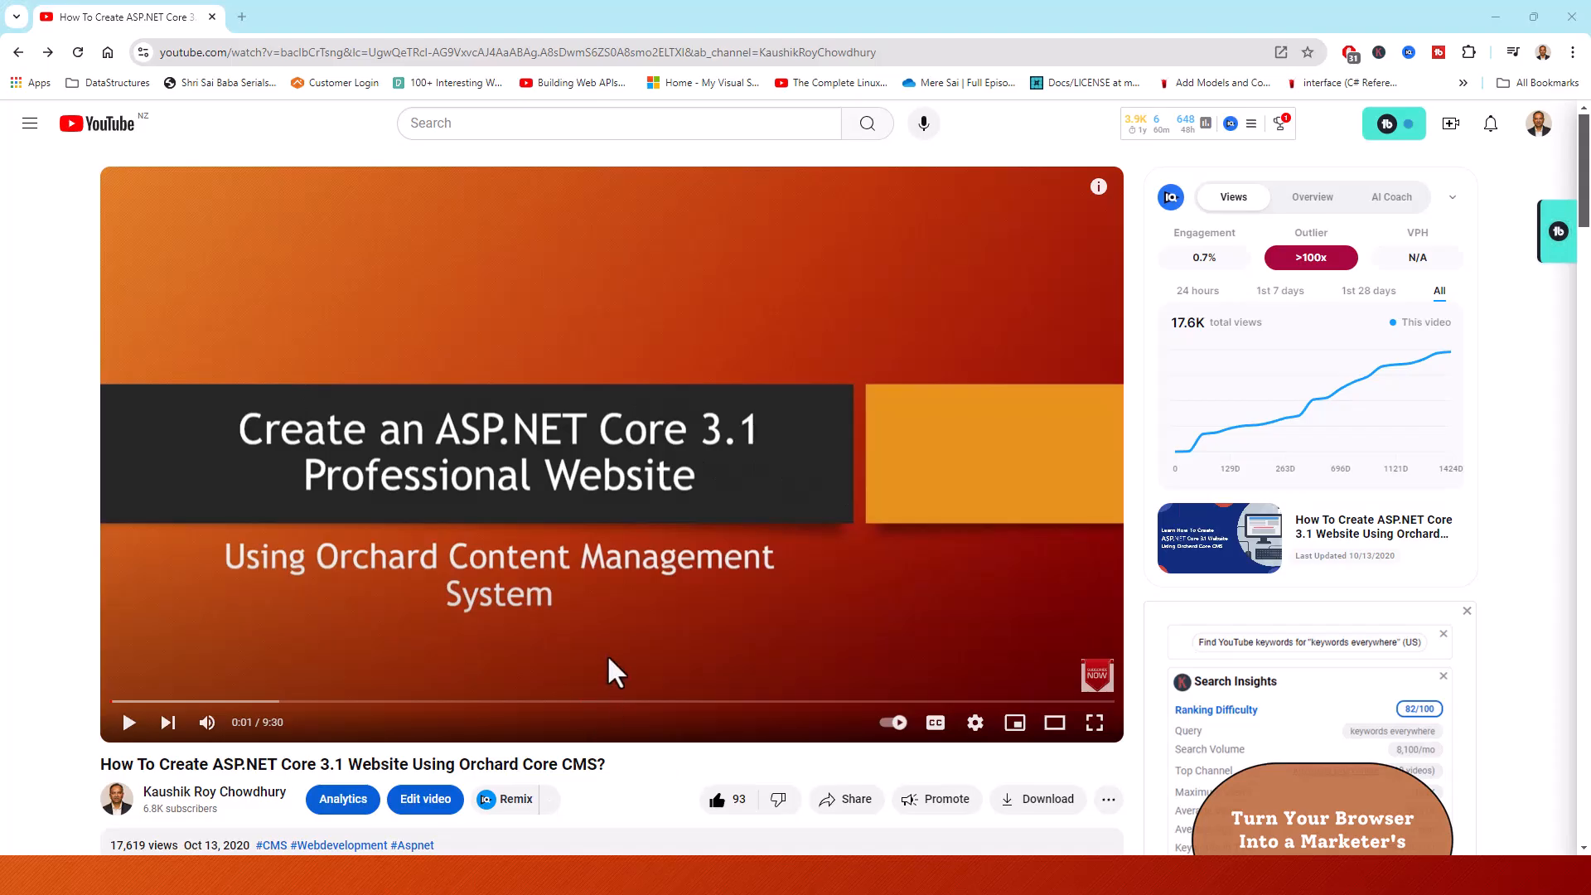
mouse_move(507, 487)
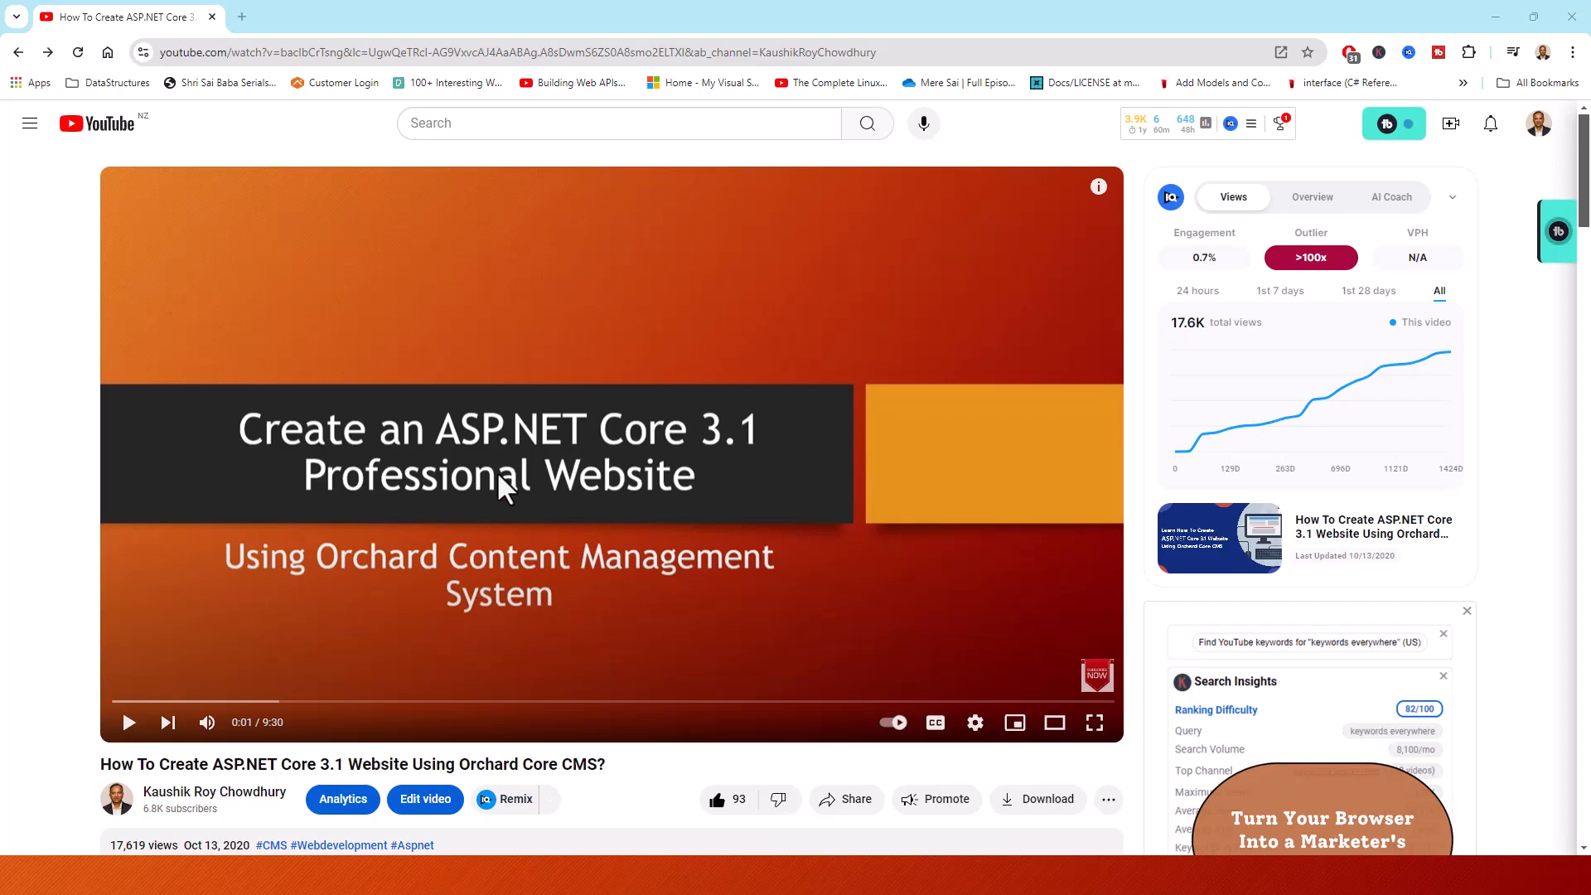
mouse_move(558, 482)
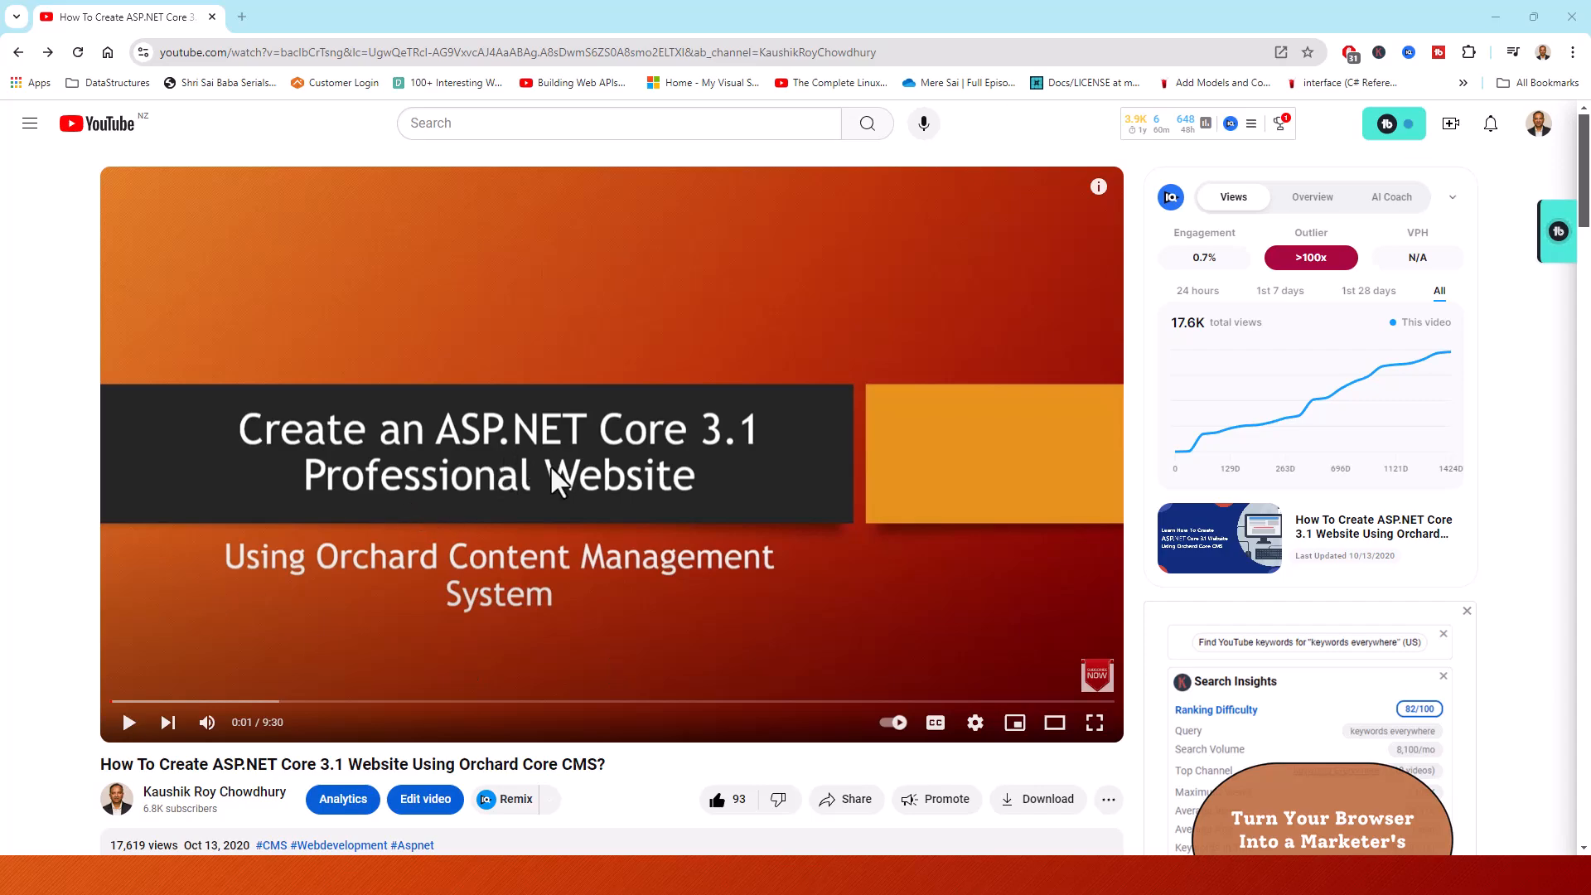
mouse_move(872, 462)
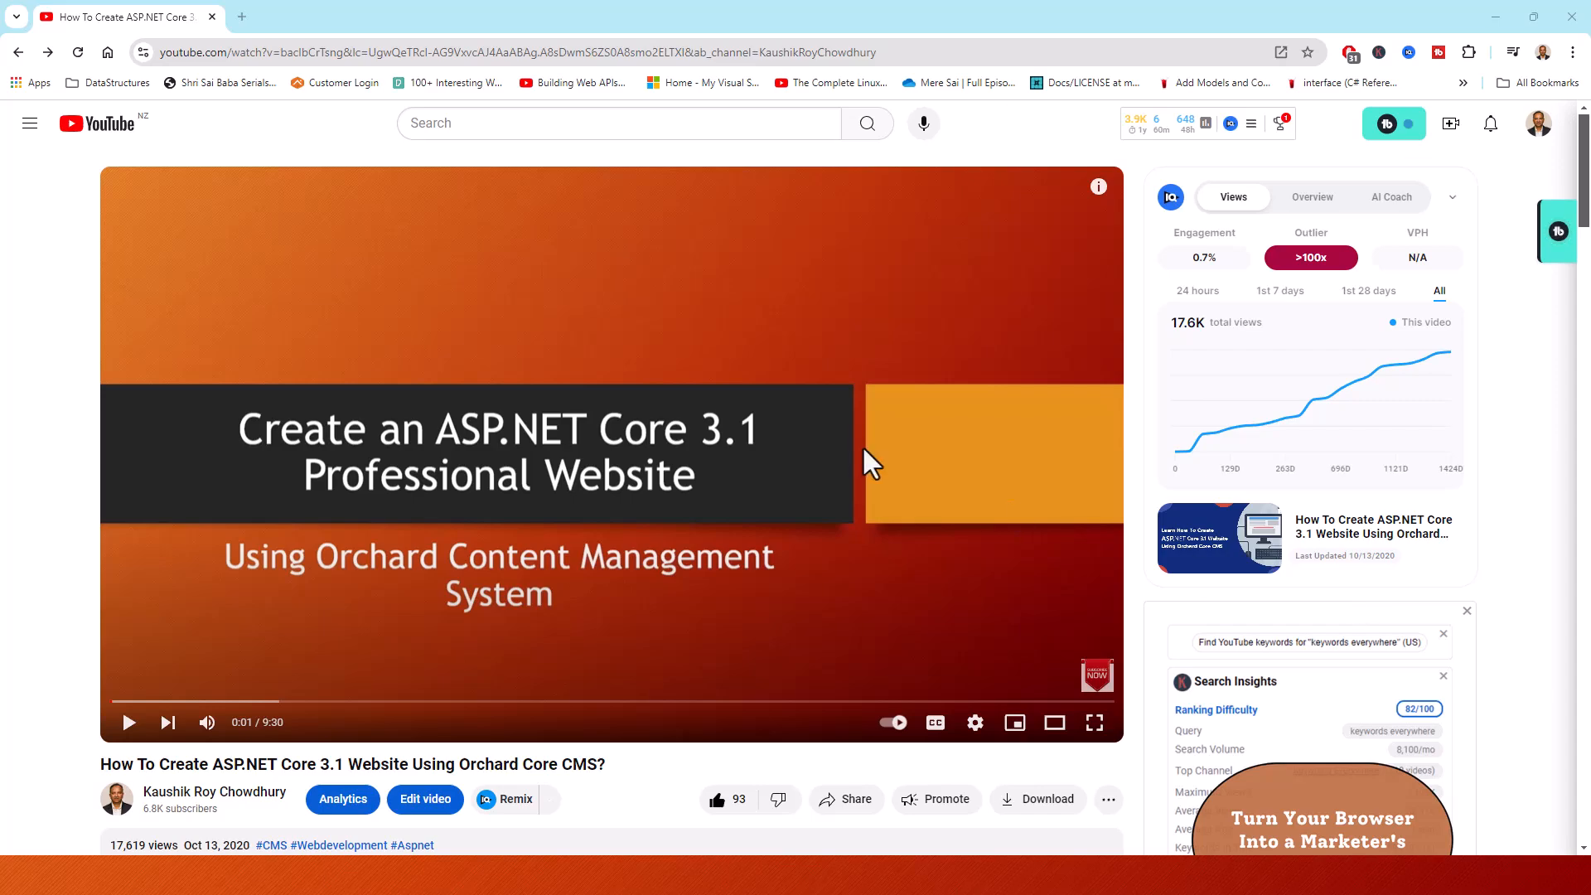
mouse_move(710, 517)
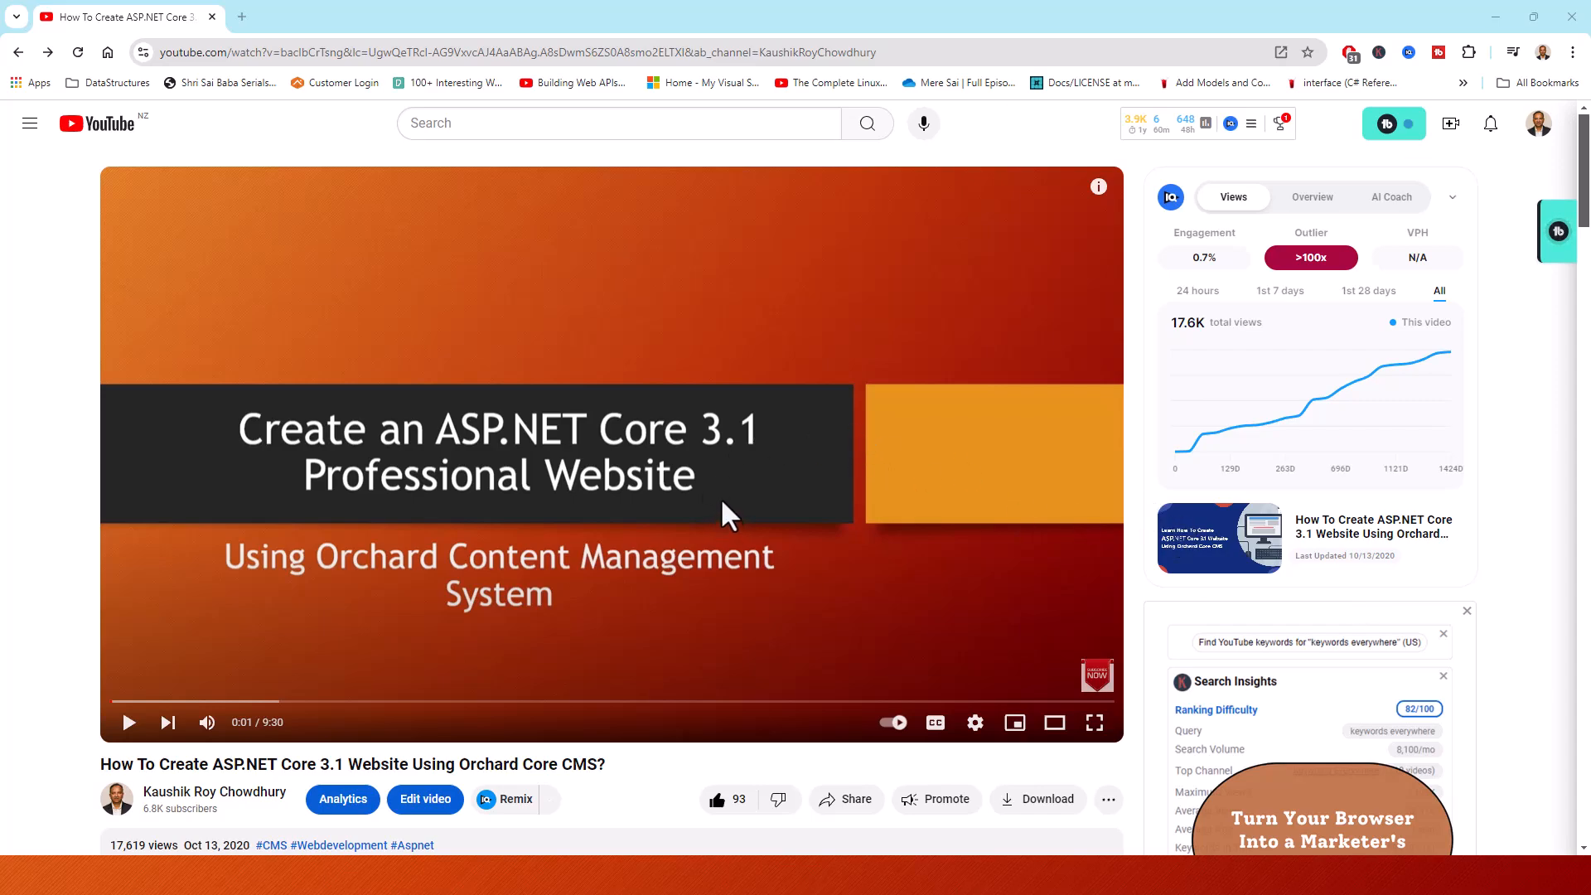
mouse_move(619, 461)
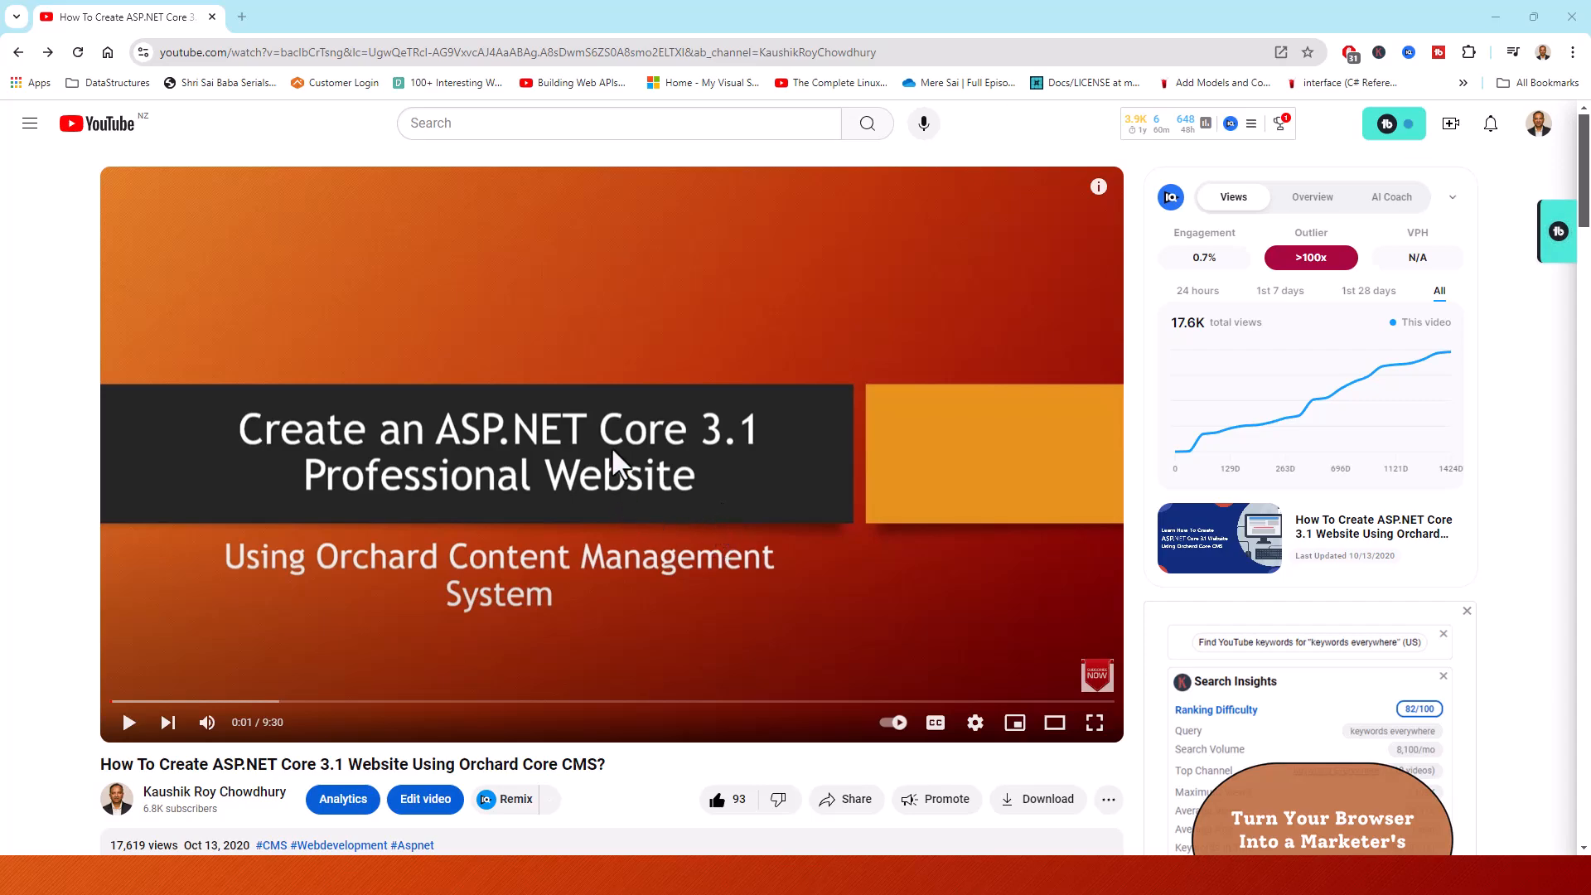
mouse_move(709, 620)
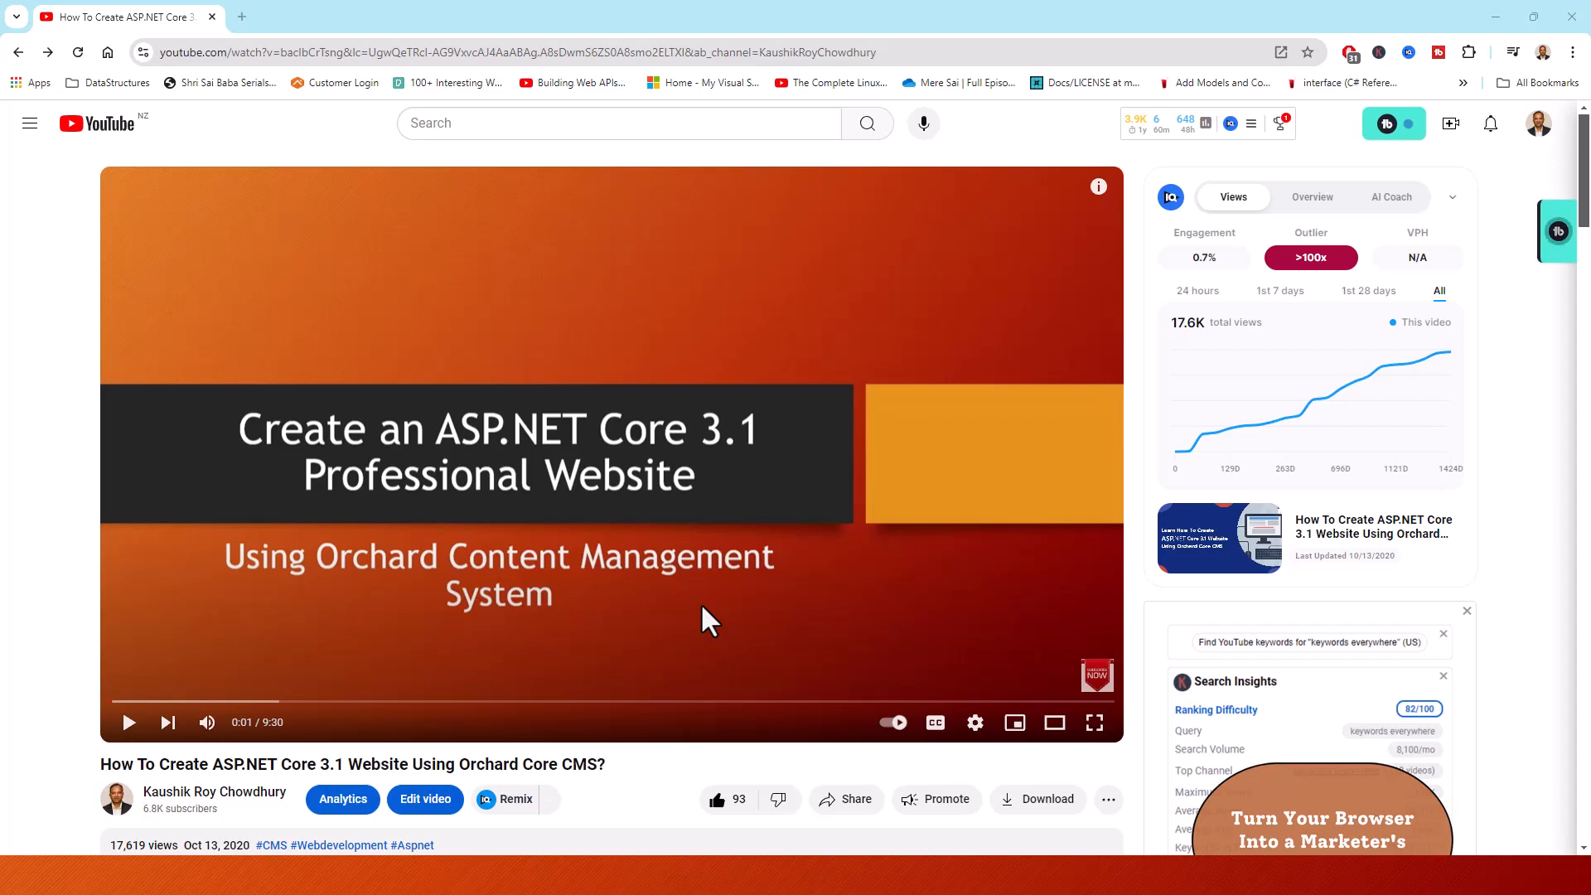
mouse_move(1139, 314)
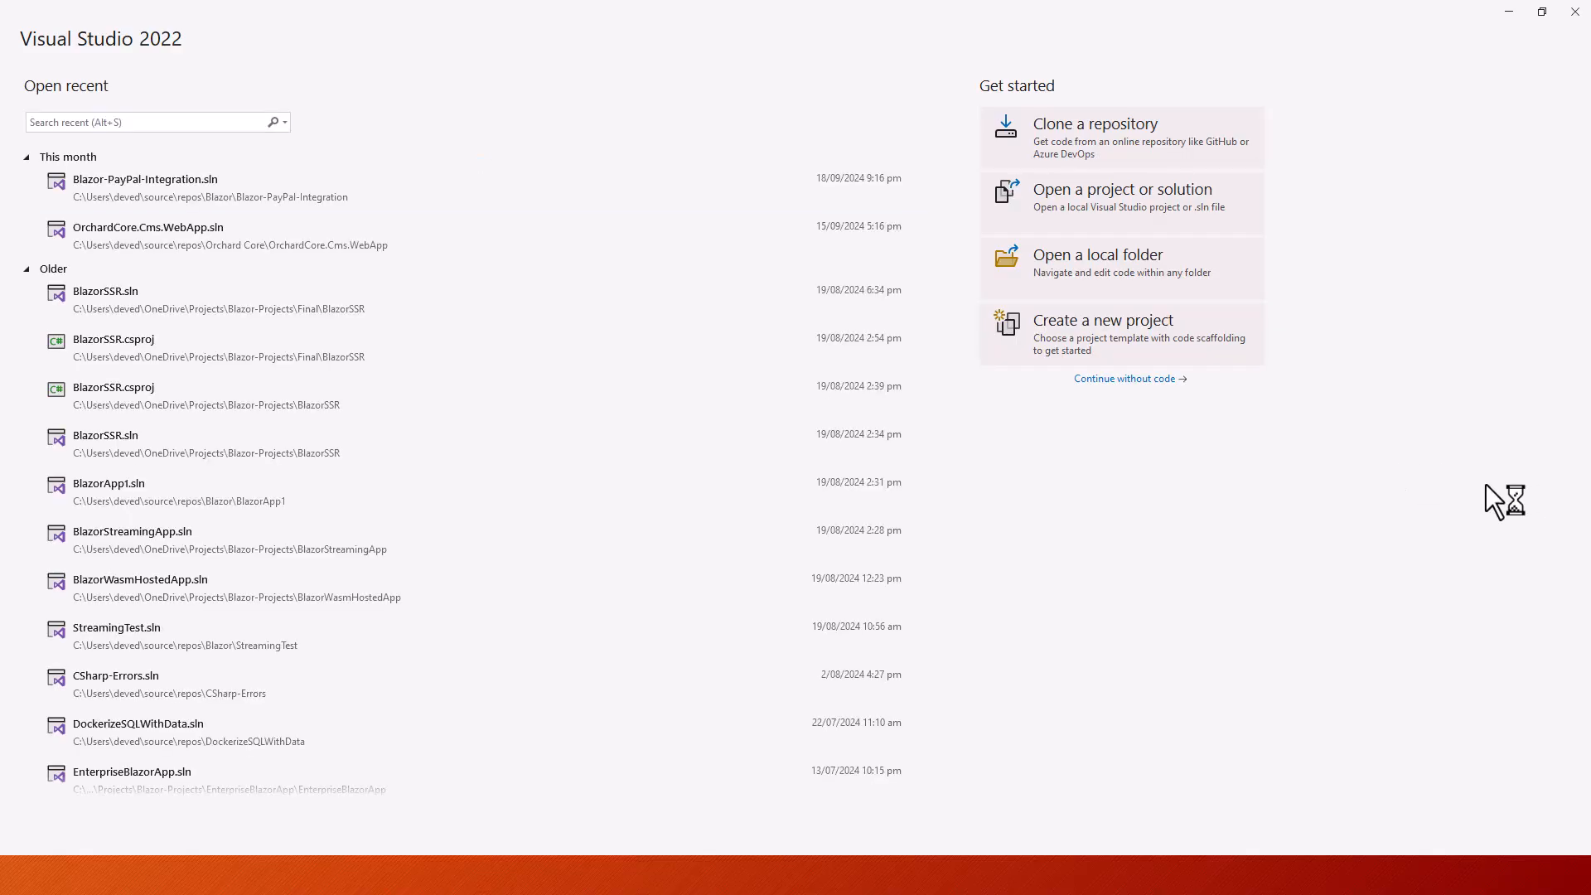
Step: Start a new project and filter the templates by 'ASP' to pick ASP.NET Core Empty
left_click(1103, 320)
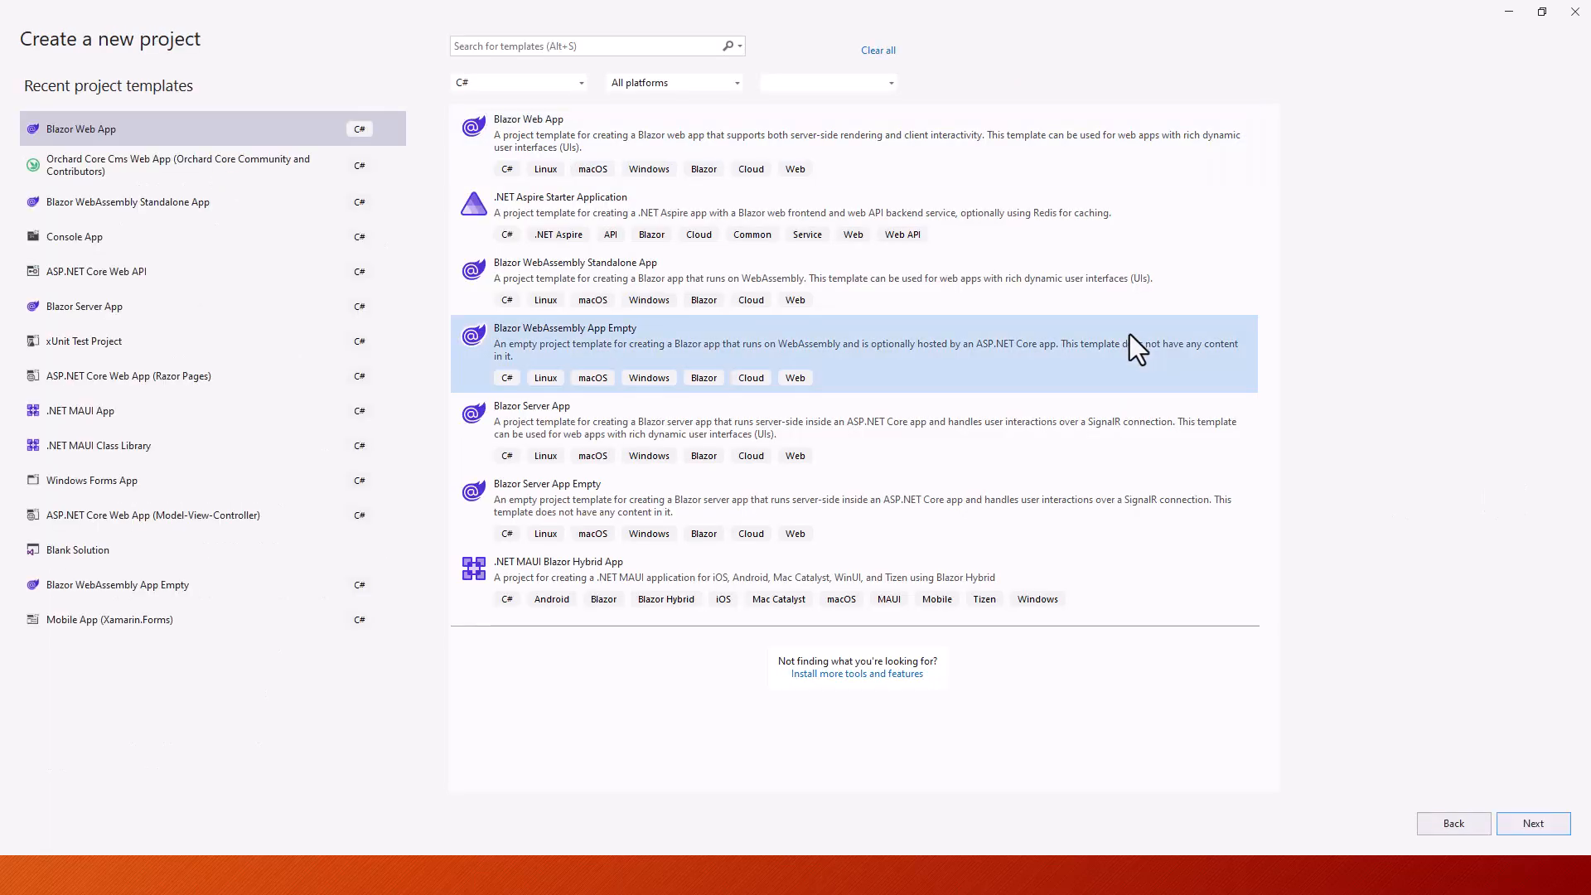
mouse_move(697, 331)
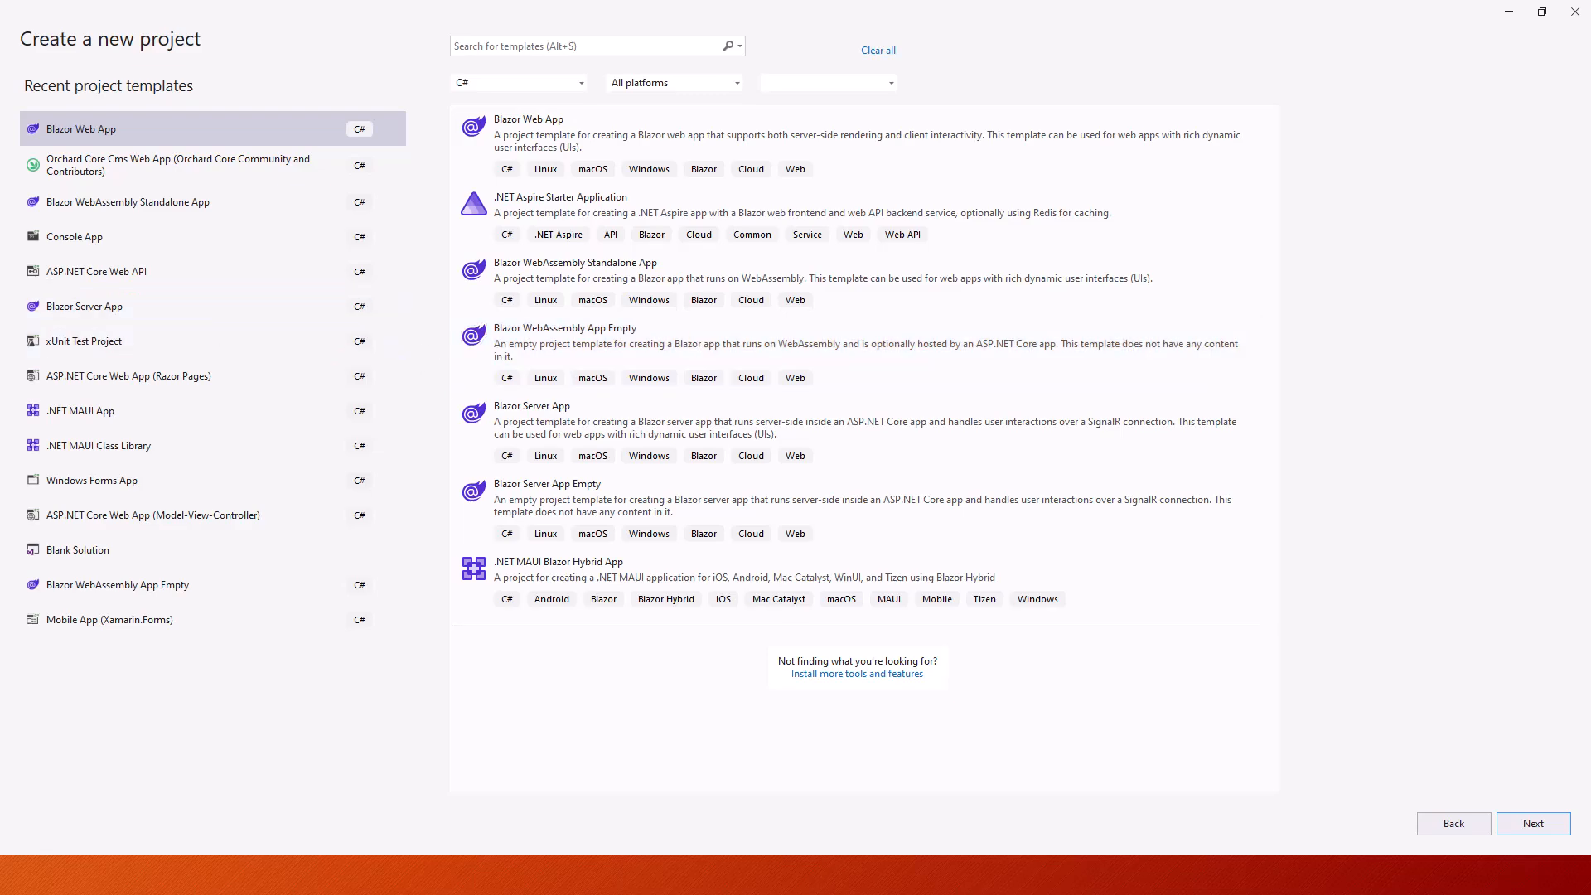
type("ASP")
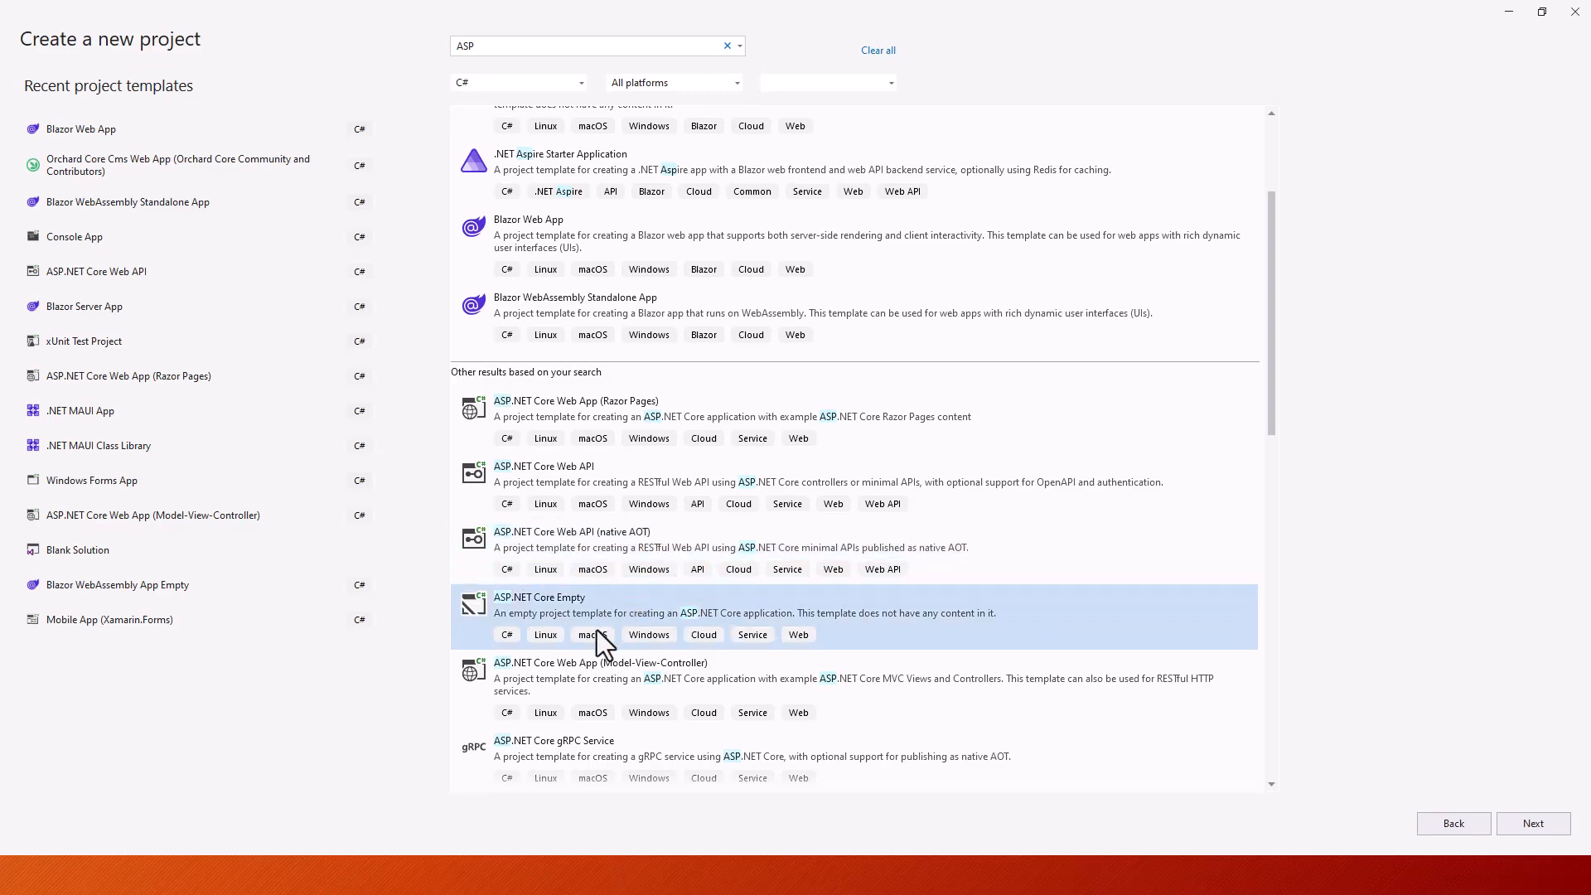
mouse_move(637, 641)
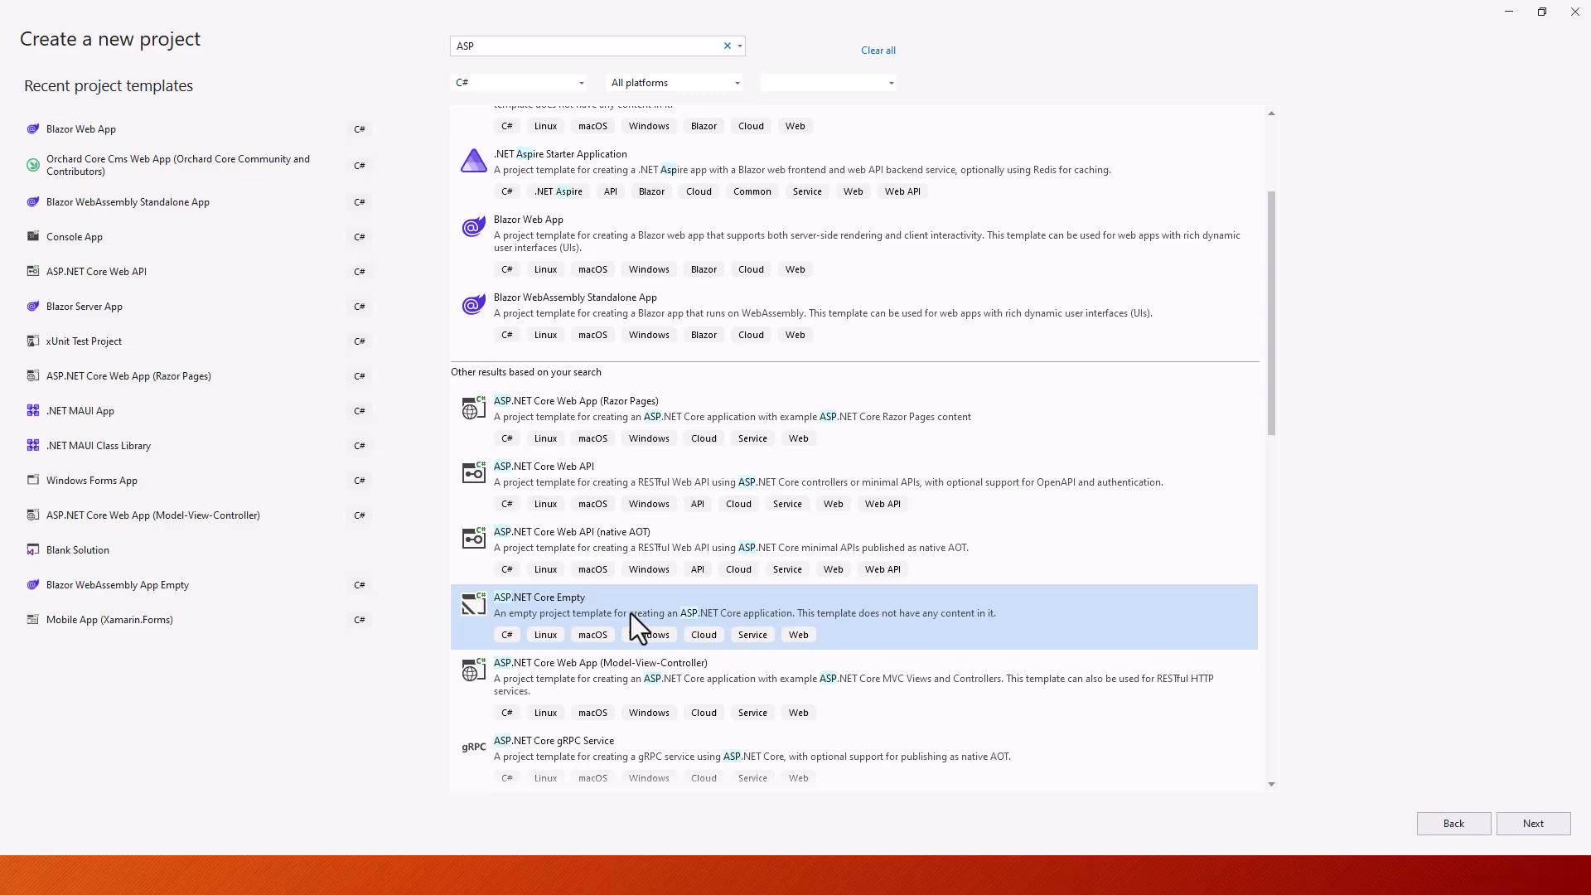
mouse_move(743, 624)
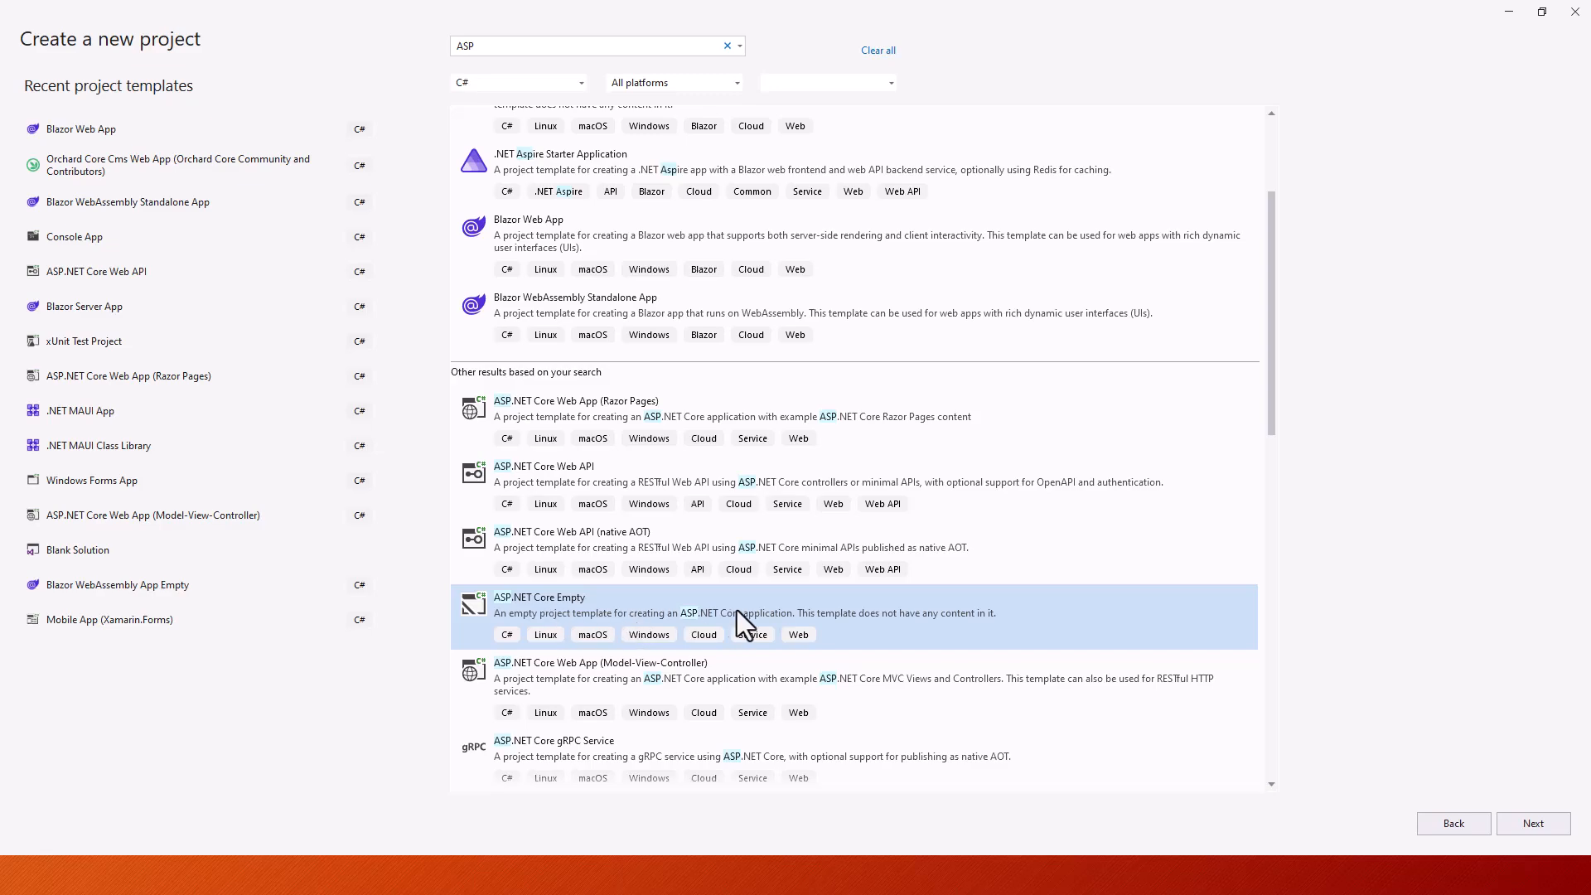
mouse_move(790, 651)
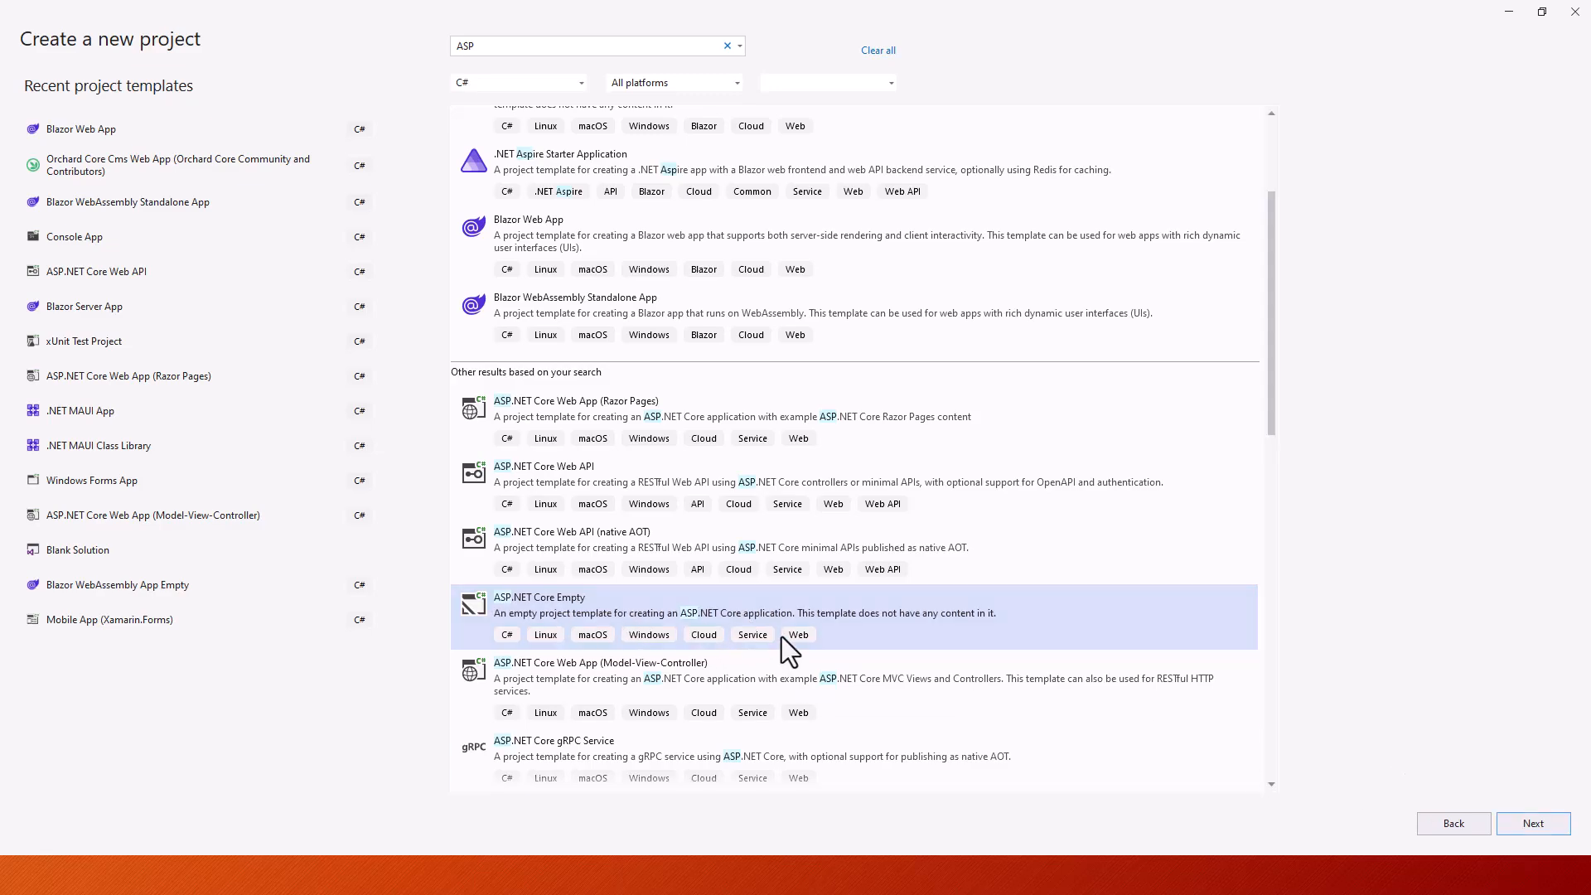
Step: Advance from the ASP.NET Core Empty template and enter 'OrchardCore.CMS' as the project name
left_click(1533, 823)
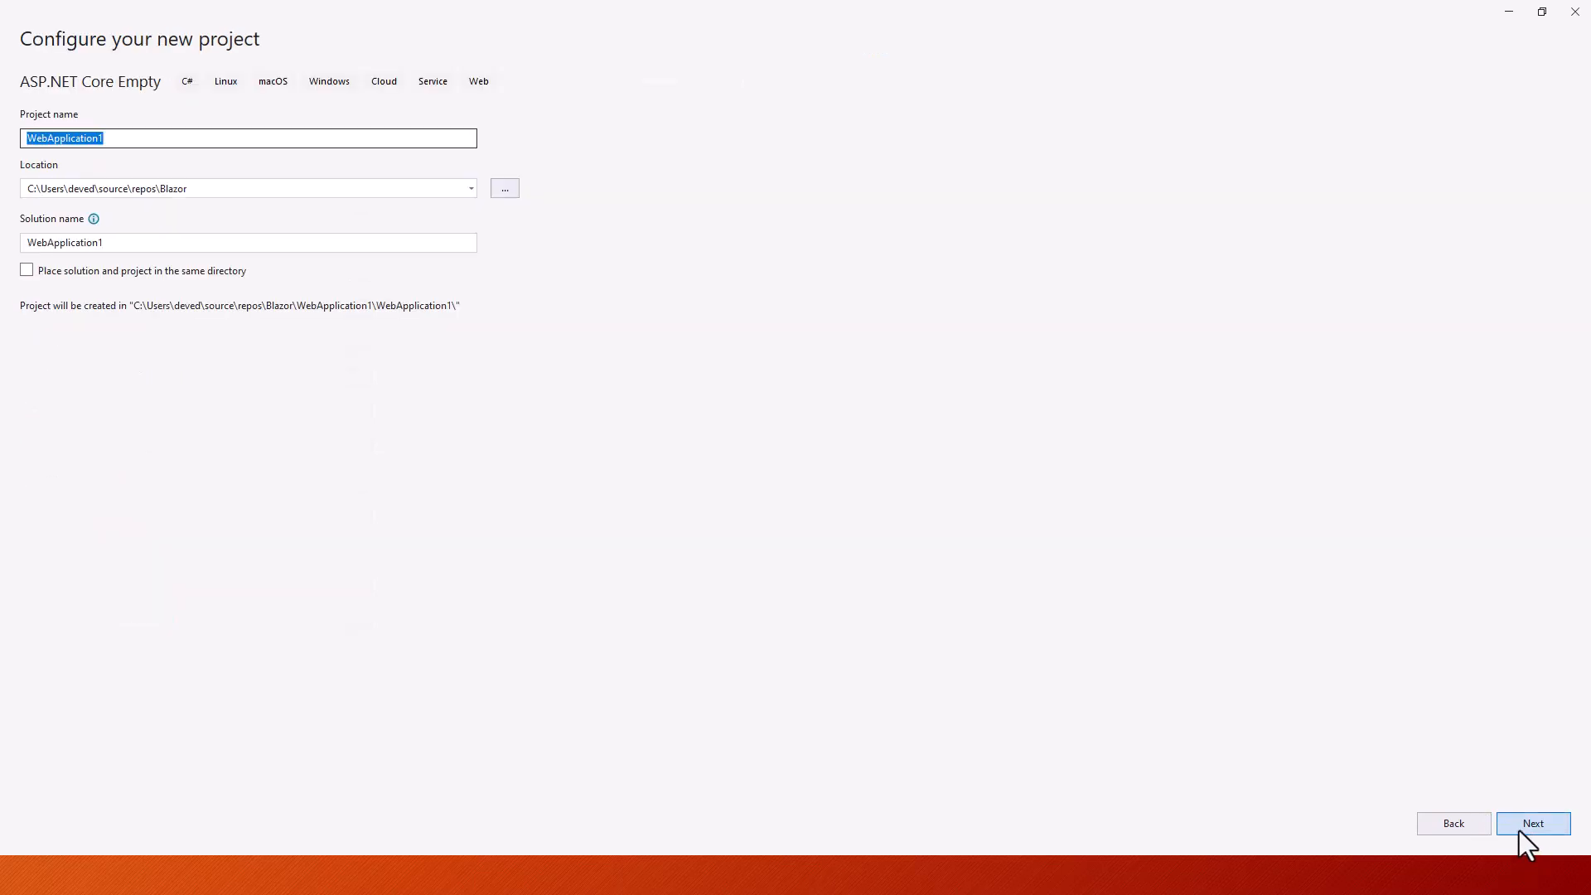
mouse_move(151, 367)
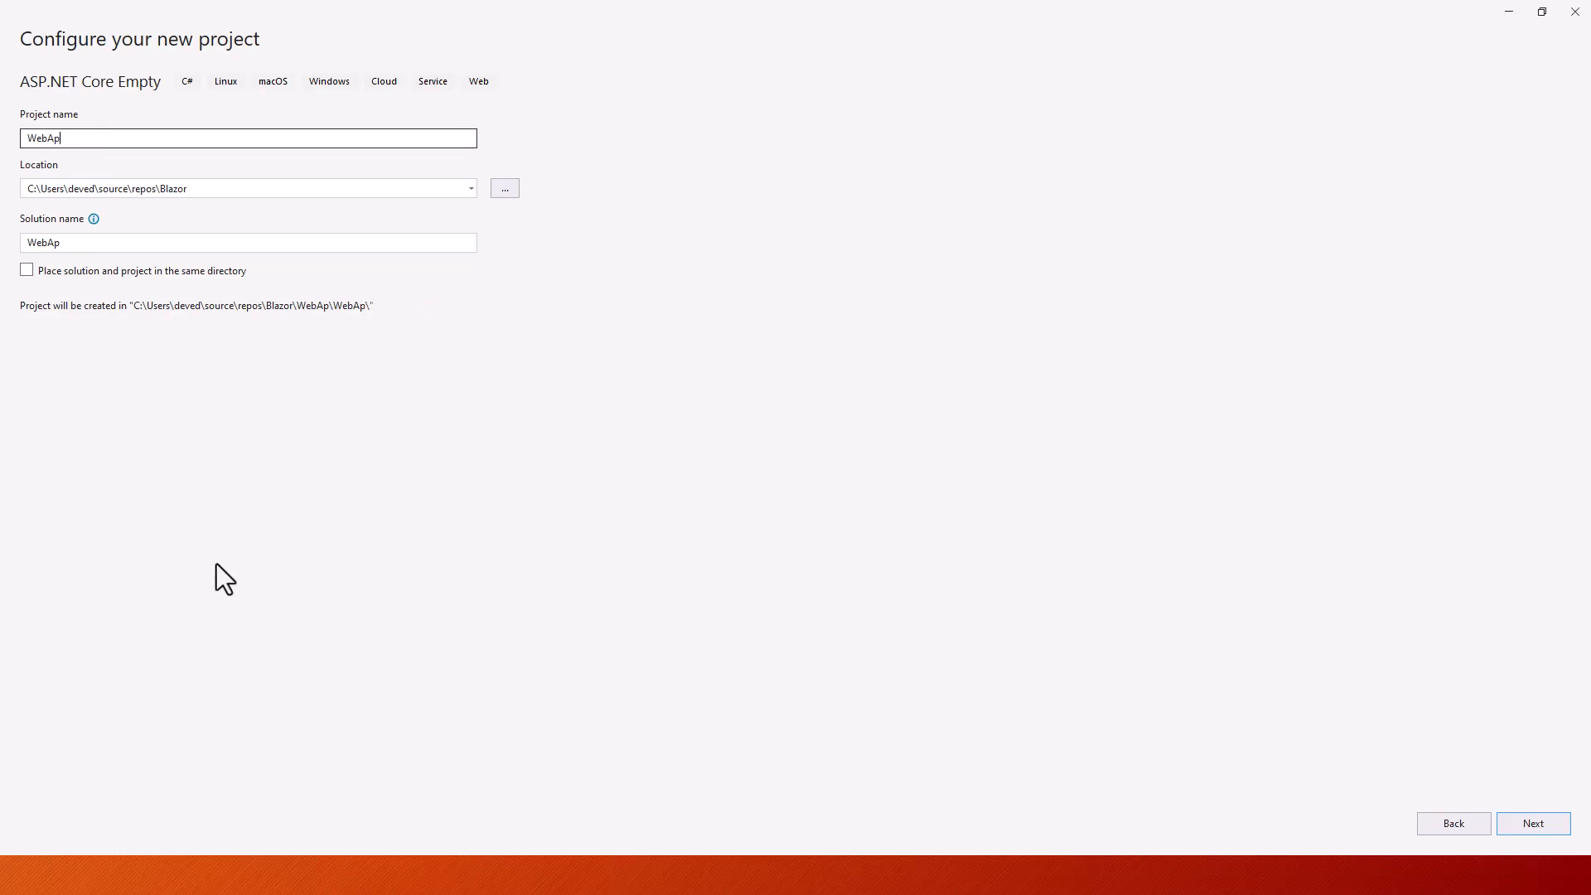
type("Or")
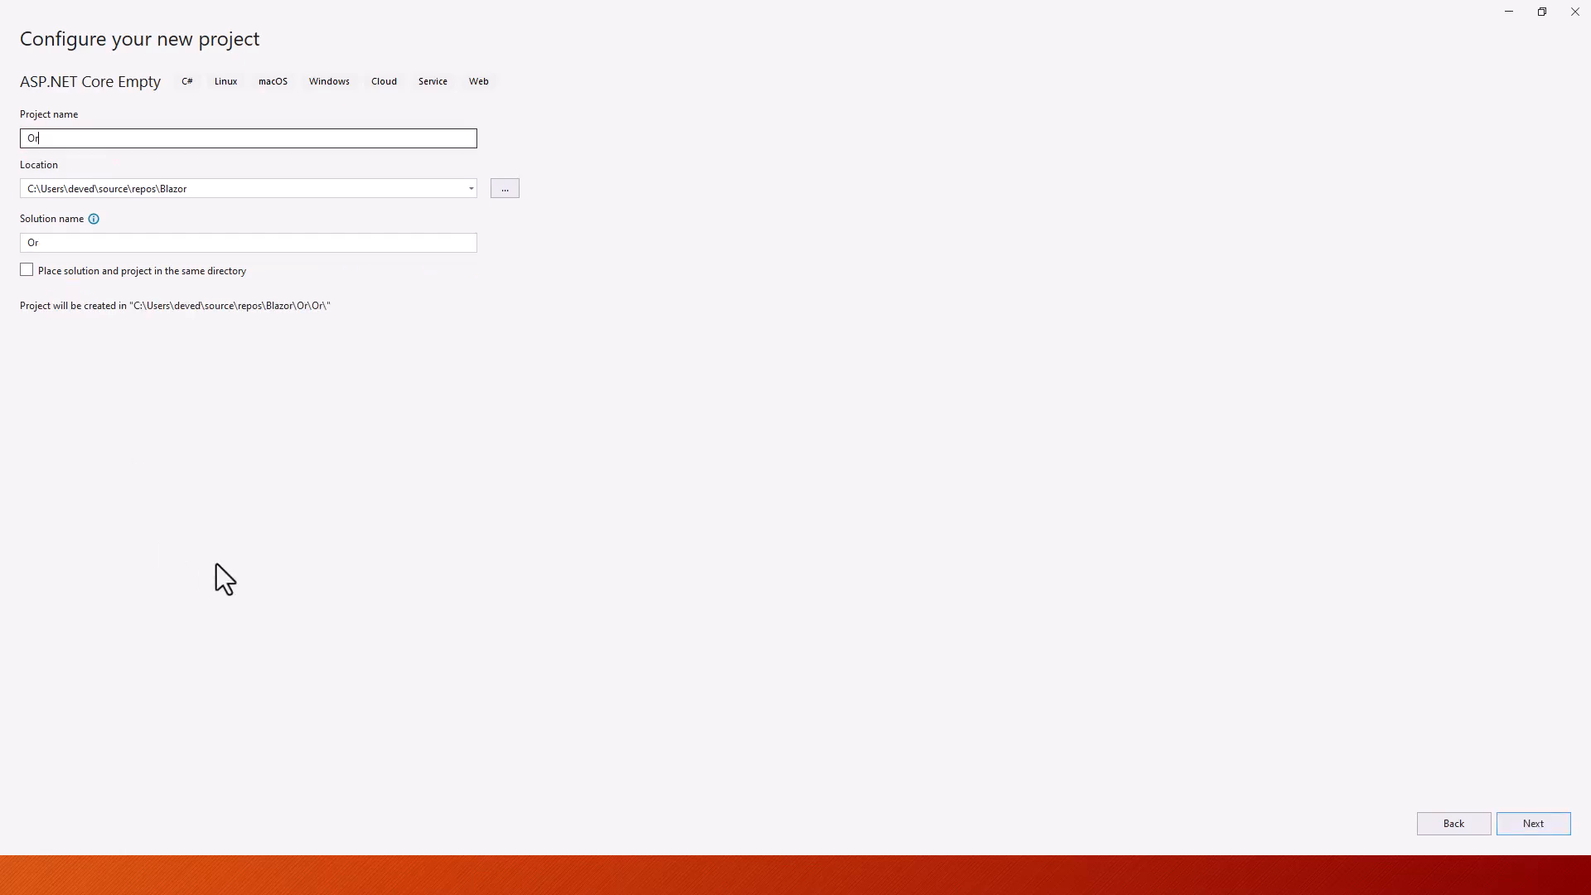
type("c")
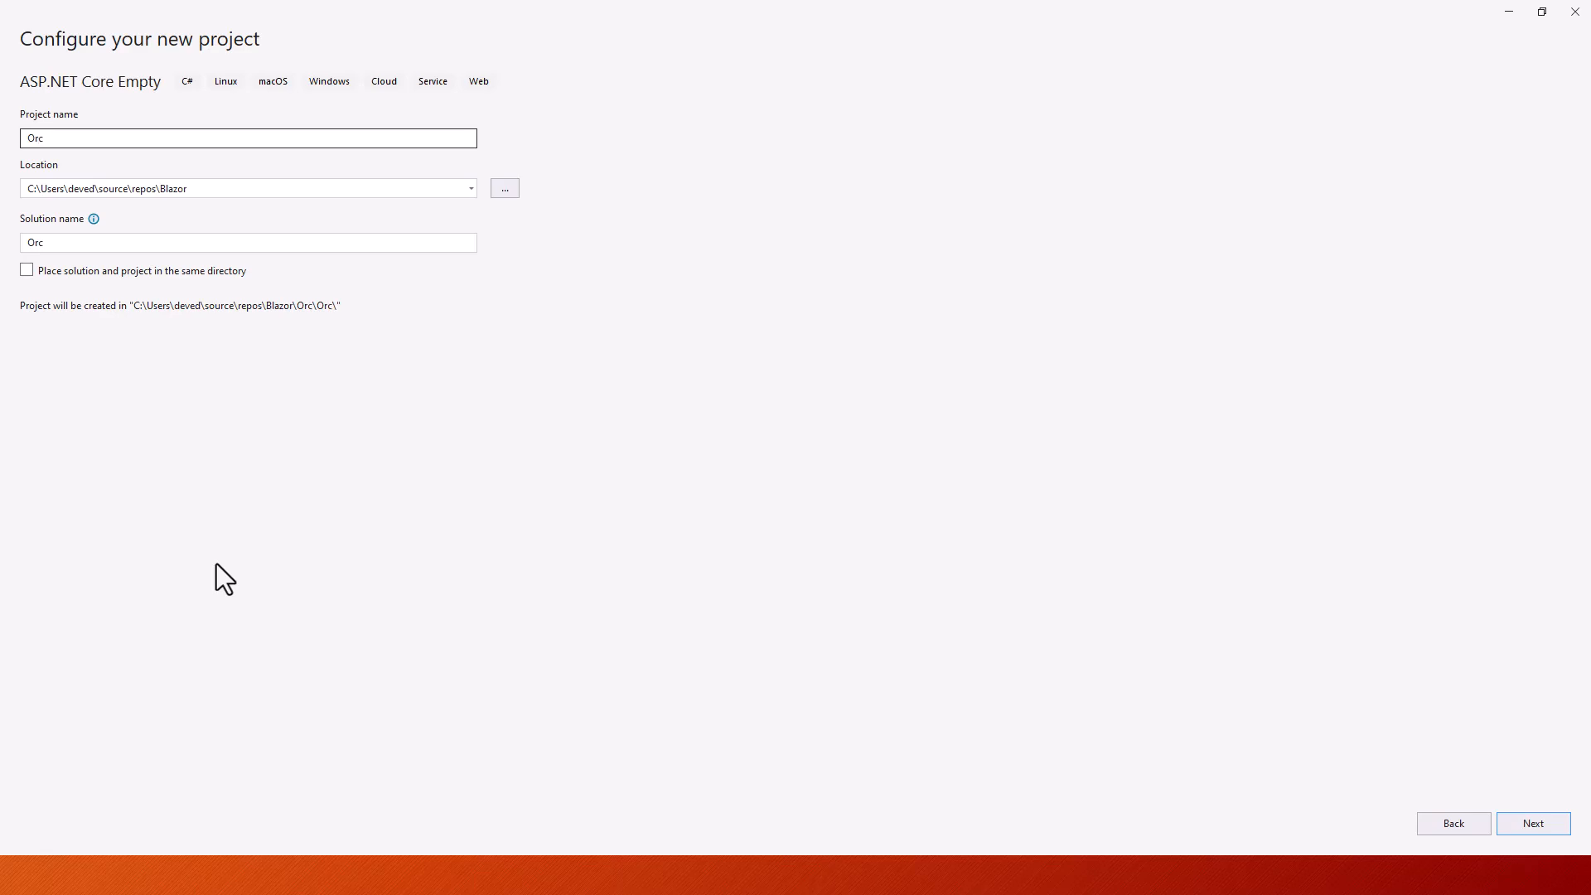
type("hard")
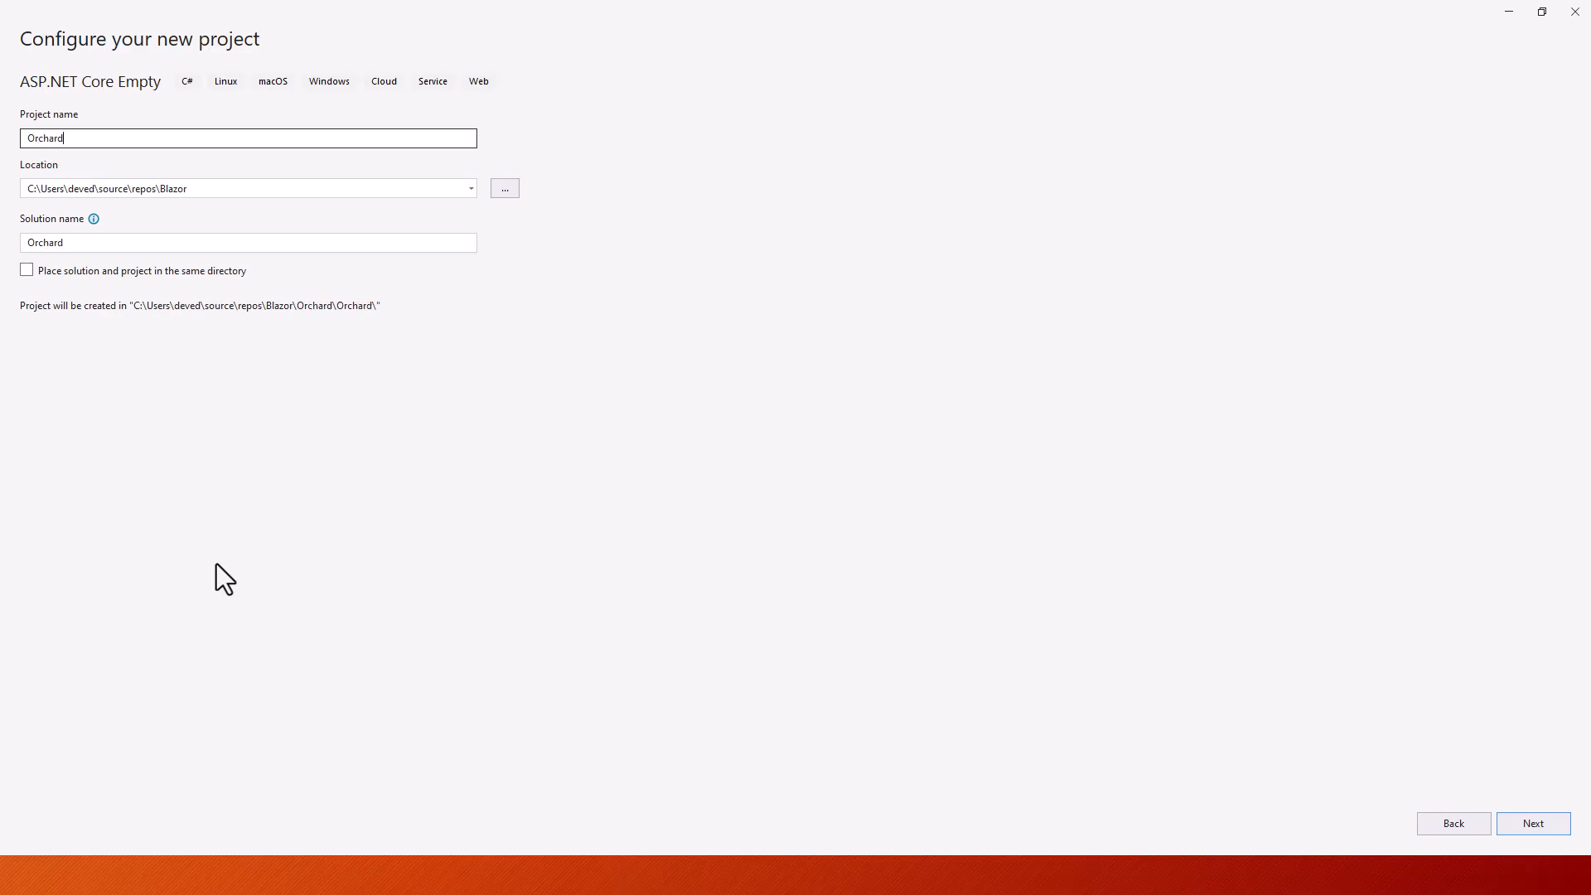
type("Core")
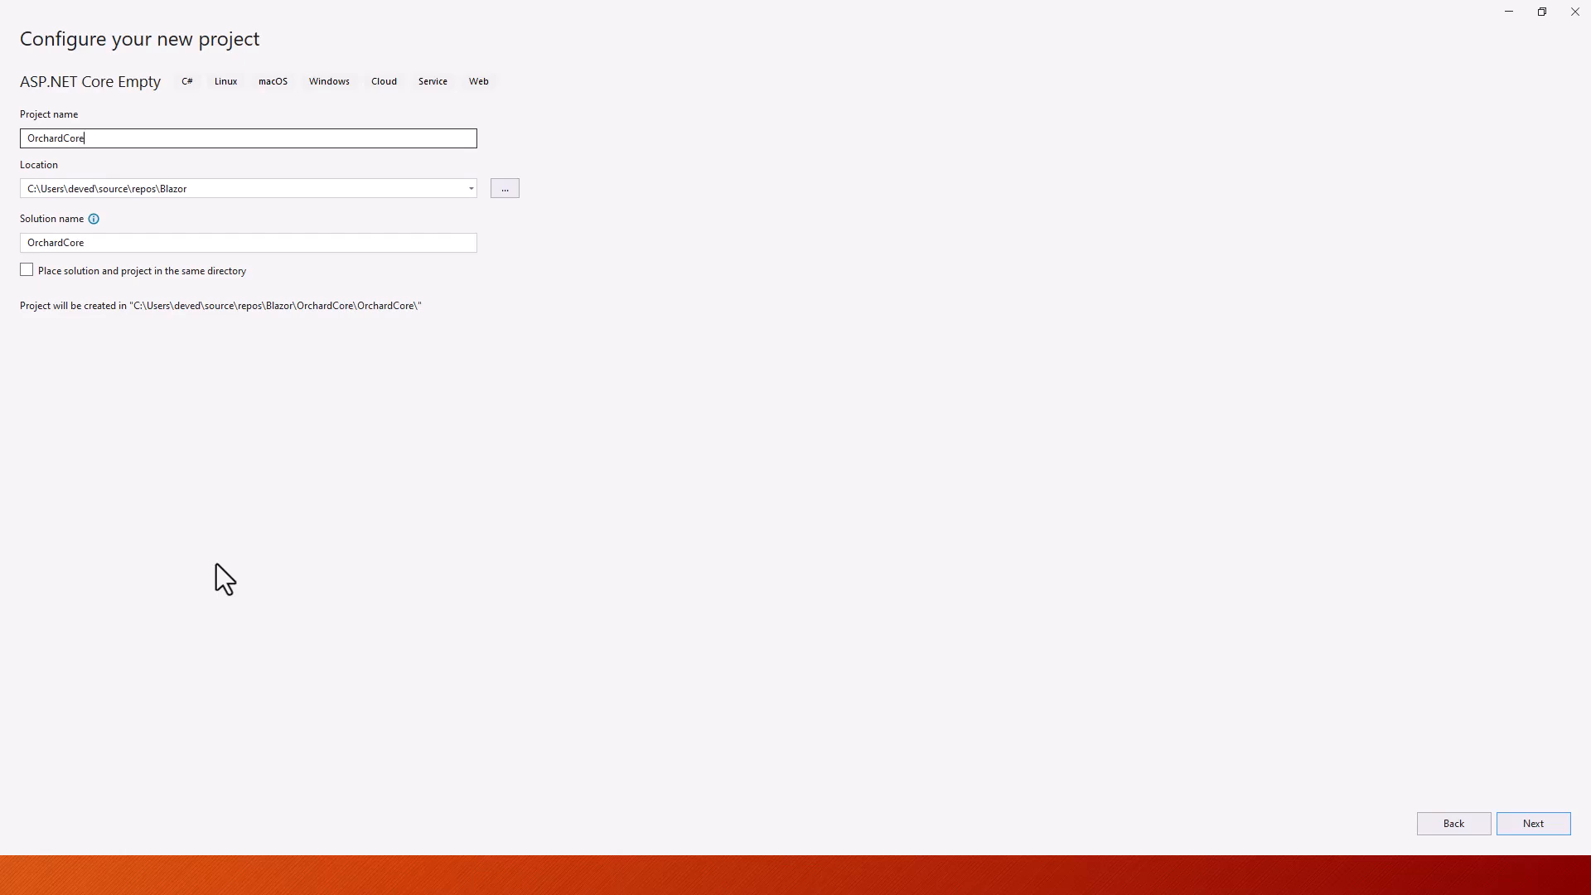
type(".C")
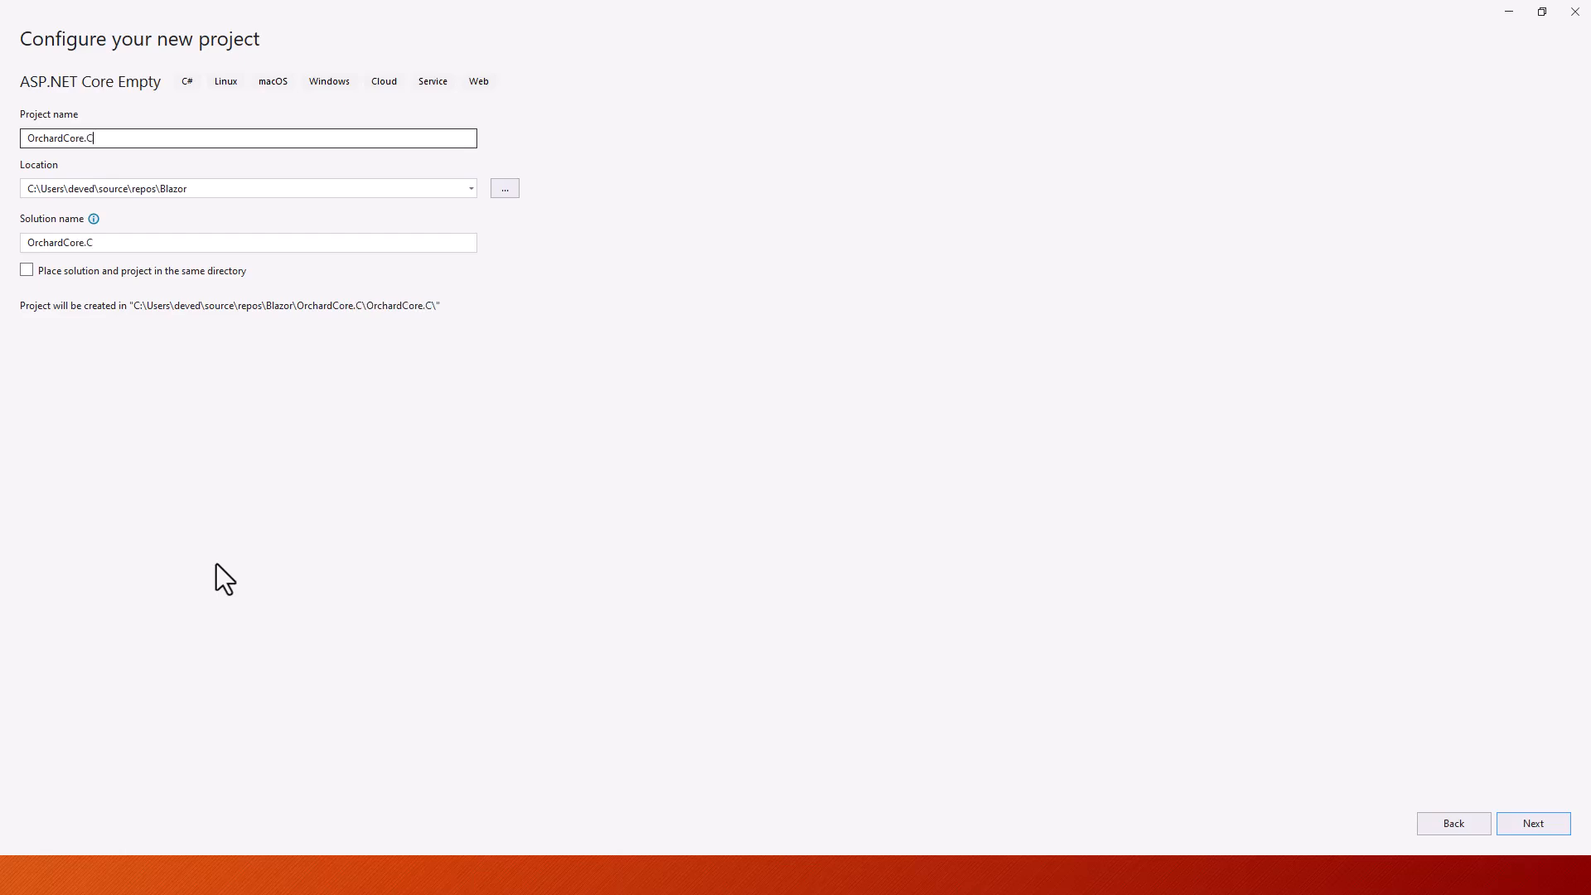
type("MS")
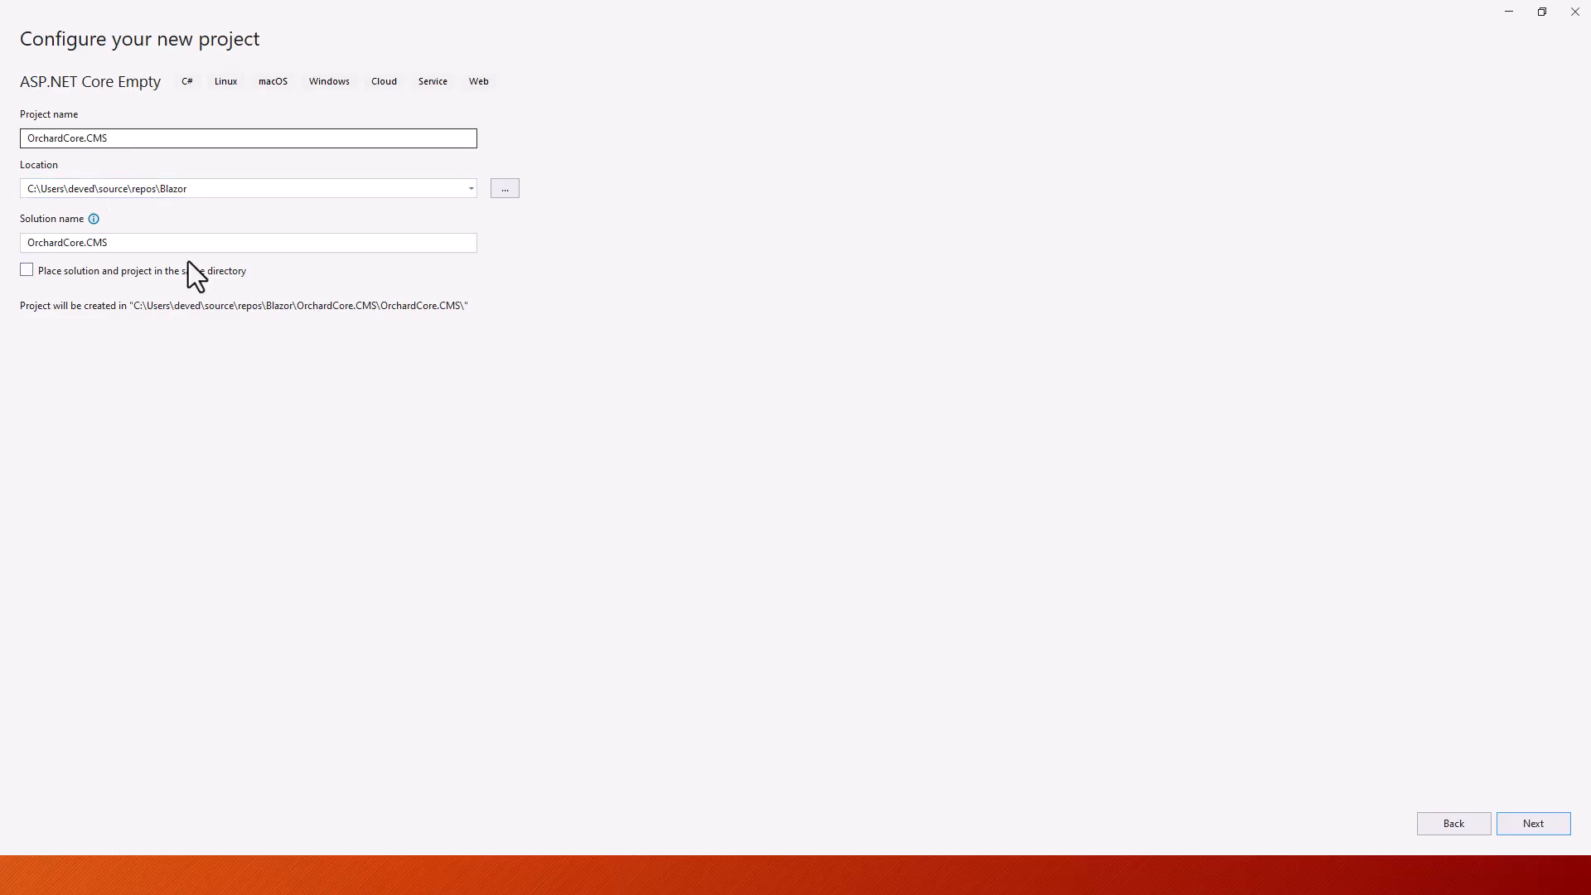
mouse_move(55, 321)
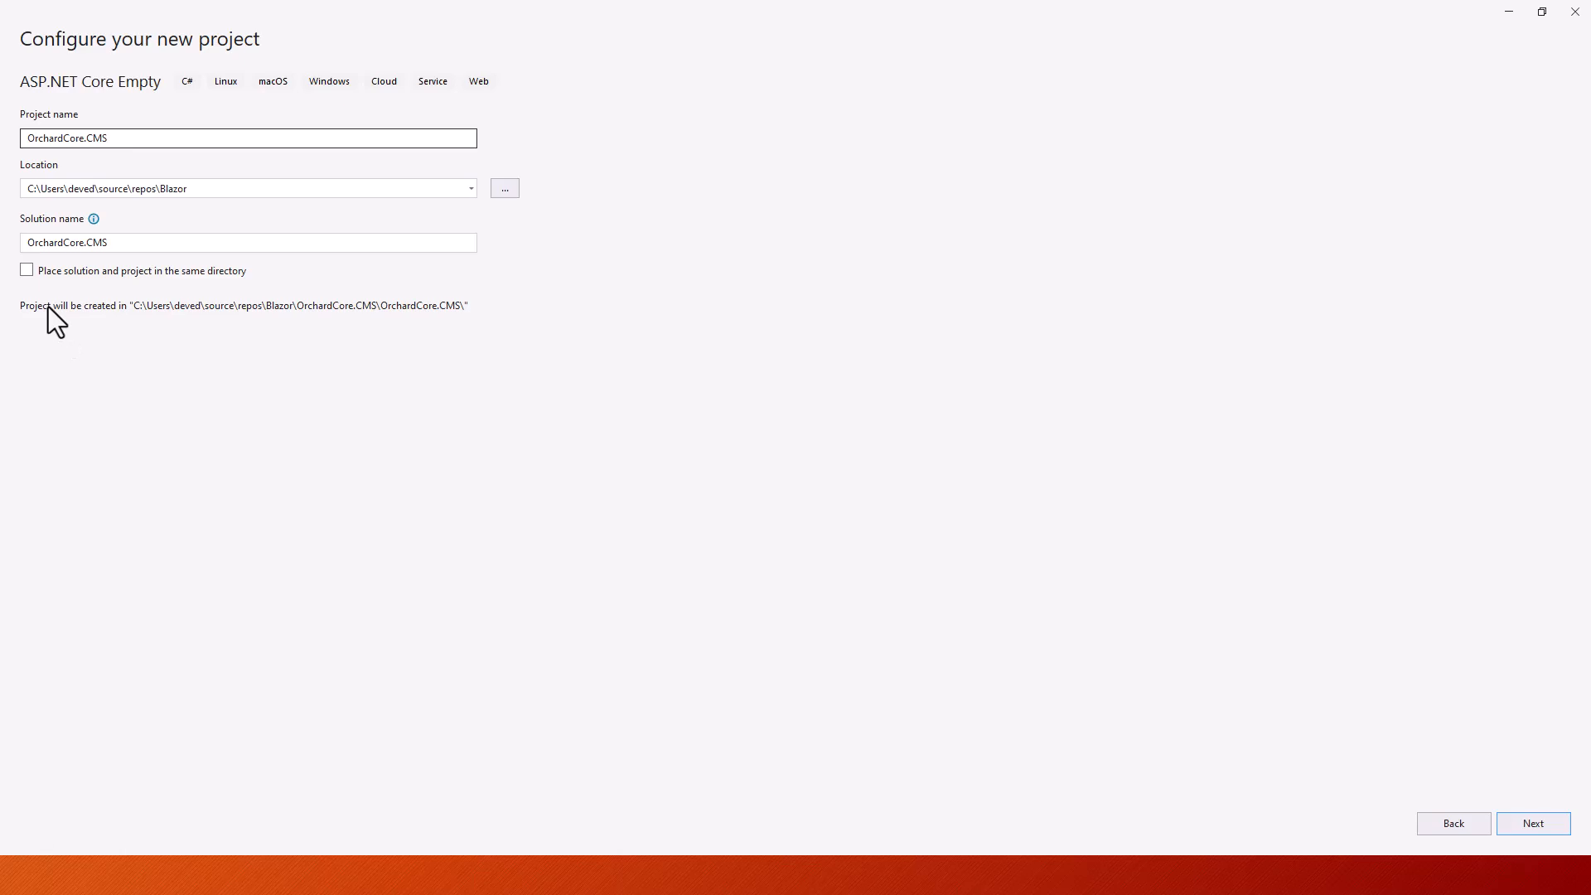
mouse_move(22, 299)
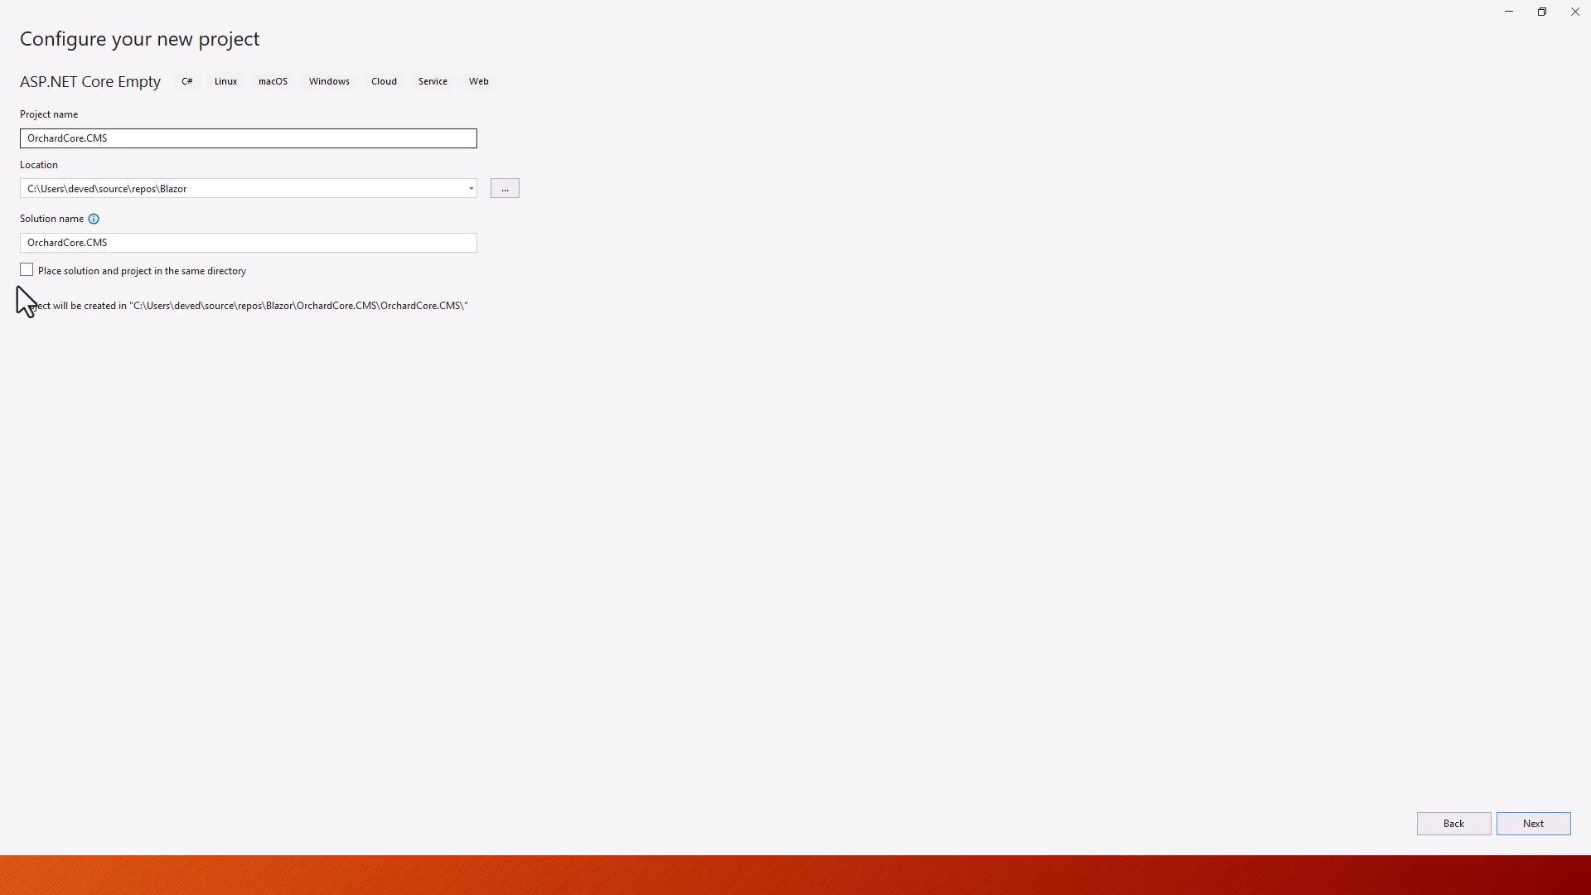
mouse_move(72, 288)
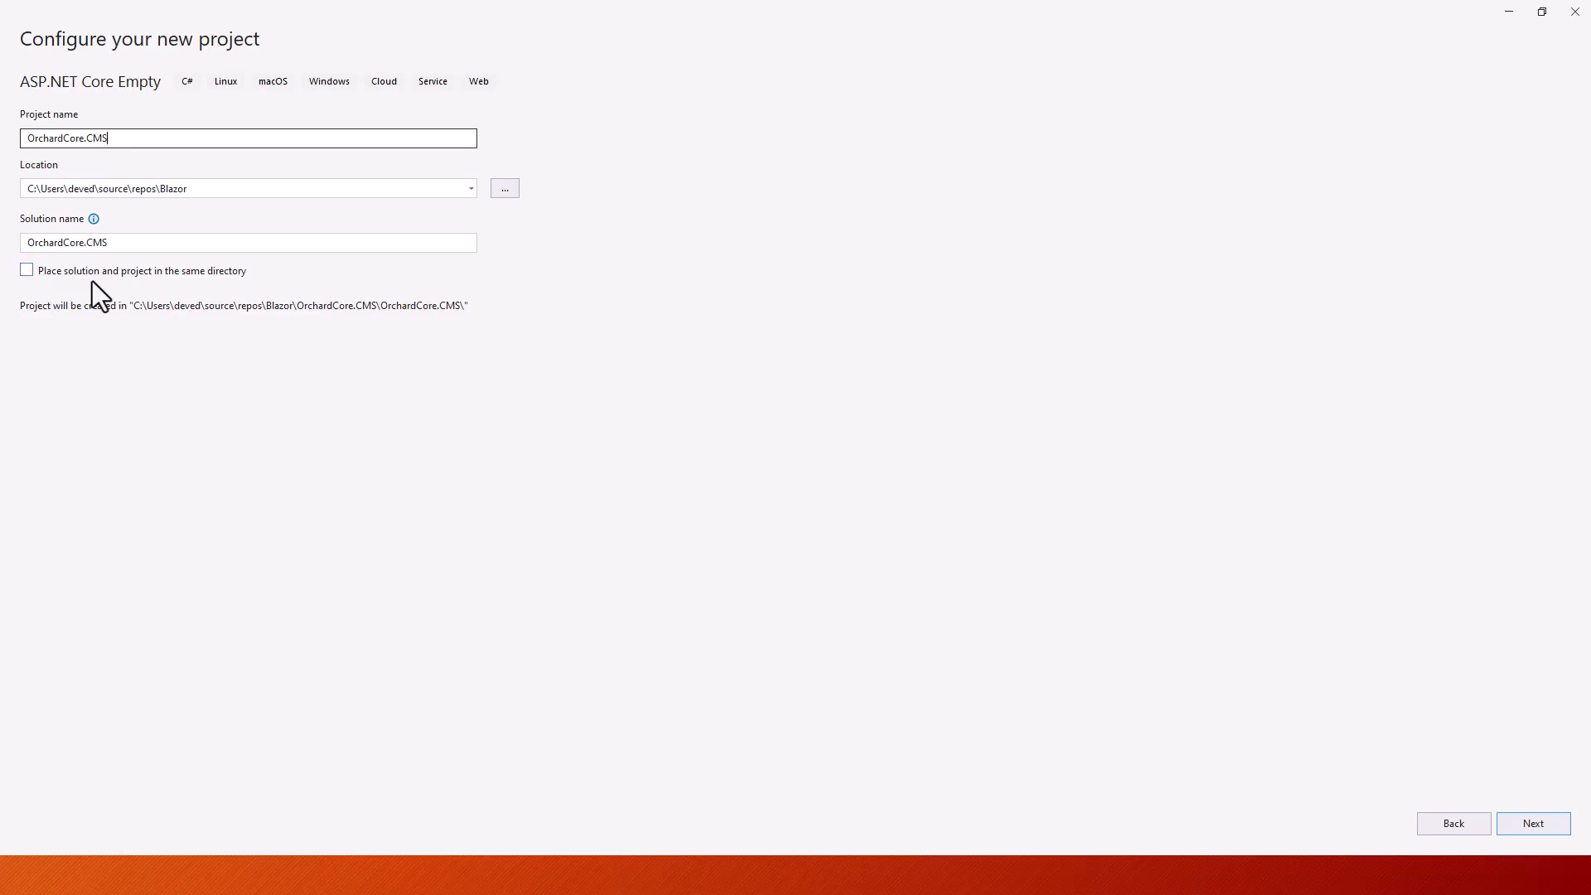
mouse_move(181, 343)
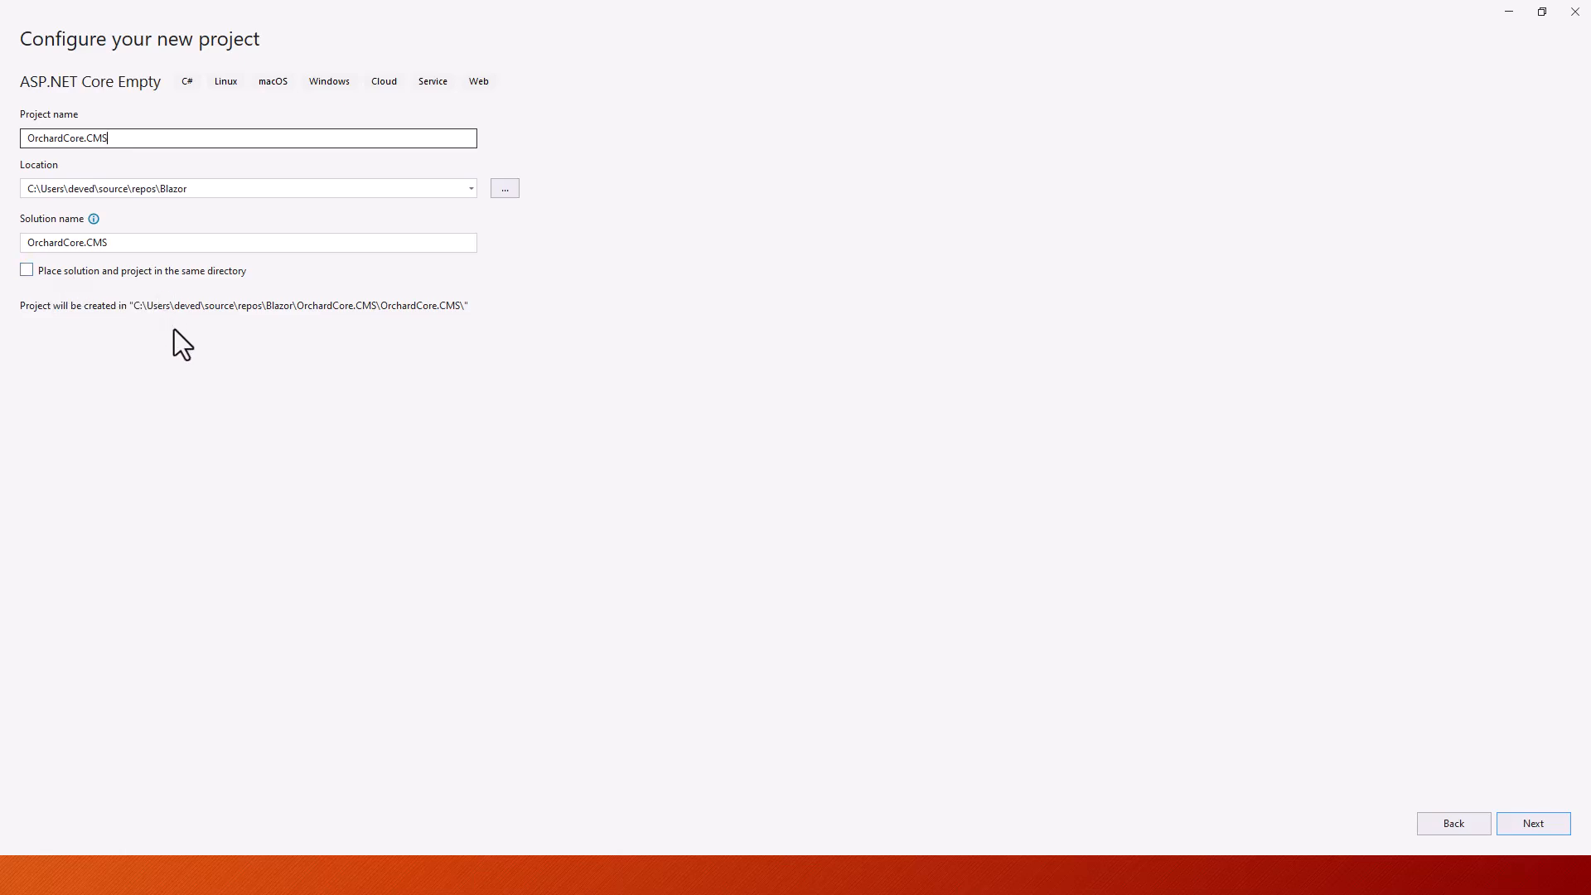
mouse_move(205, 365)
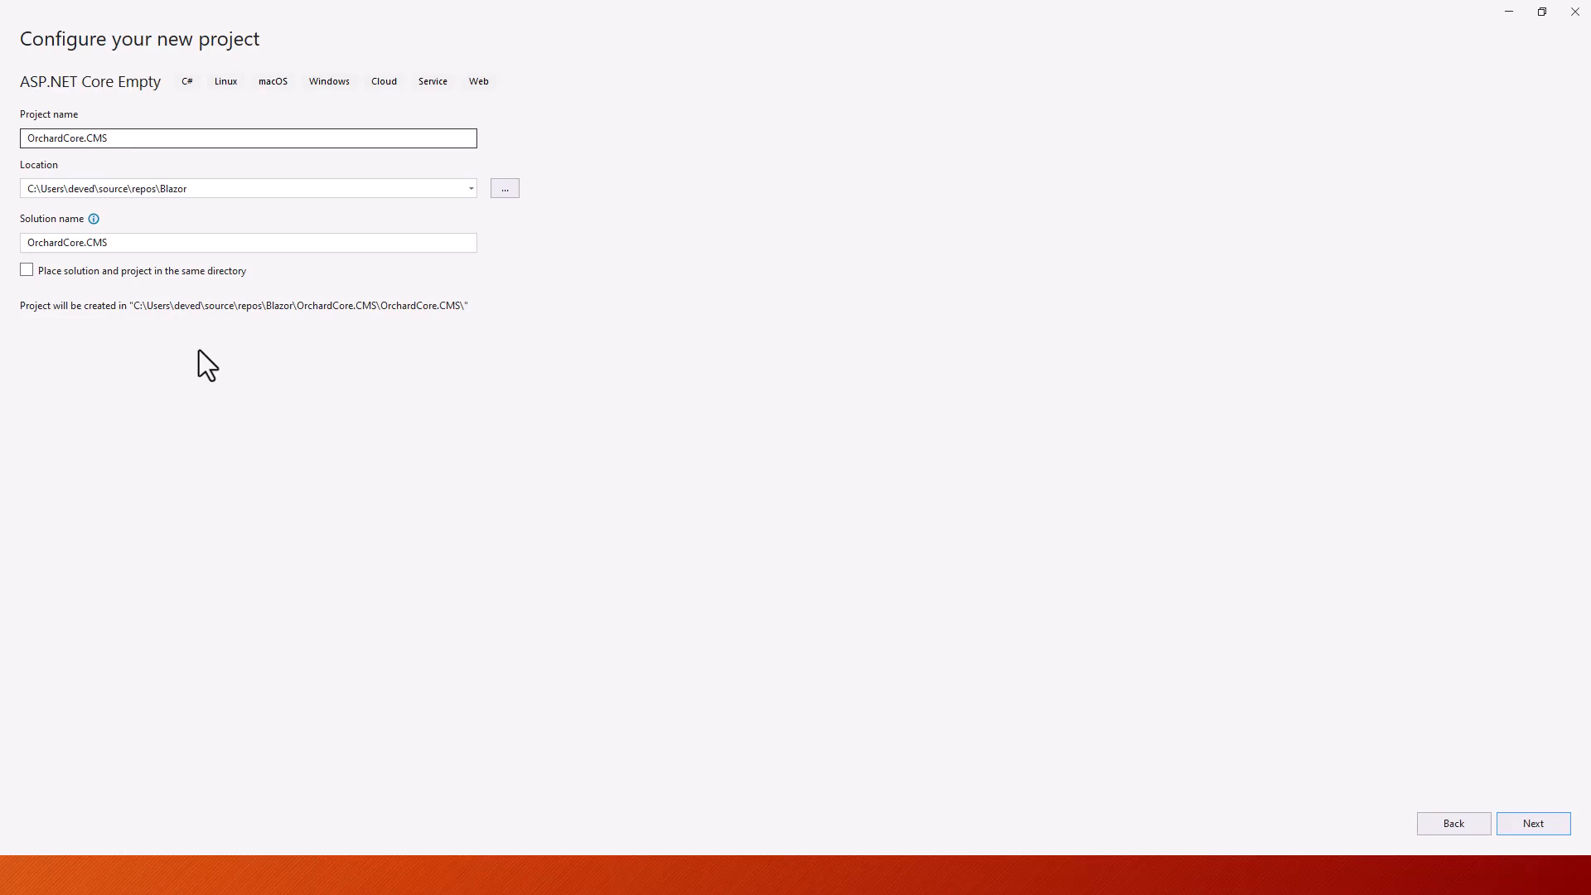
mouse_move(27, 304)
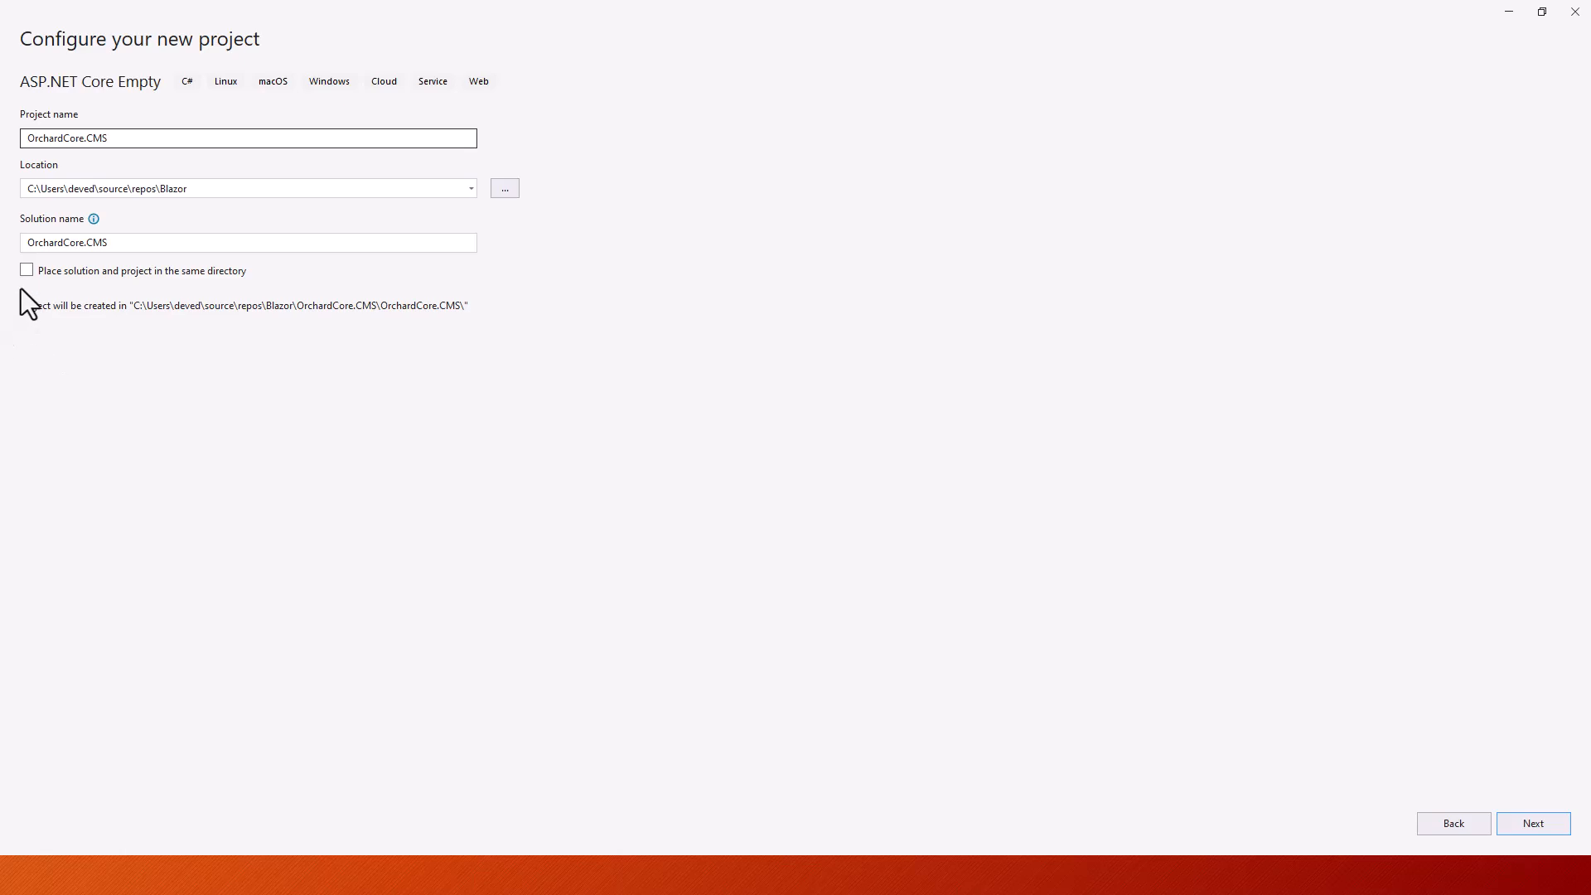
mouse_move(119, 320)
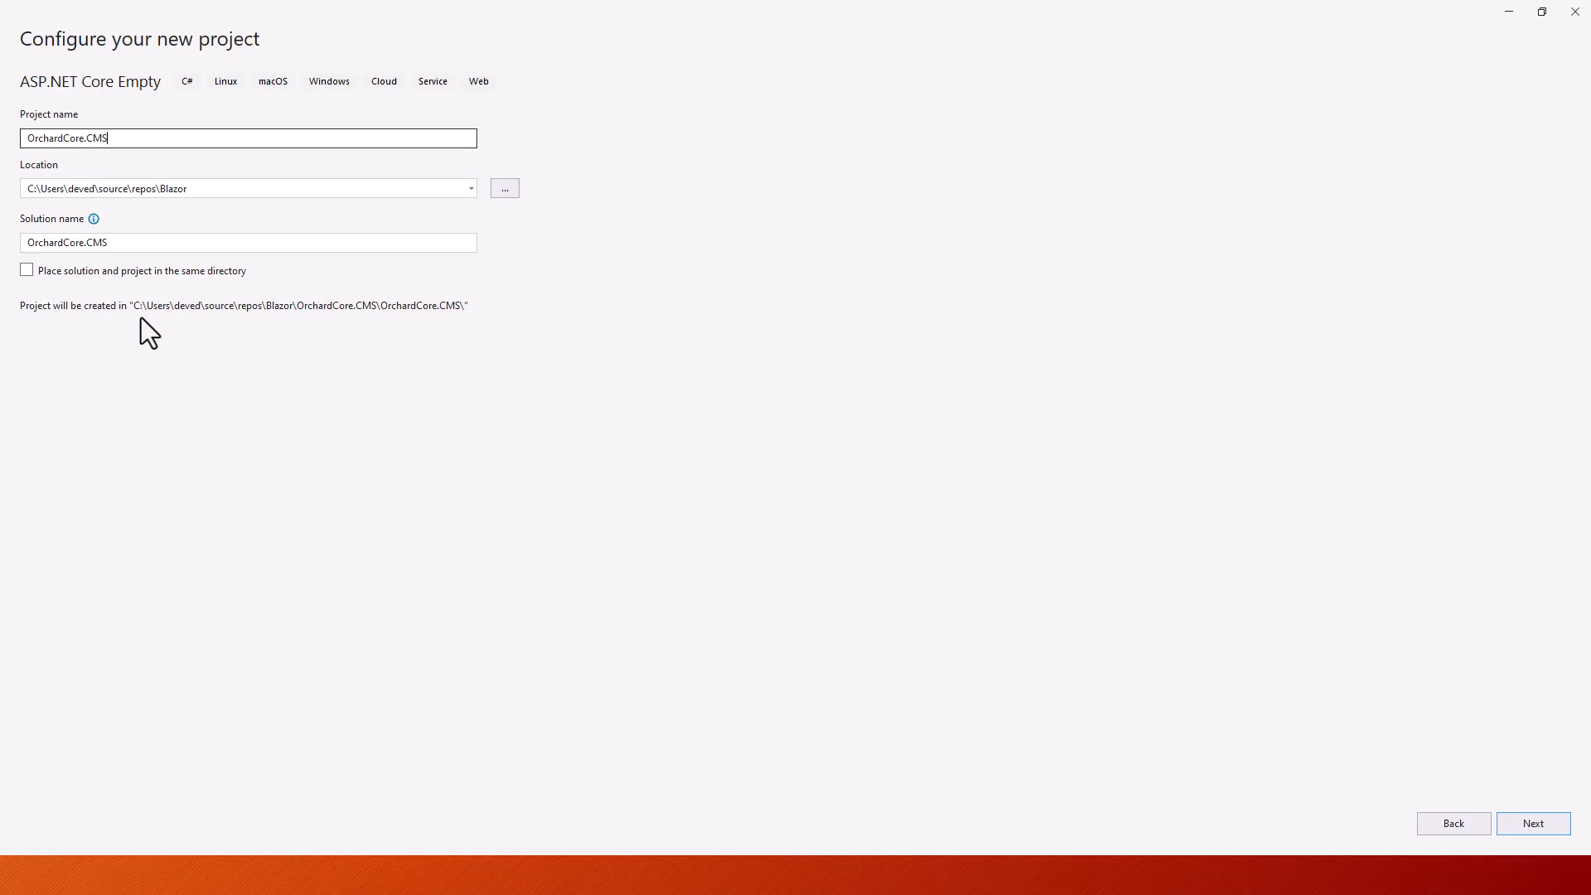
mouse_move(250, 349)
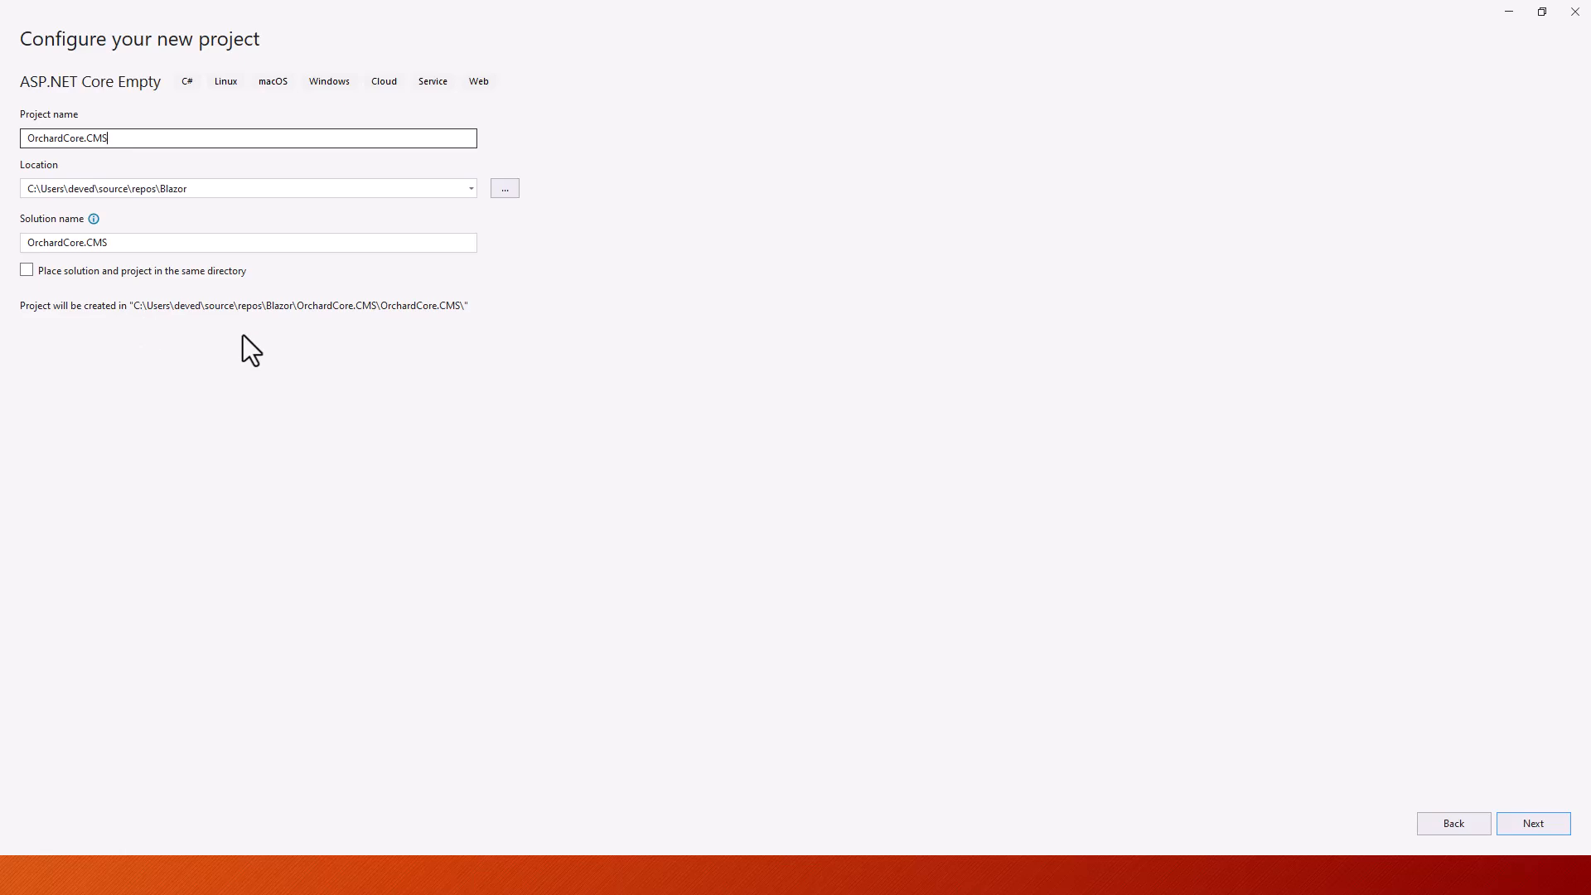
mouse_move(1519, 691)
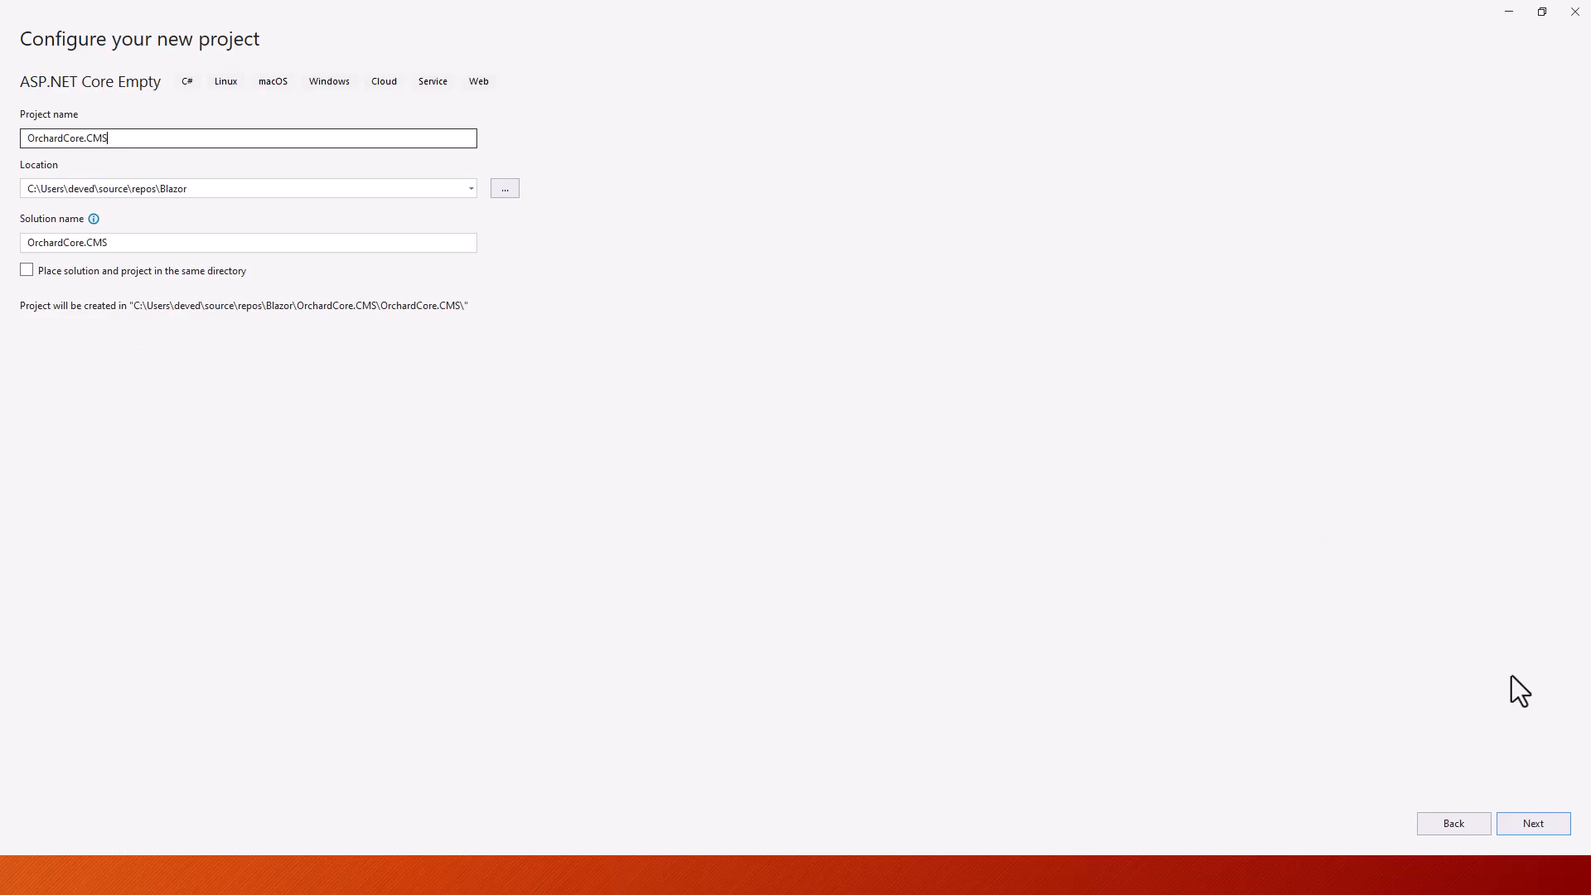
Step: Keep .NET 8.0 (Long Term Support) with HTTPS enabled and create the project
left_click(1533, 823)
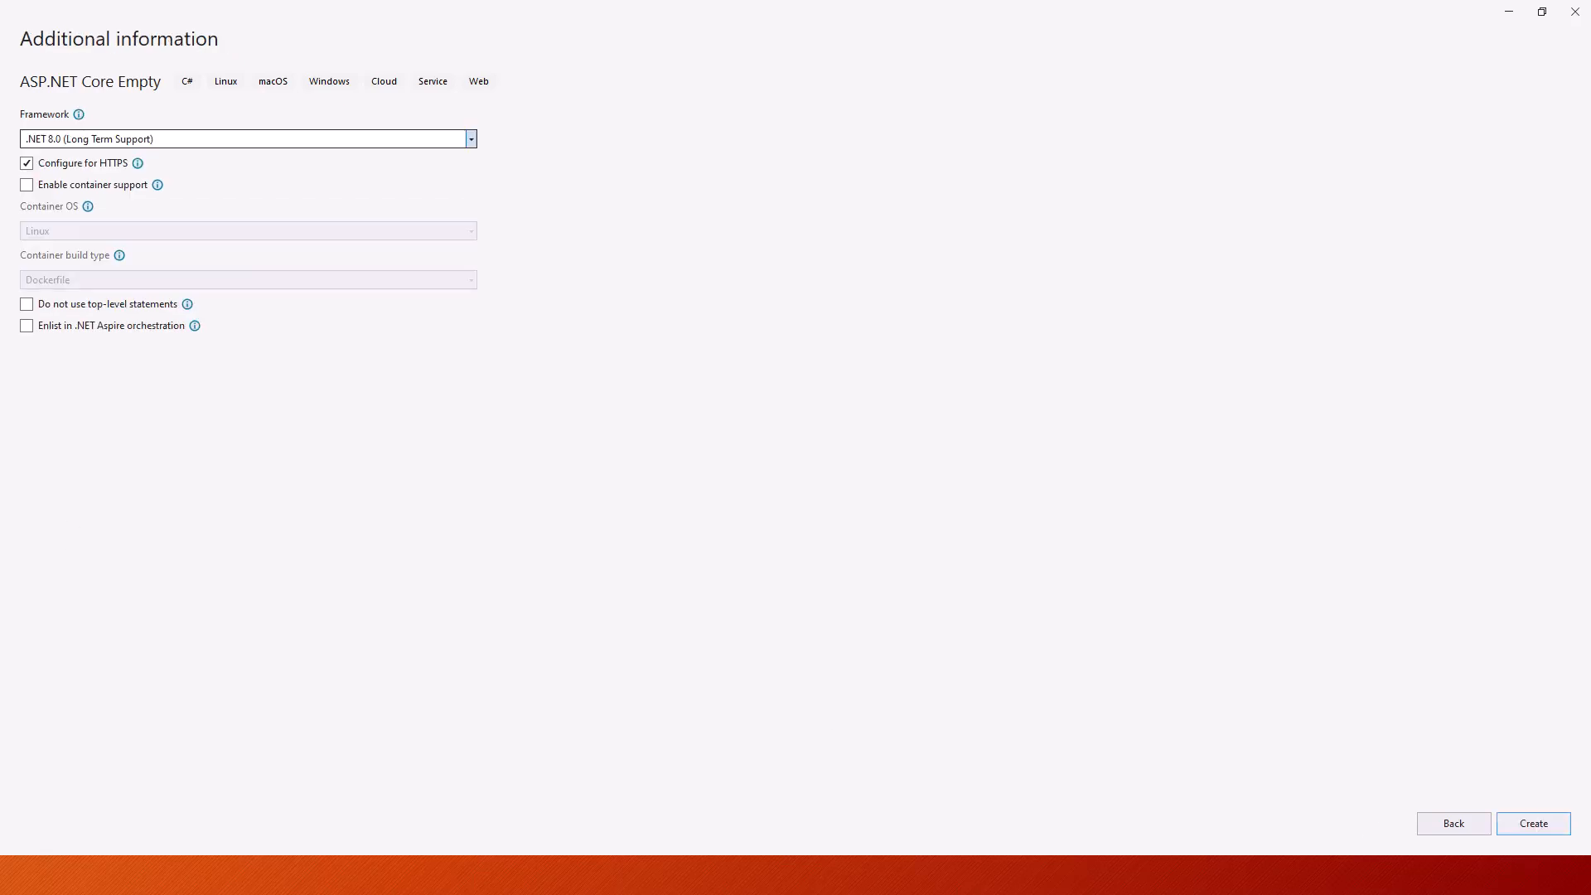
mouse_move(679, 415)
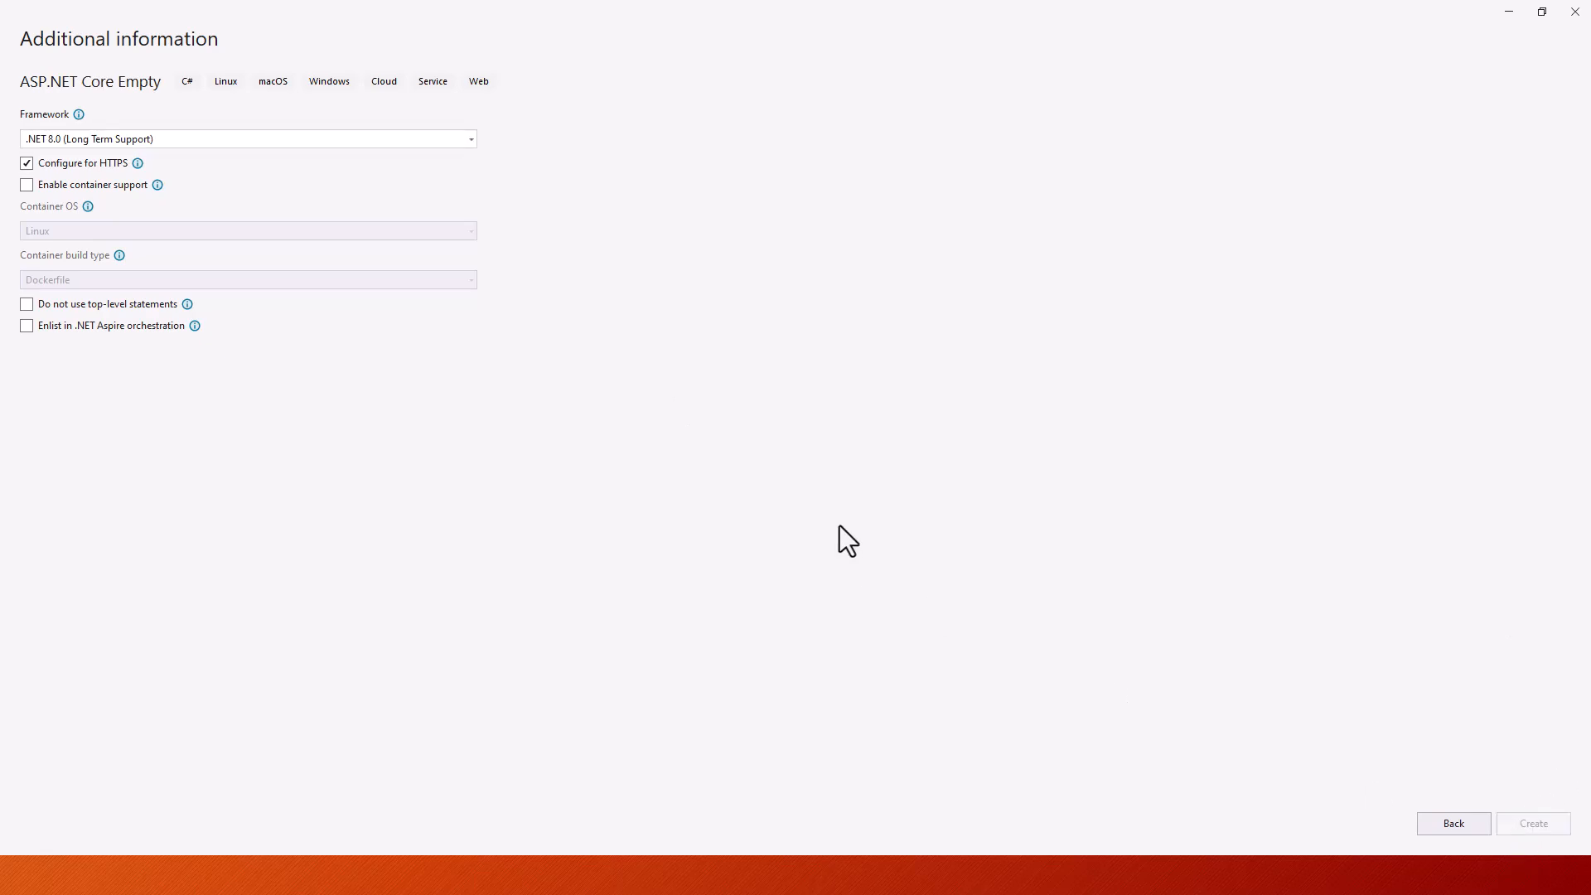
left_click(1532, 823)
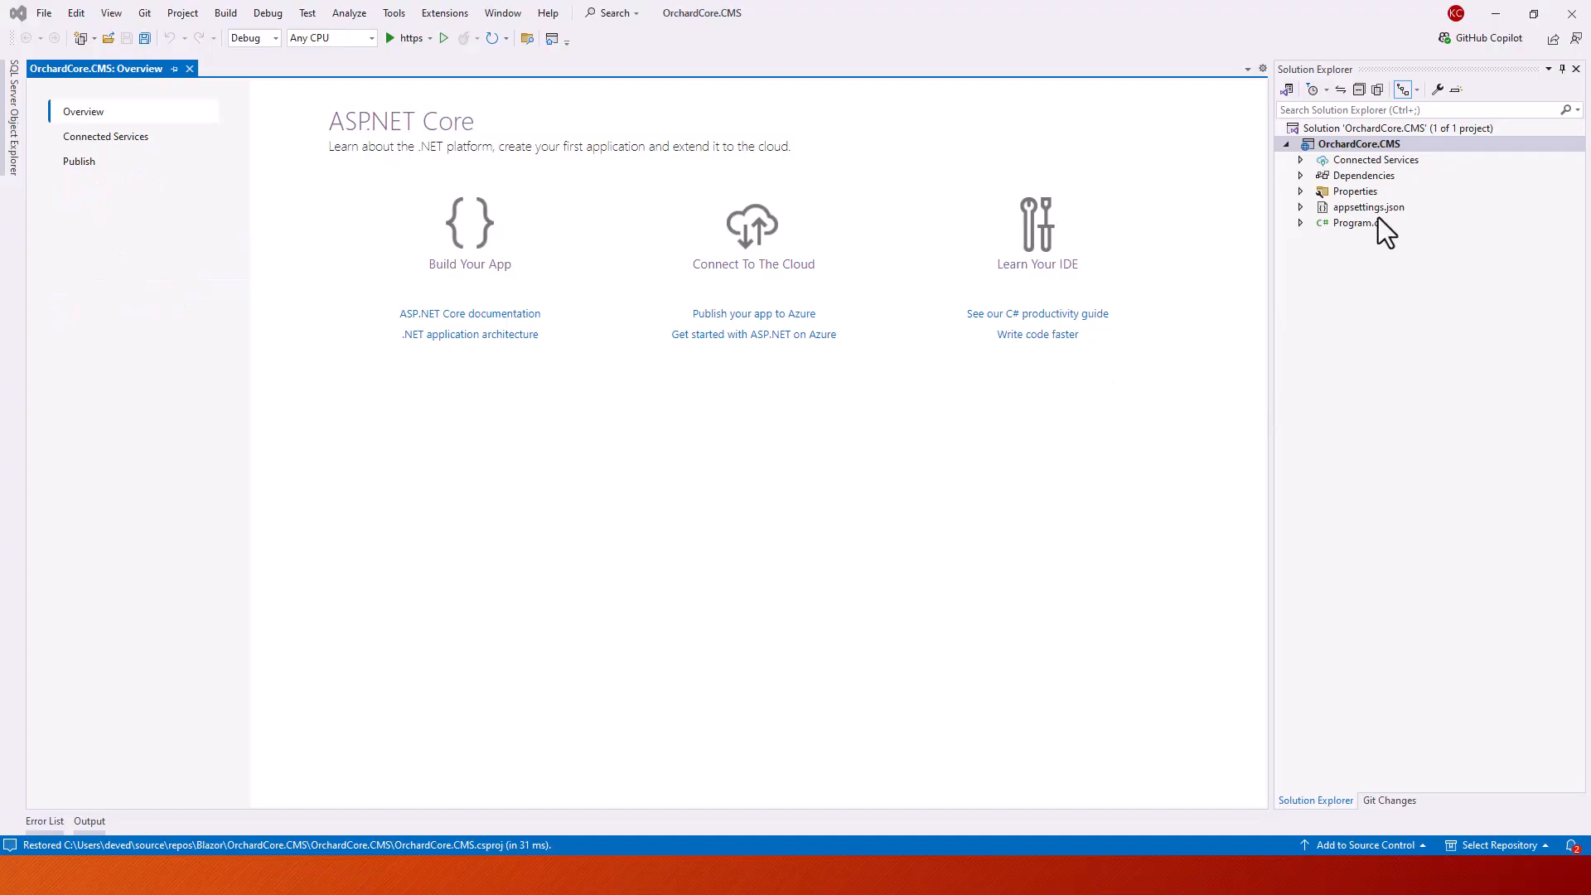
mouse_move(1440, 191)
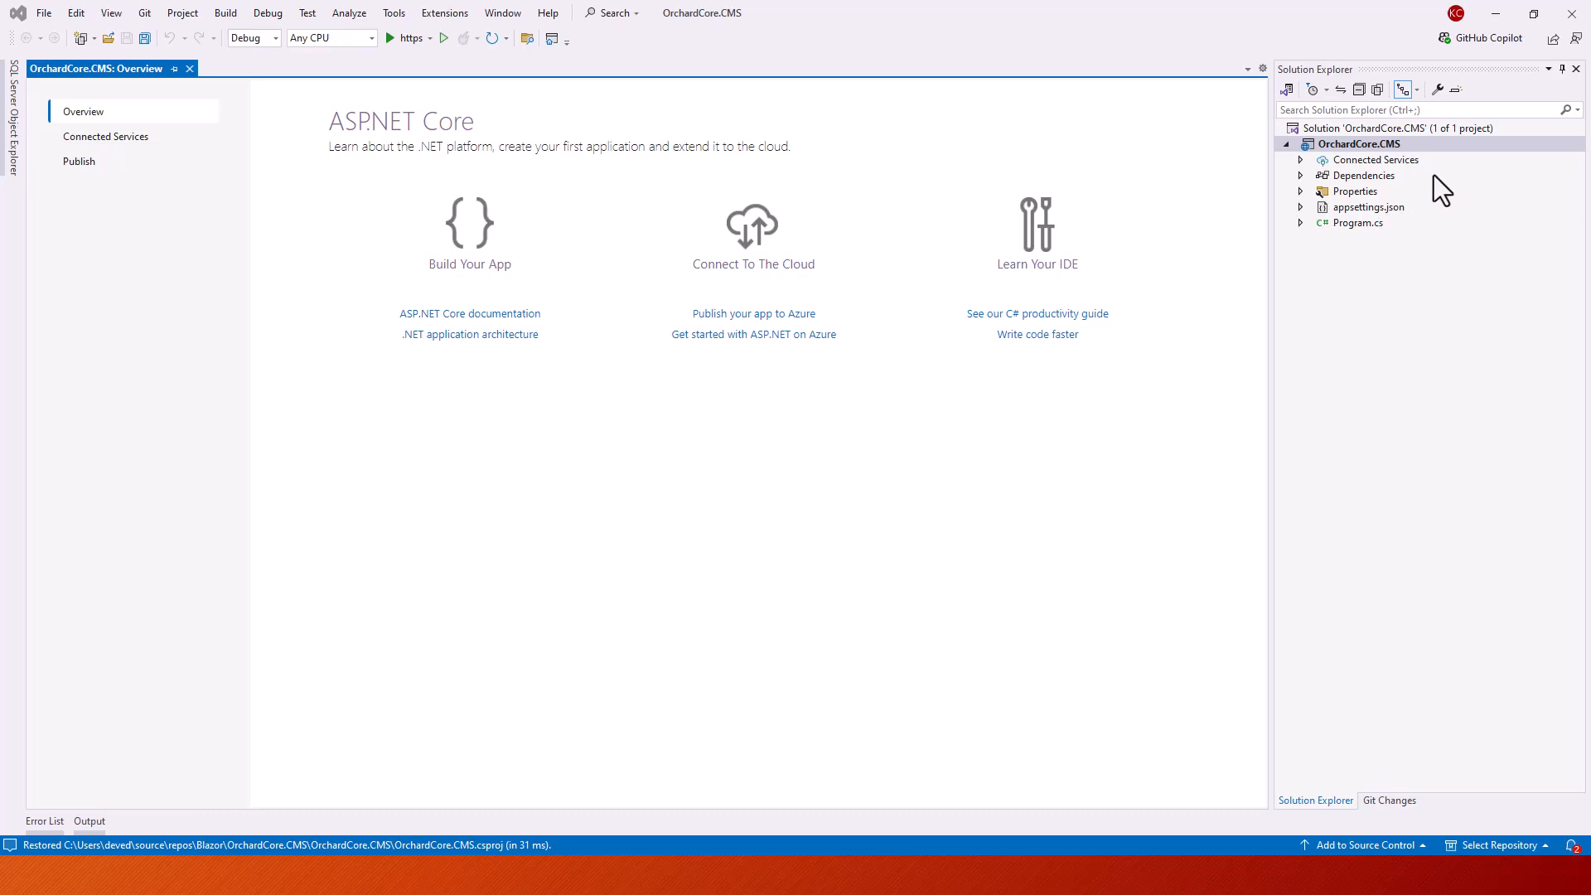
Step: Find OrchardCore.Application.Cms.Targets in the project's NuGet Browse tab and install it
left_click(1360, 144)
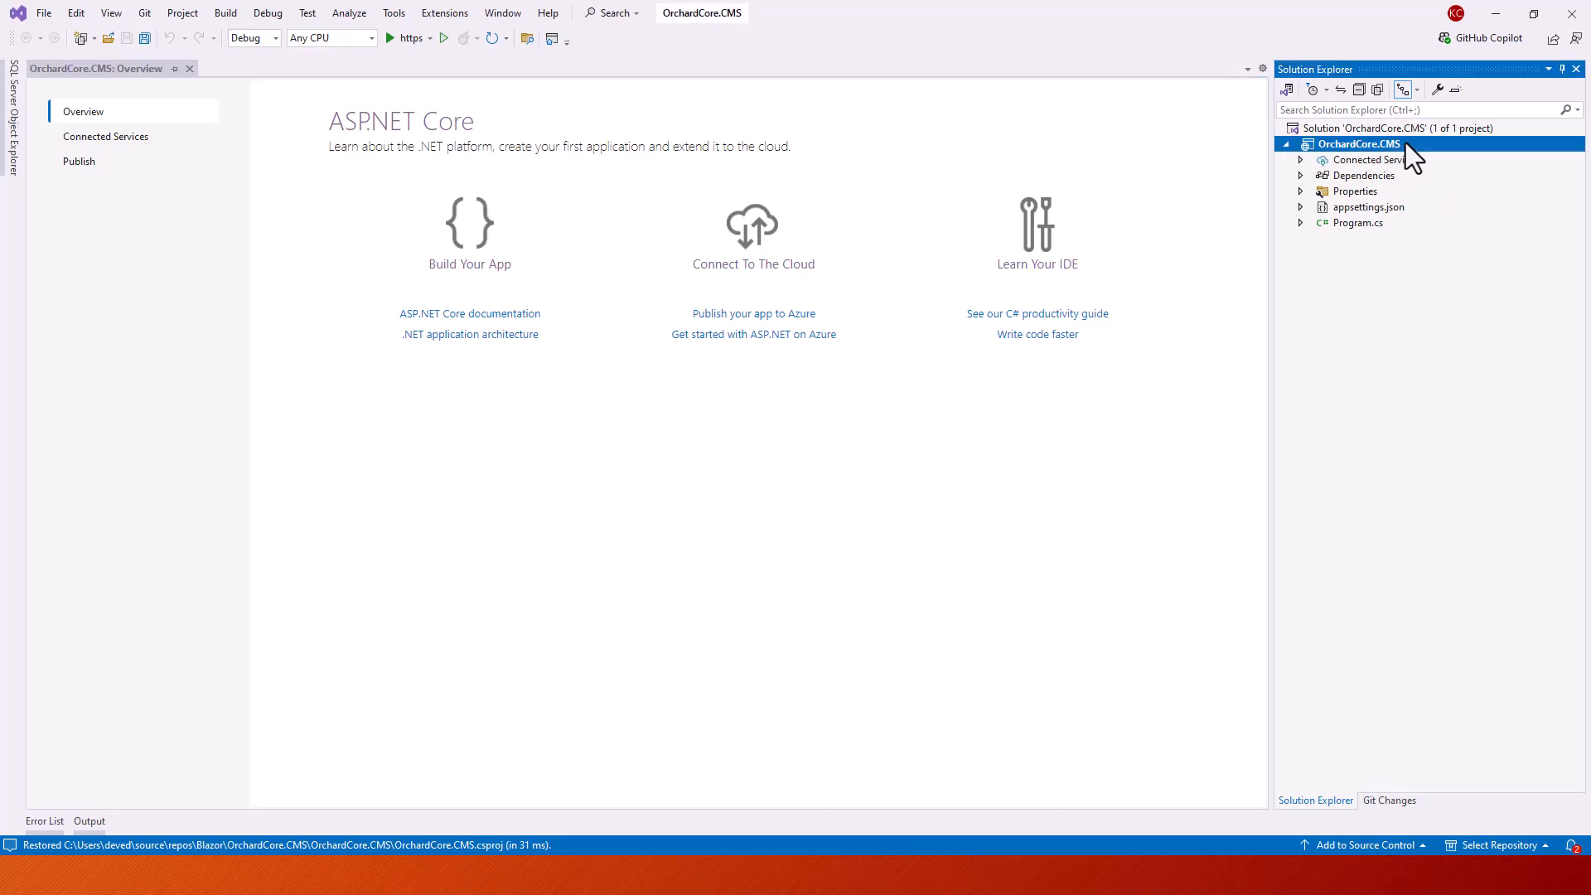
right_click(1357, 144)
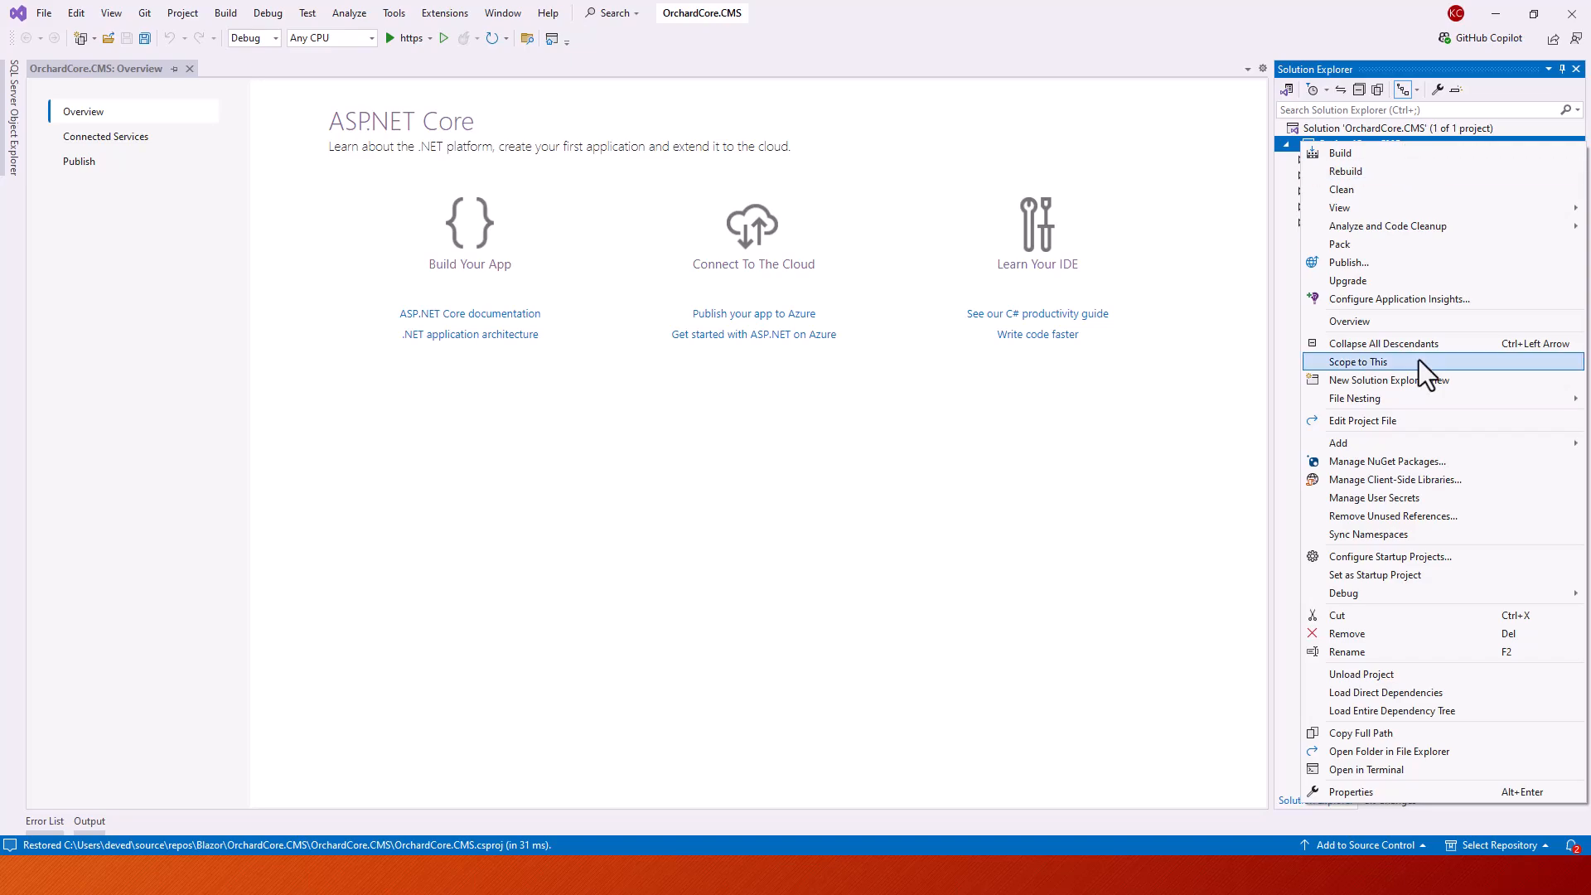
left_click(1387, 461)
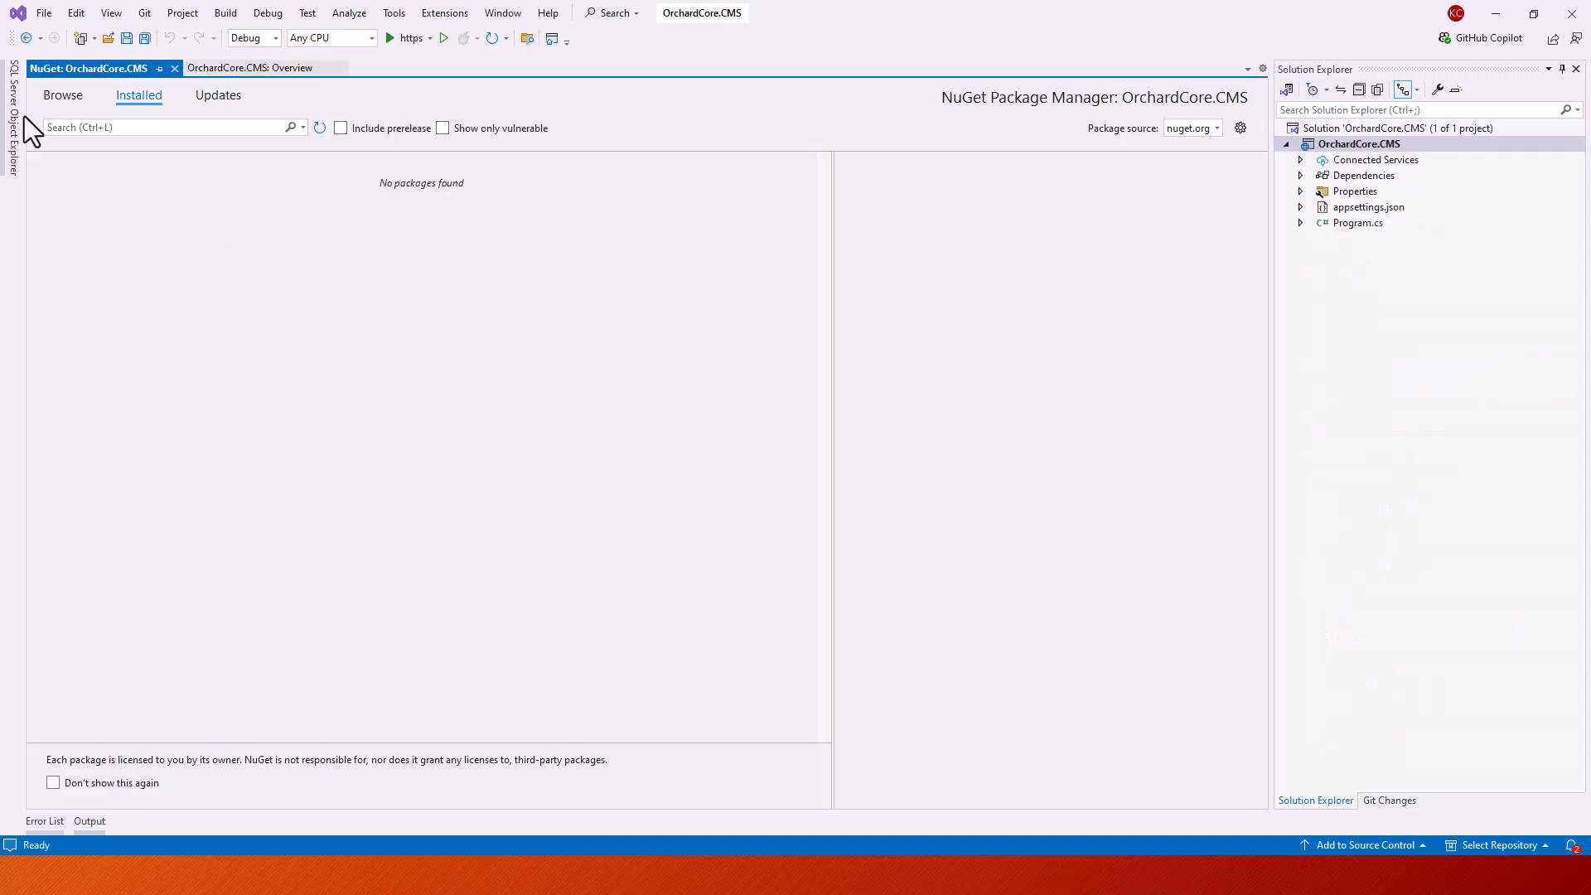
left_click(62, 95)
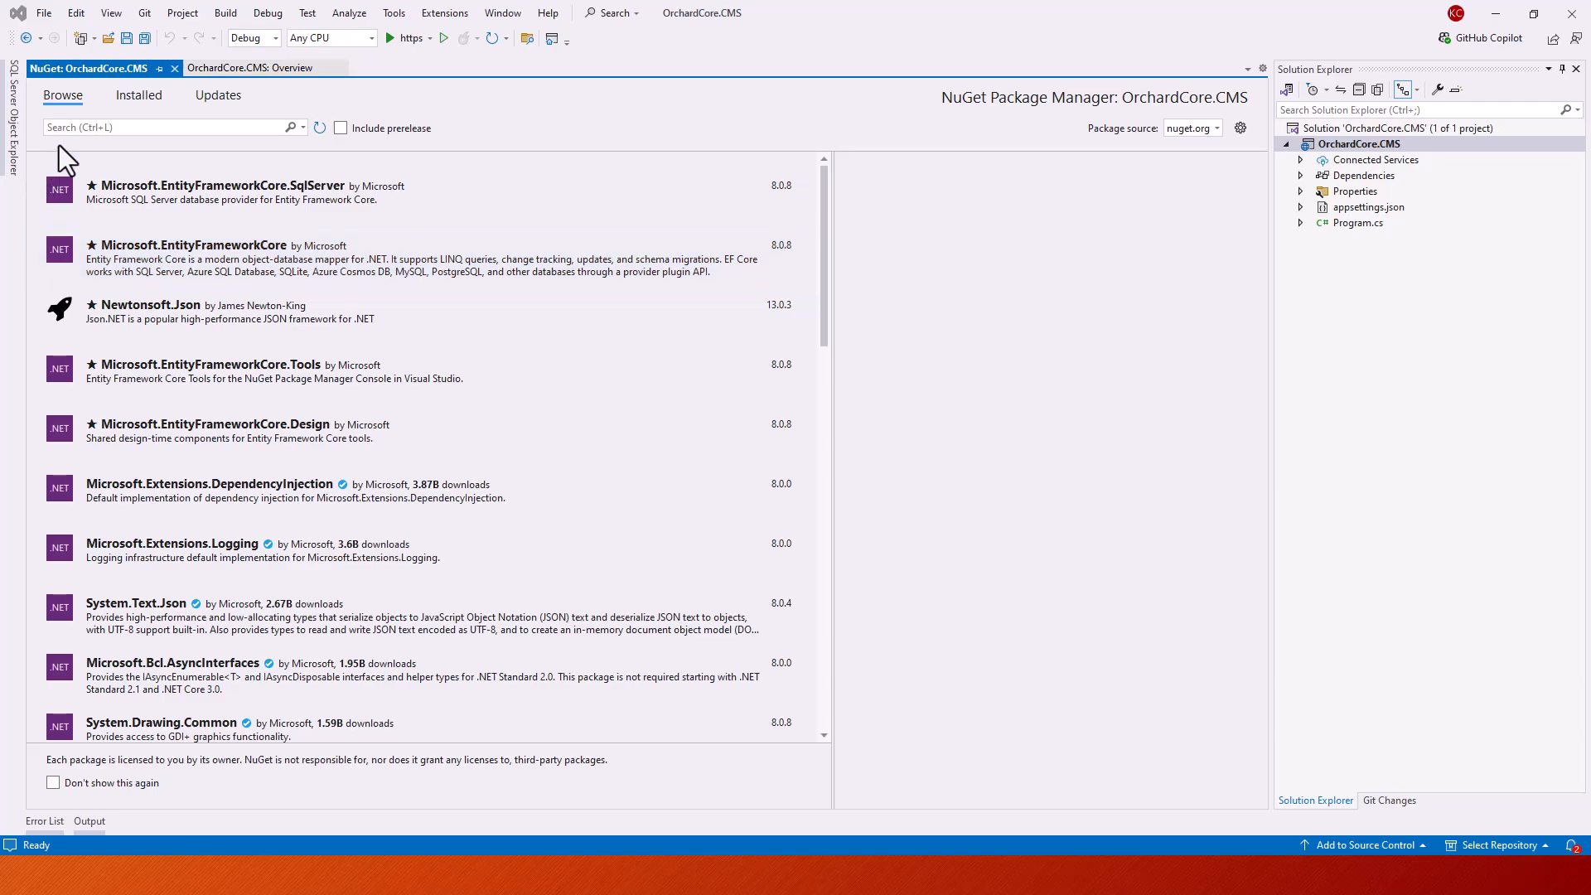
left_click(163, 126)
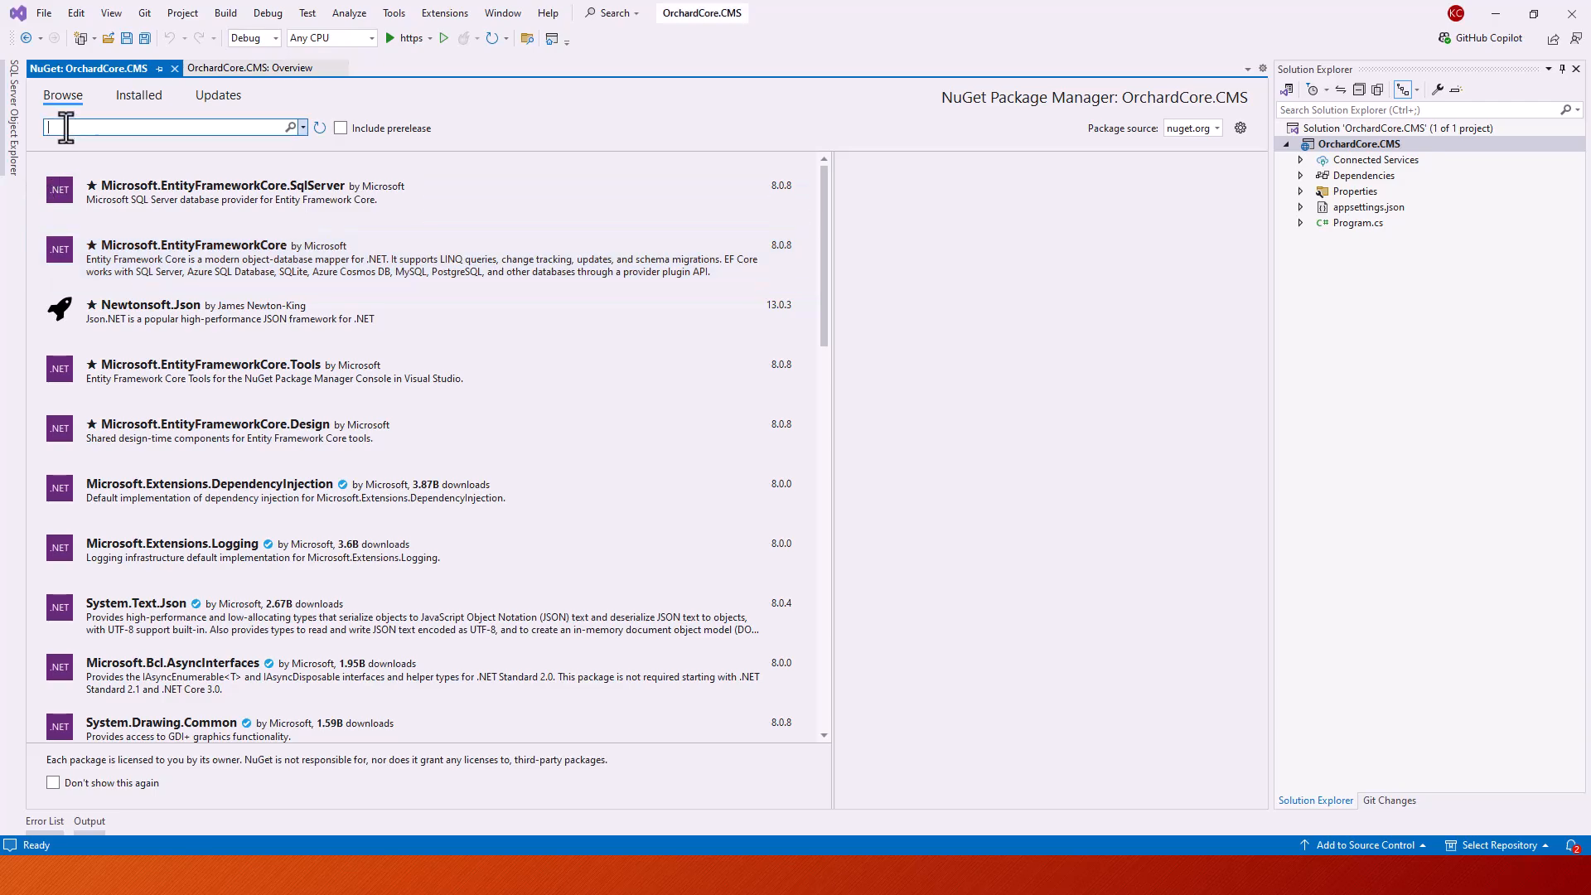
type("OrchardCore.Application.Cms.Targets")
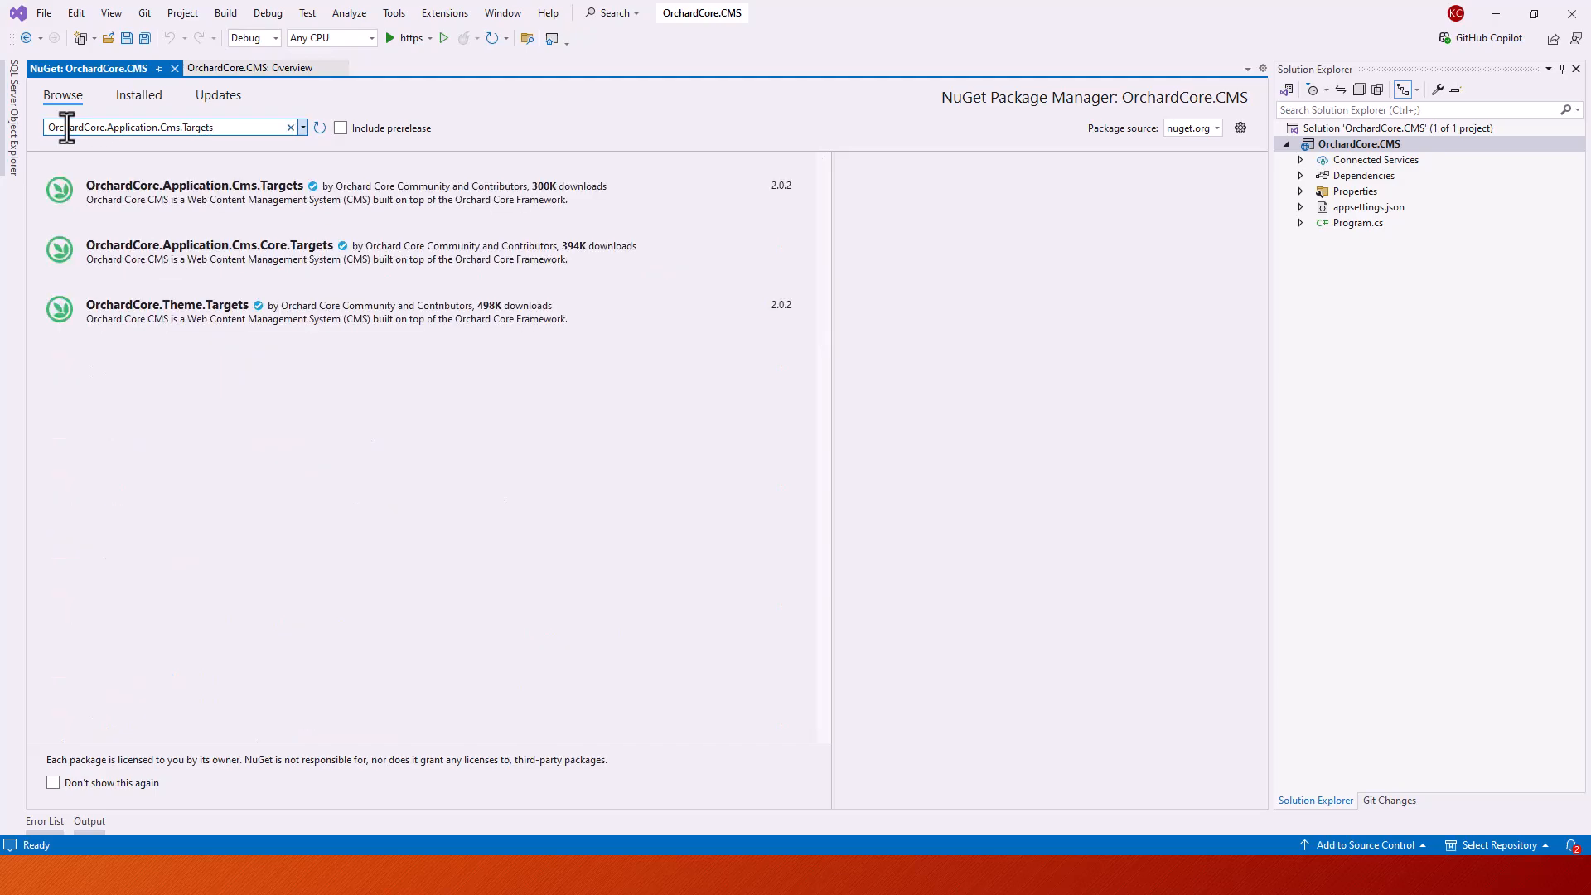
left_click(304, 192)
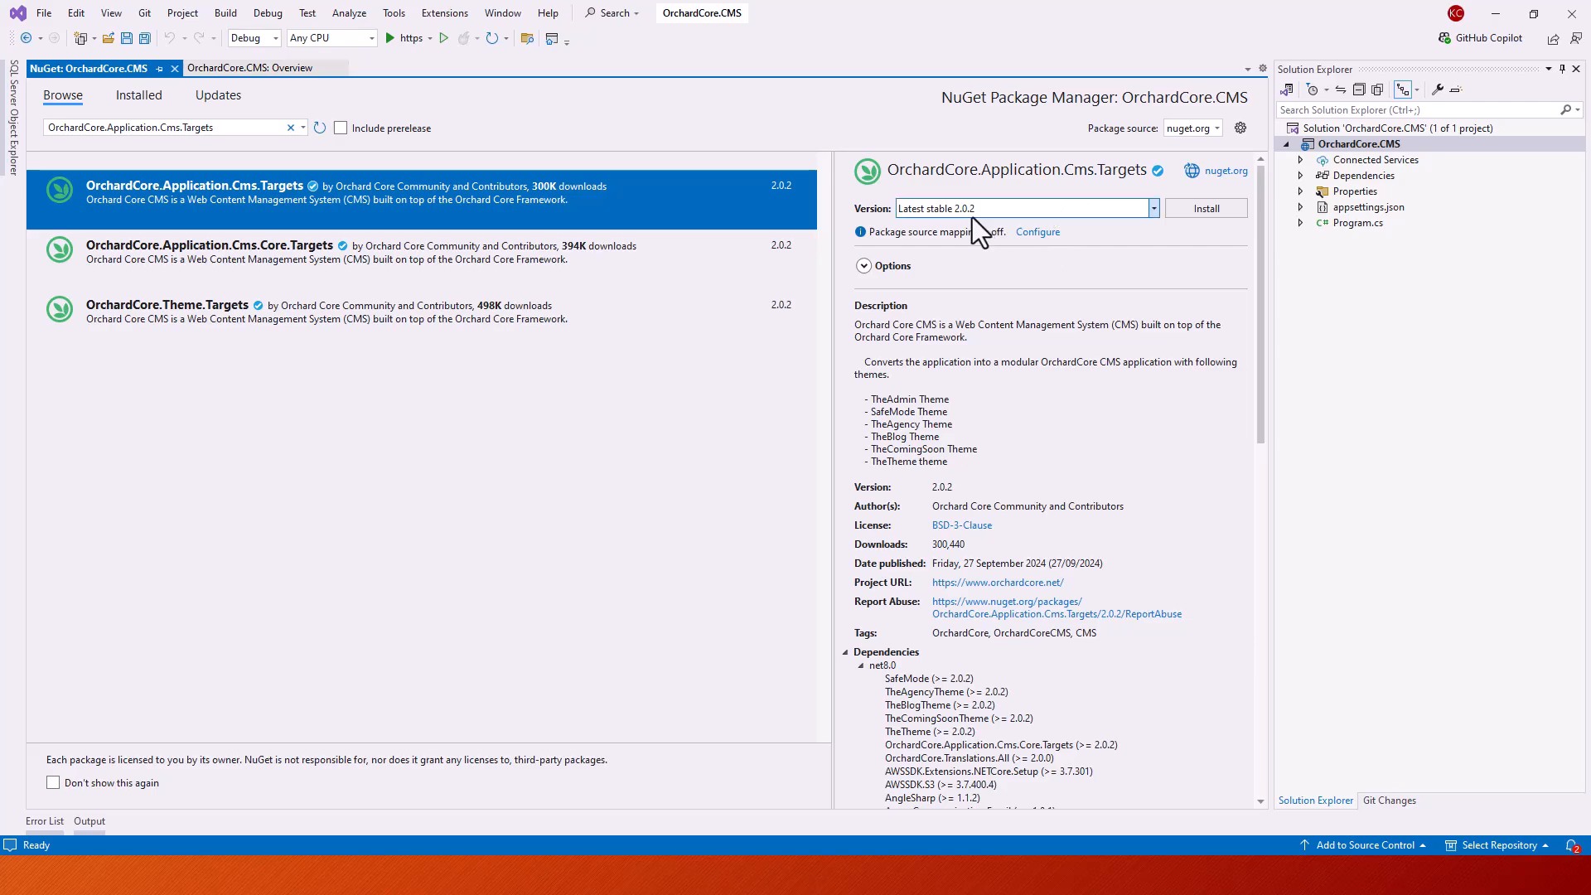
mouse_move(1099, 231)
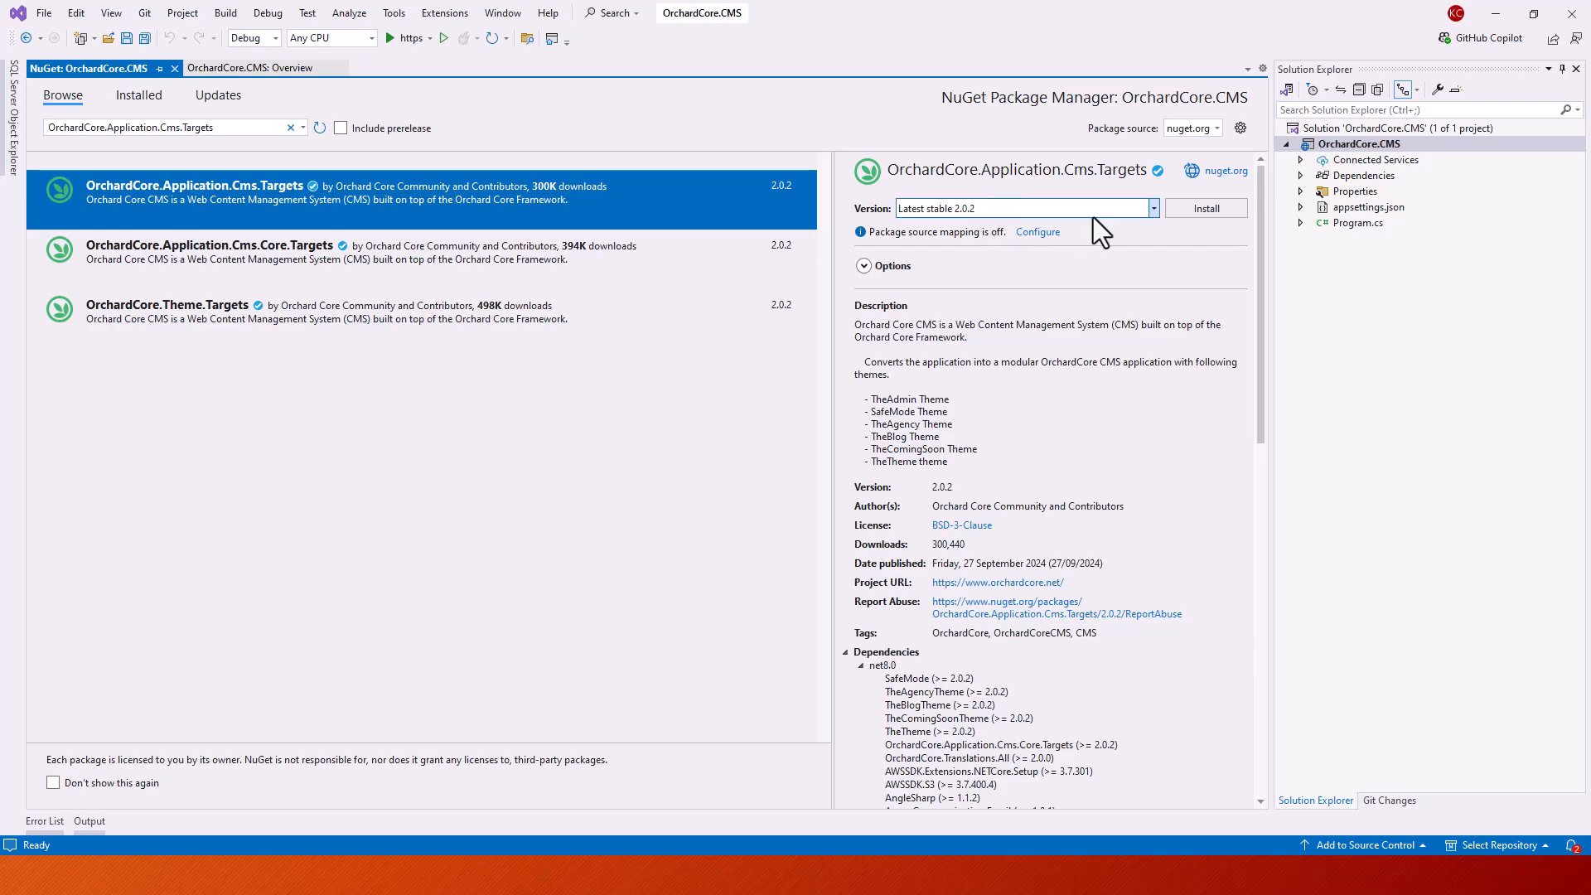
left_click(1206, 208)
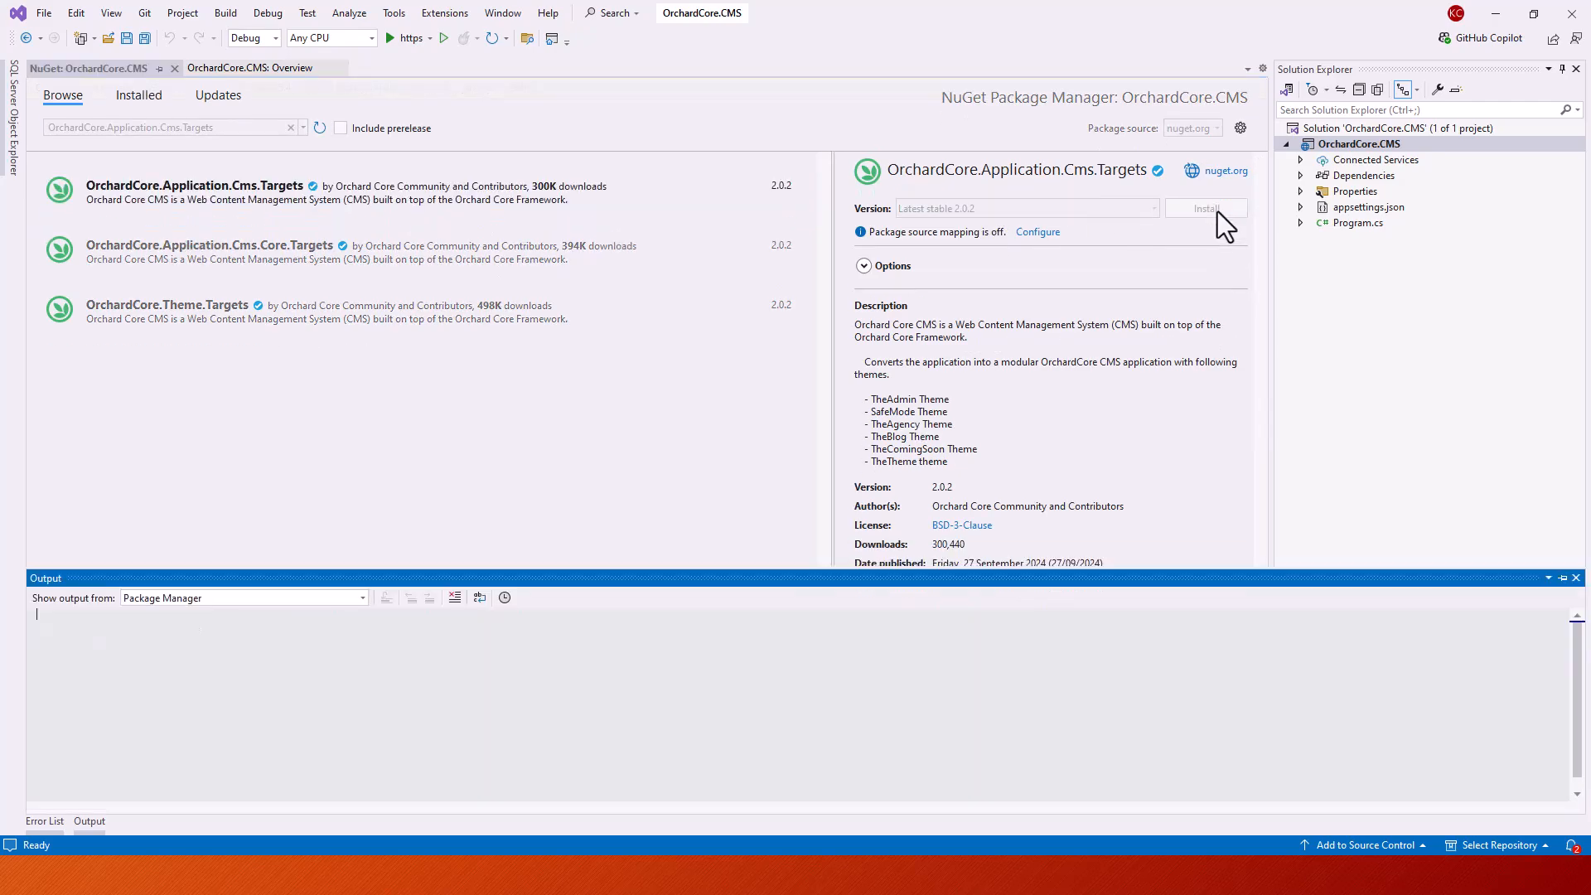
Step: Let the Orchard Core dependencies download, scrolling the Package Manager output until the license prompt
left_click(1206, 208)
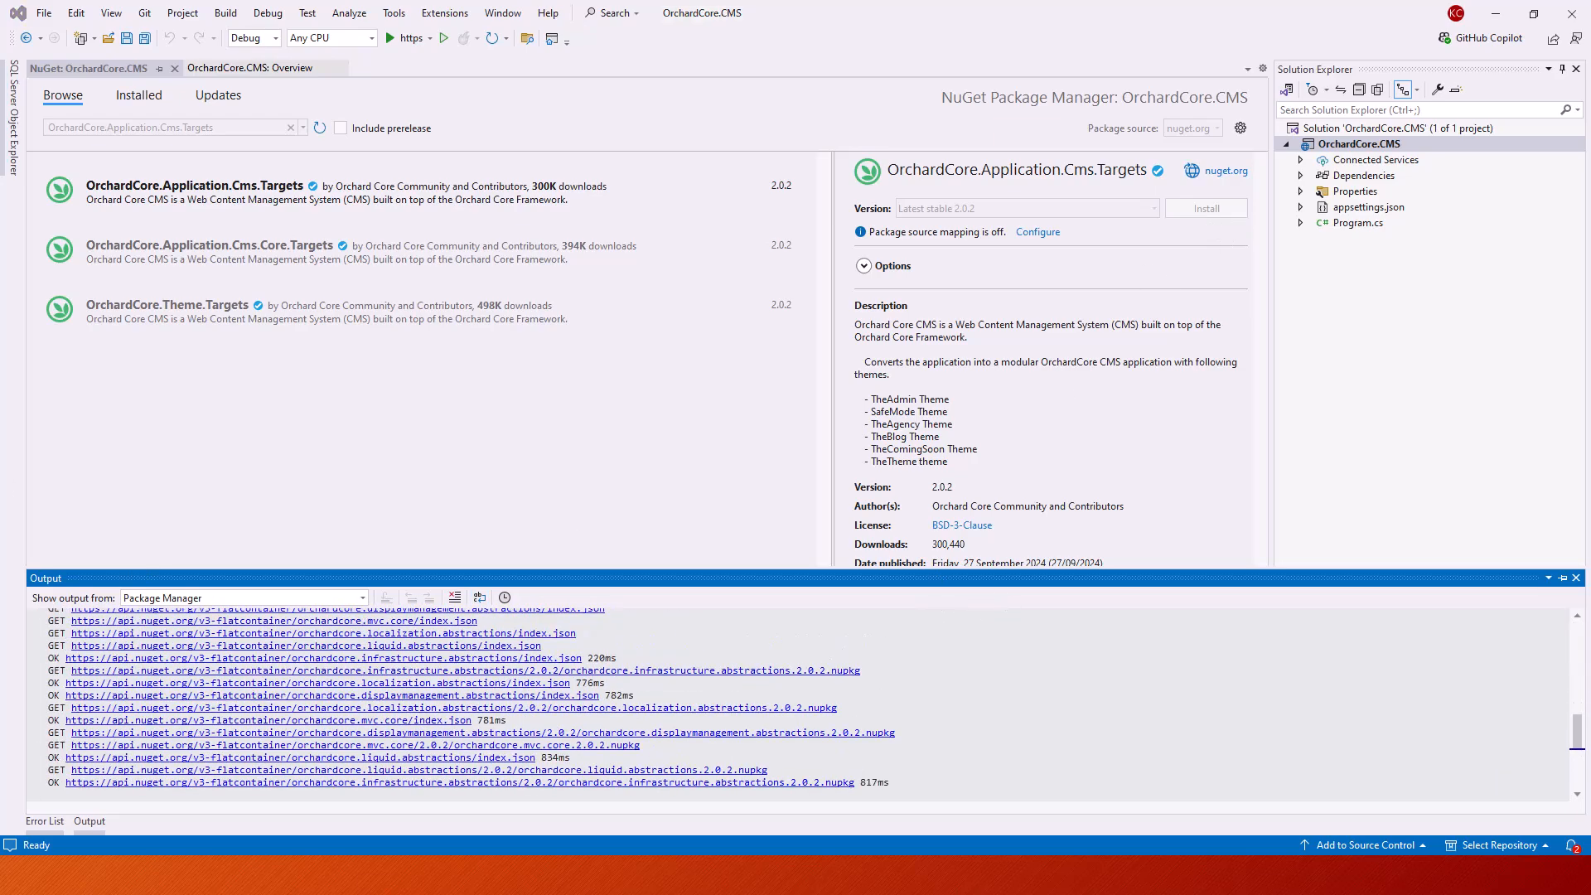
scroll("down", 3)
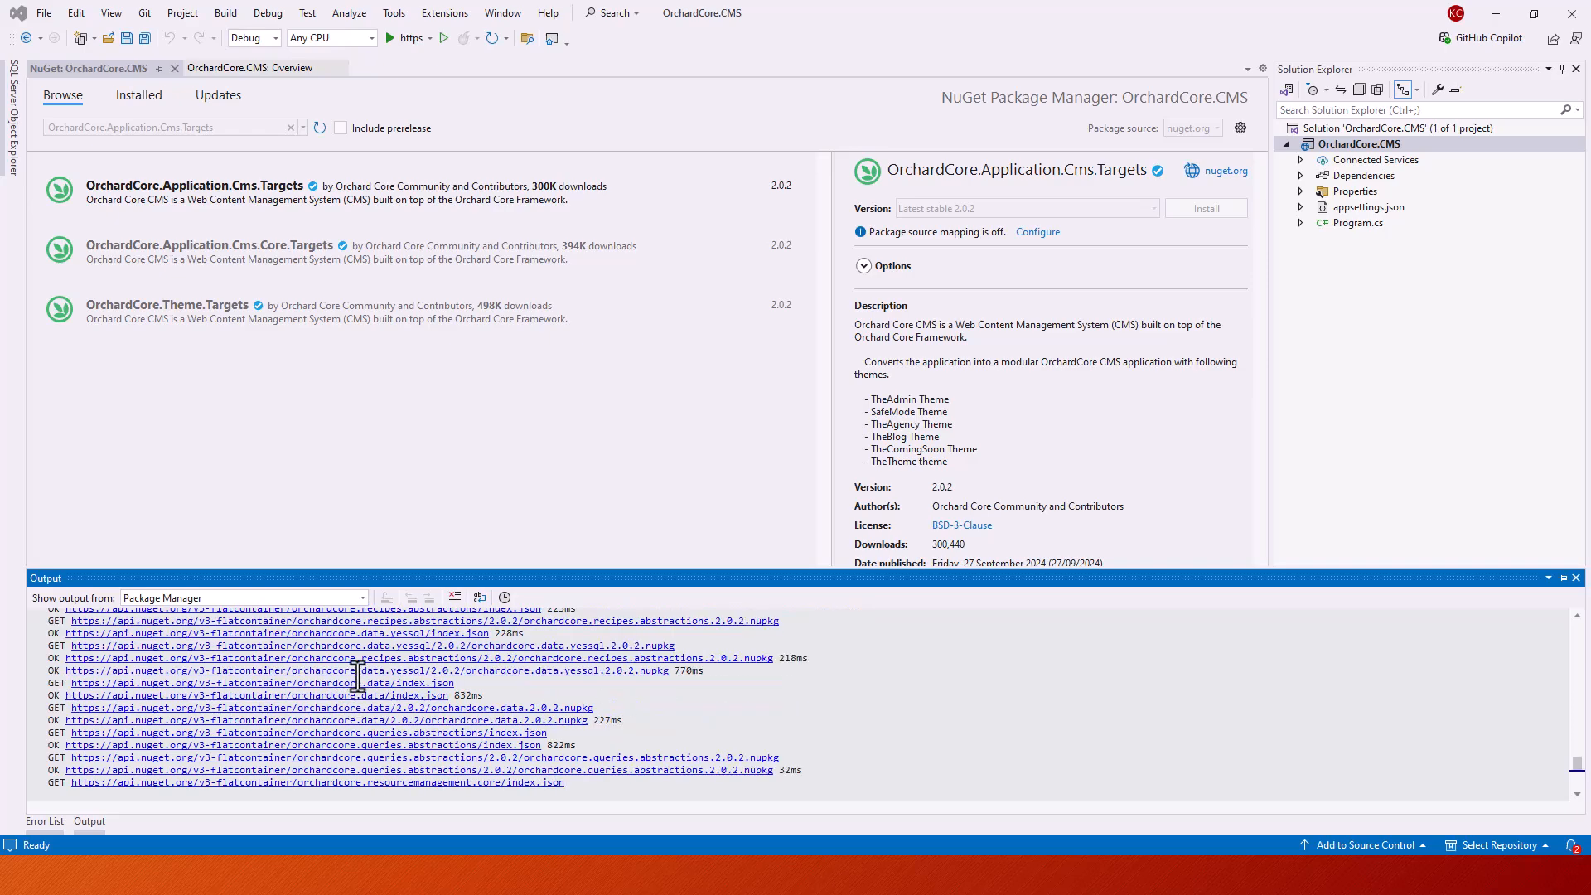
scroll("down", 3)
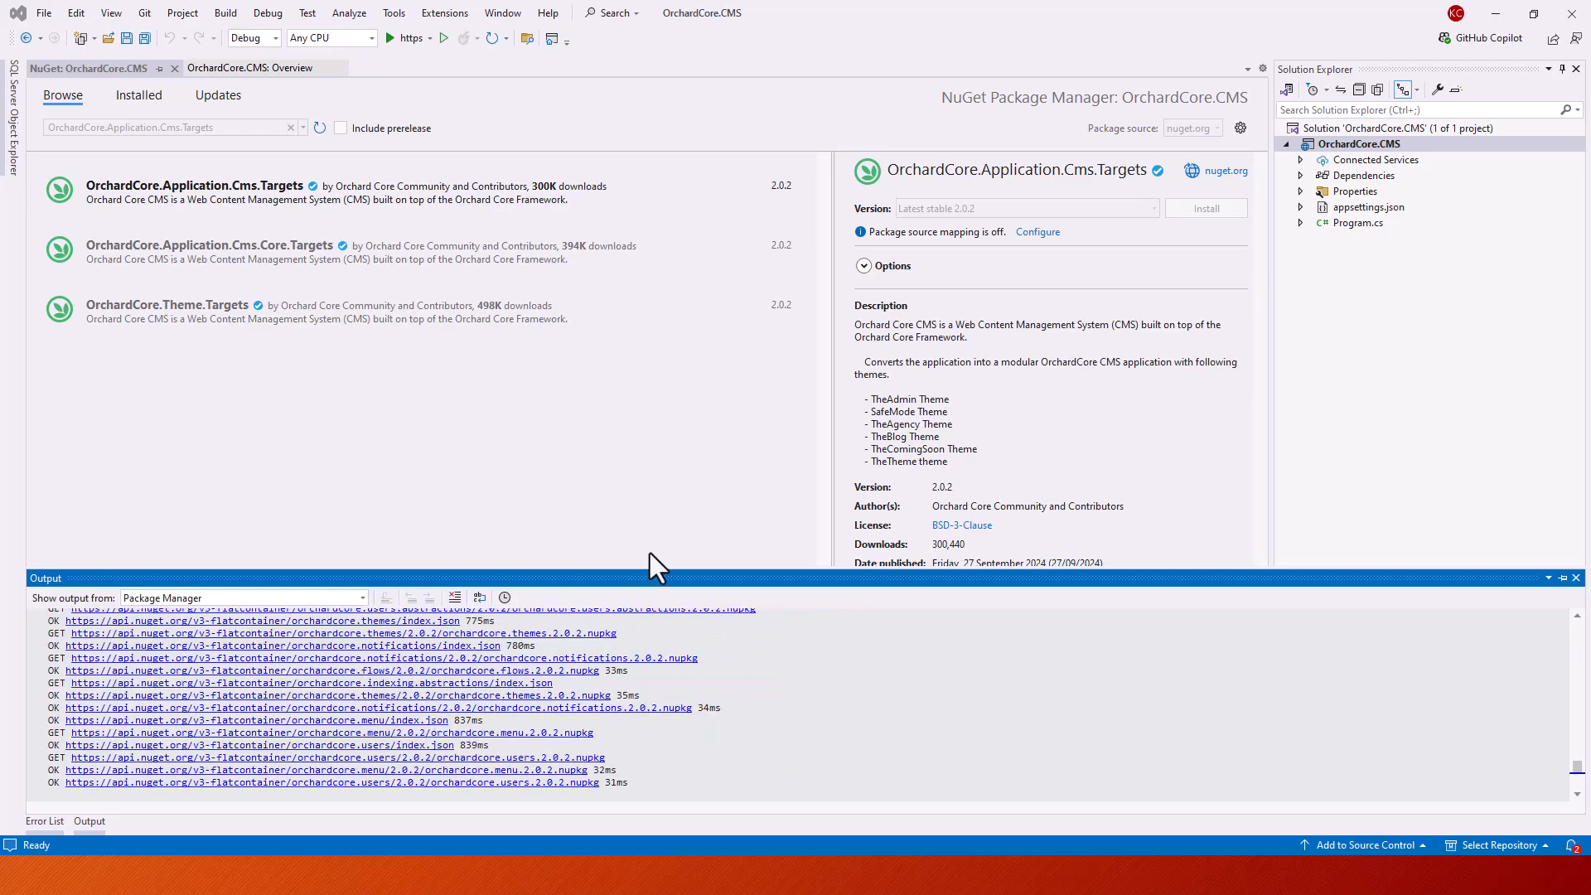
scroll("down", 3)
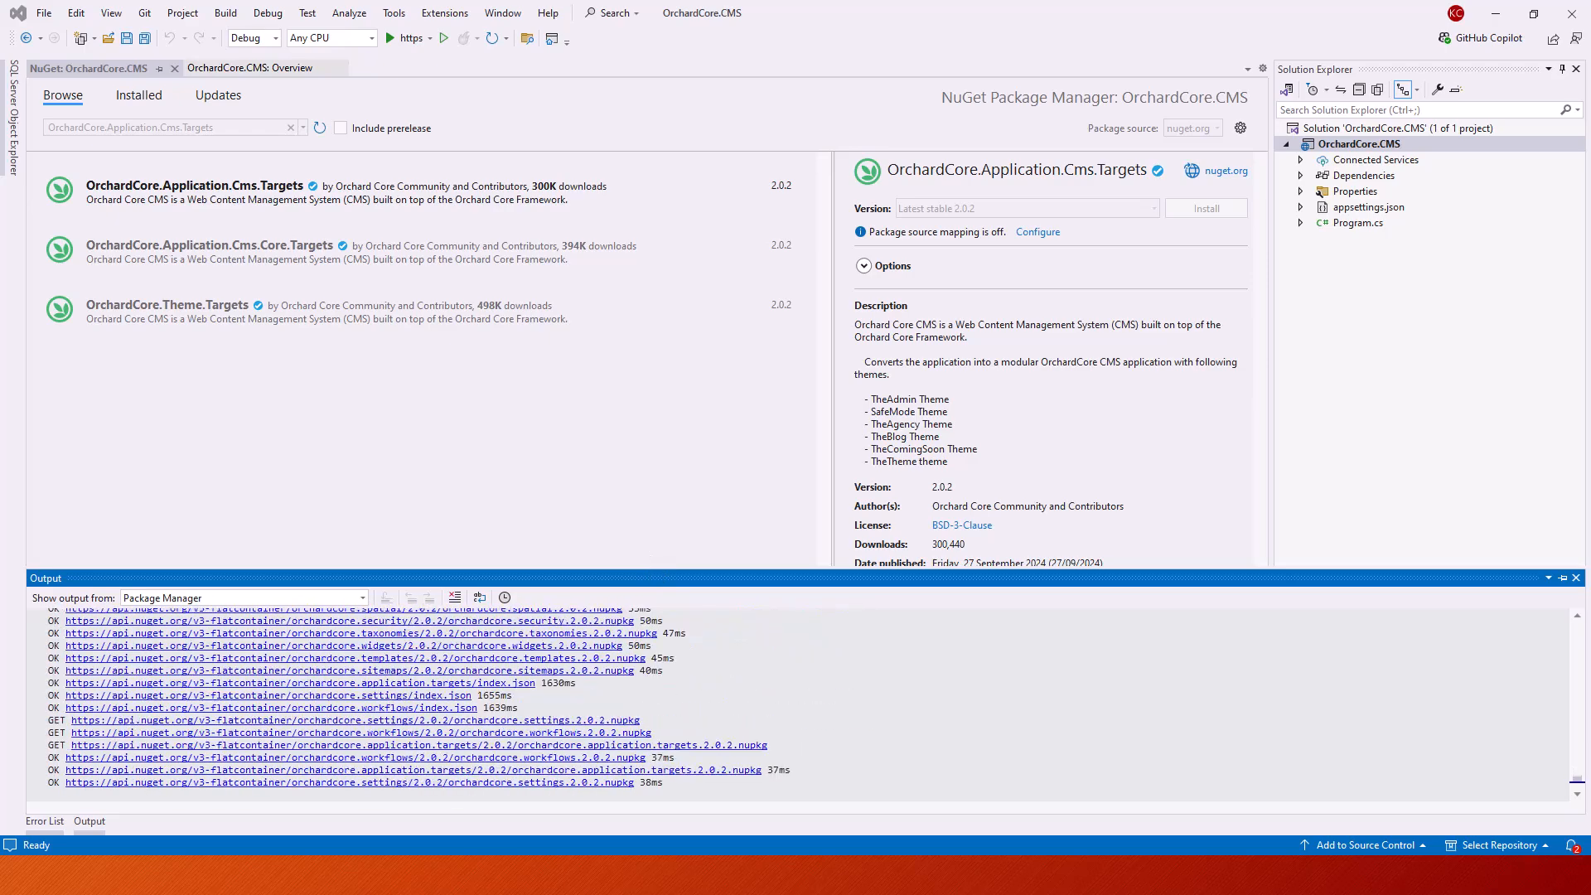
scroll("down", 3)
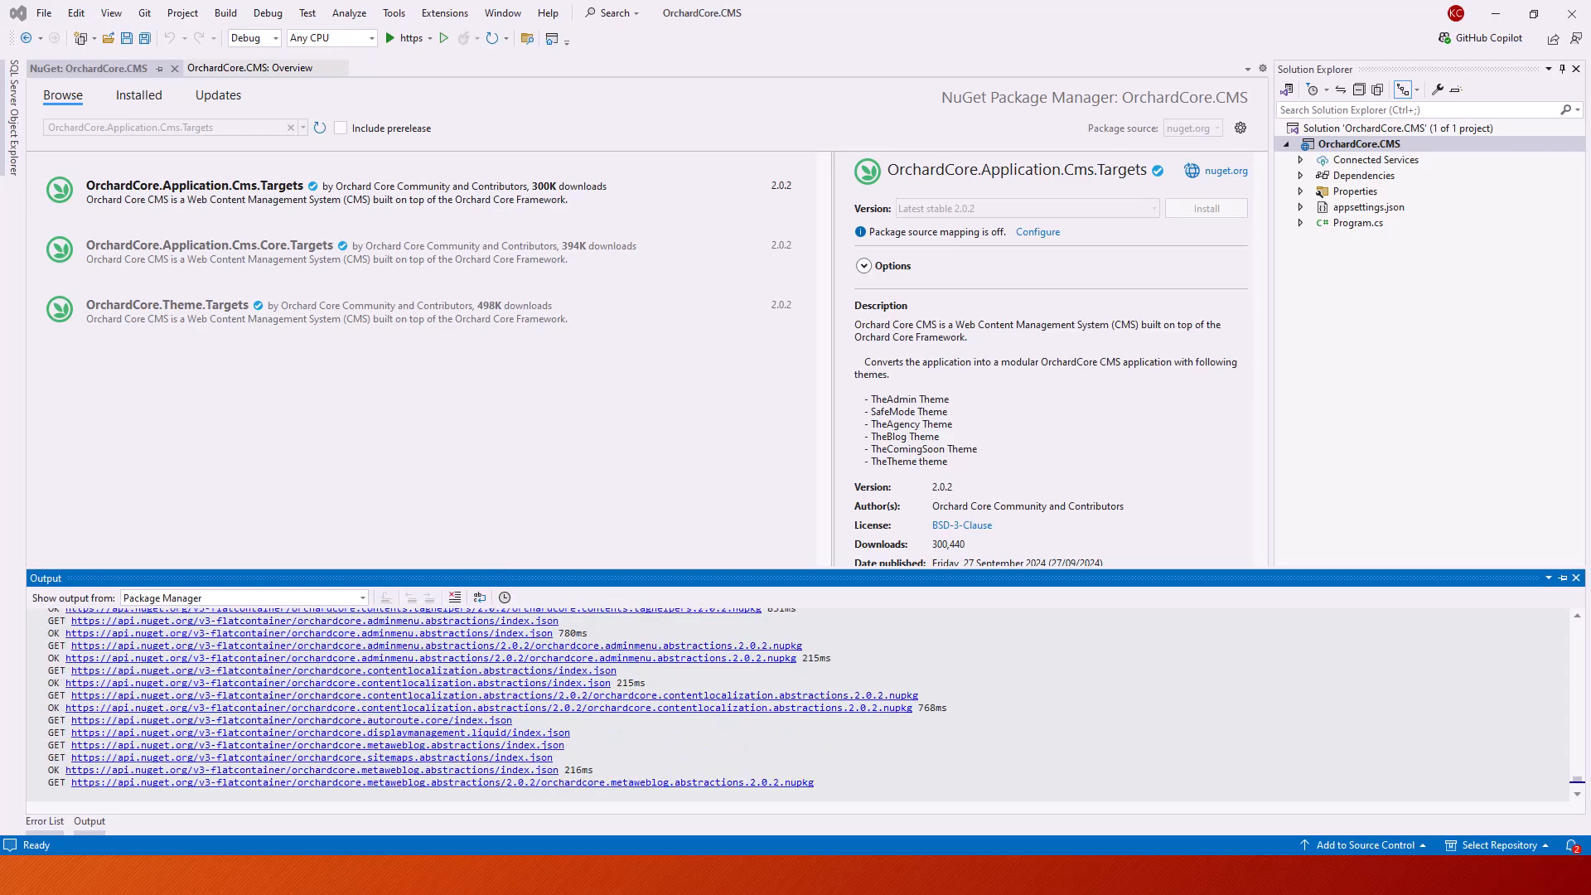
scroll("down", 3)
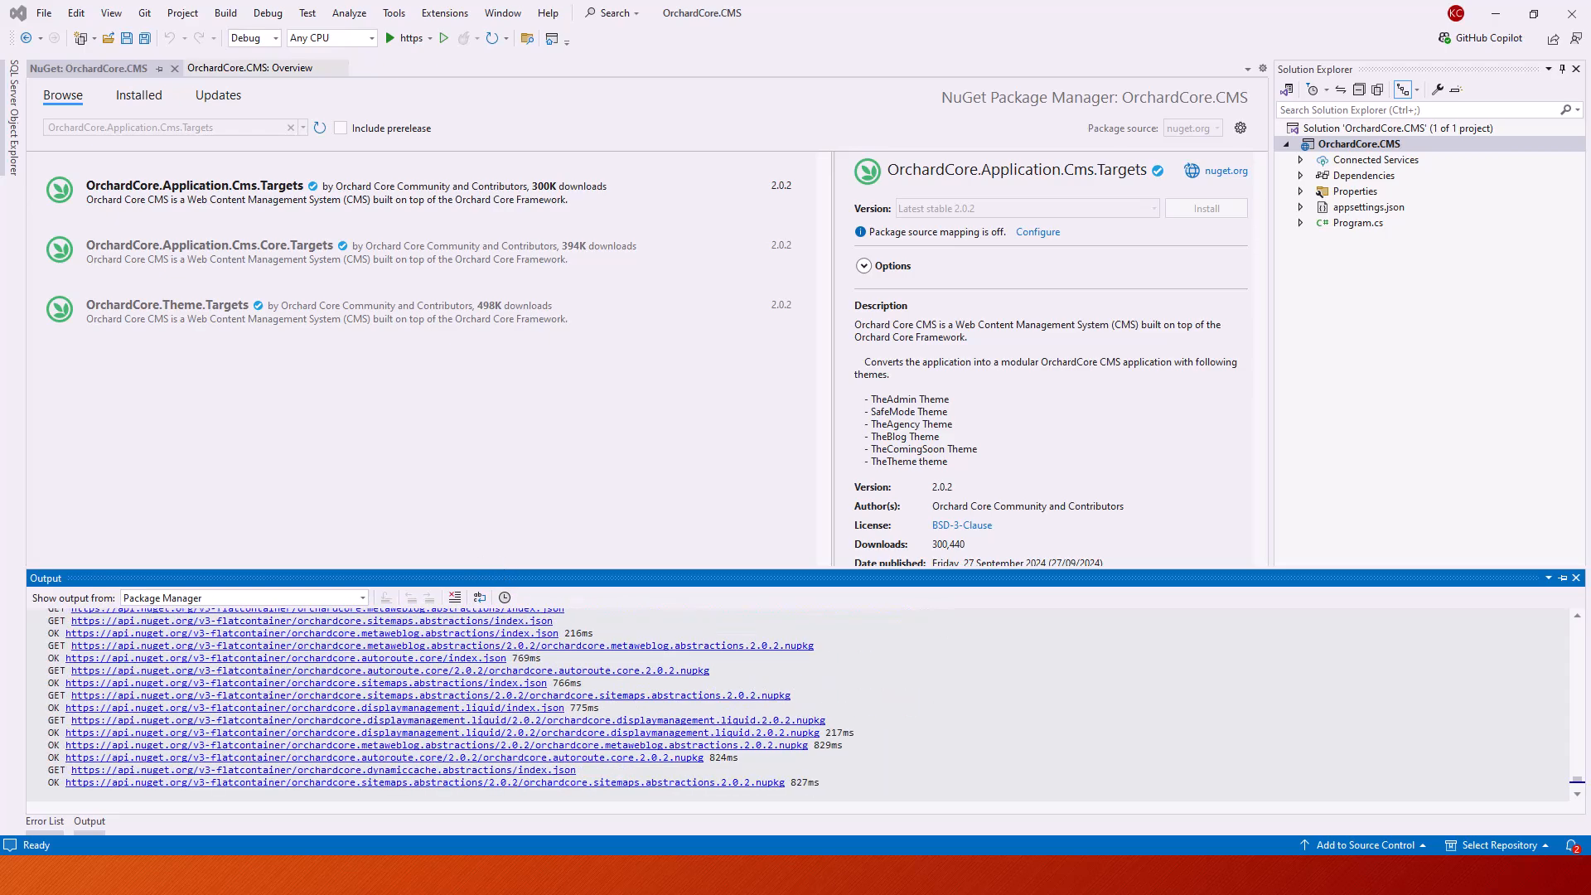
left_click(1204, 208)
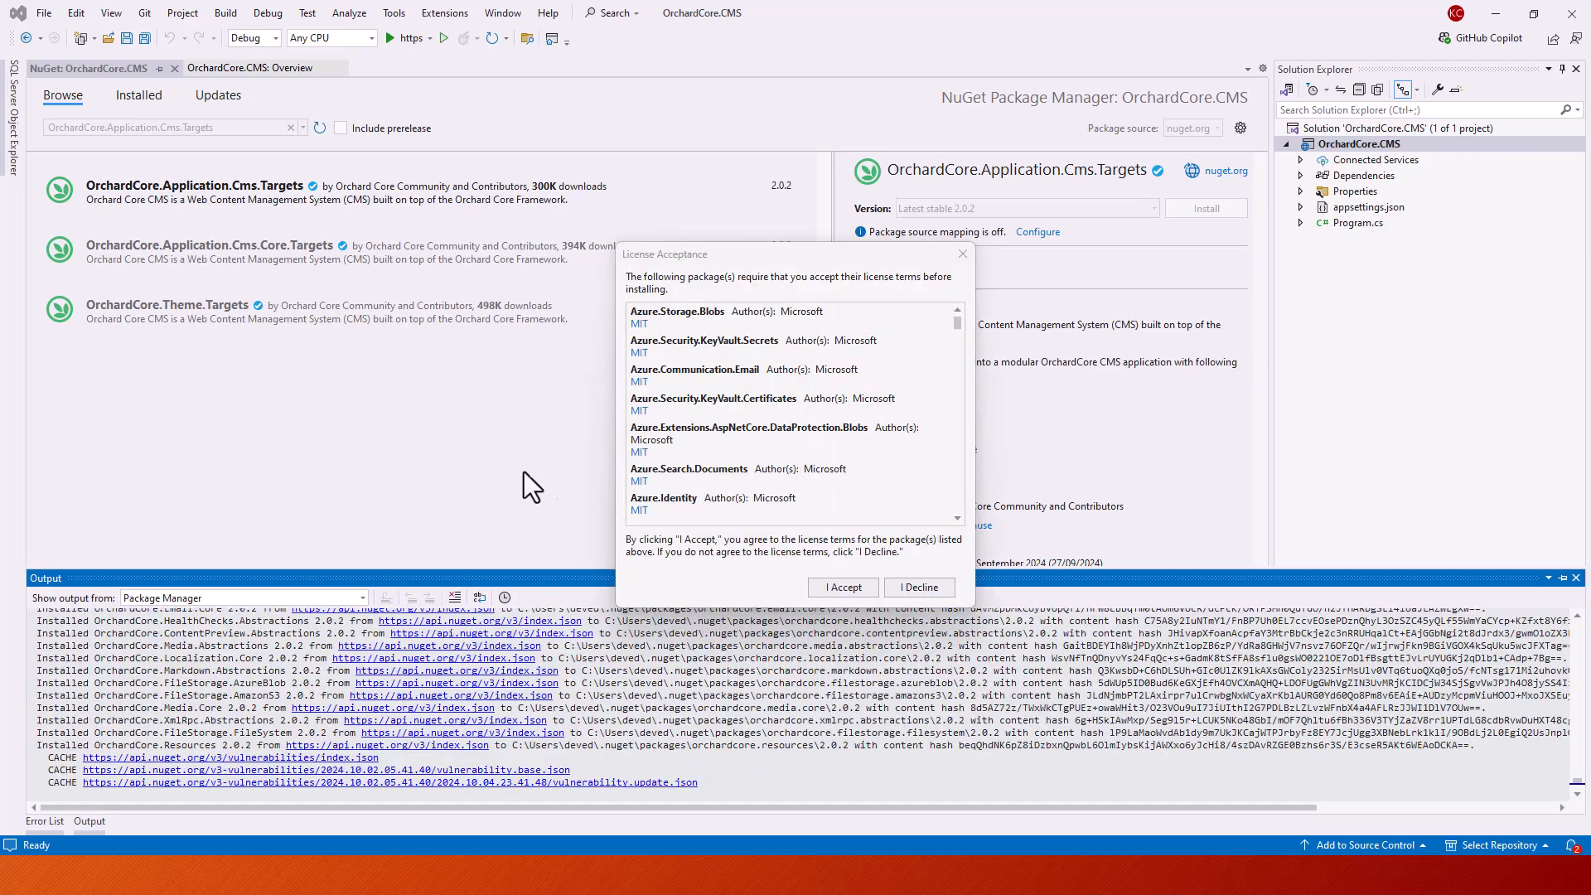
mouse_move(690, 483)
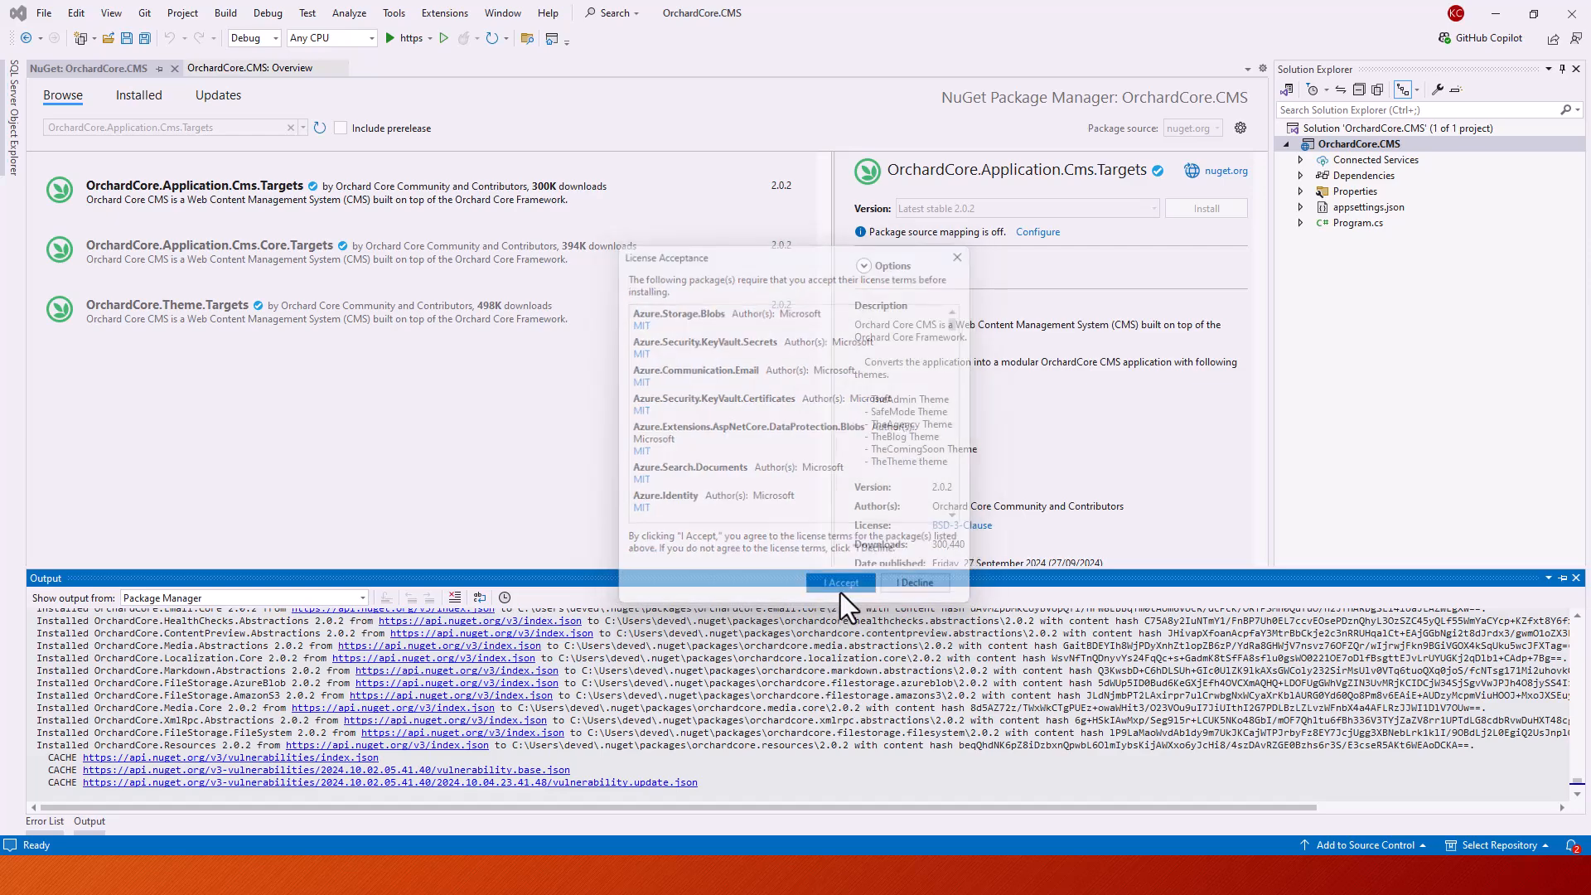
Step: Accept the package licenses and view the project's installed packages
left_click(840, 582)
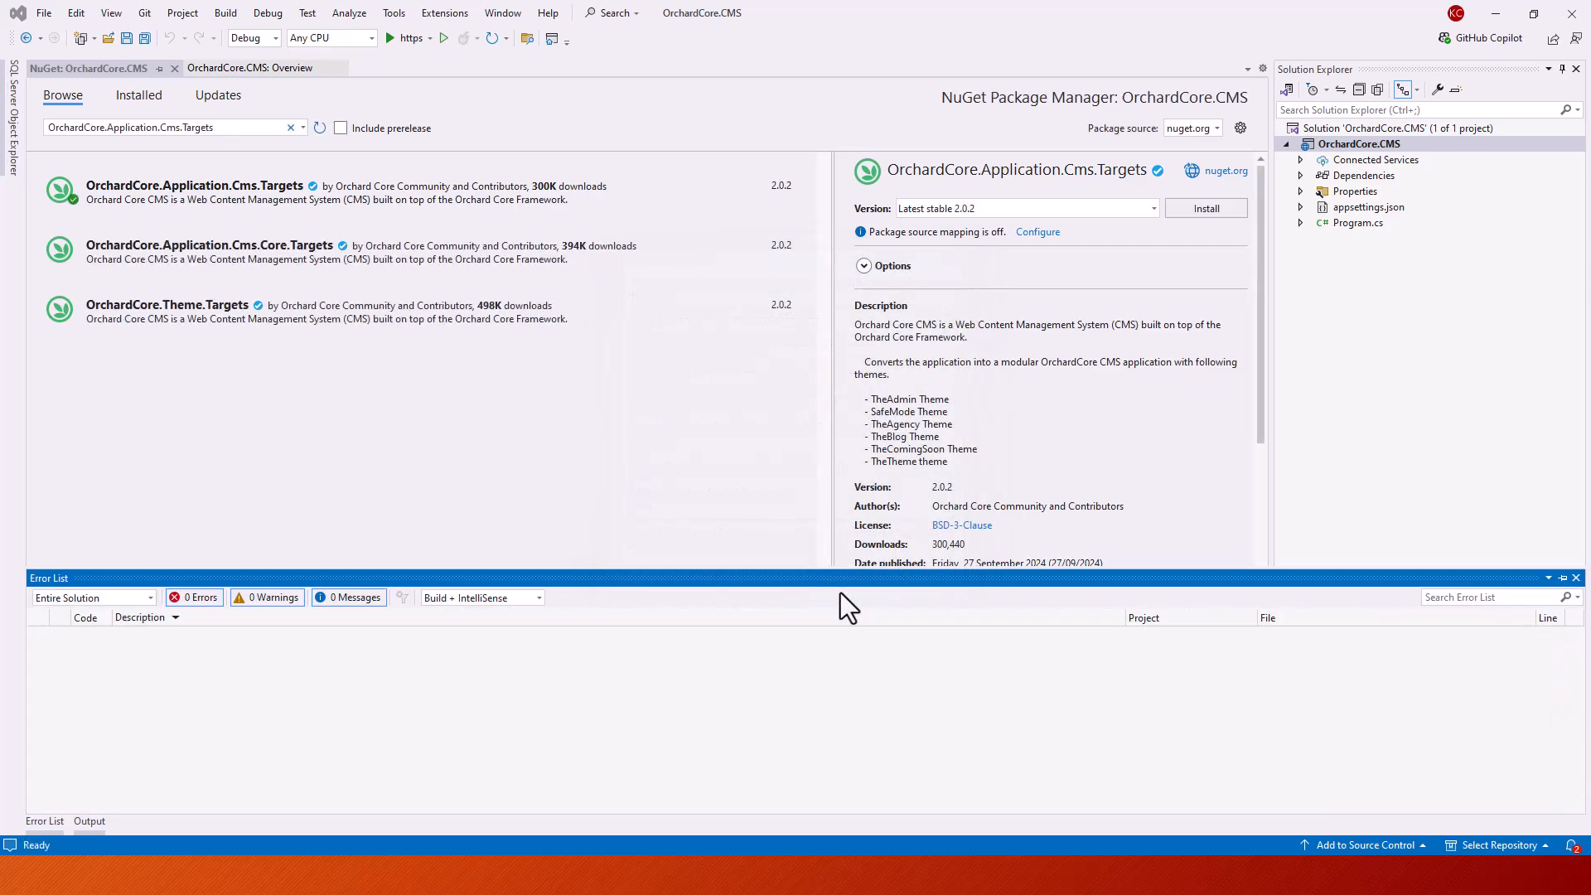
mouse_move(556, 721)
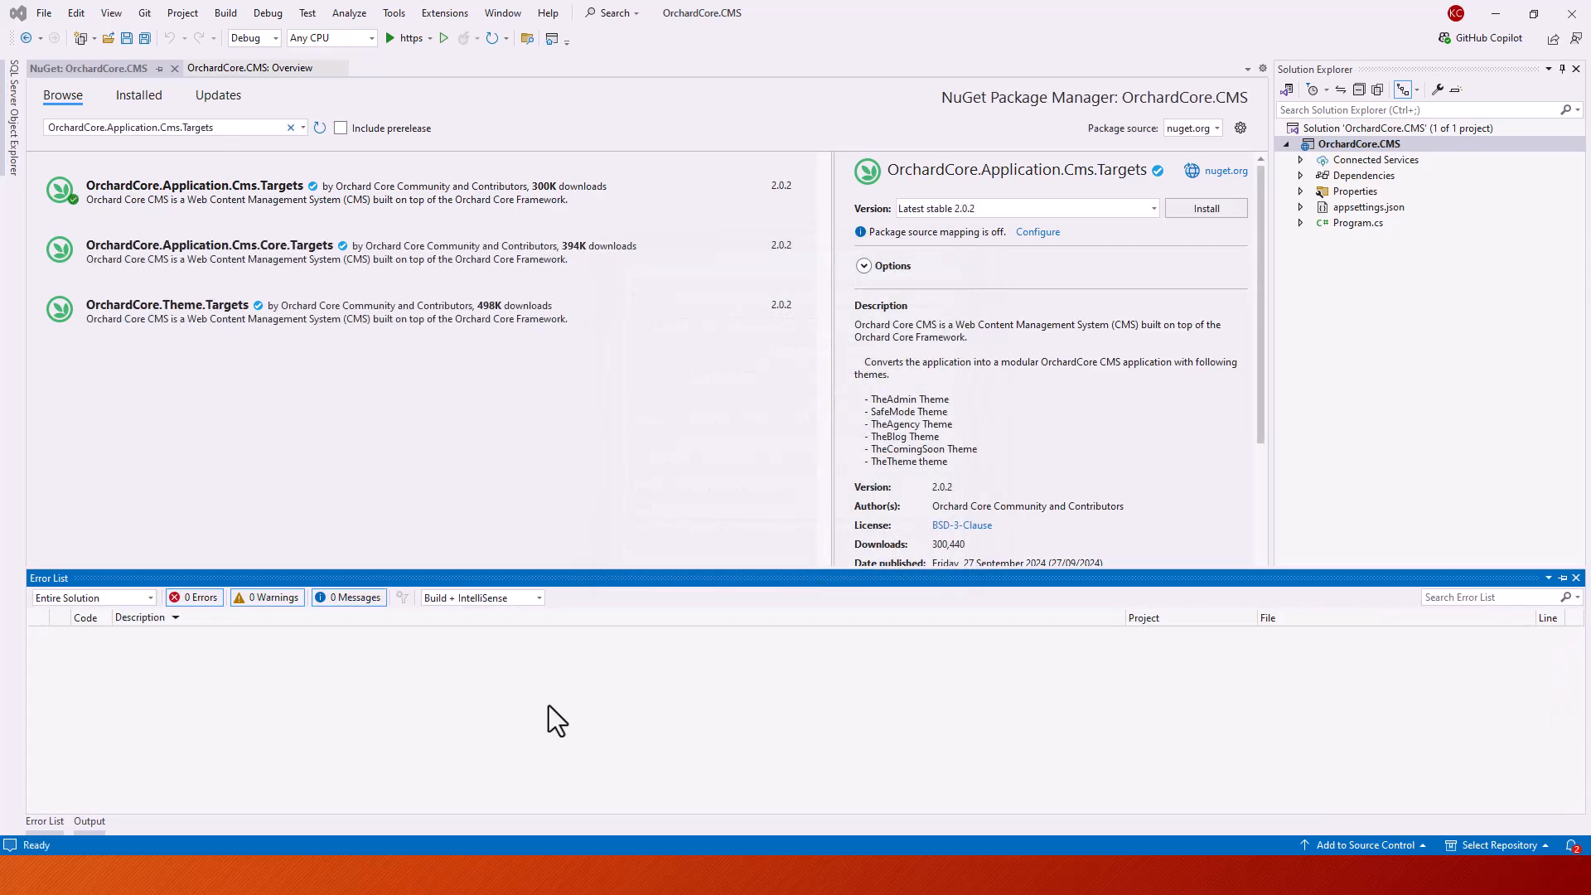
mouse_move(660, 325)
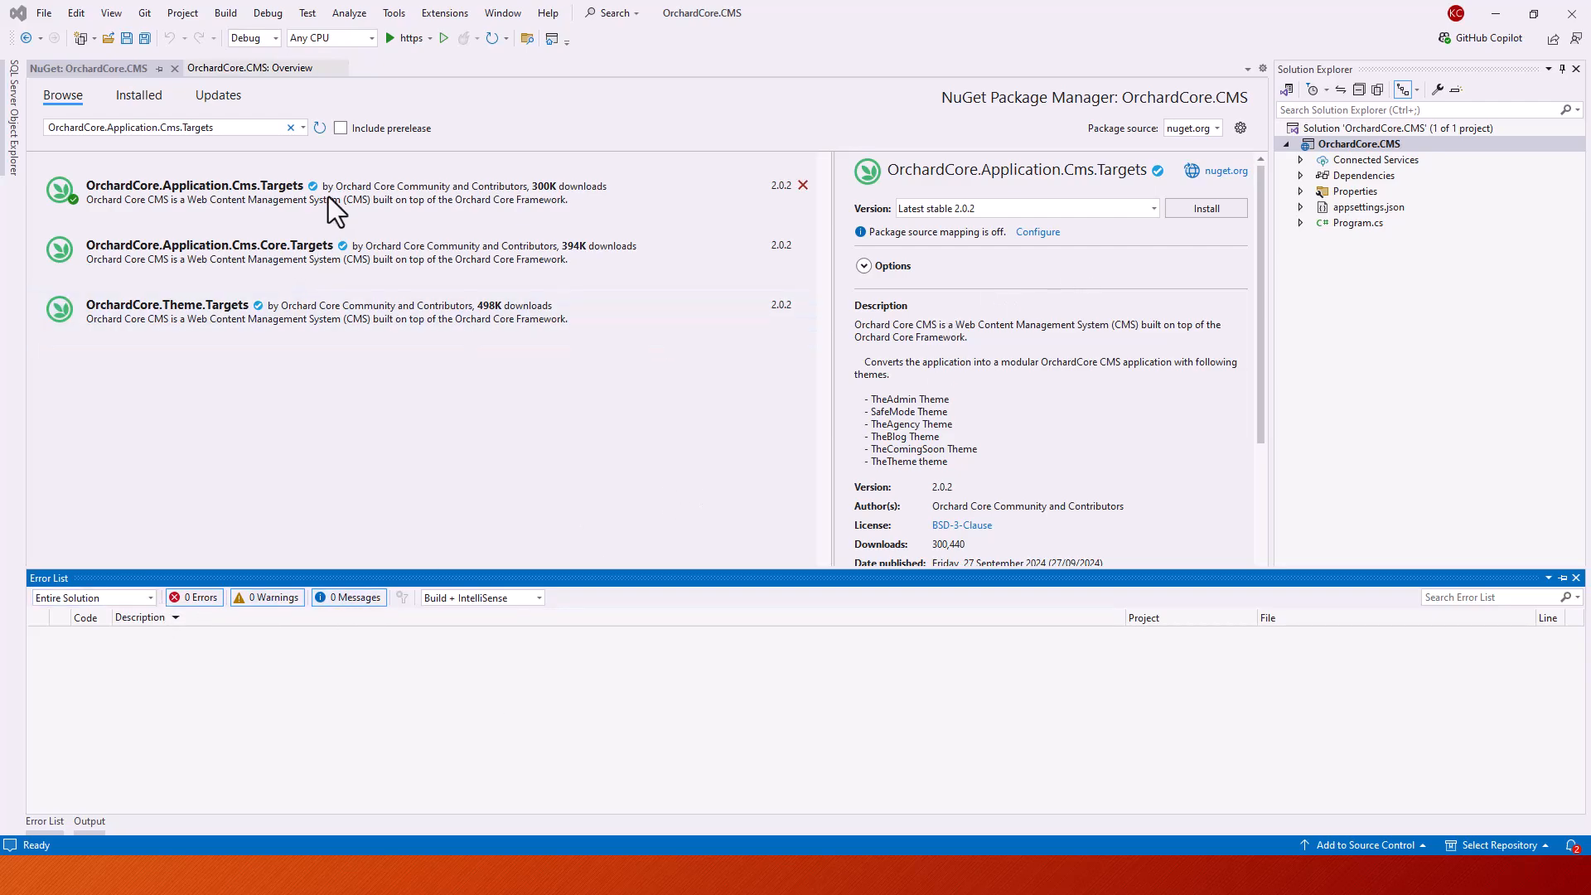
left_click(139, 94)
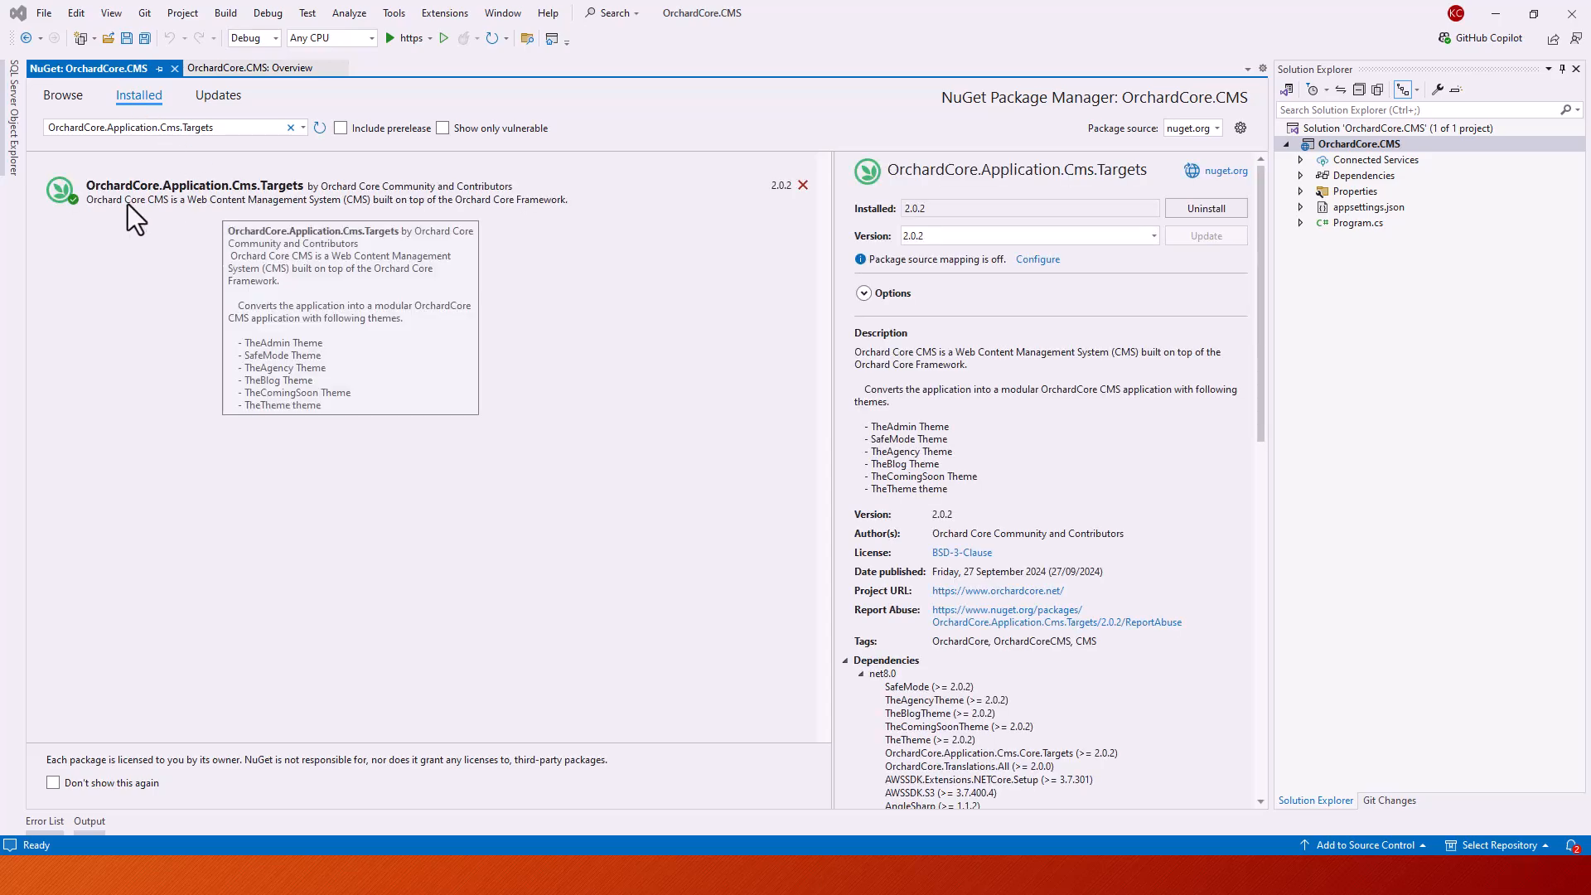
mouse_move(1314, 213)
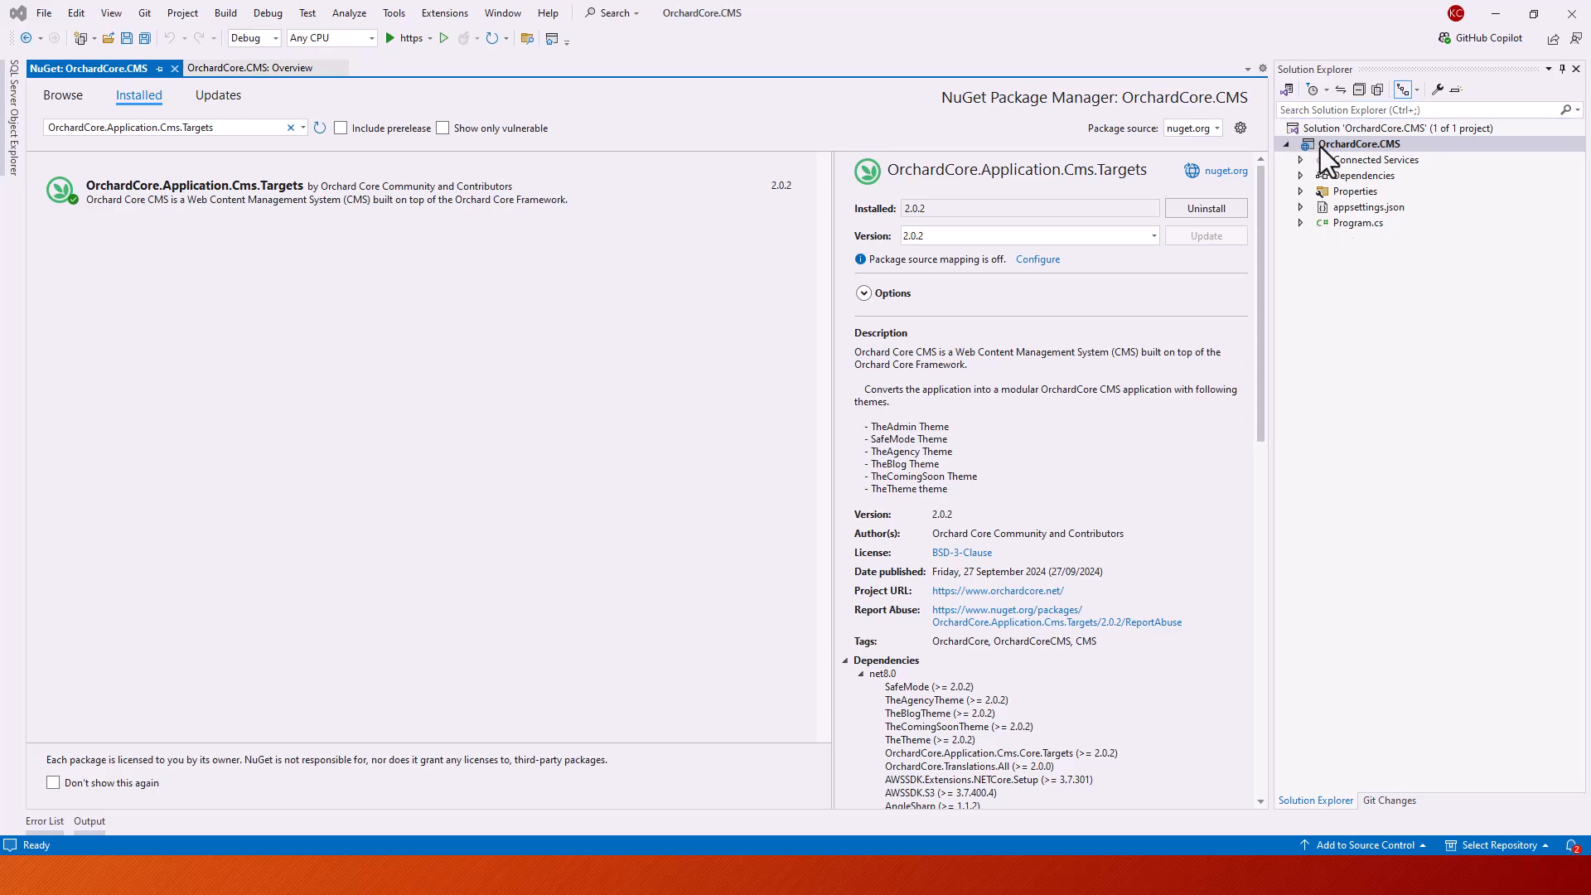
Step: Open the OrchardCore.CMS project file from the Solution Explorer project node
left_click(1357, 144)
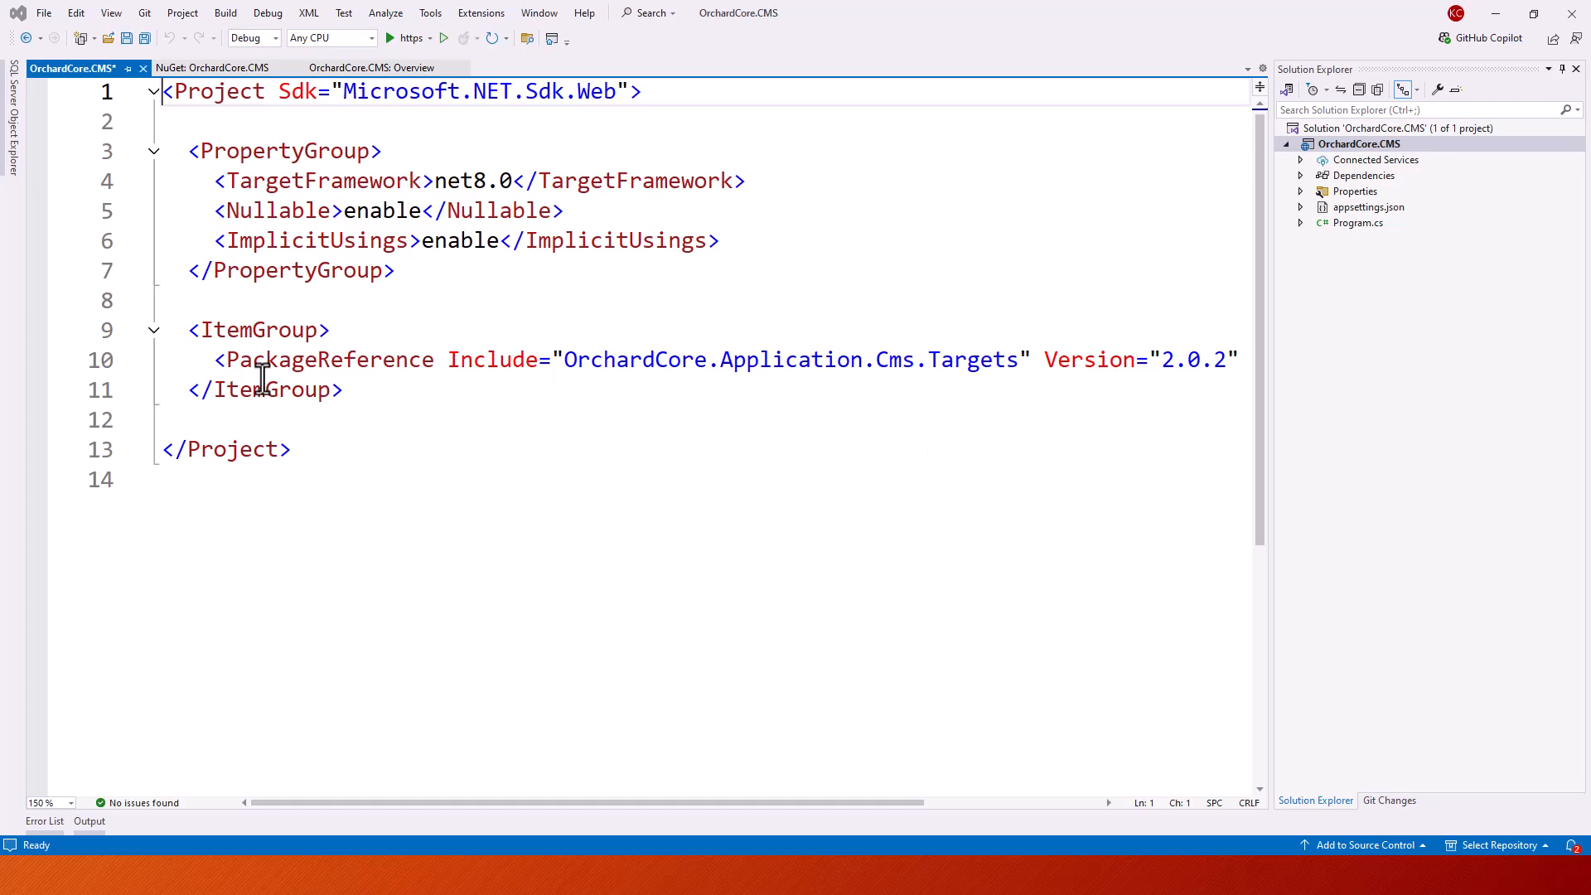
mouse_move(755, 701)
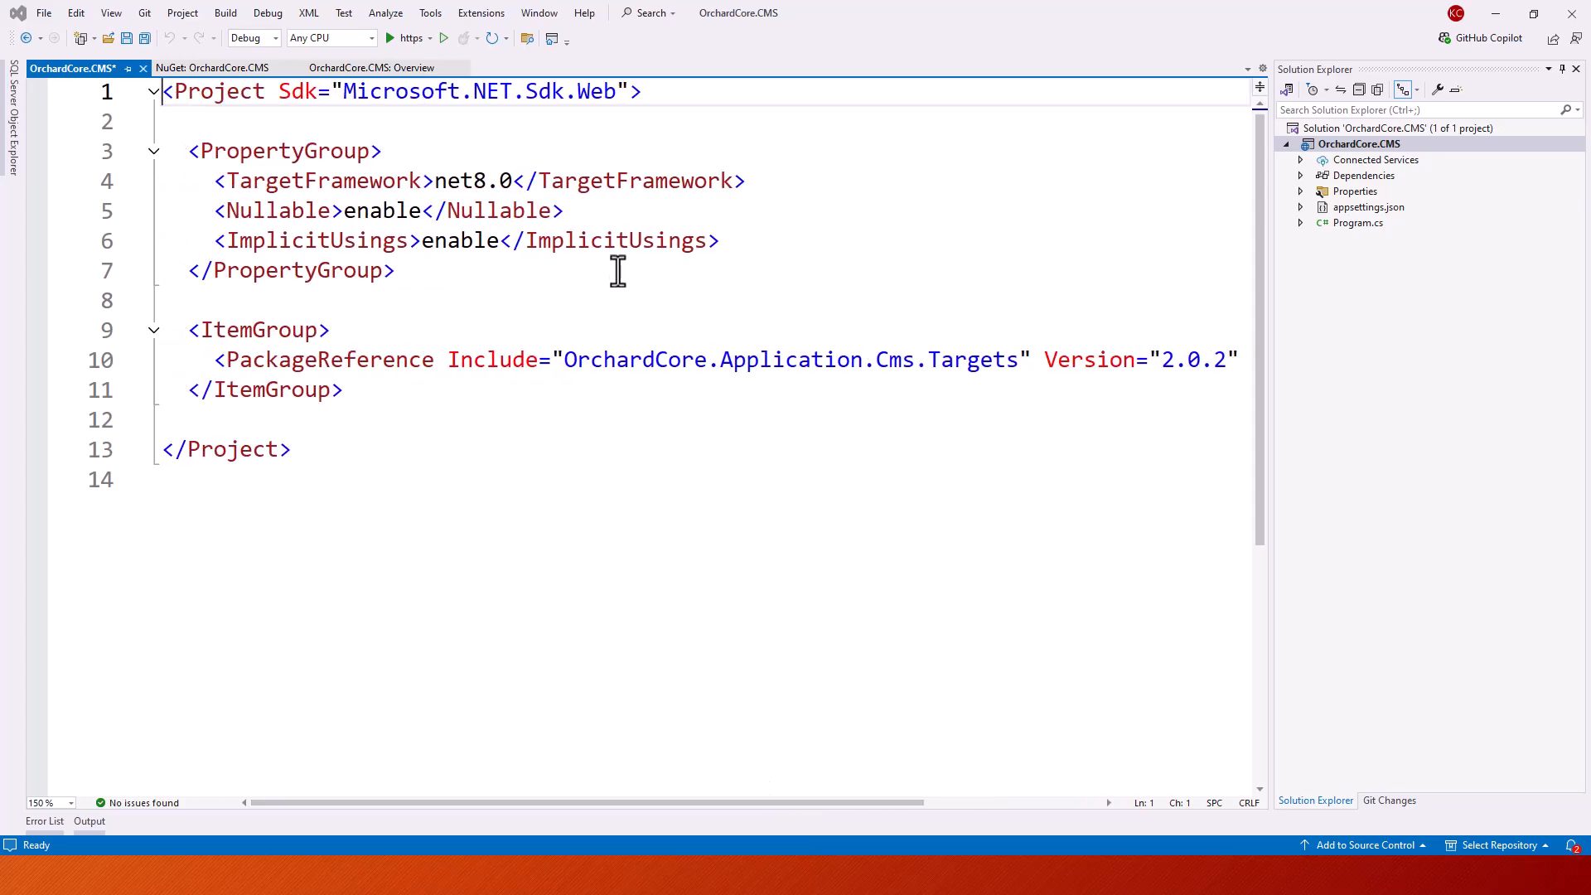
mouse_move(482, 181)
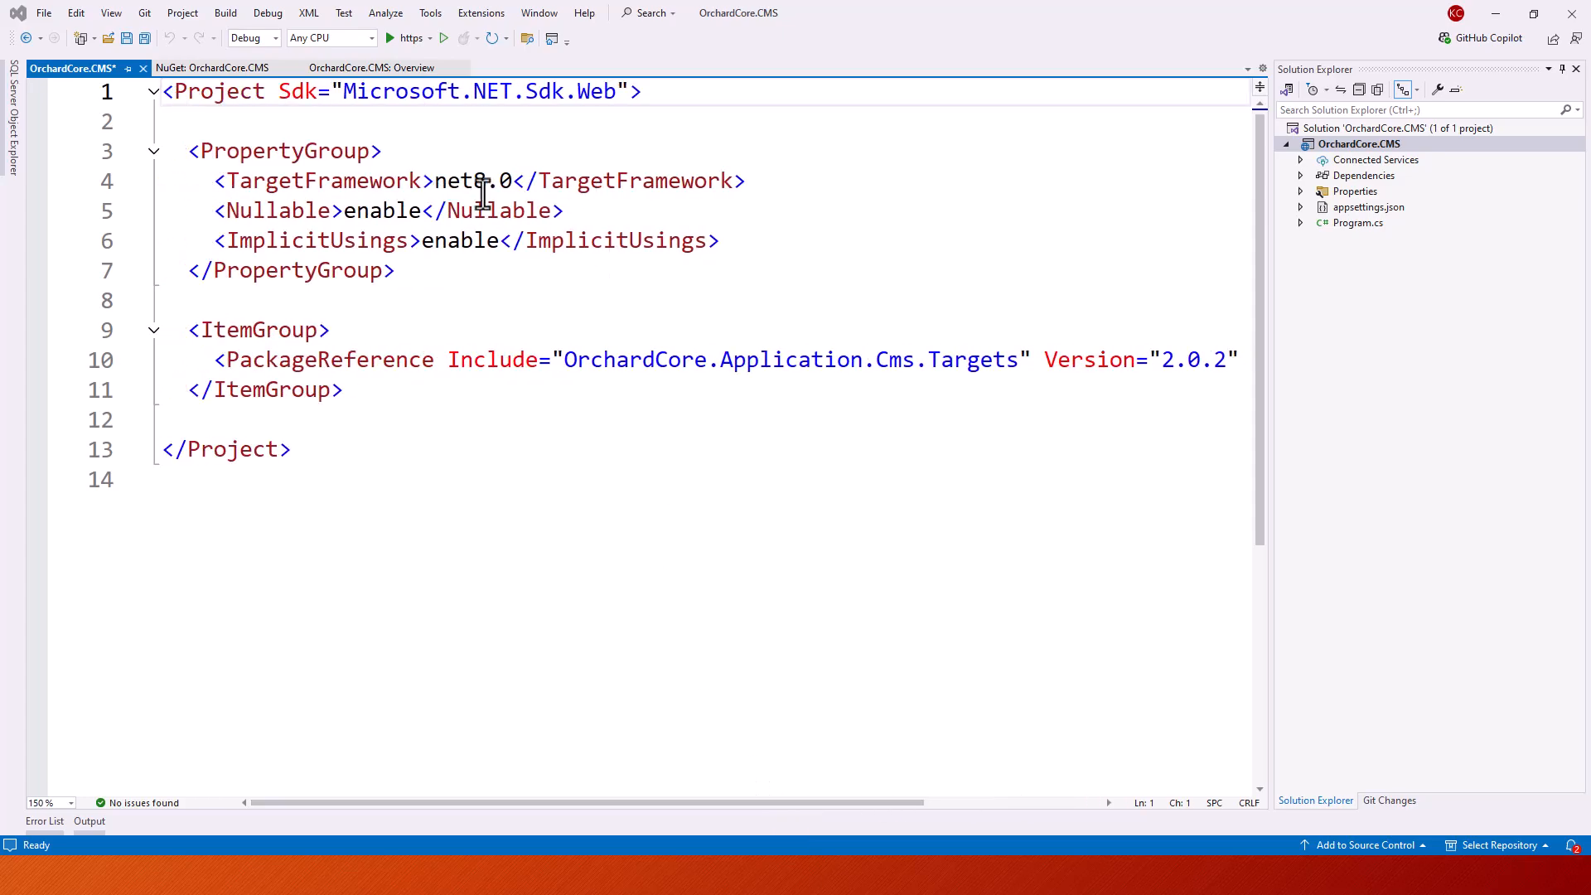
mouse_move(578, 210)
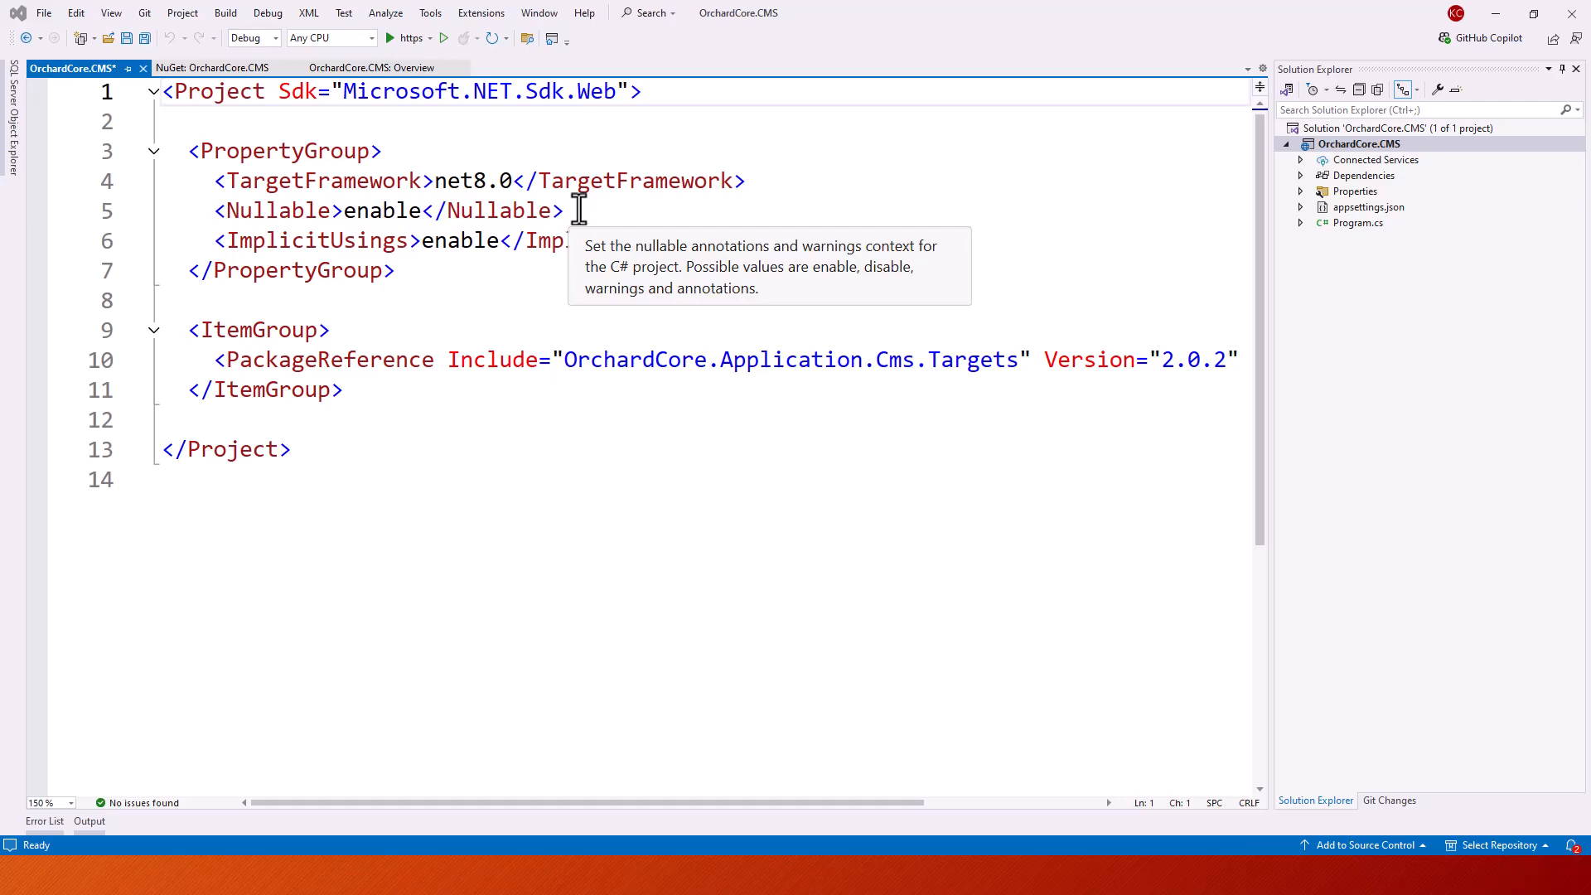
mouse_move(591, 492)
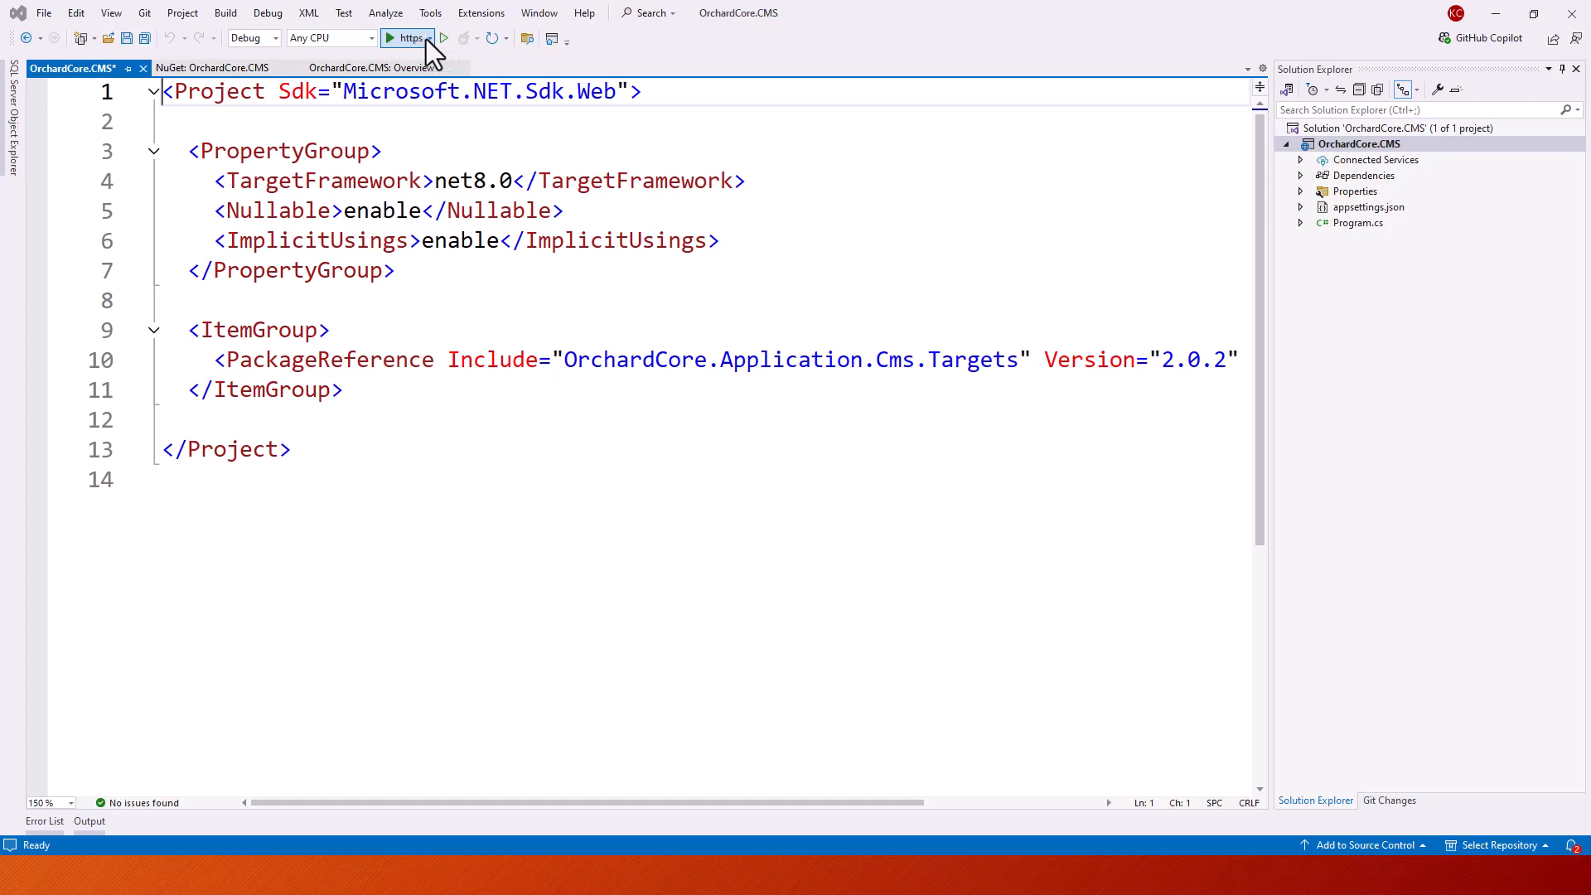
Step: Launch the site over https, then open Program.cs with its default Hello World code
left_click(390, 39)
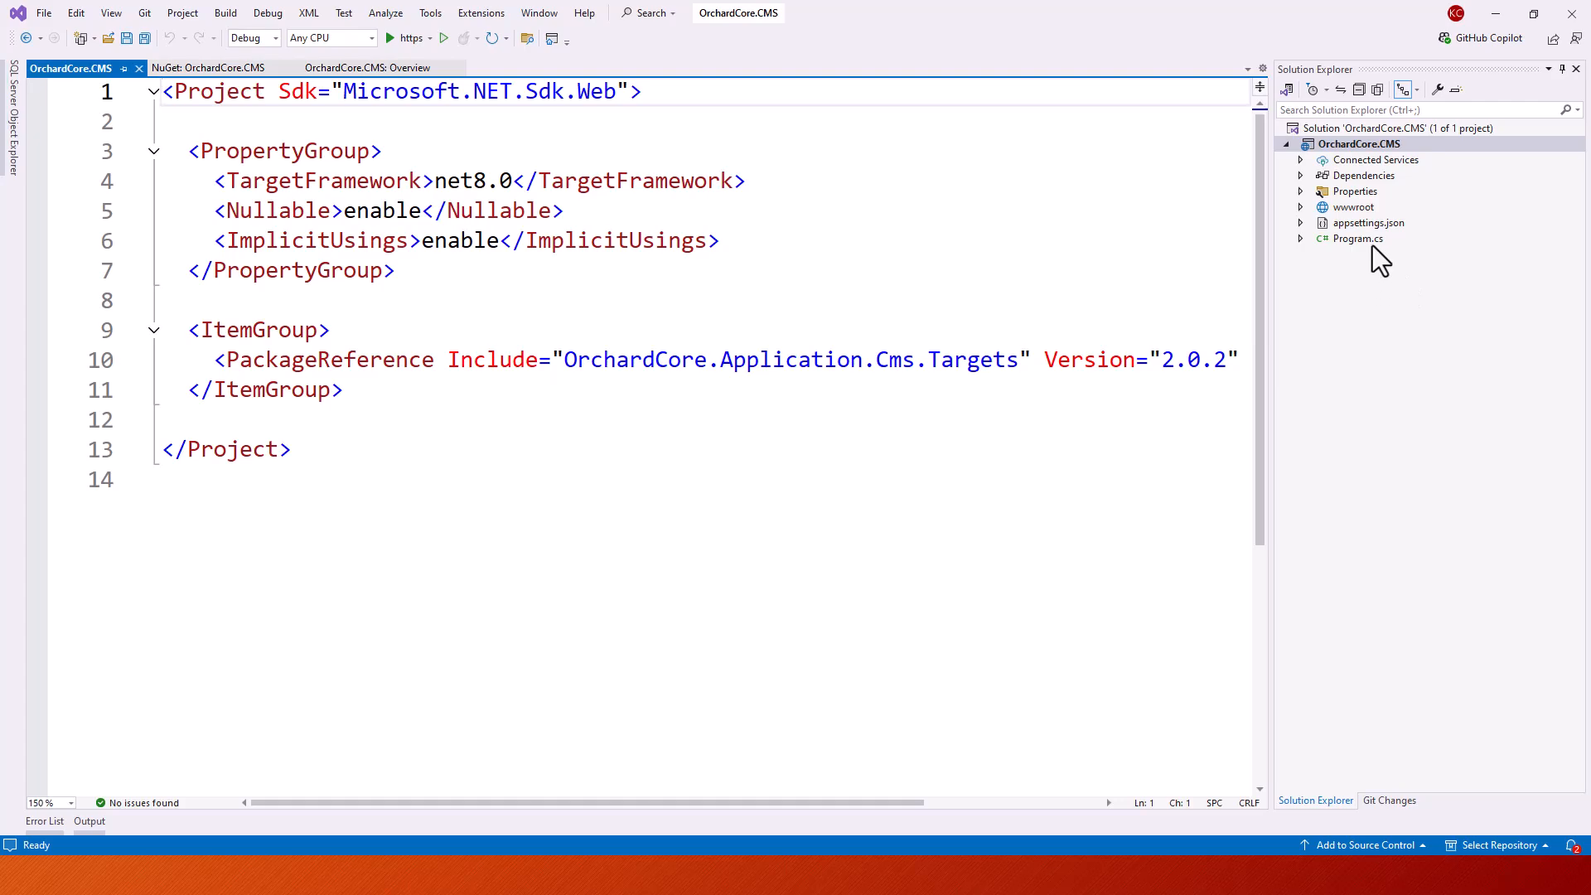
mouse_move(959, 421)
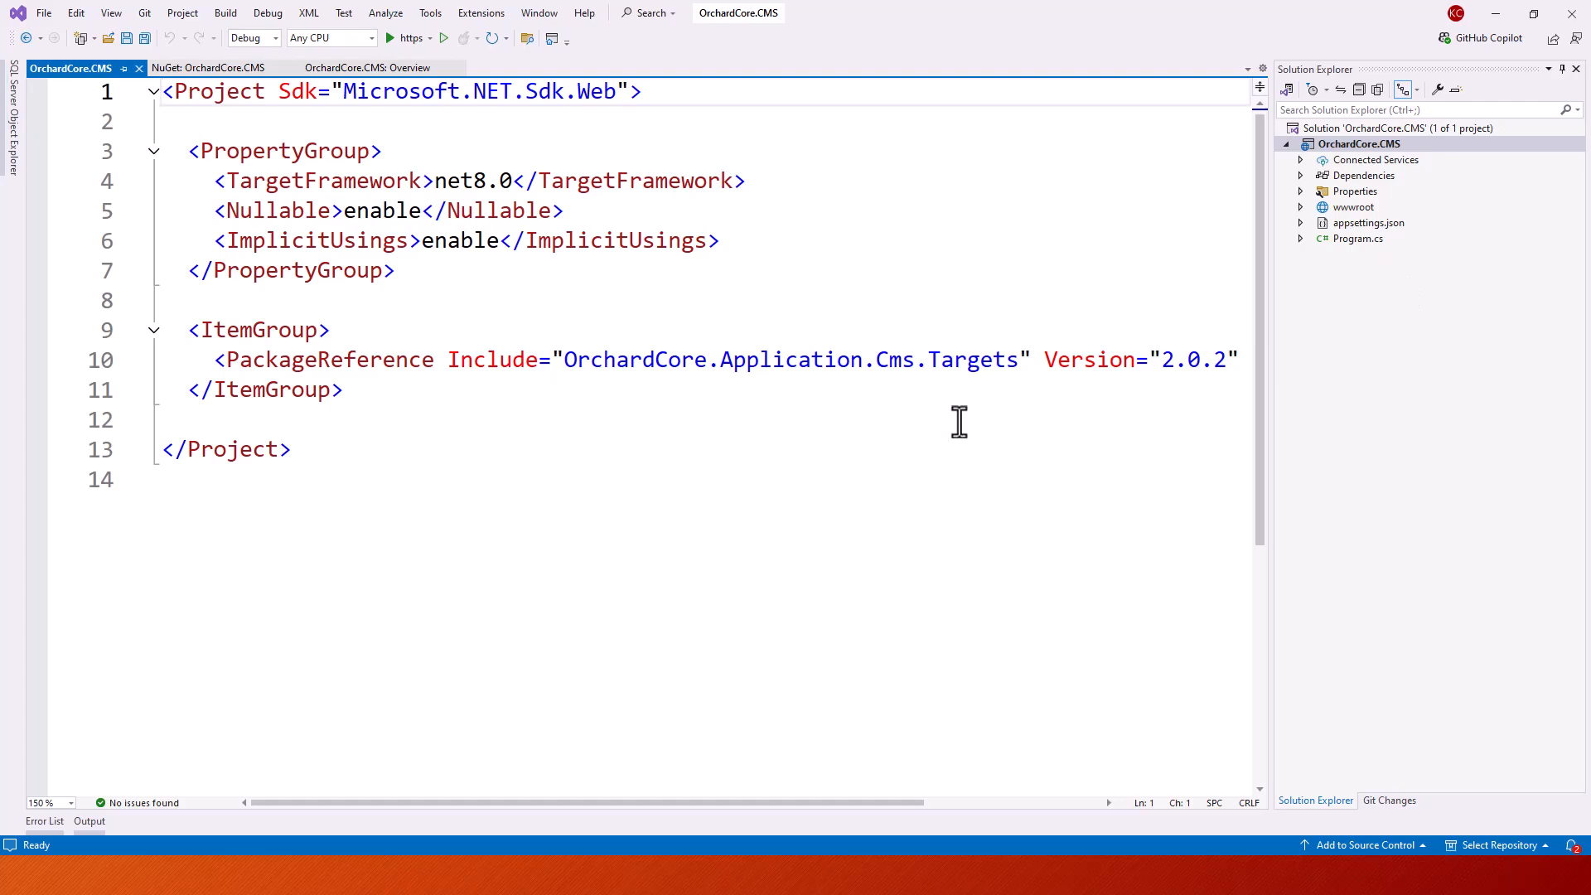
mouse_move(1370, 253)
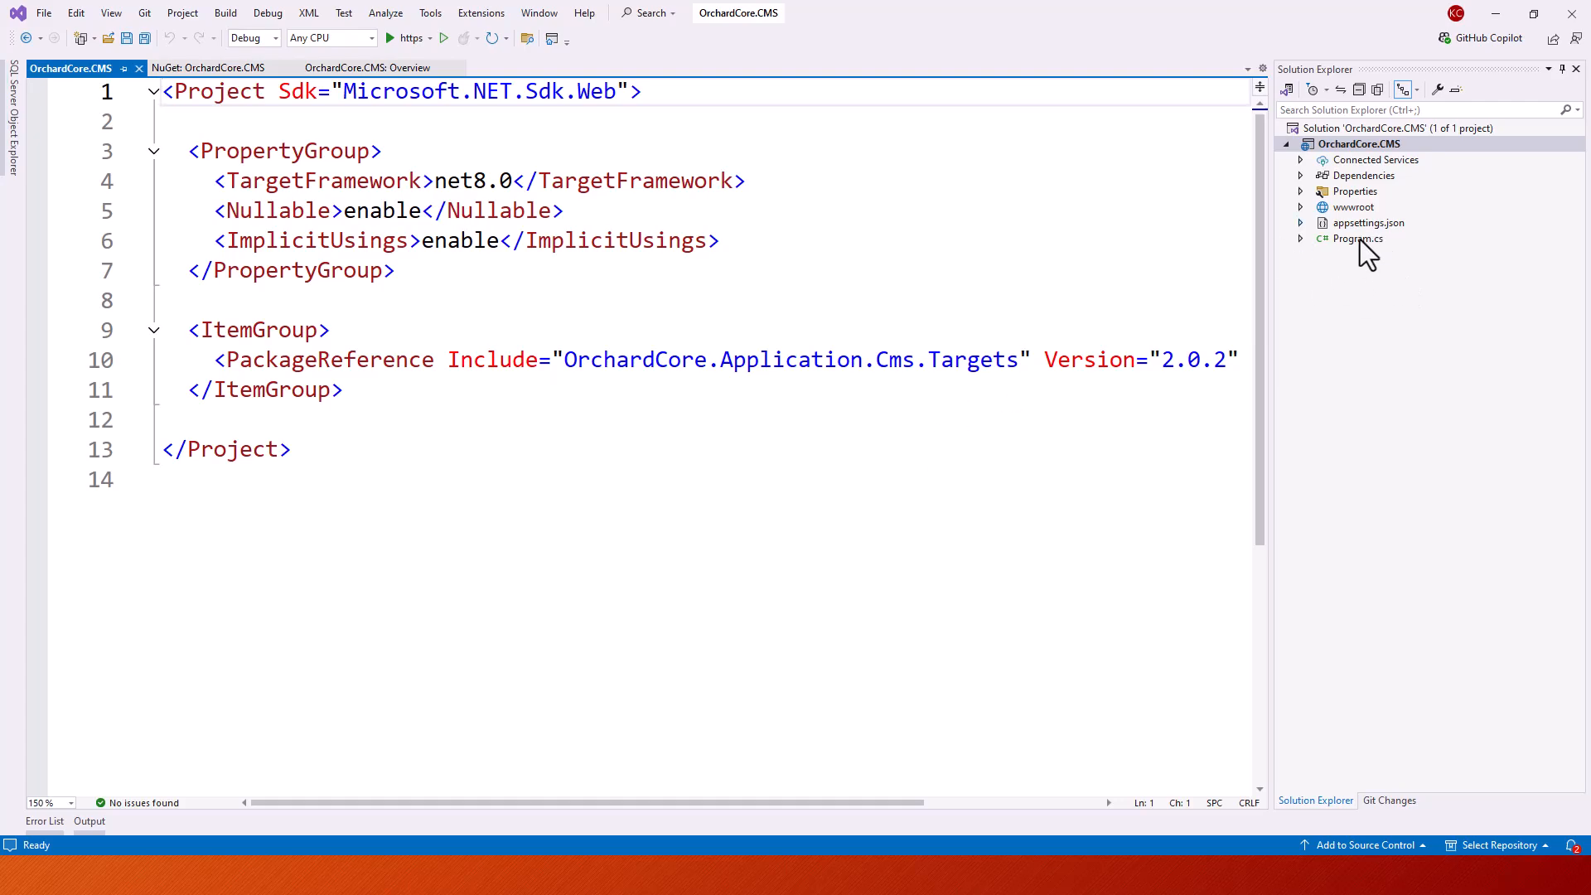
double_click(1356, 239)
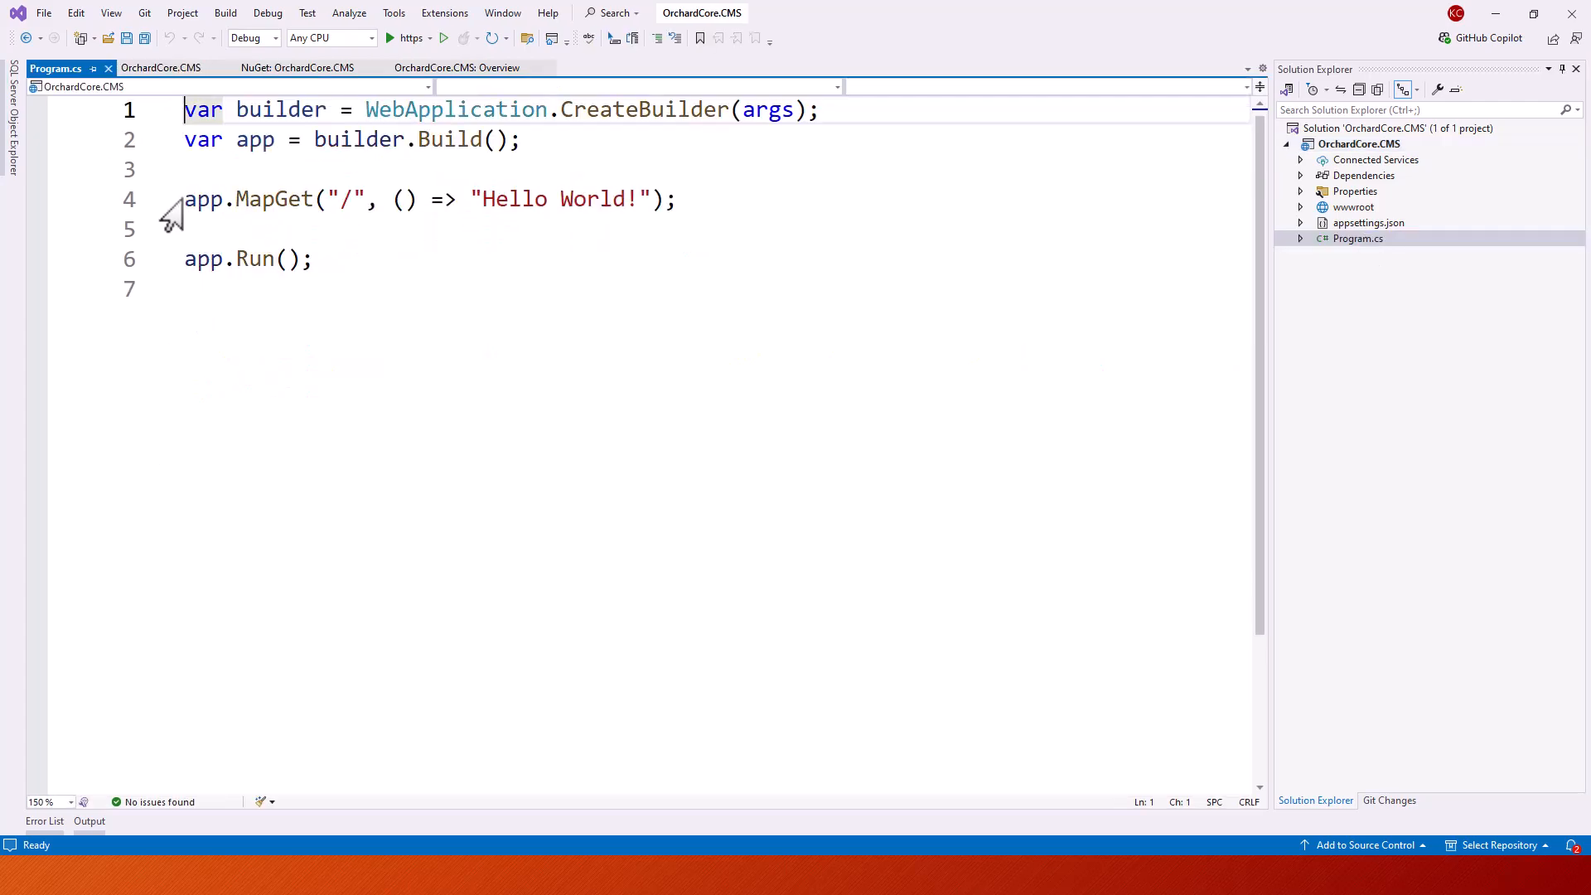
mouse_move(203, 199)
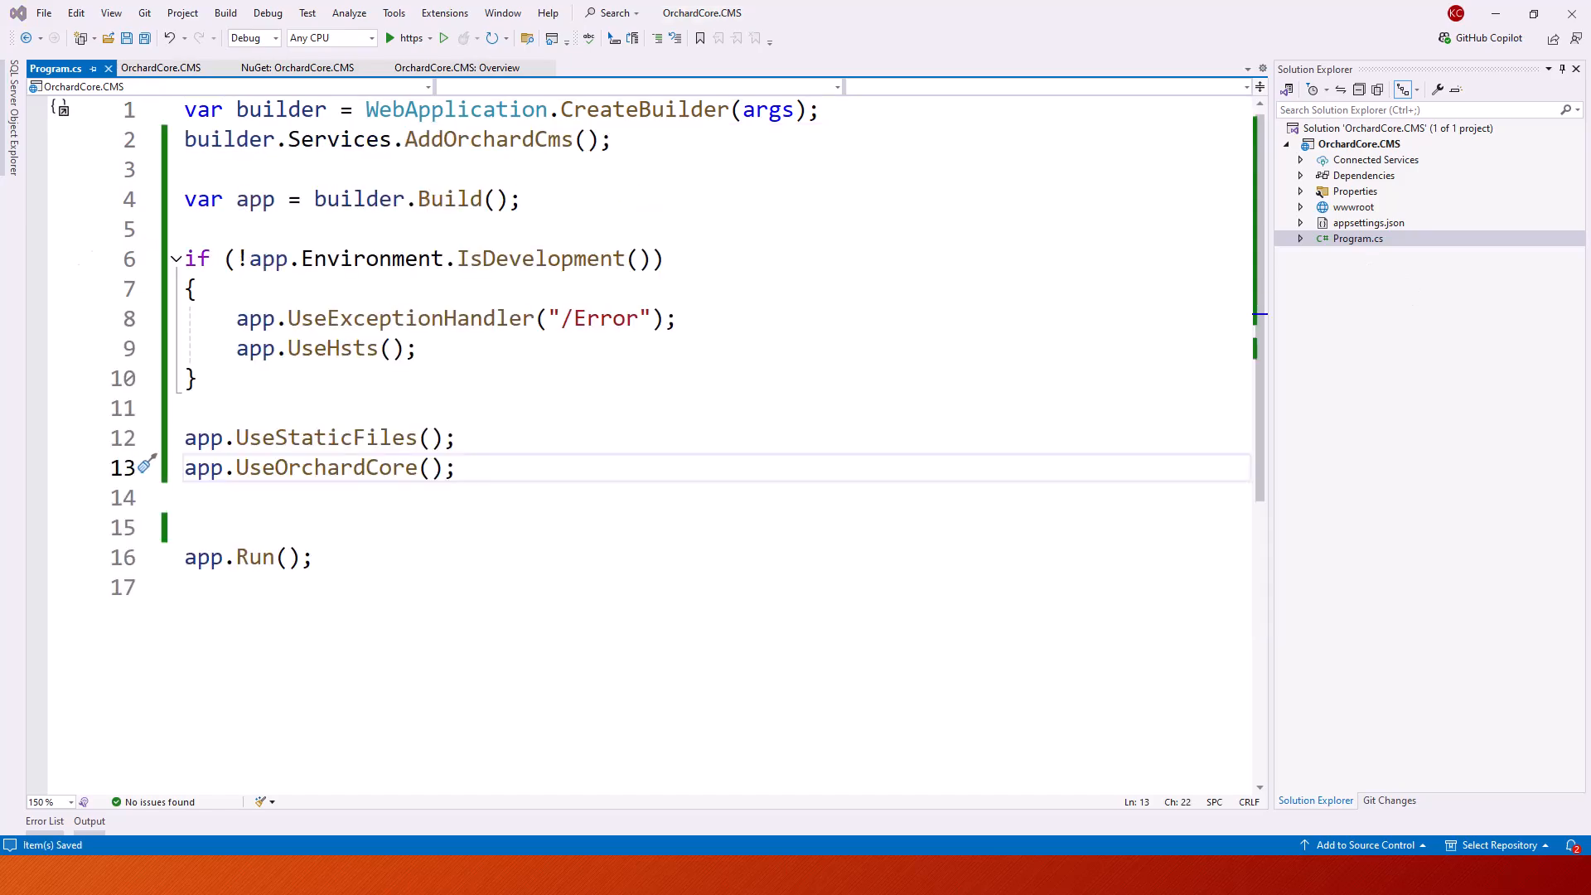
mouse_move(629, 428)
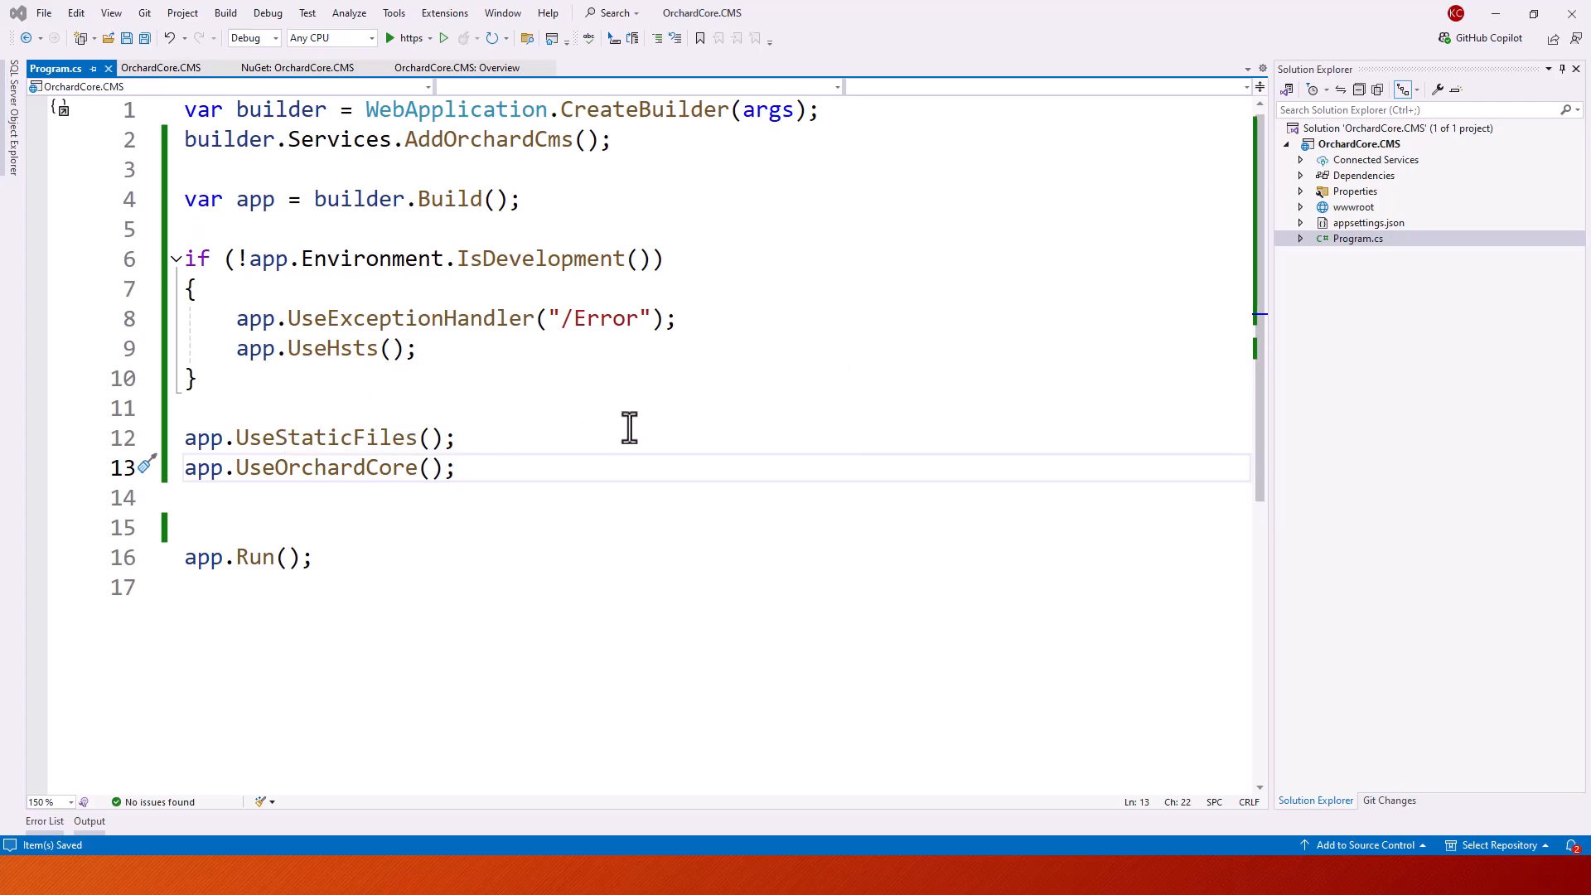
mouse_move(636, 424)
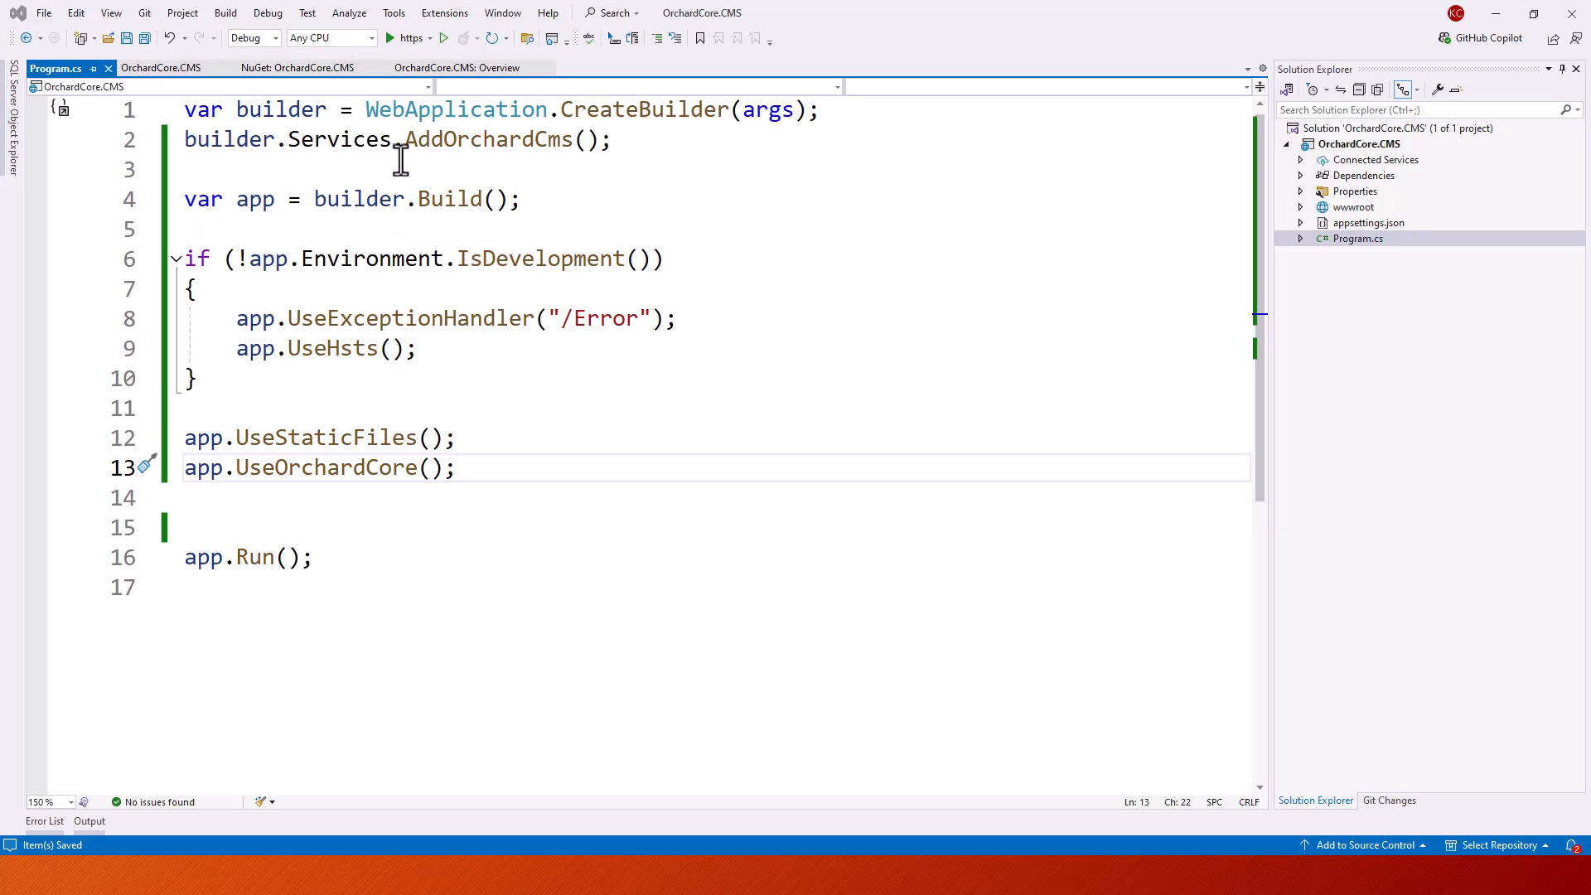
mouse_move(469, 139)
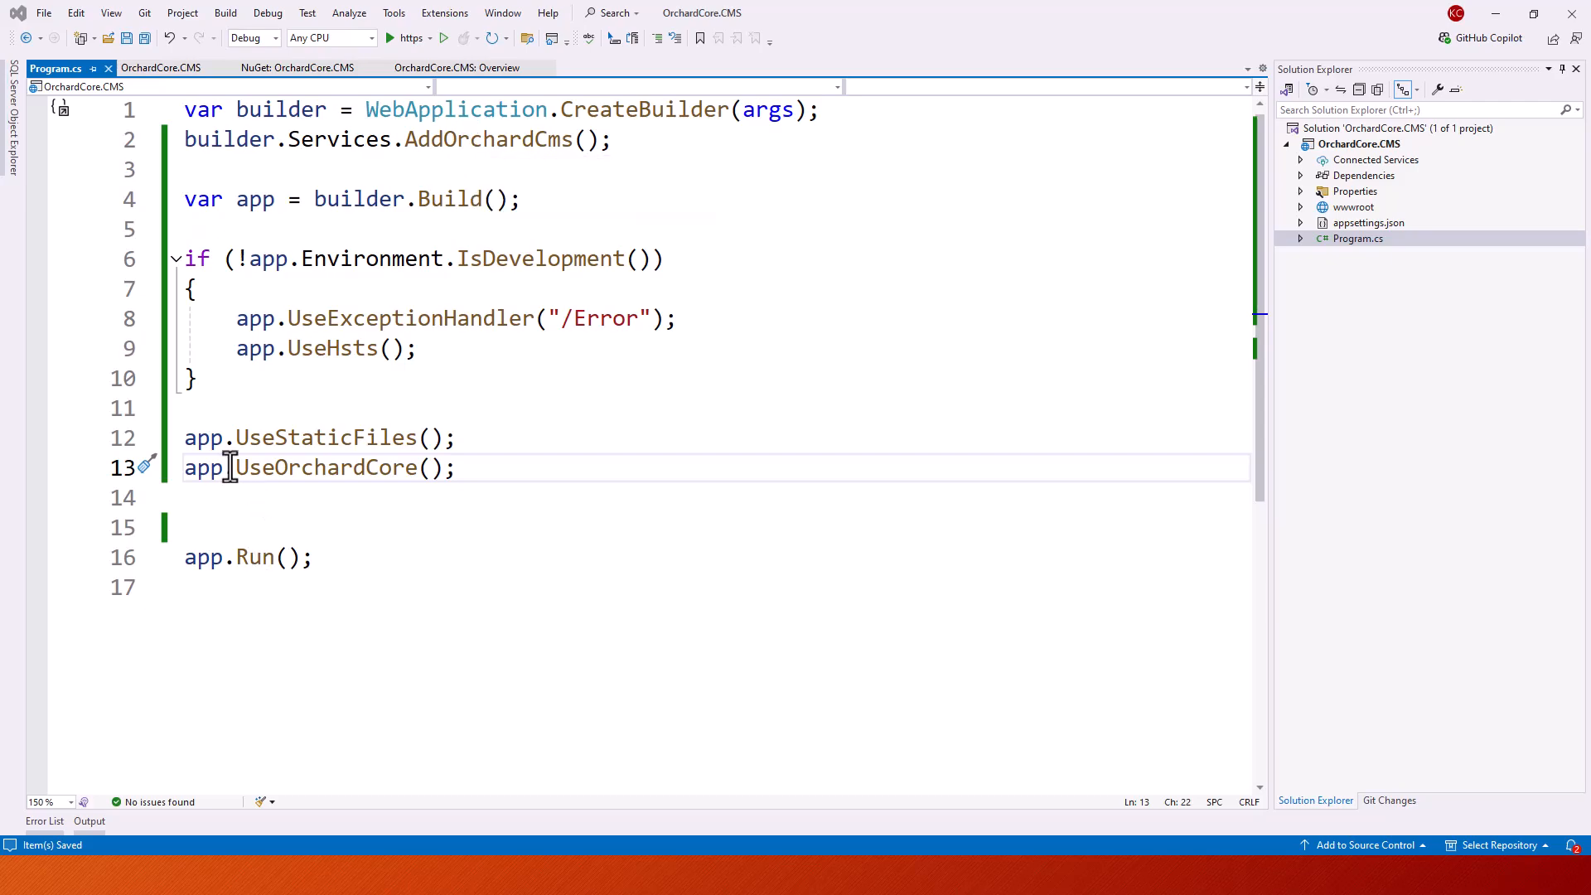
mouse_move(294, 466)
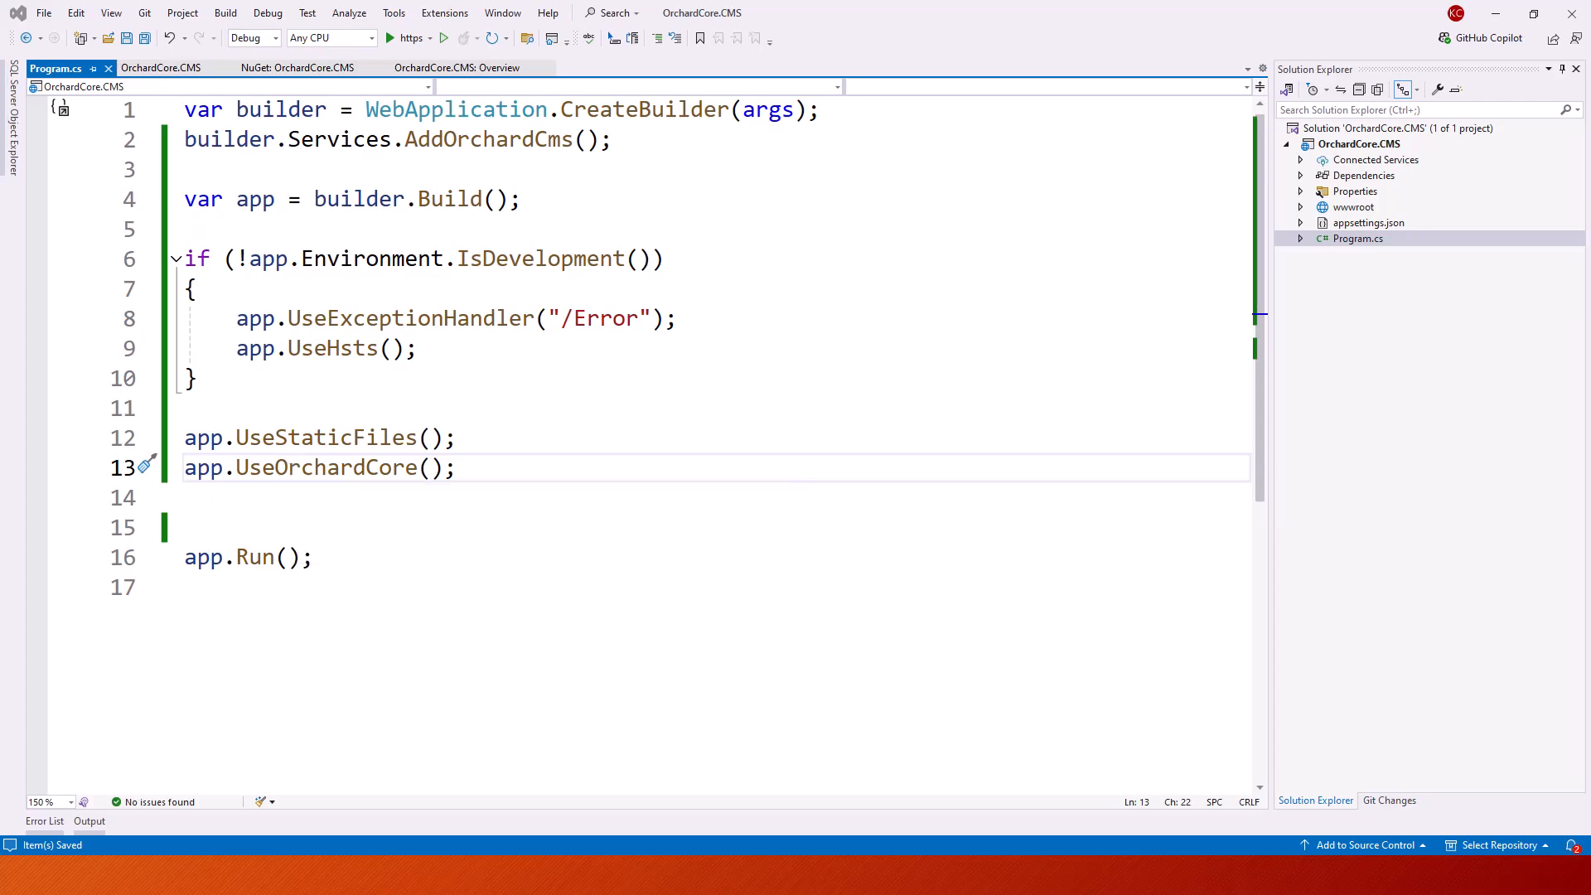
mouse_move(405, 37)
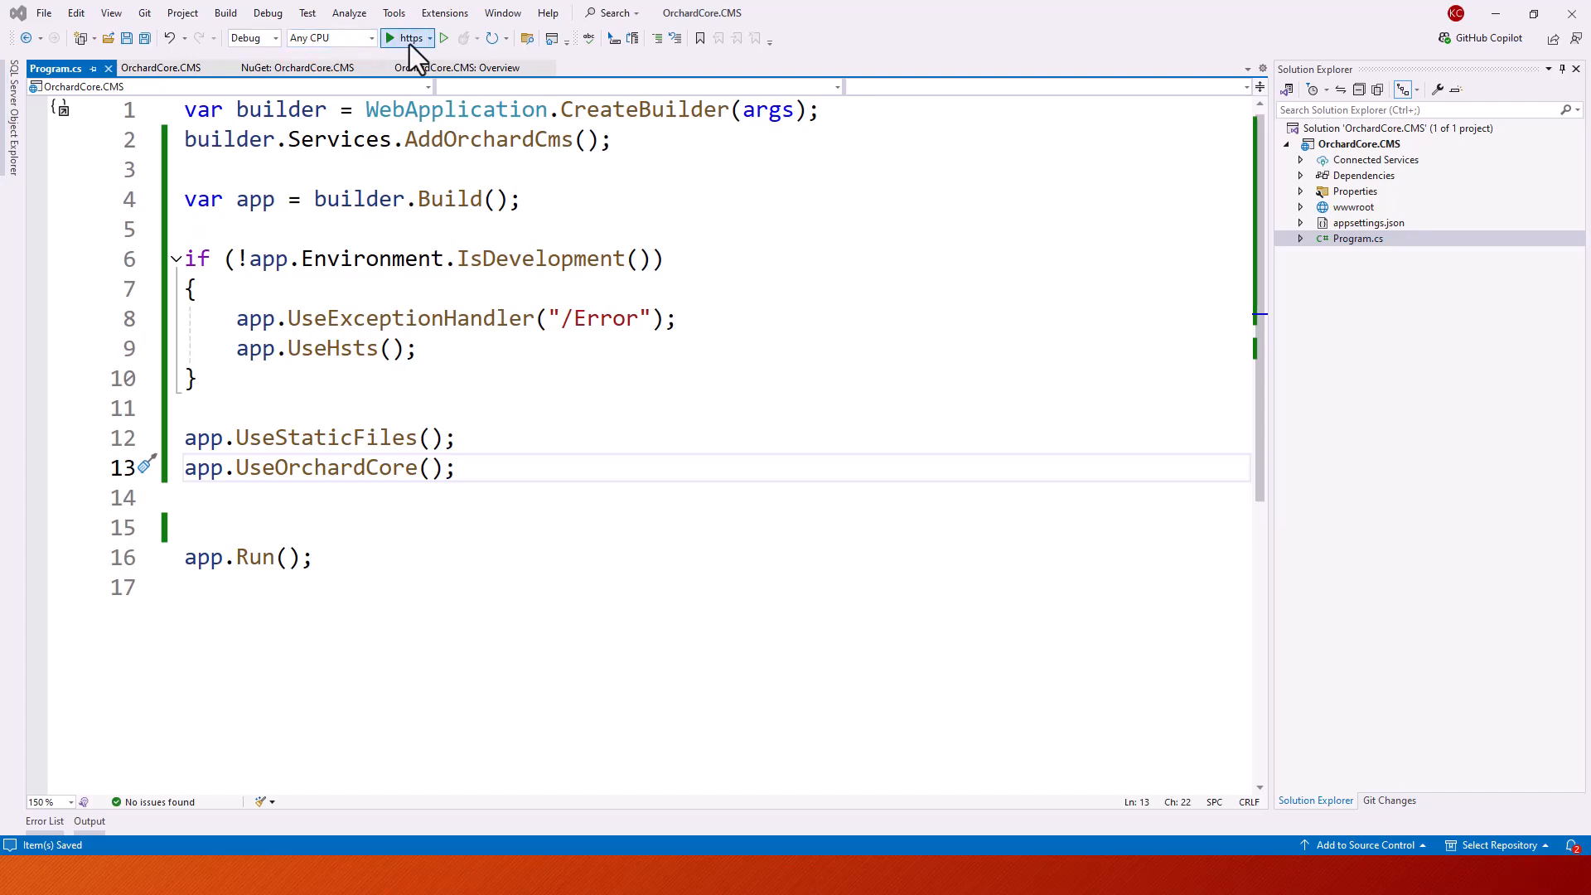
mouse_move(494, 230)
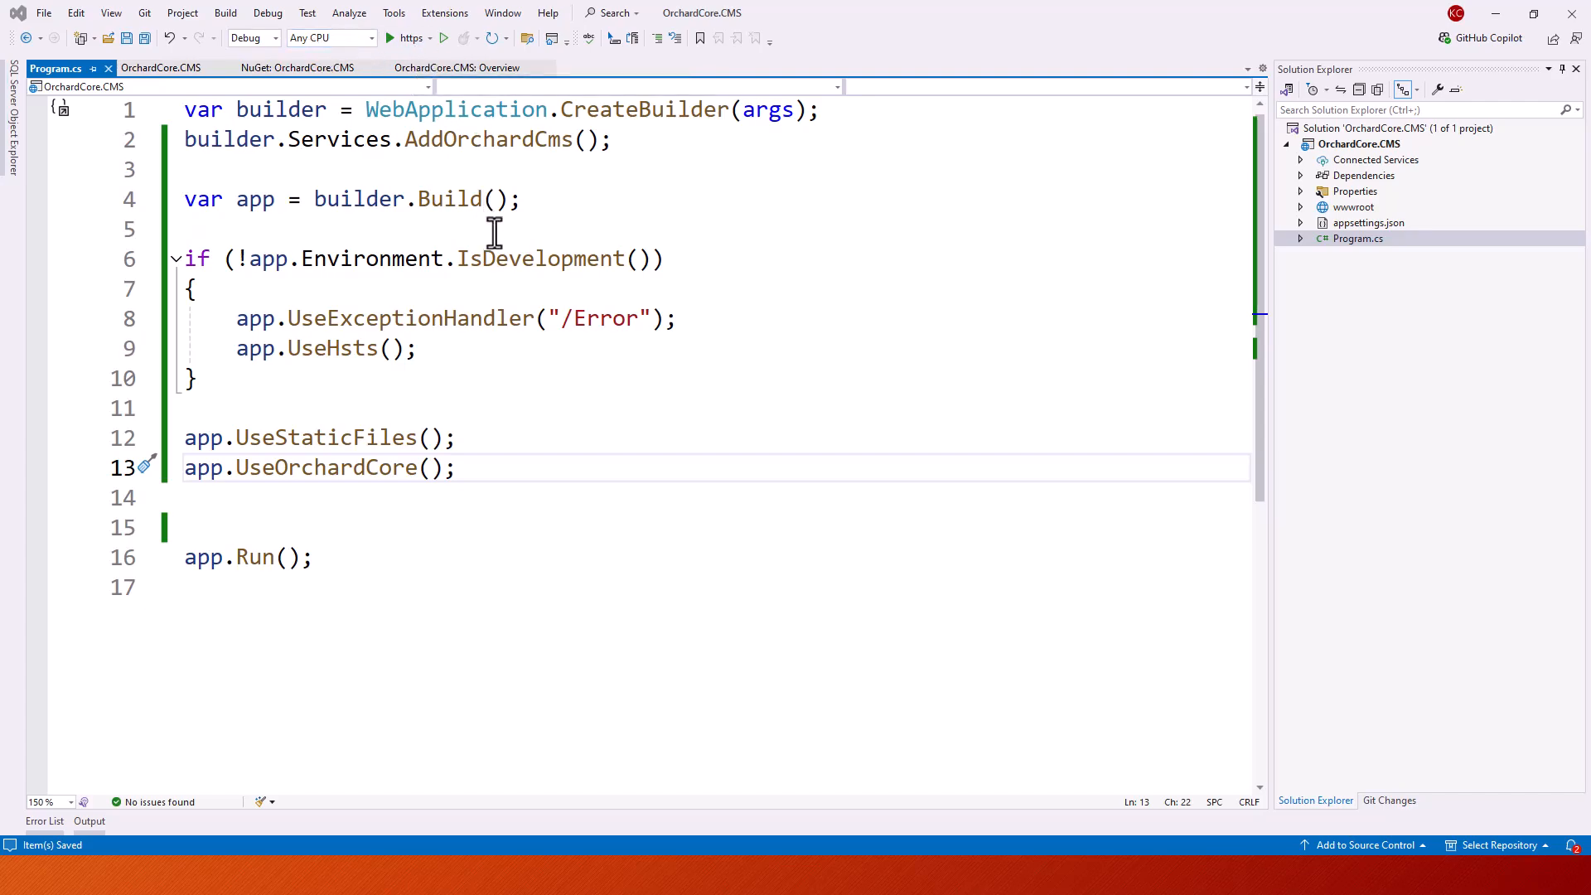
mouse_move(79, 421)
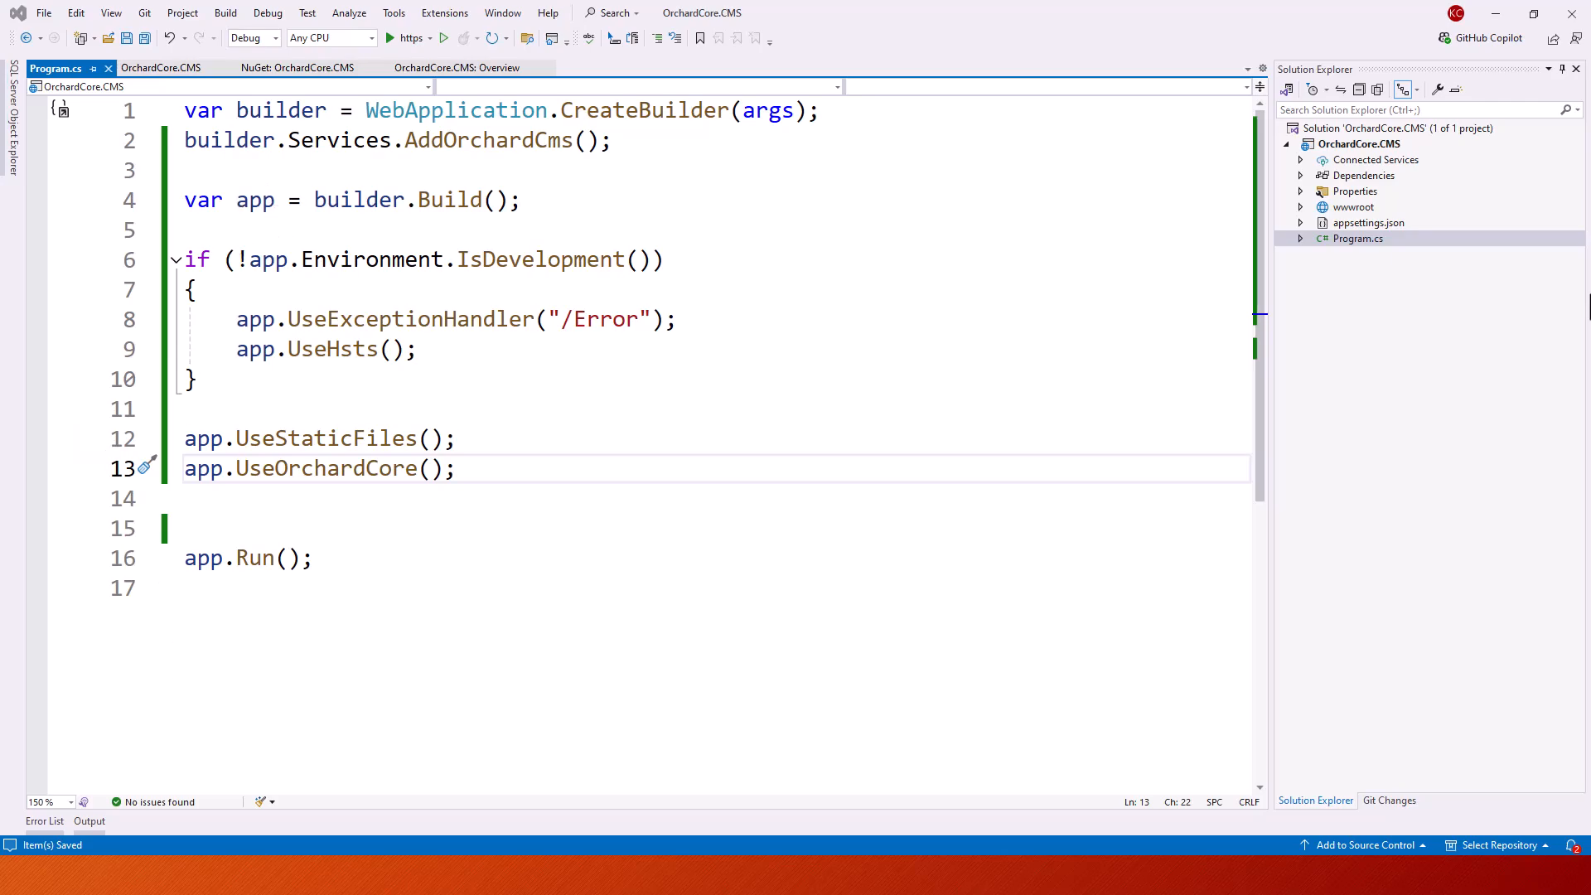
mouse_move(1338, 299)
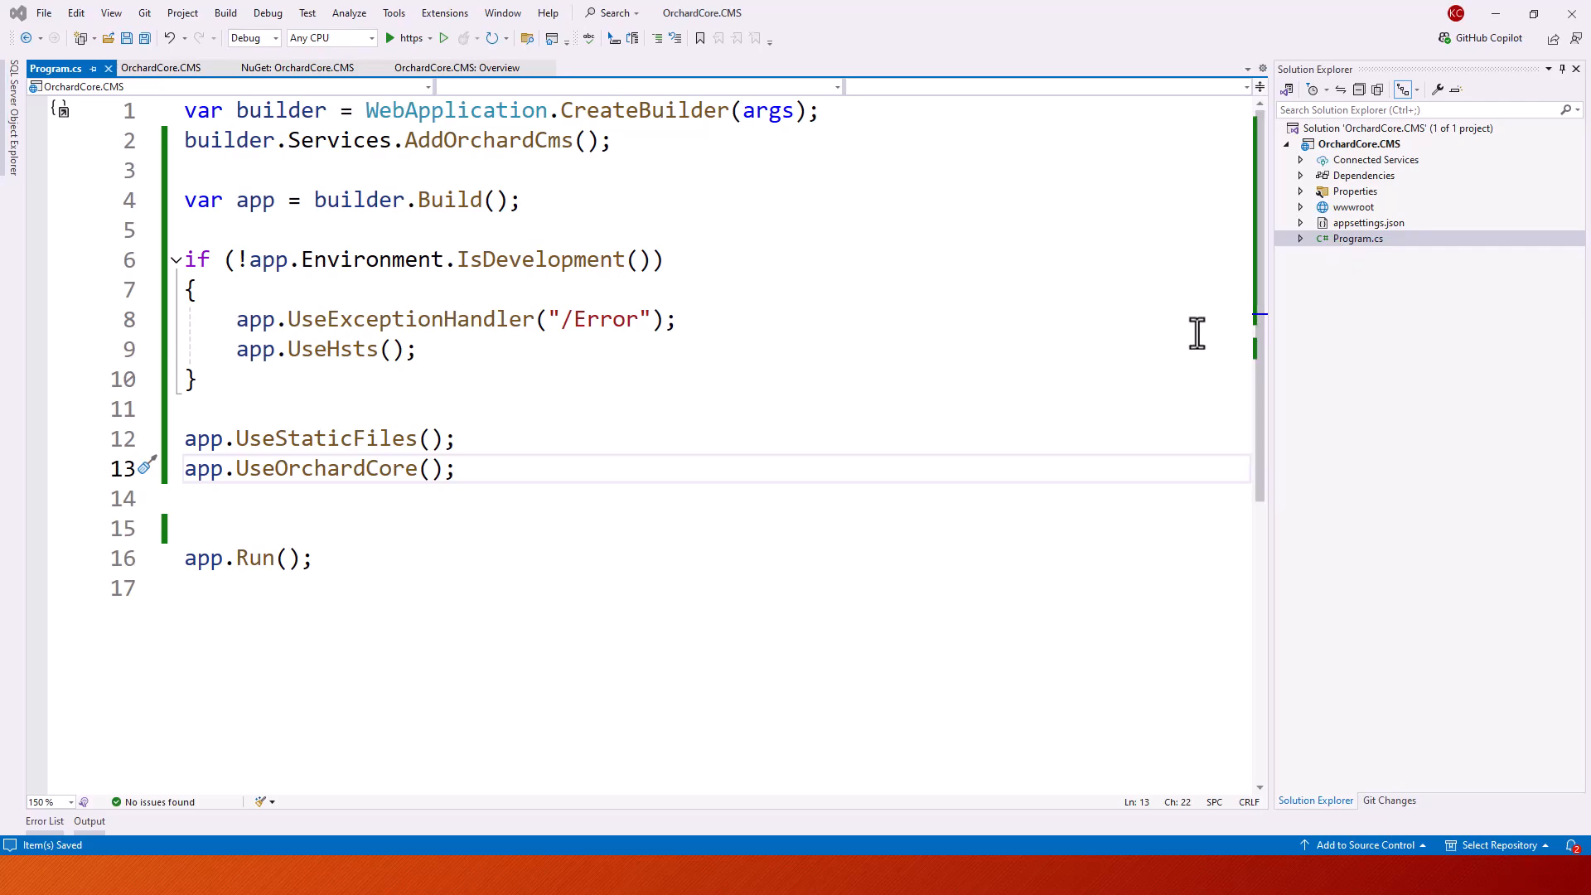
mouse_move(691, 139)
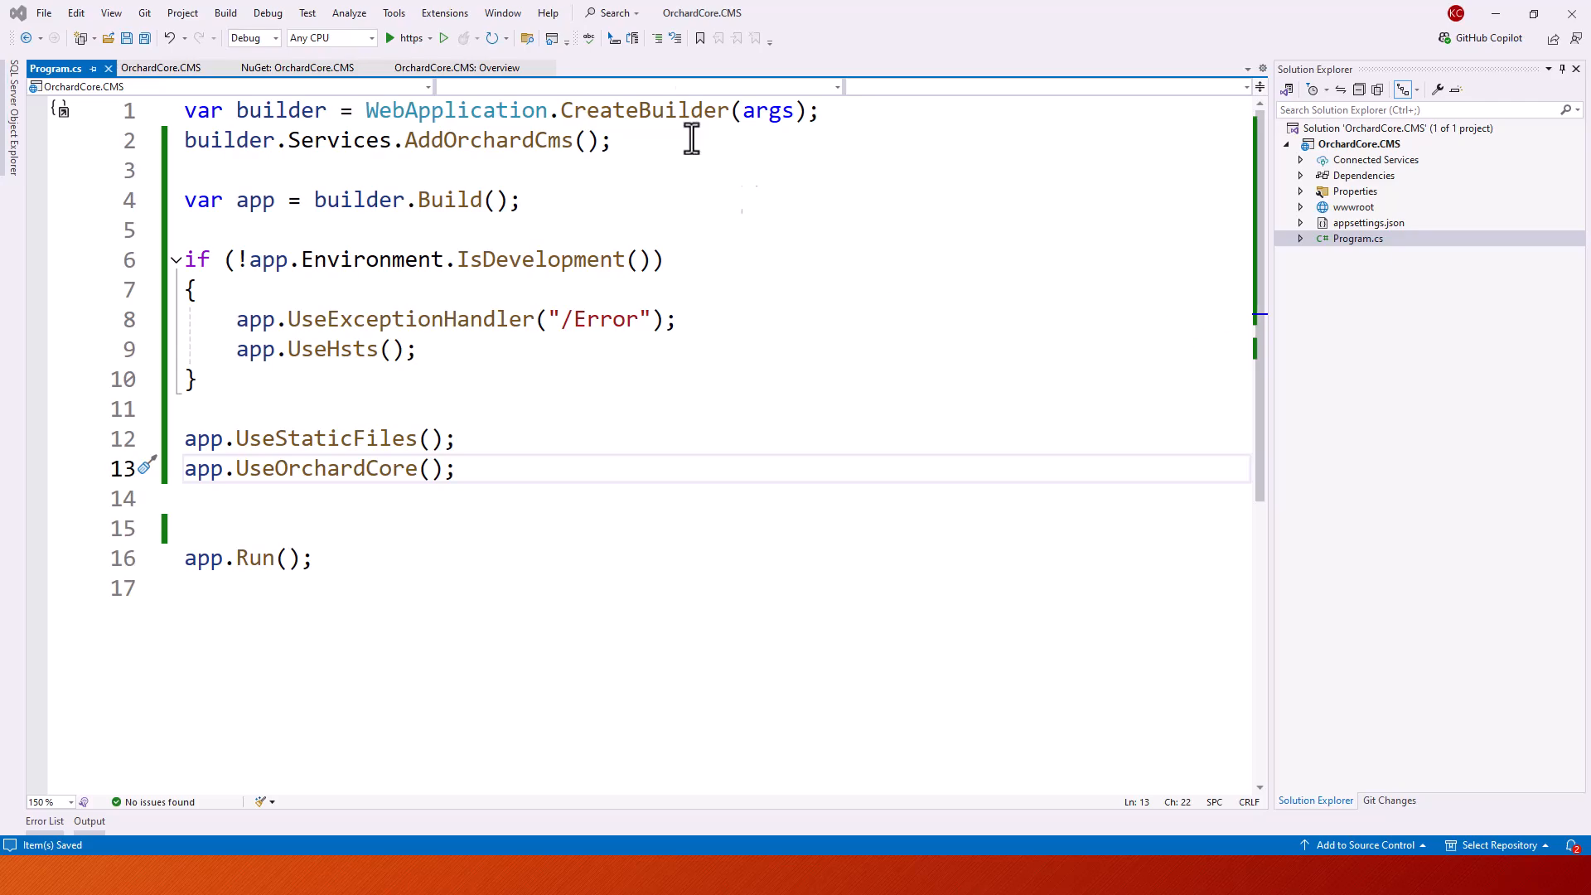
Step: Build and run the OrchardCore.CMS project with the https Start button
left_click(390, 37)
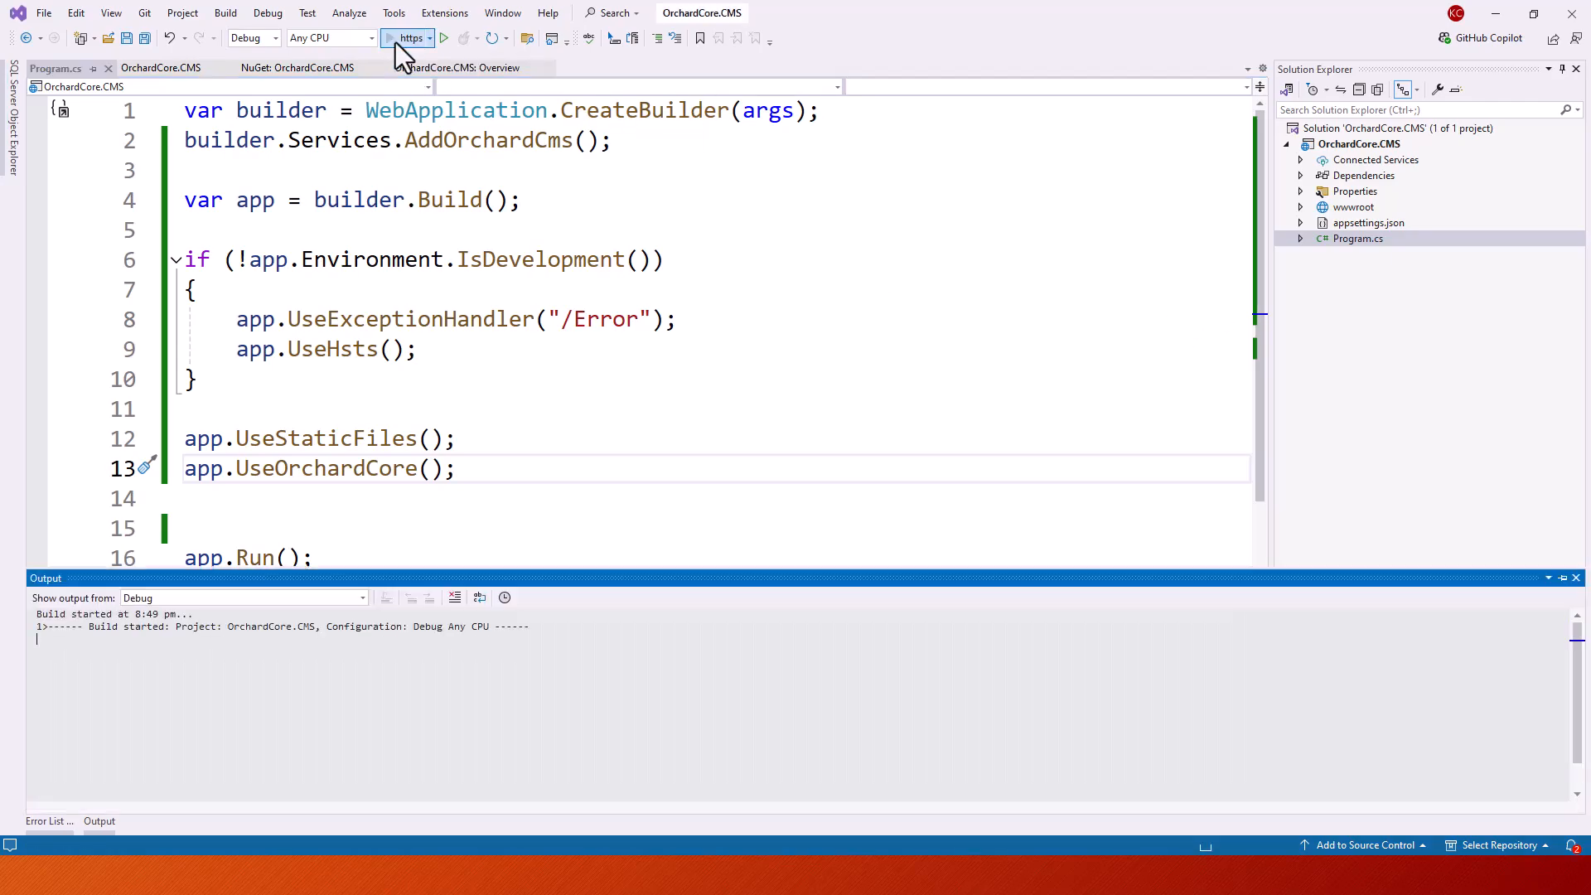
left_click(443, 37)
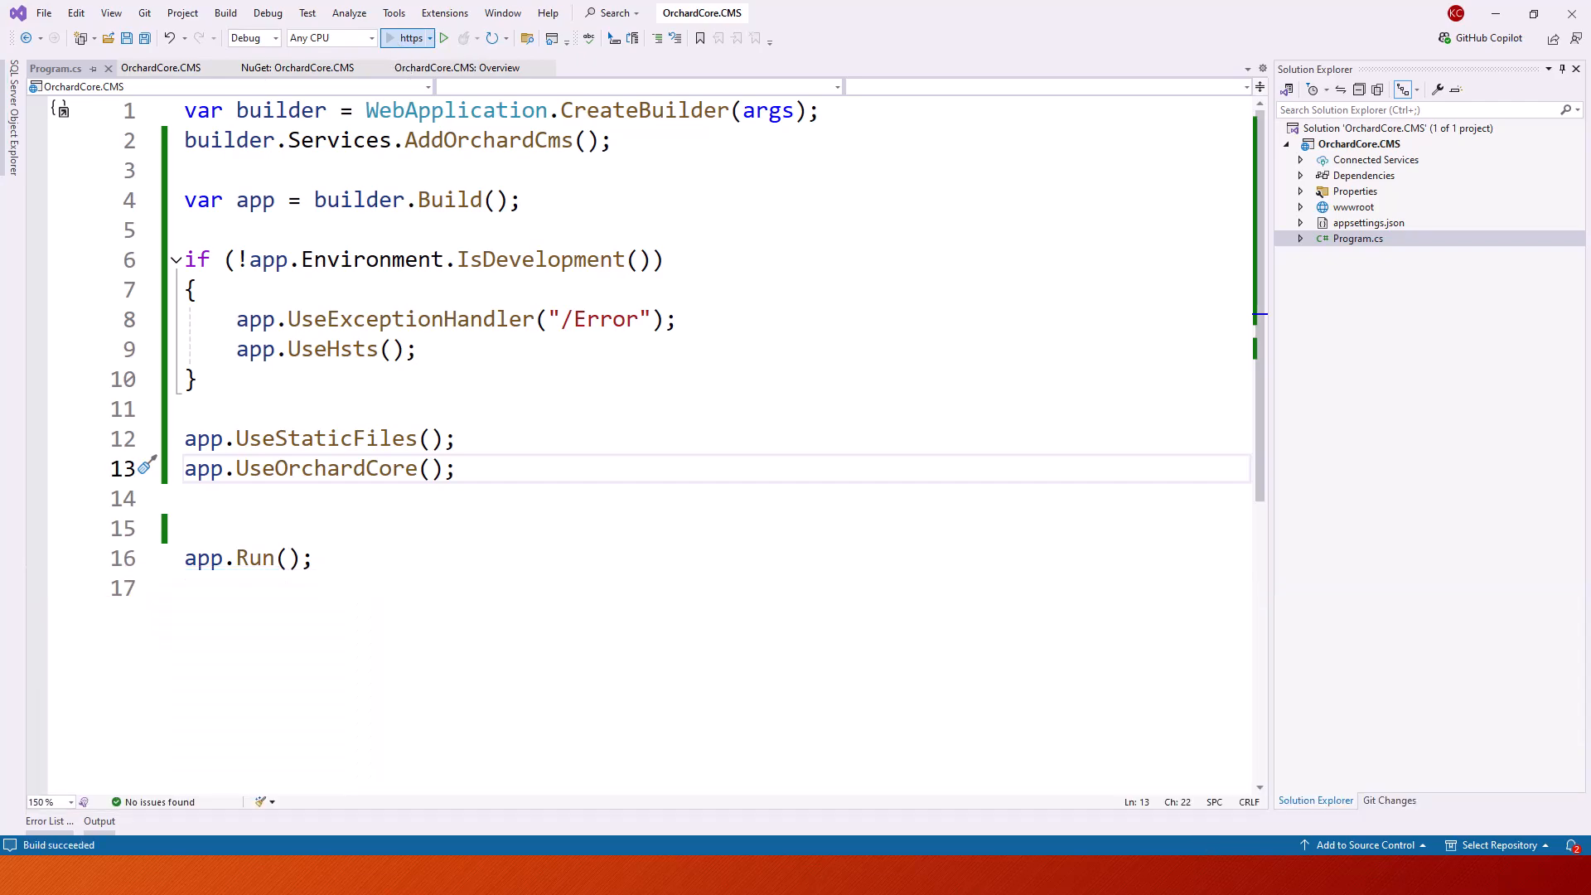
Step: Enter site name 'Kaushik Orchard Core Site' from autofill and keep Sqlite as the database
left_click(444, 38)
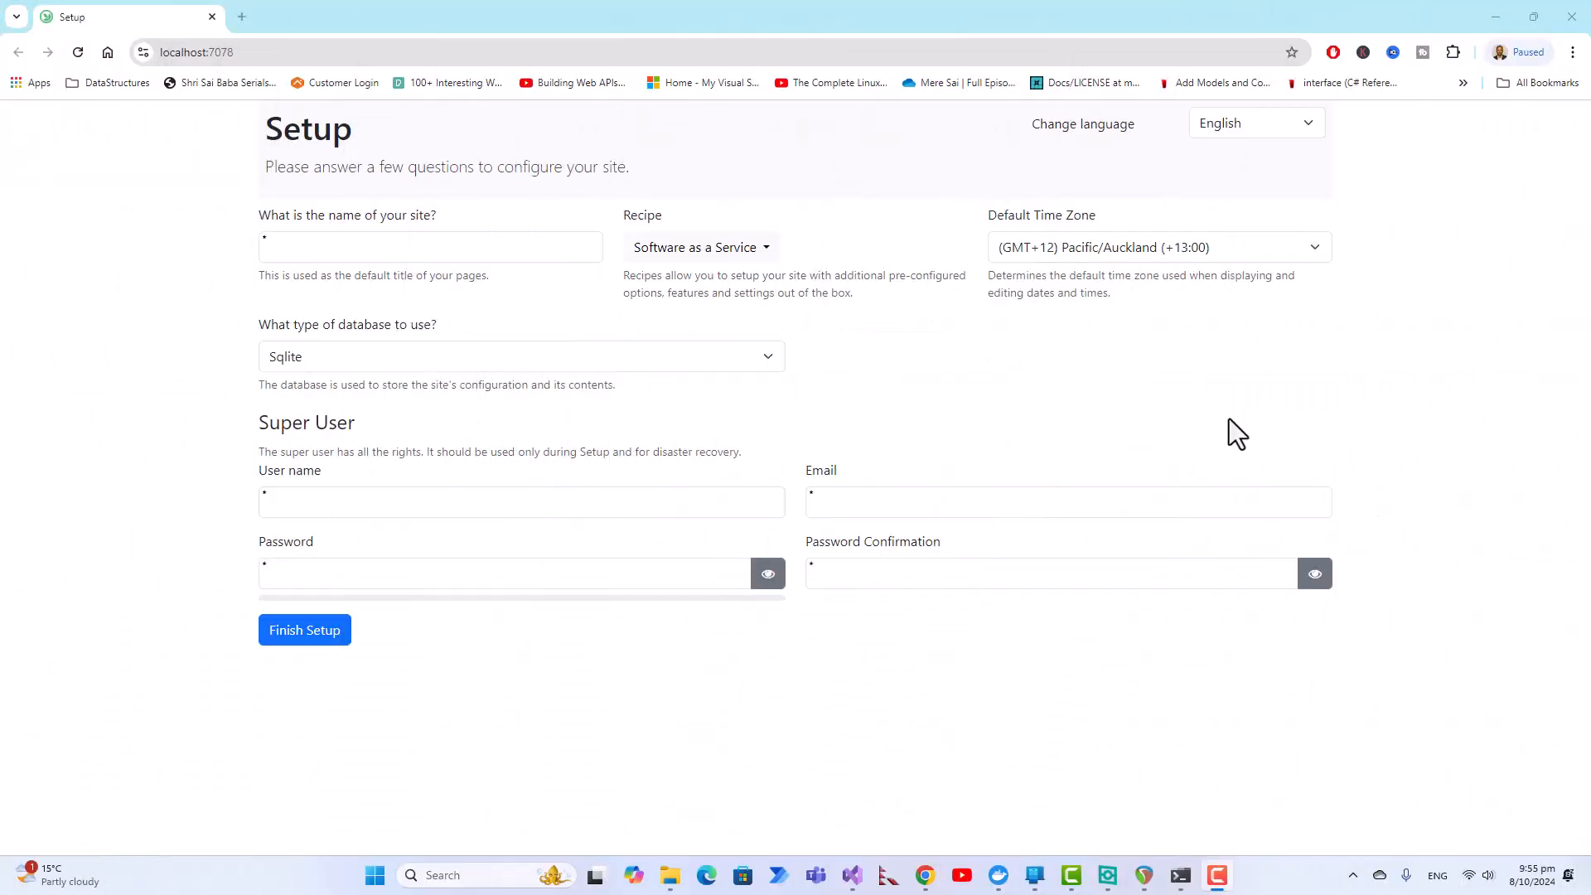
left_click(429, 247)
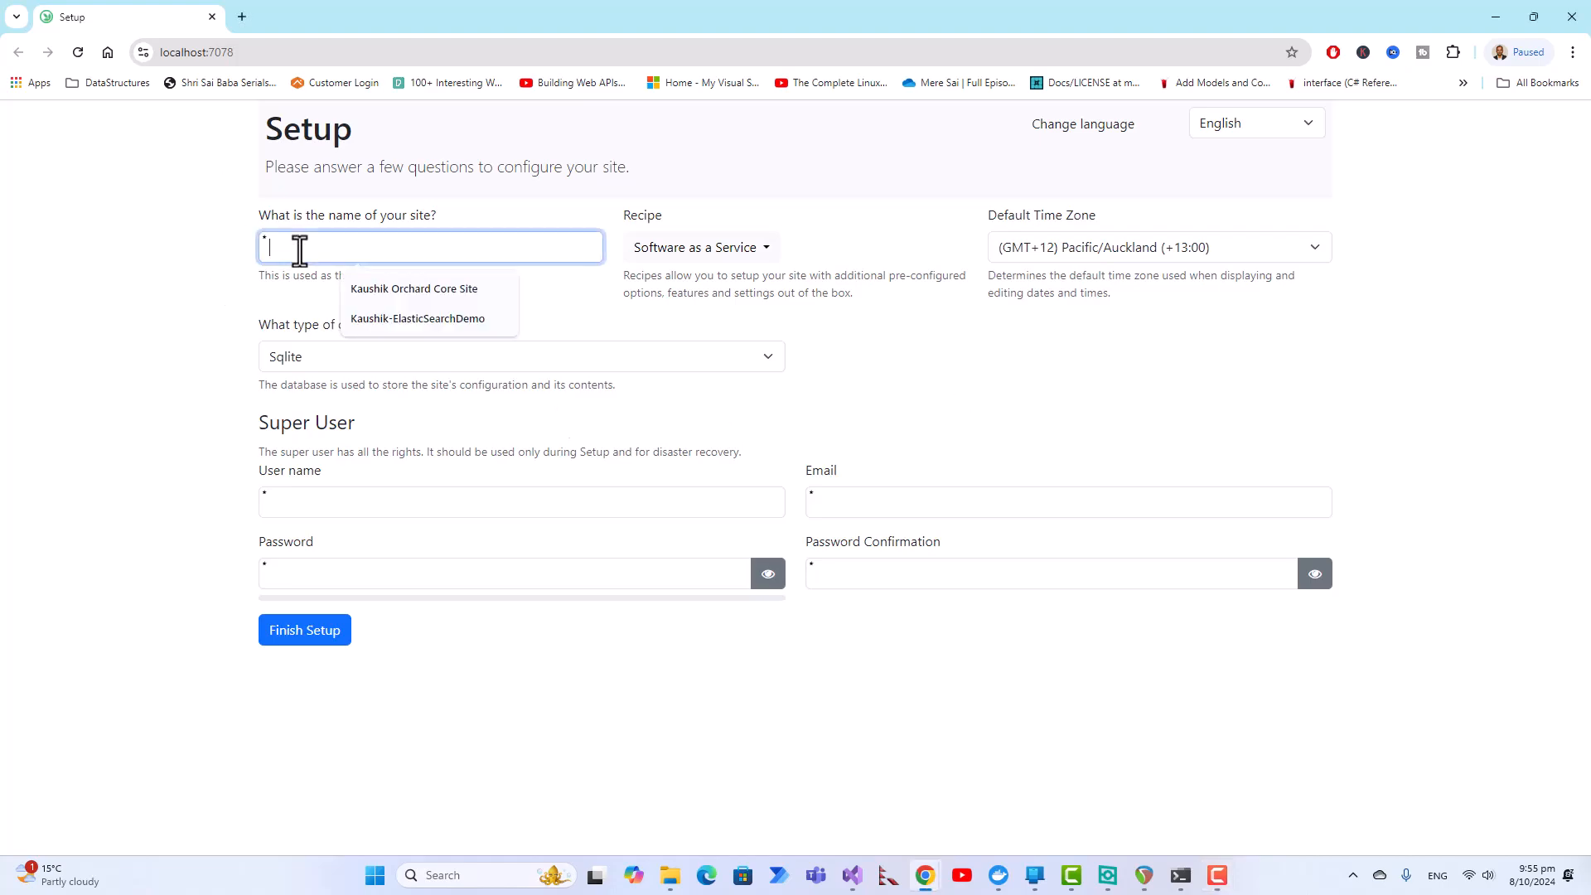
mouse_move(45, 280)
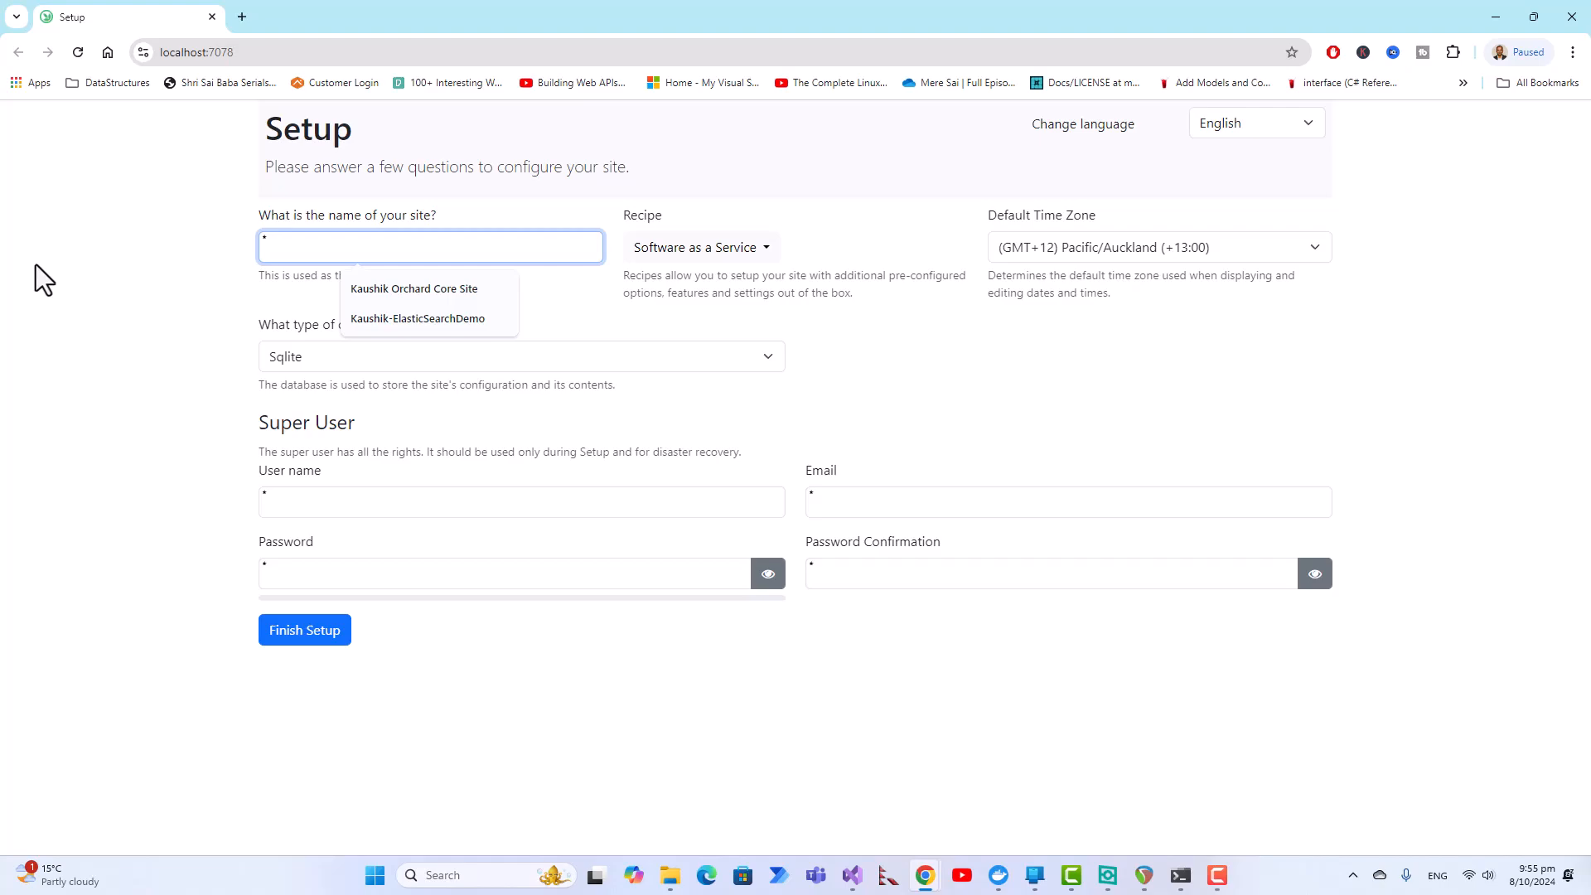
mouse_move(344, 307)
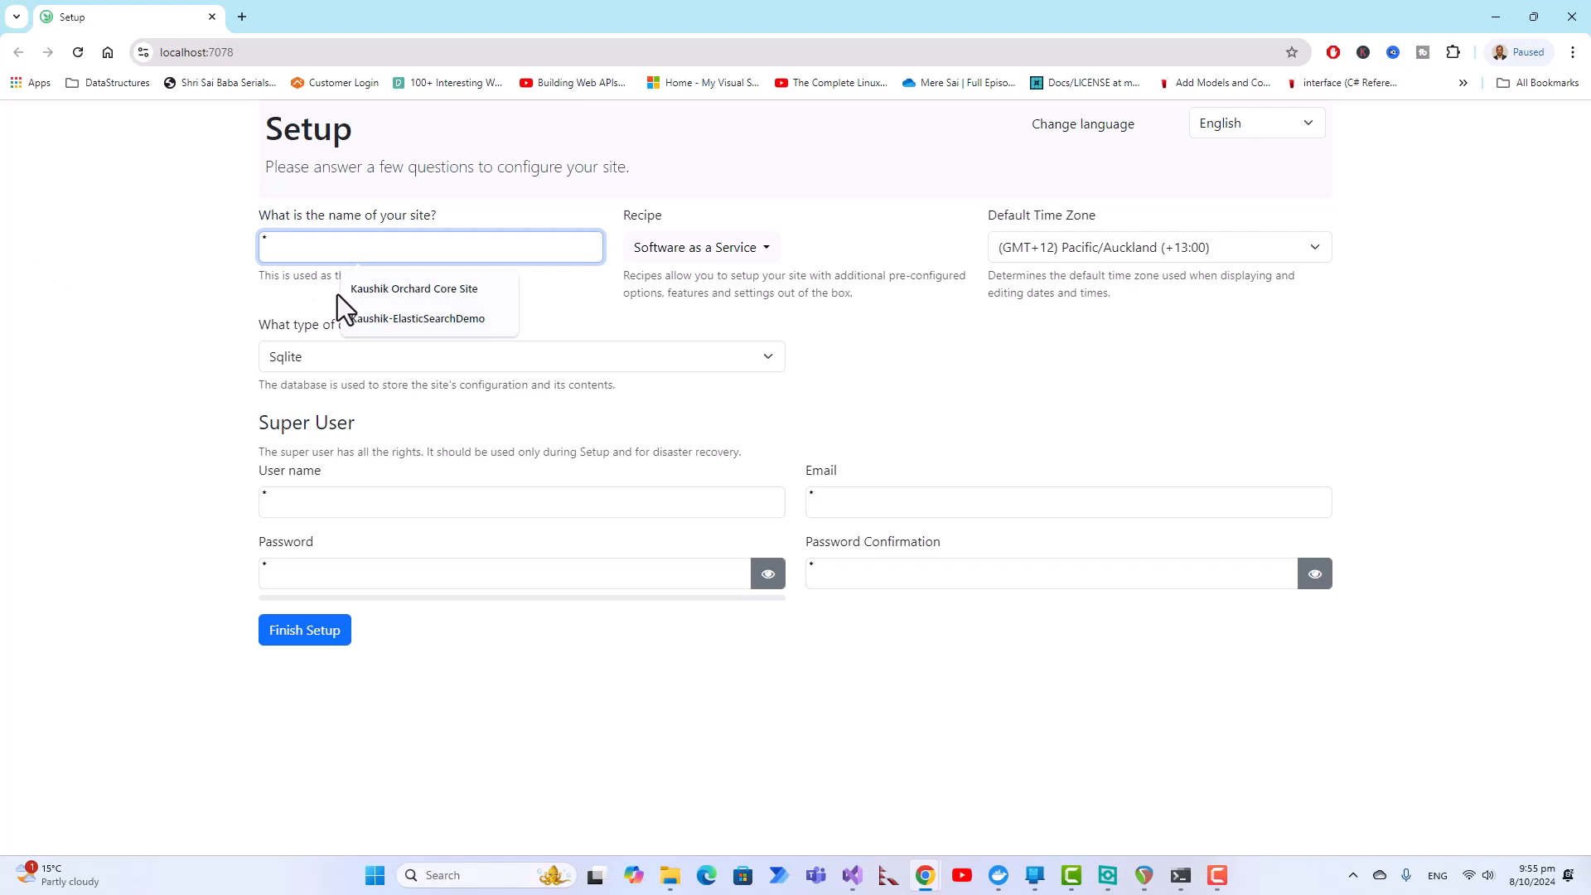
left_click(414, 288)
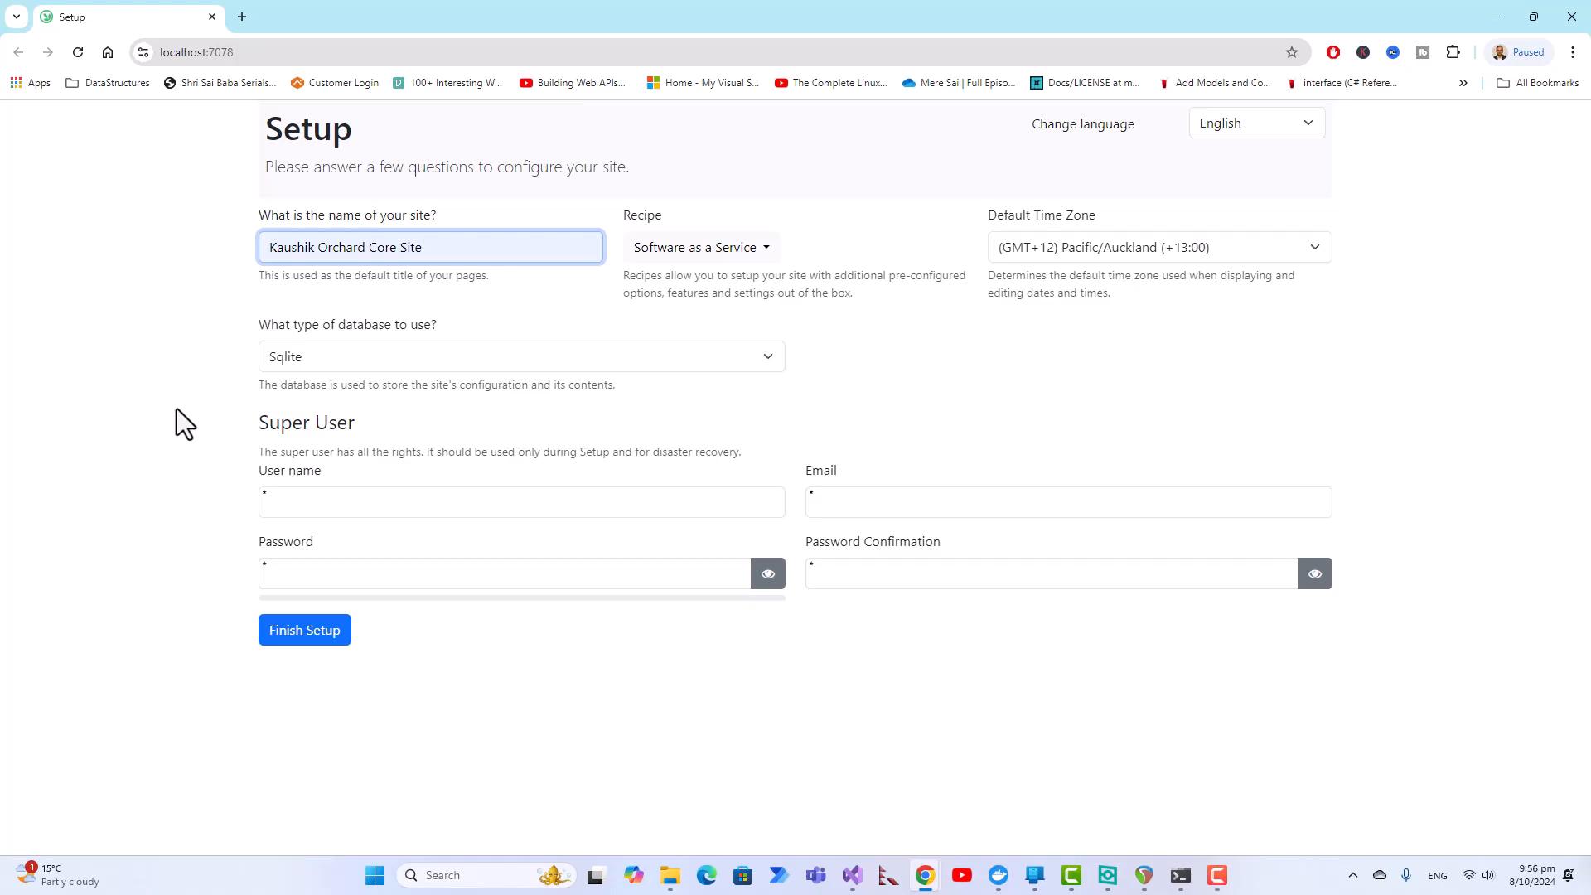
mouse_move(764, 404)
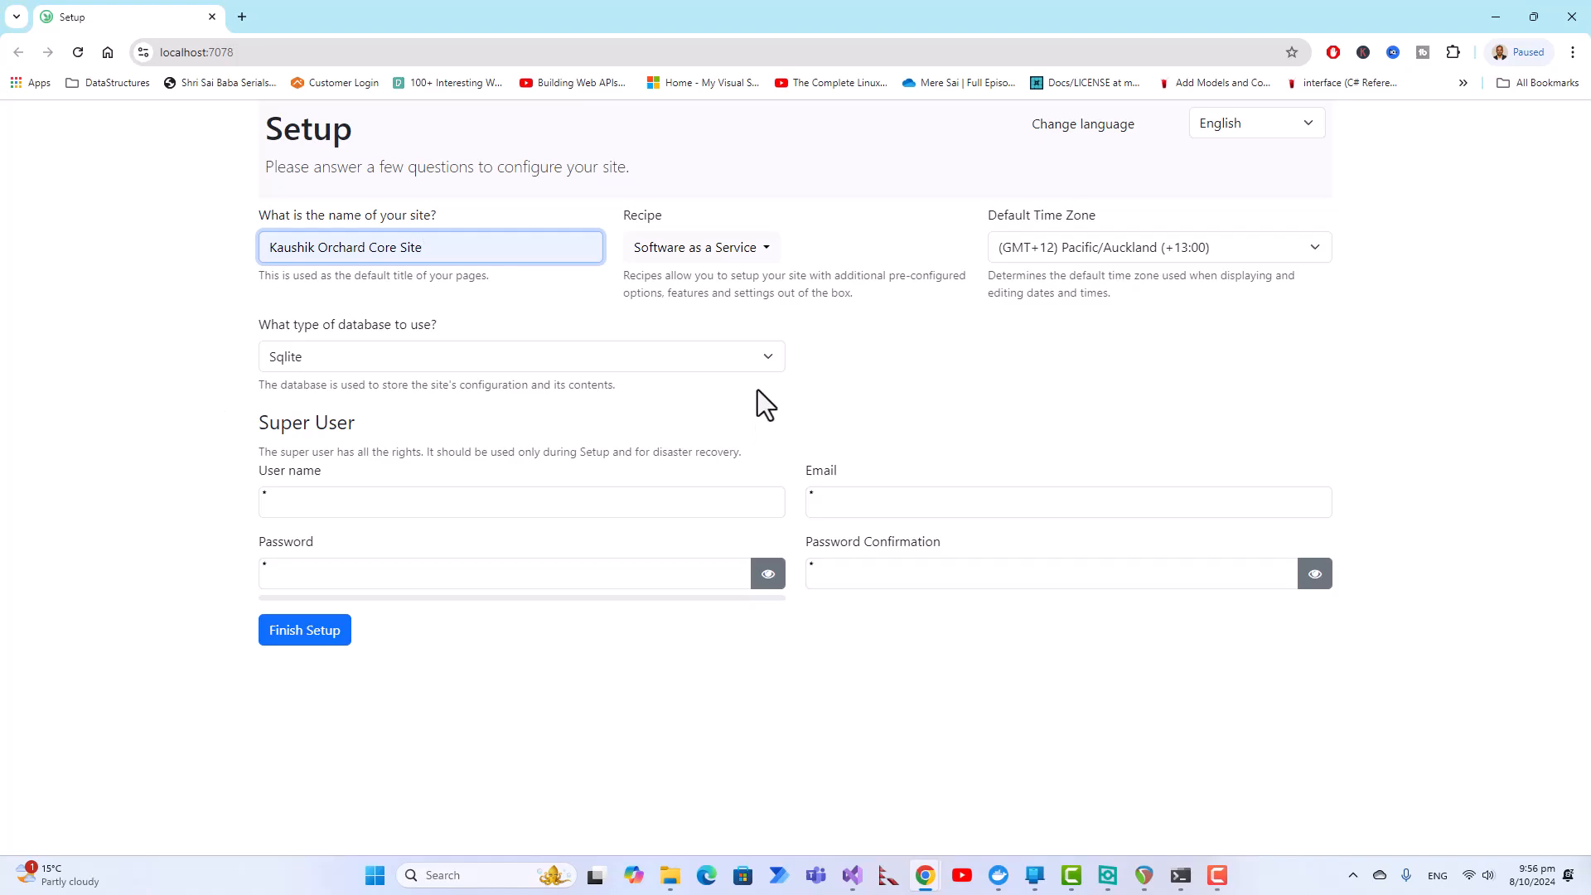
left_click(521, 357)
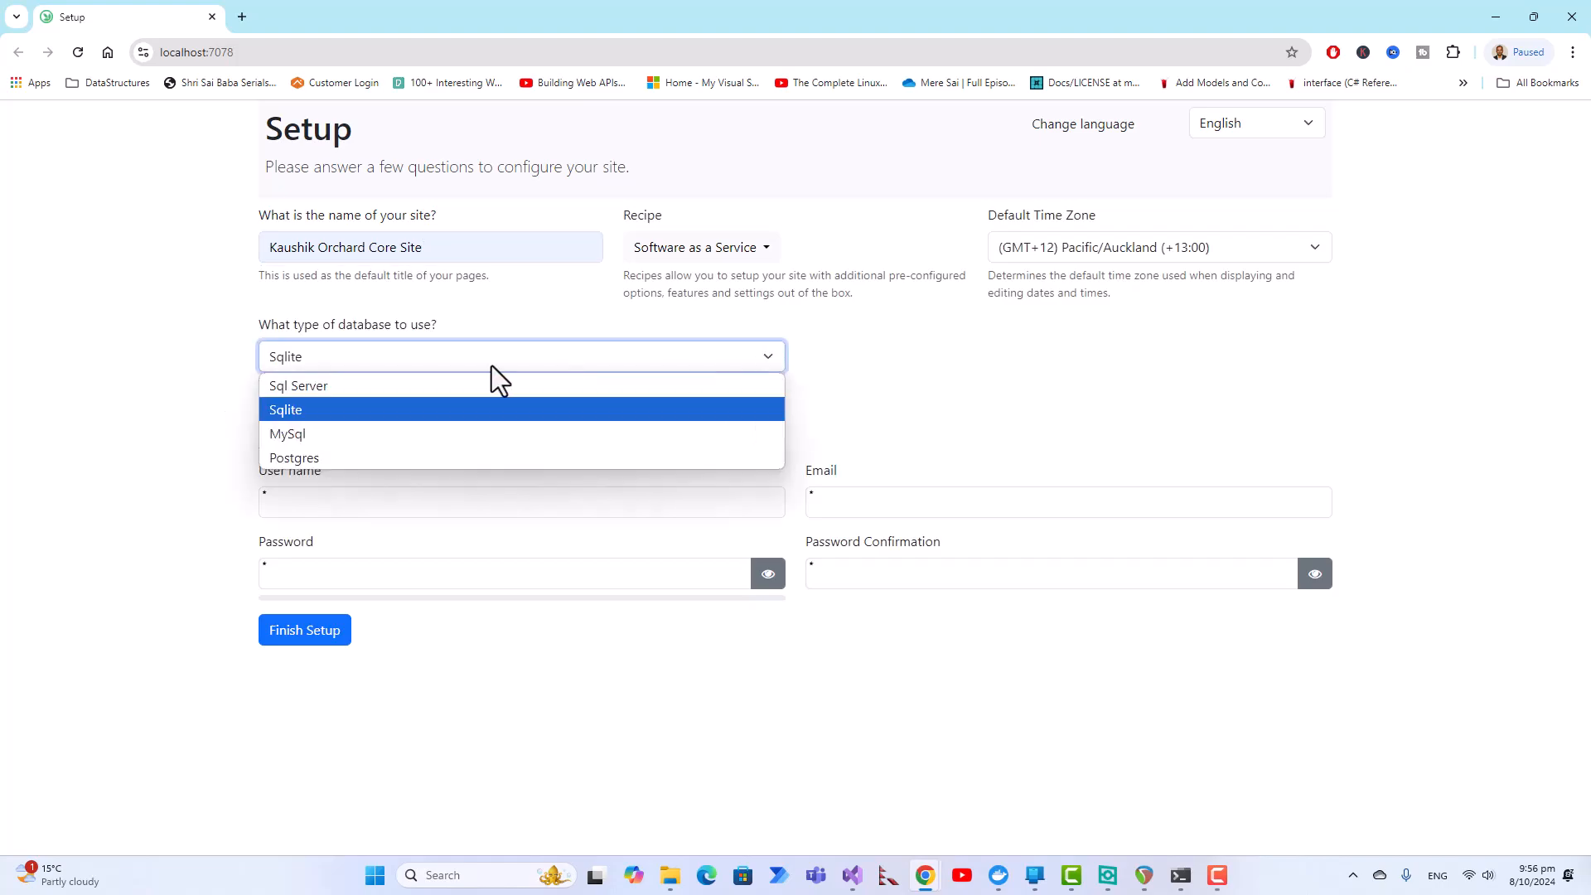
left_click(285, 409)
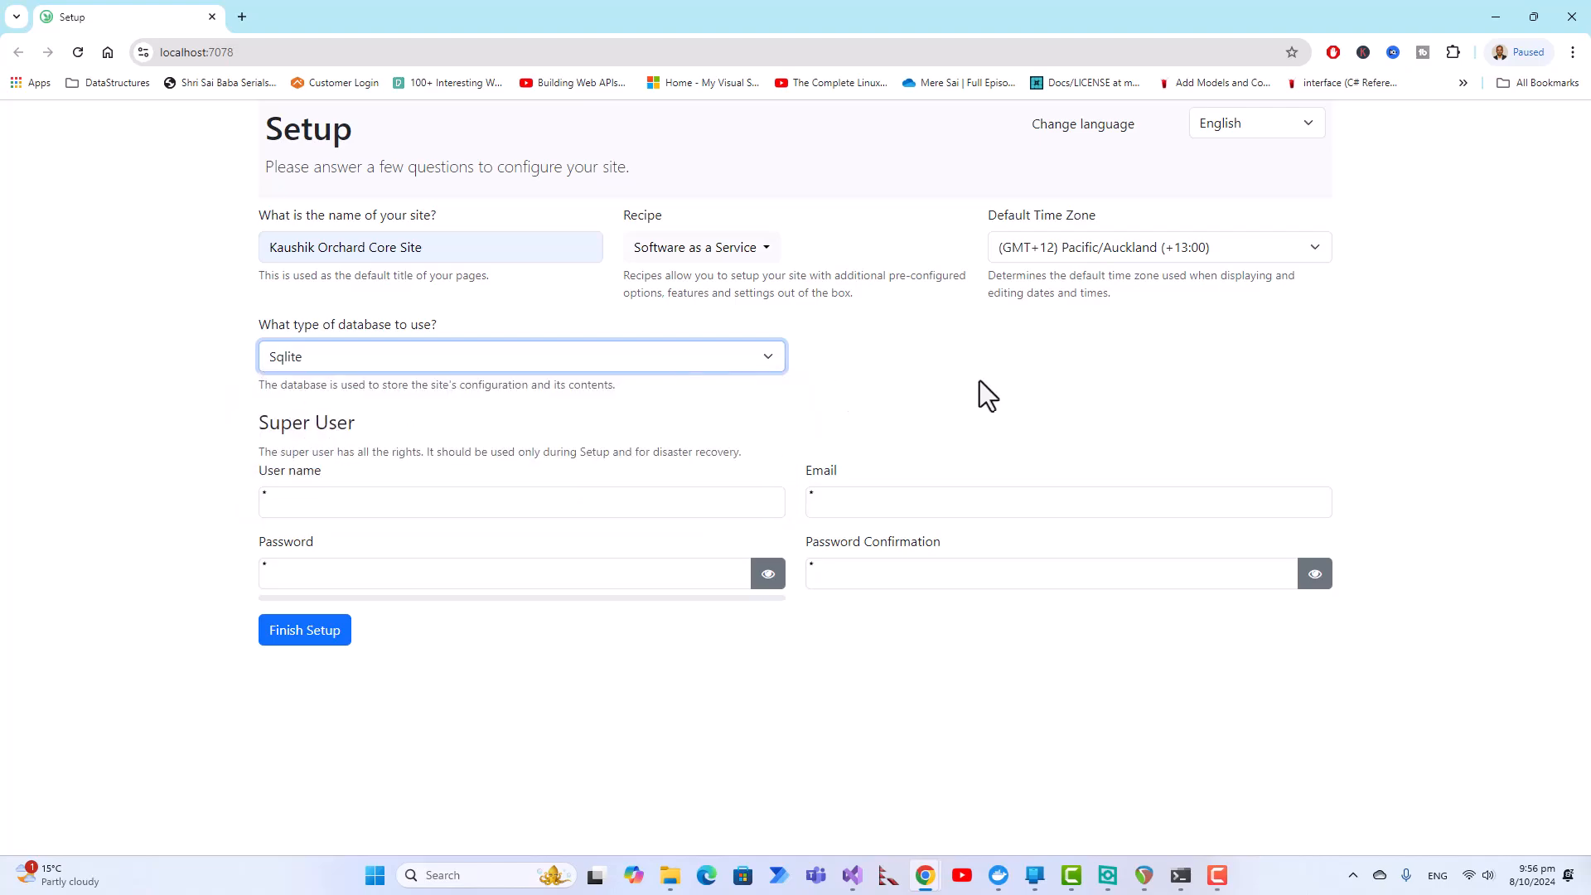
mouse_move(863, 309)
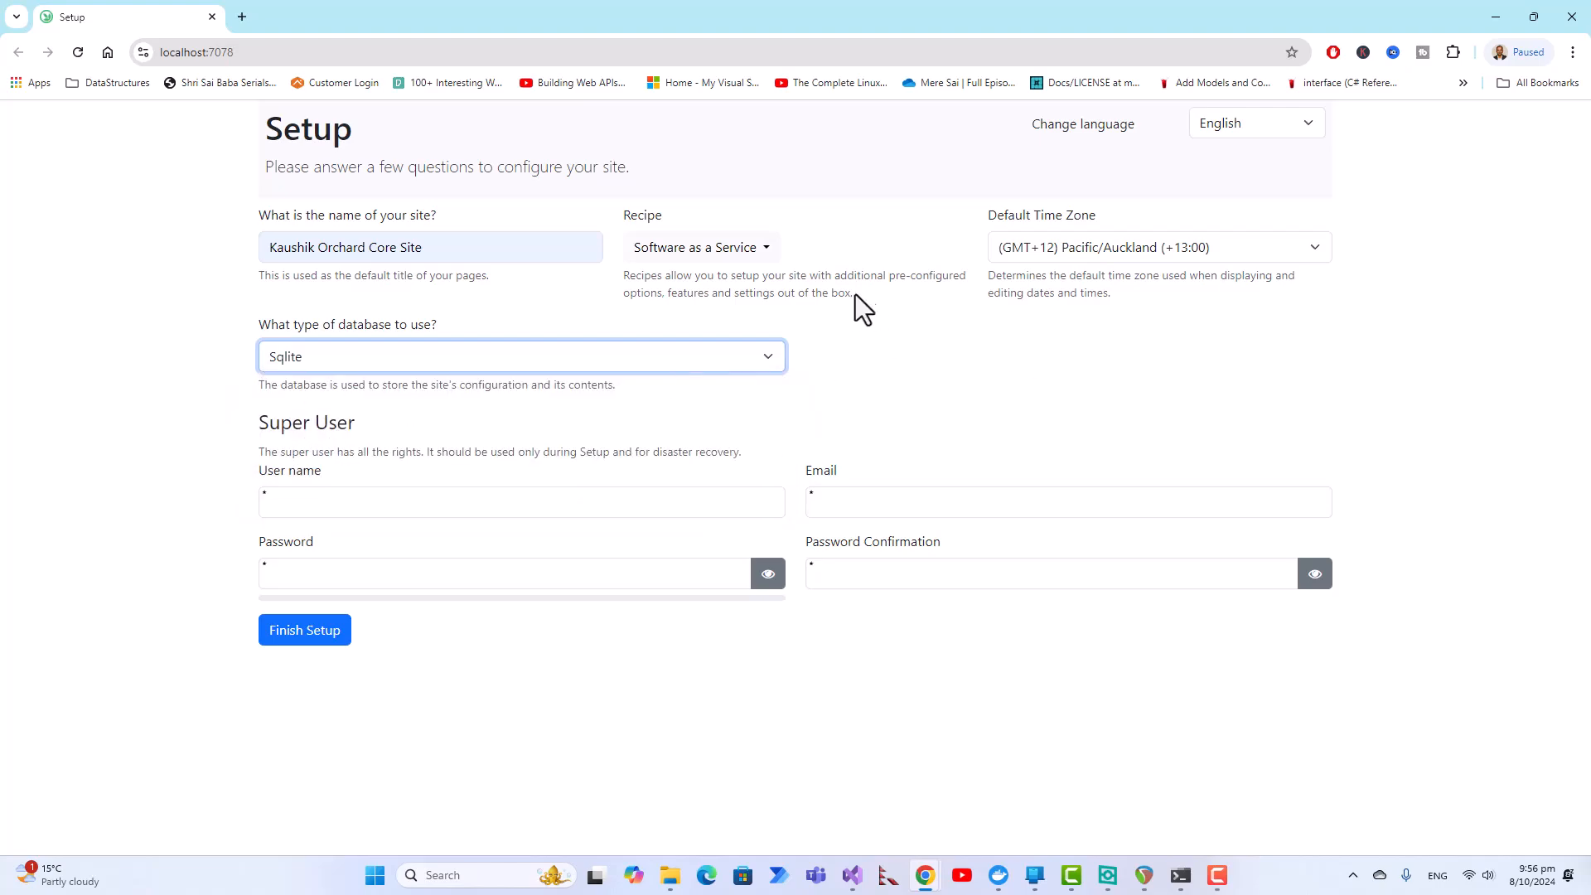
Step: Switch the setup recipe from Software as a Service to Agency
left_click(698, 247)
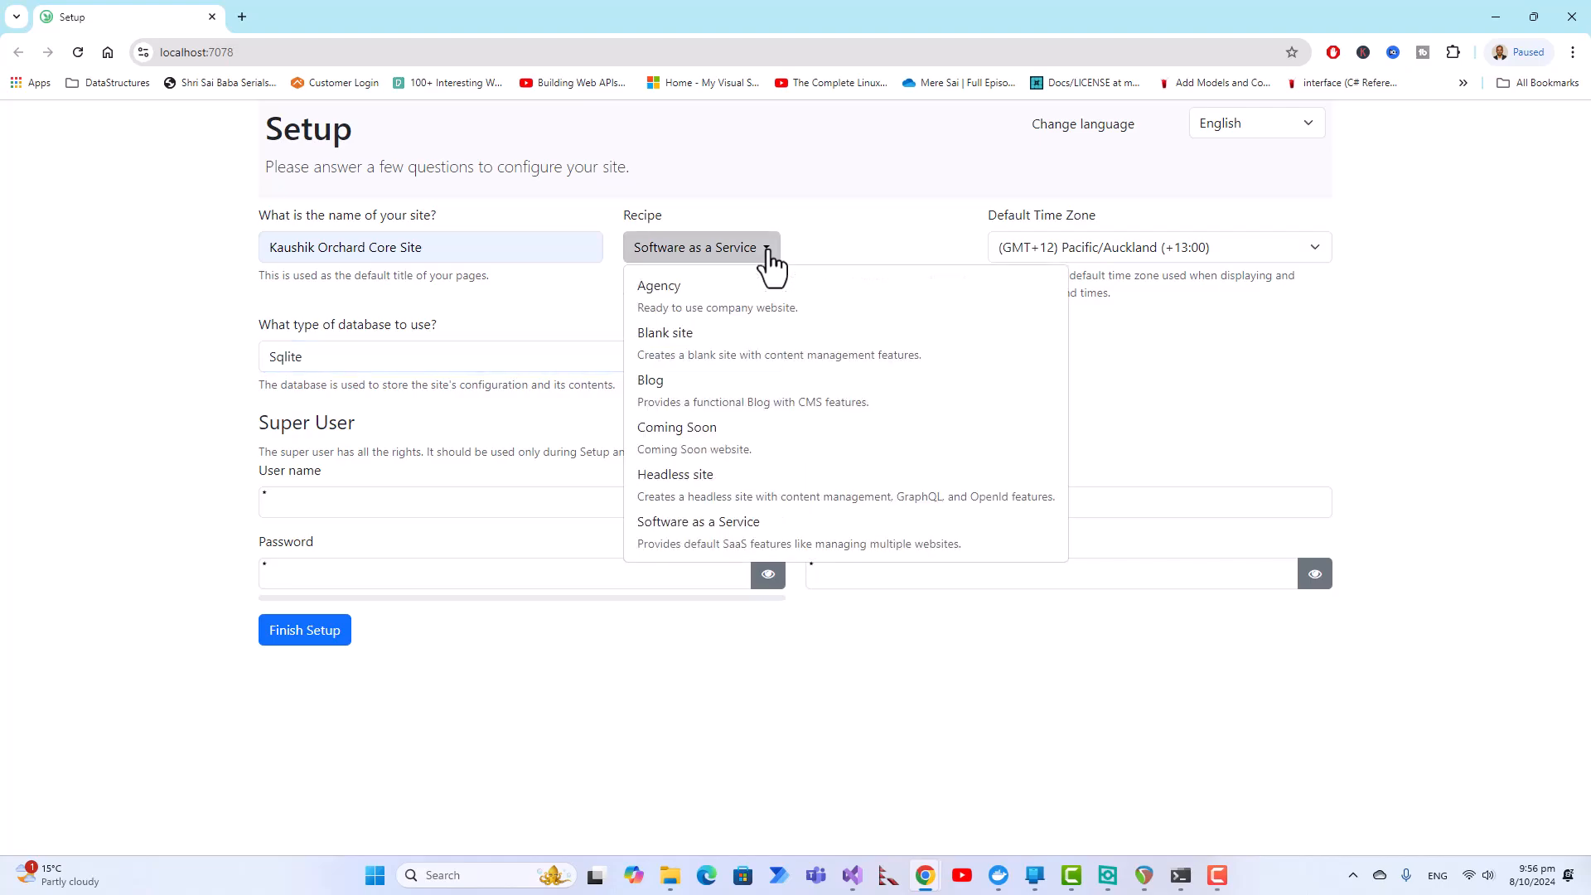
mouse_move(698, 304)
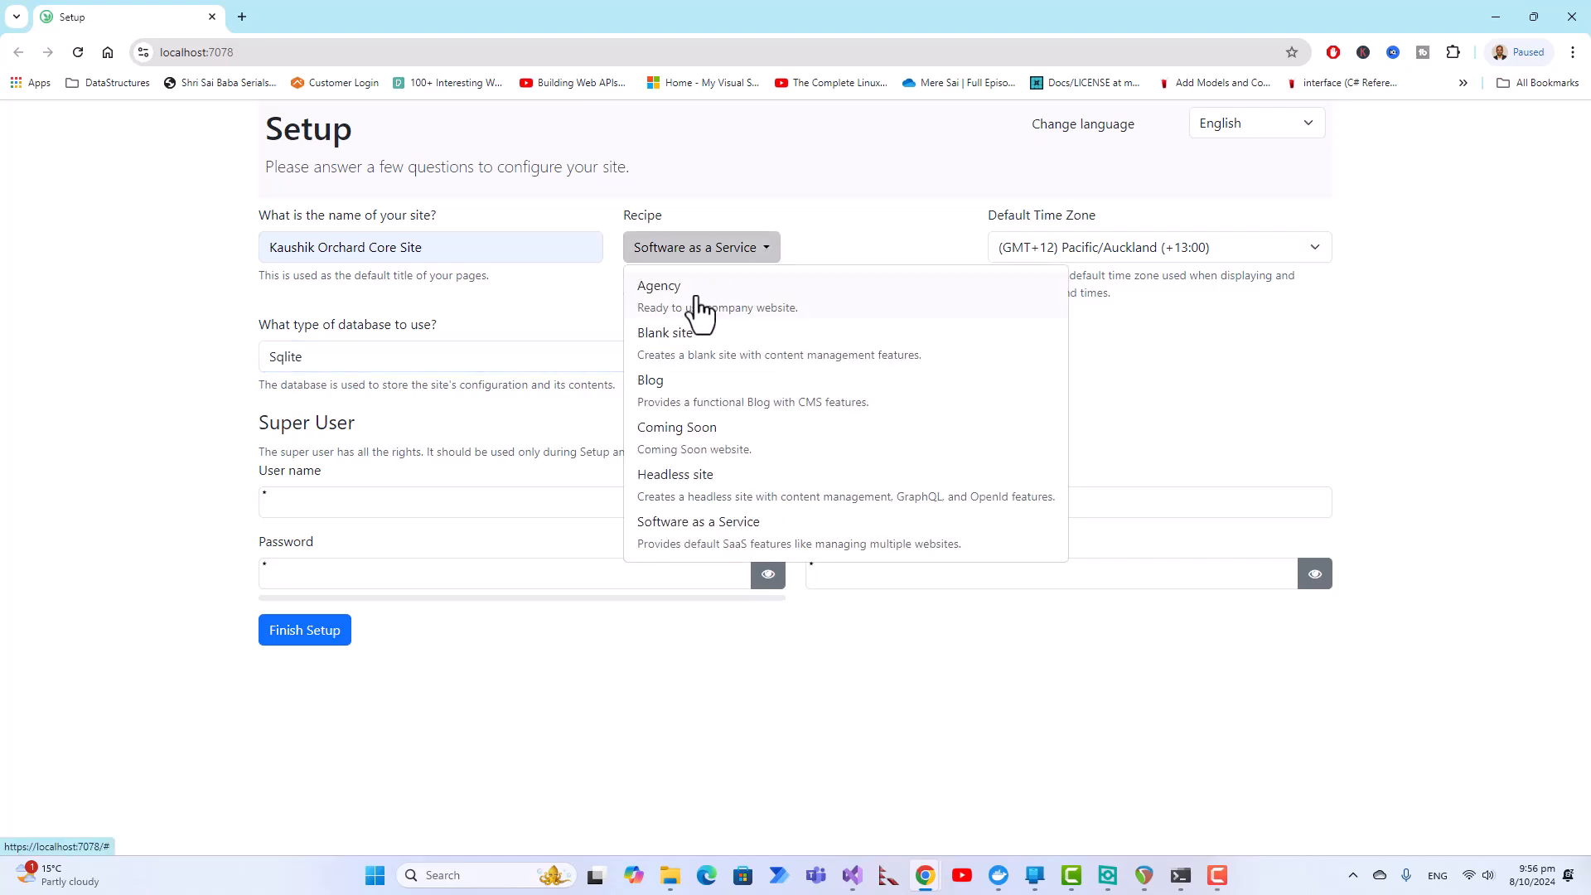
left_click(658, 286)
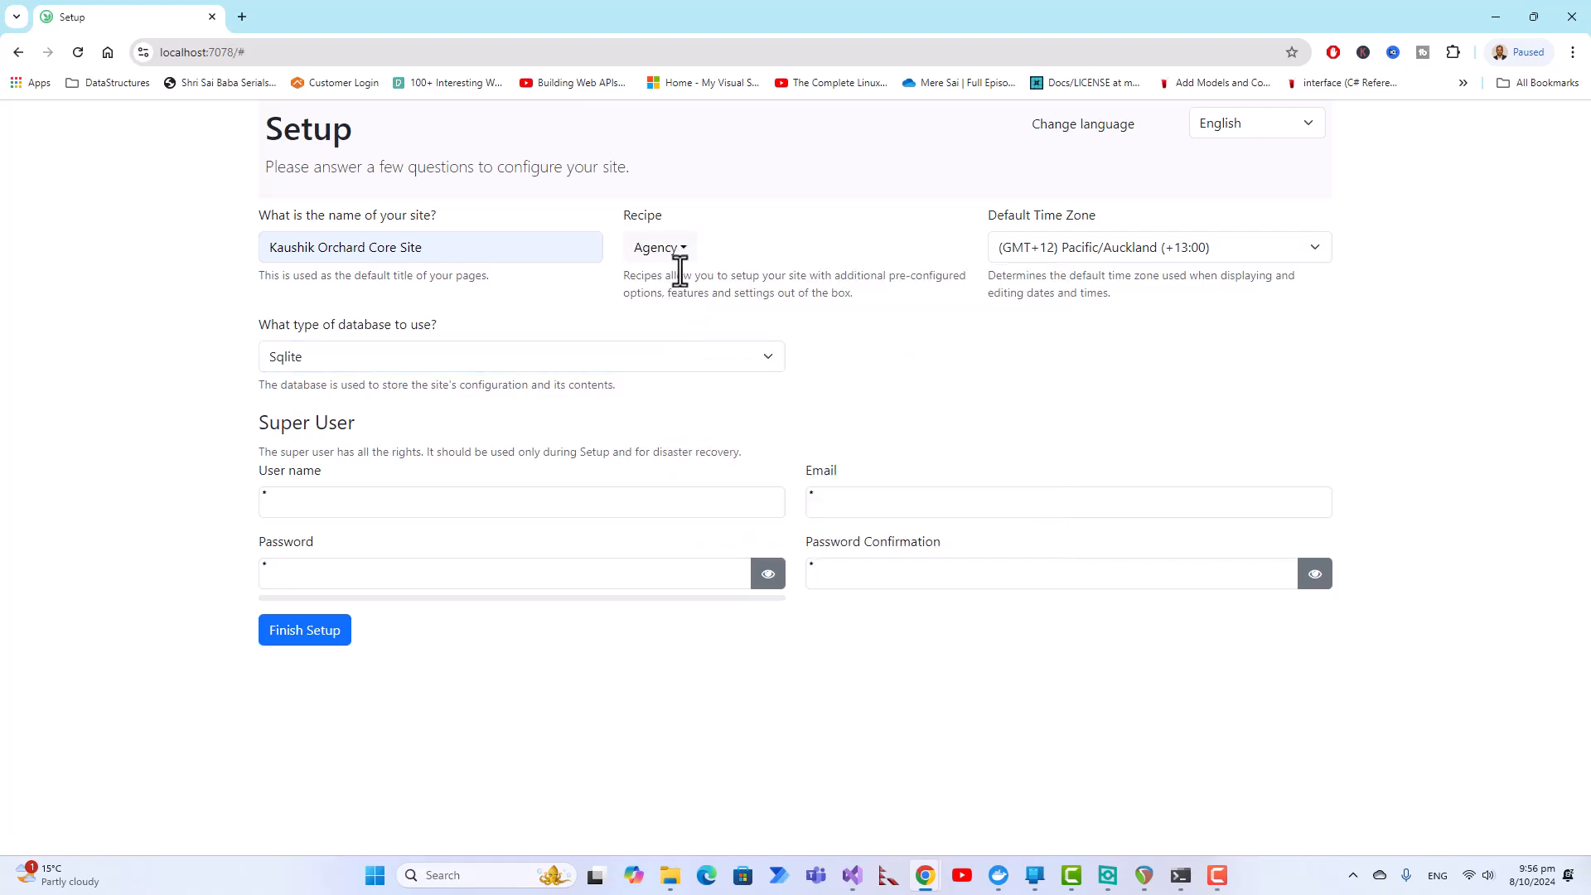
left_click(659, 247)
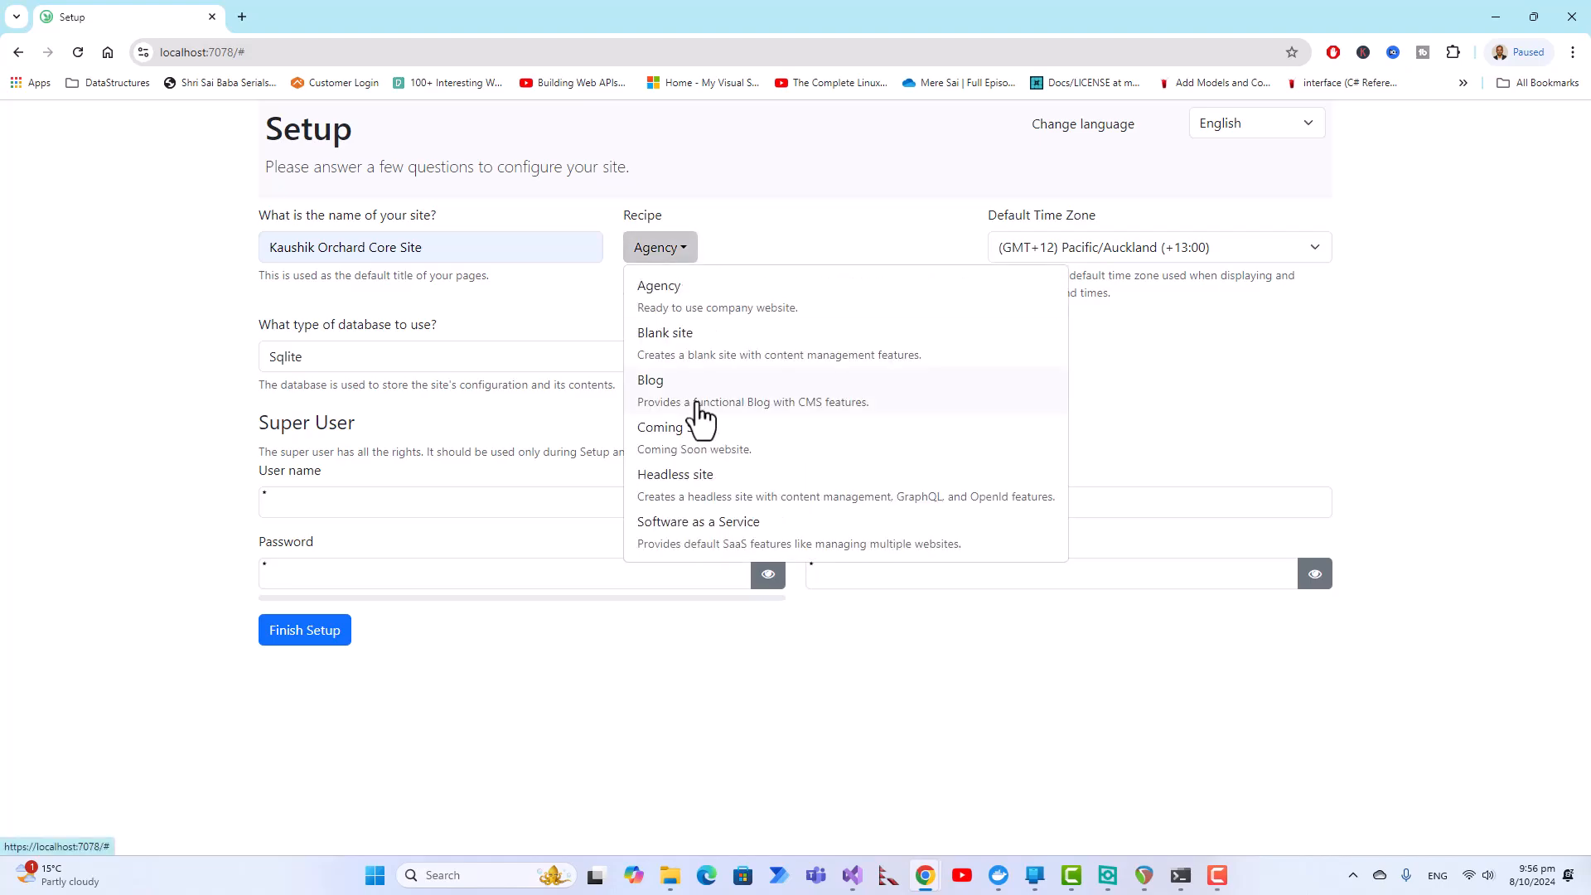
mouse_move(1228, 548)
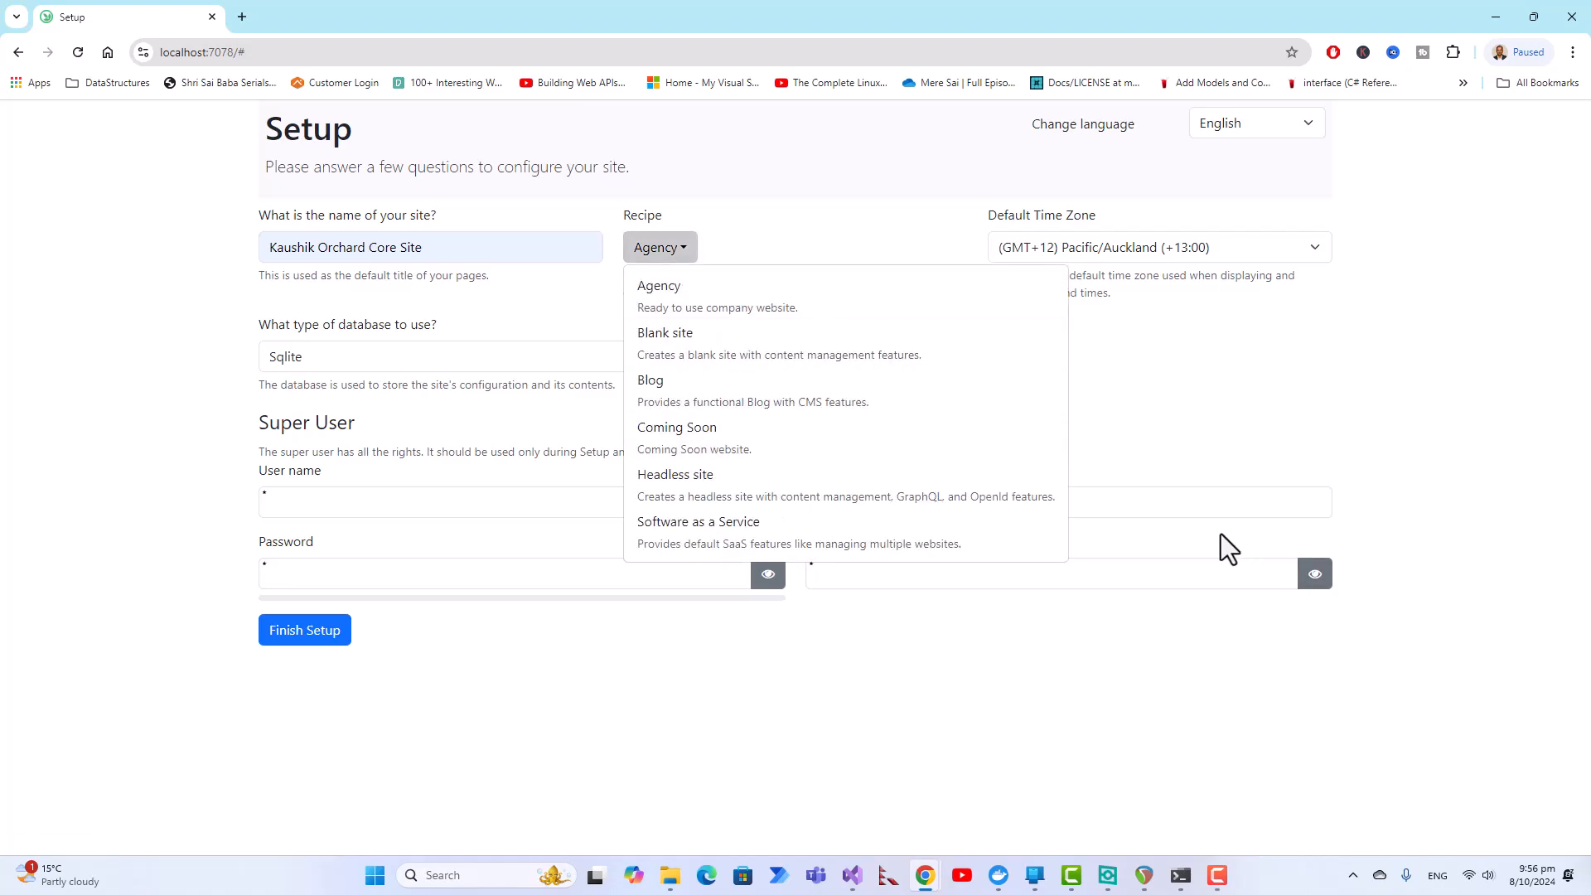
mouse_move(1043, 644)
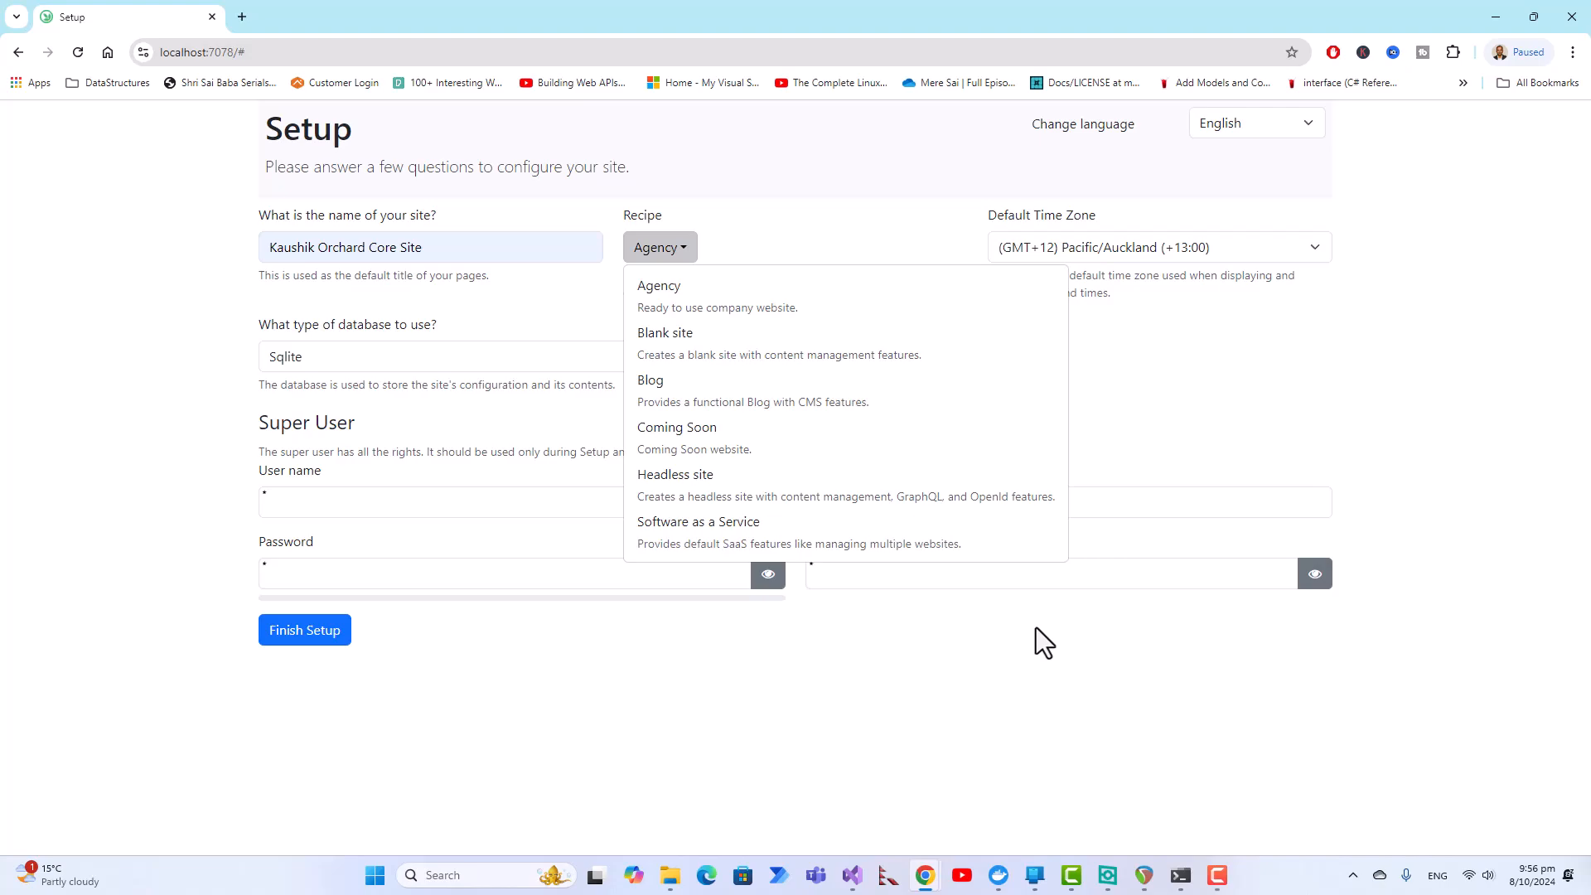
mouse_move(801, 543)
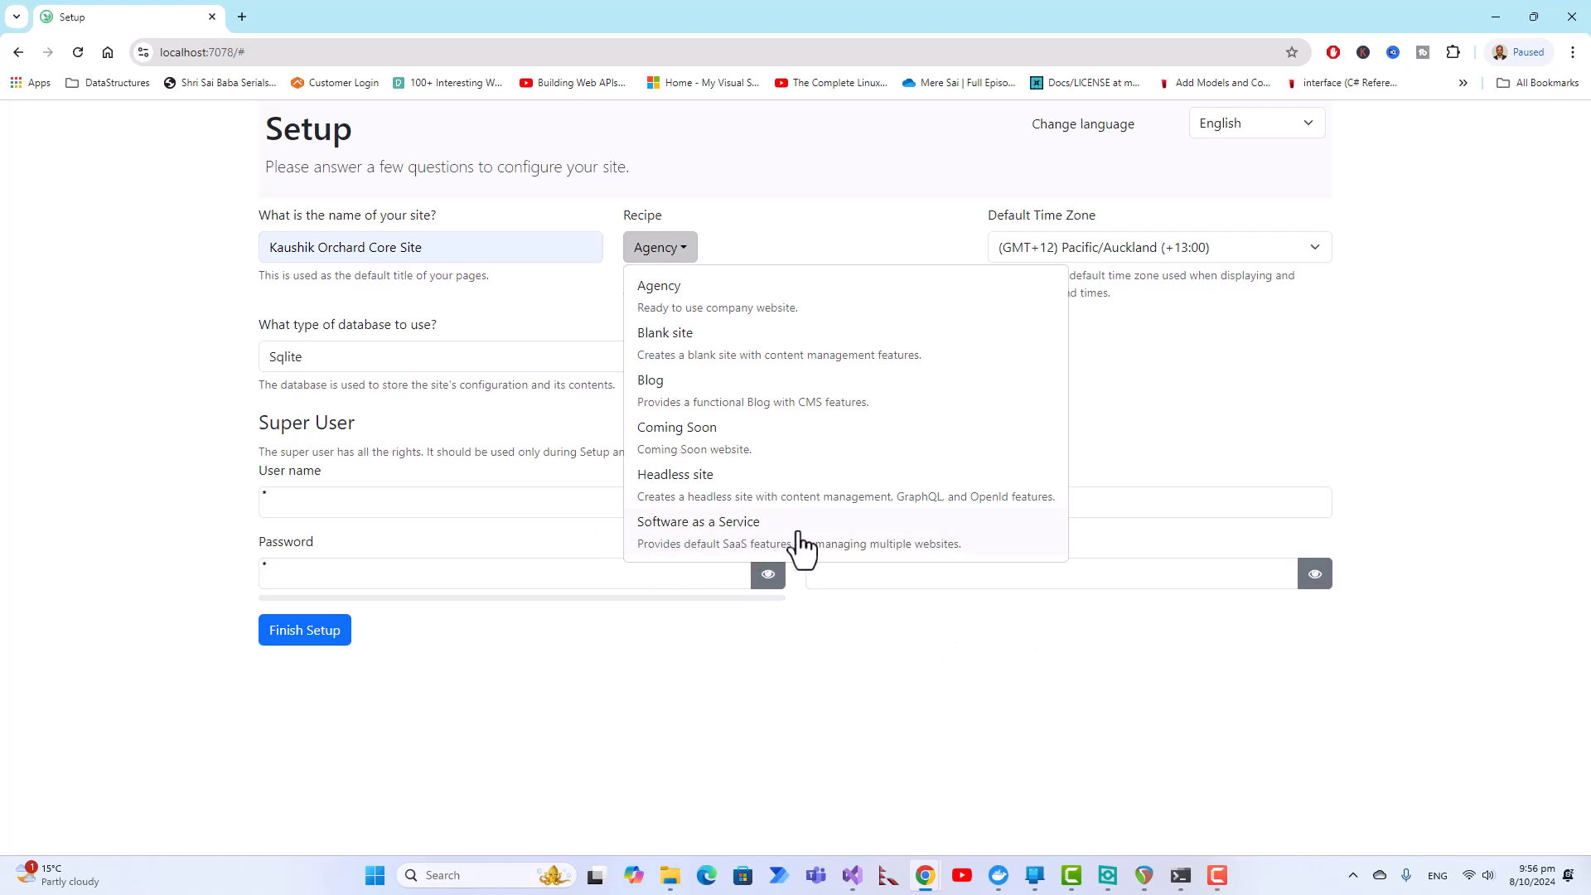
mouse_move(601, 664)
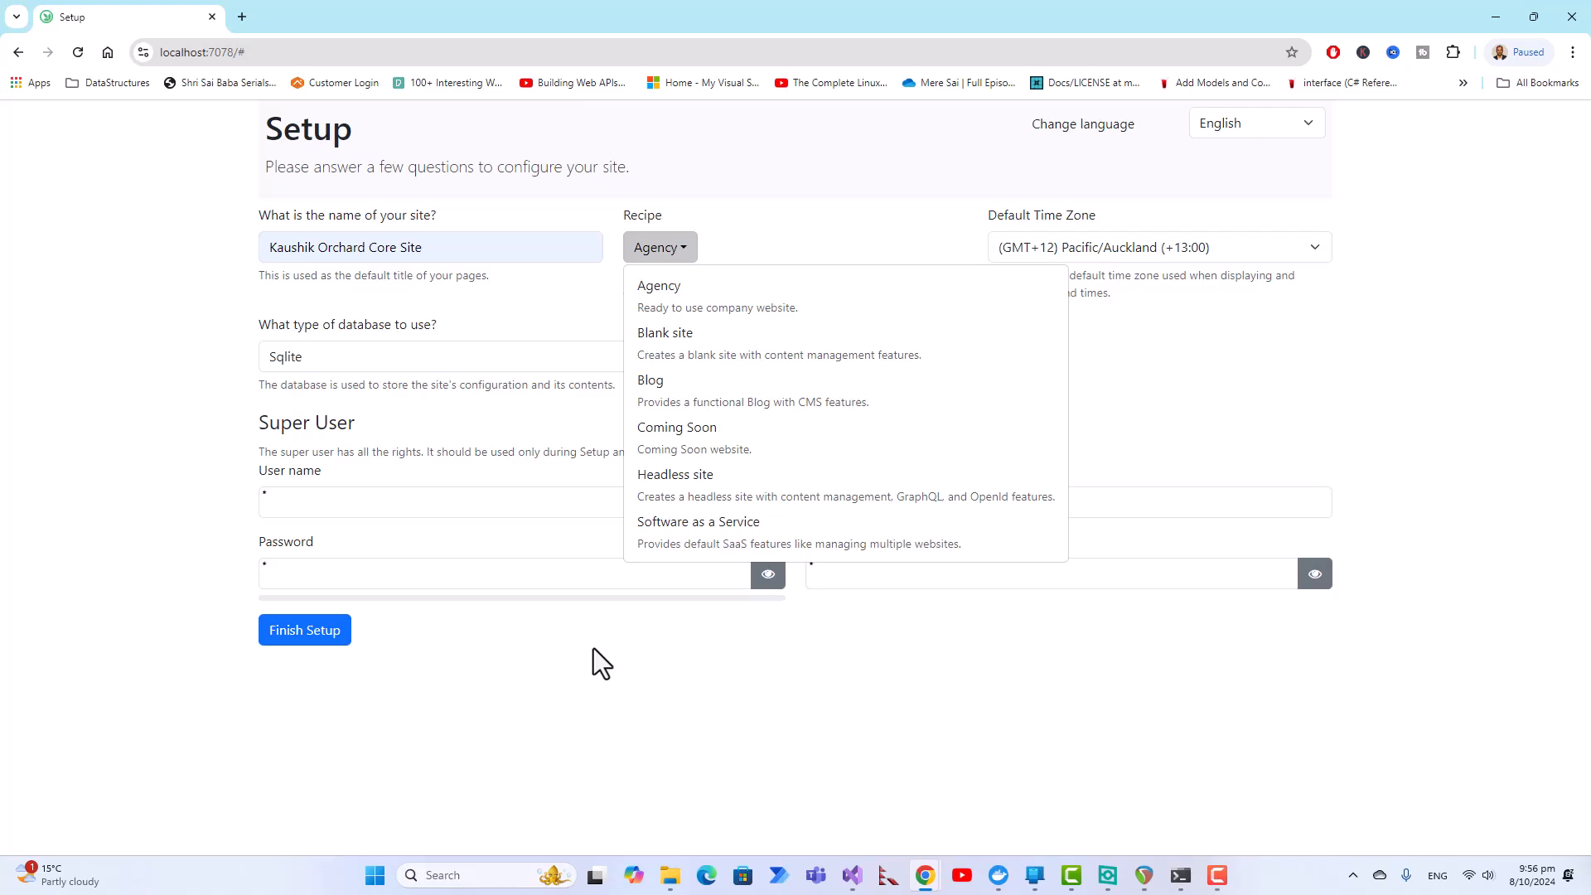
mouse_move(613, 658)
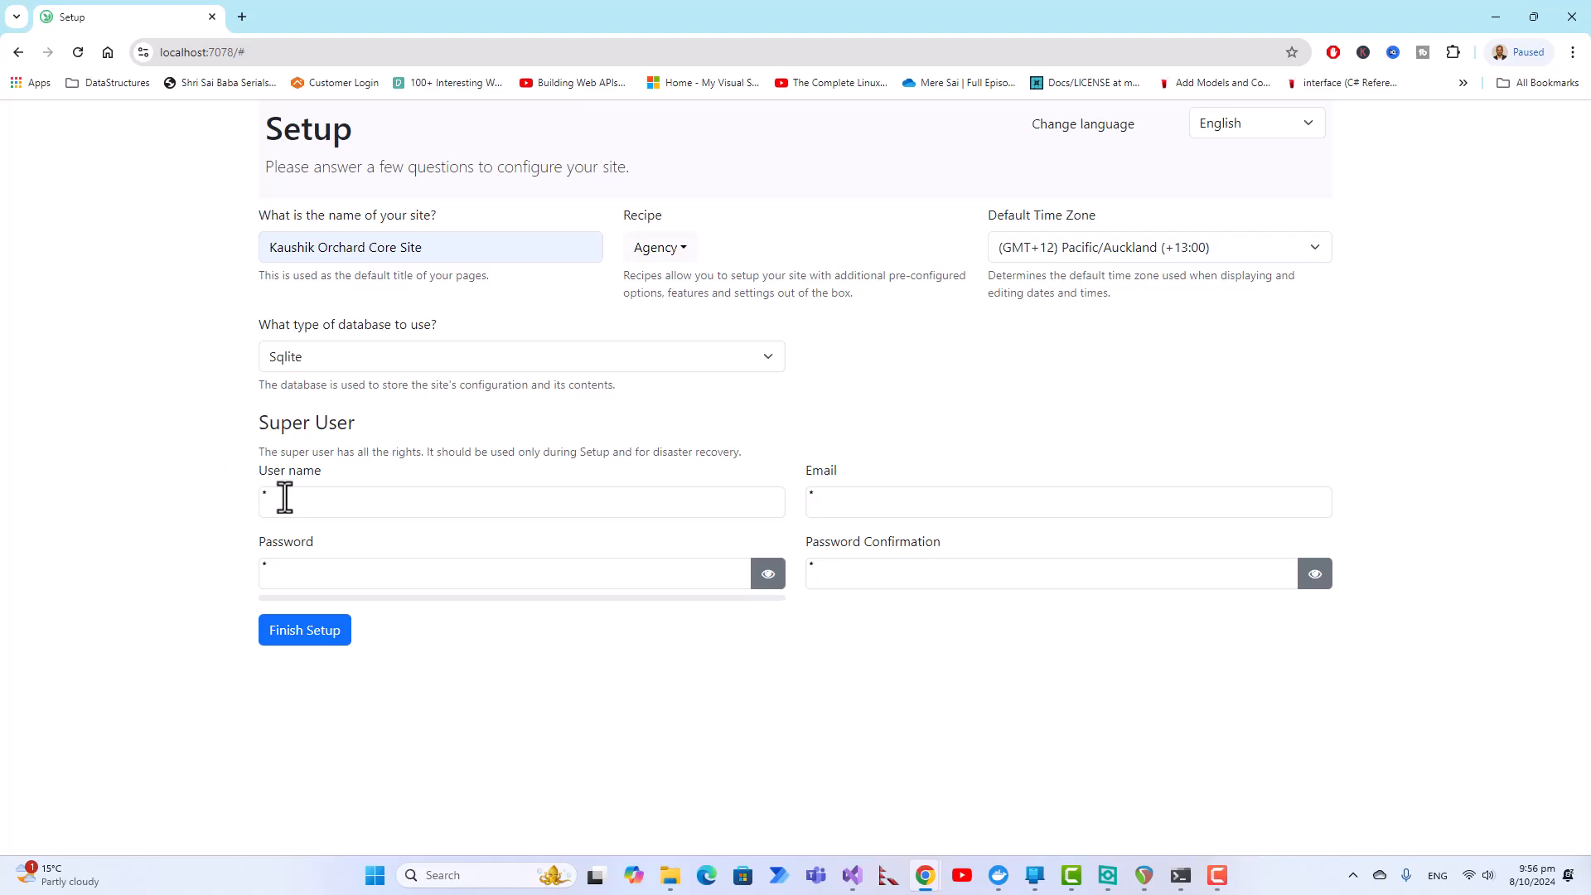
Step: Enter super user name 'krchome' with a matching password and confirmation, revealing both to check
type("krchome")
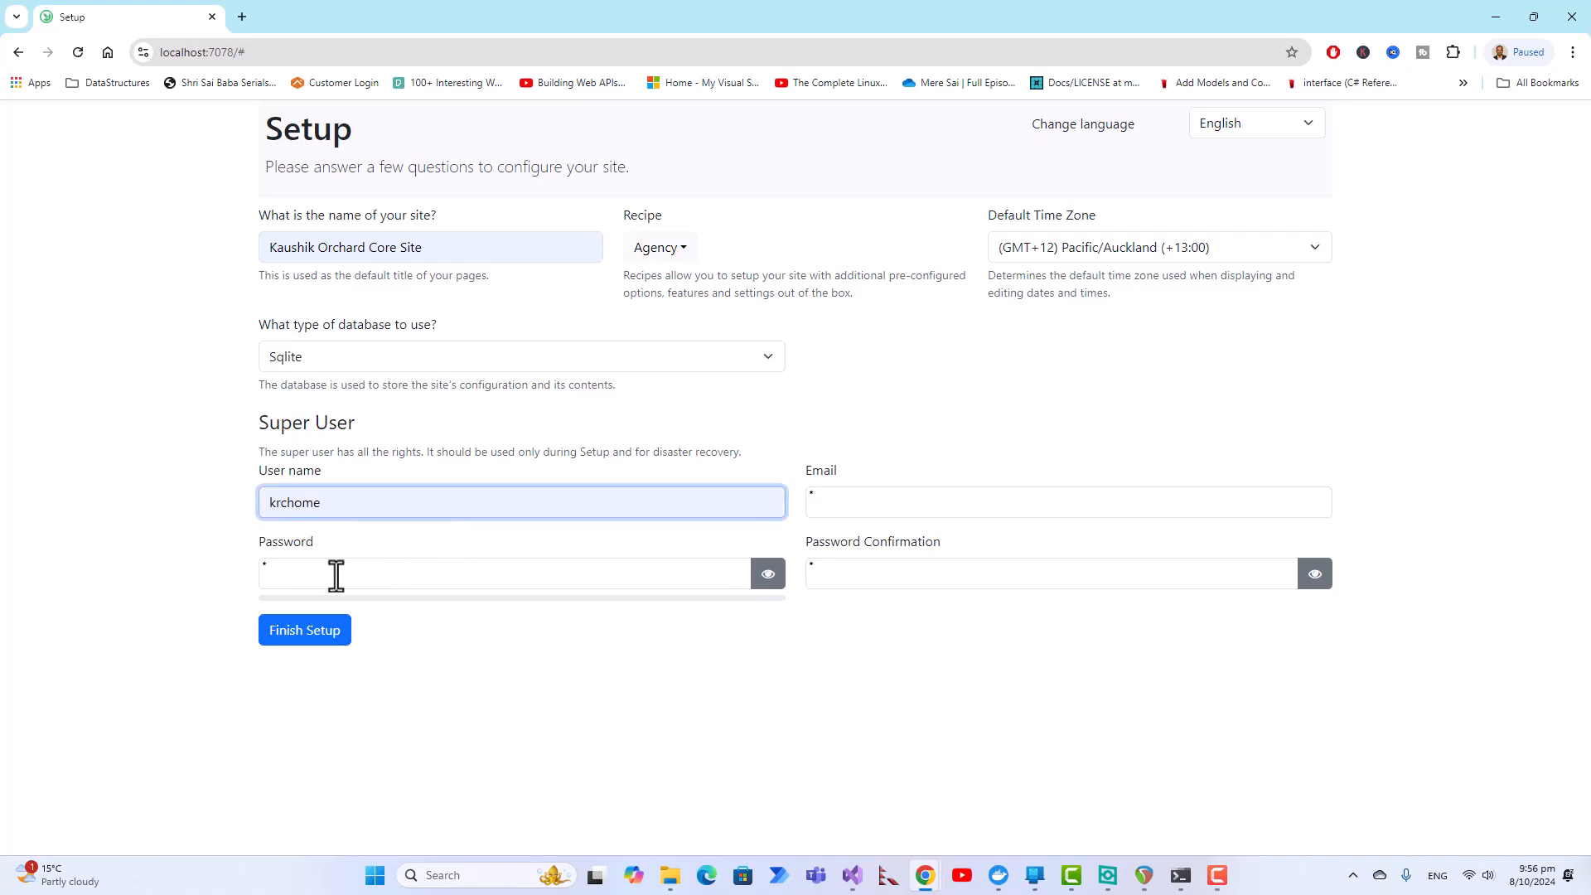
left_click(505, 574)
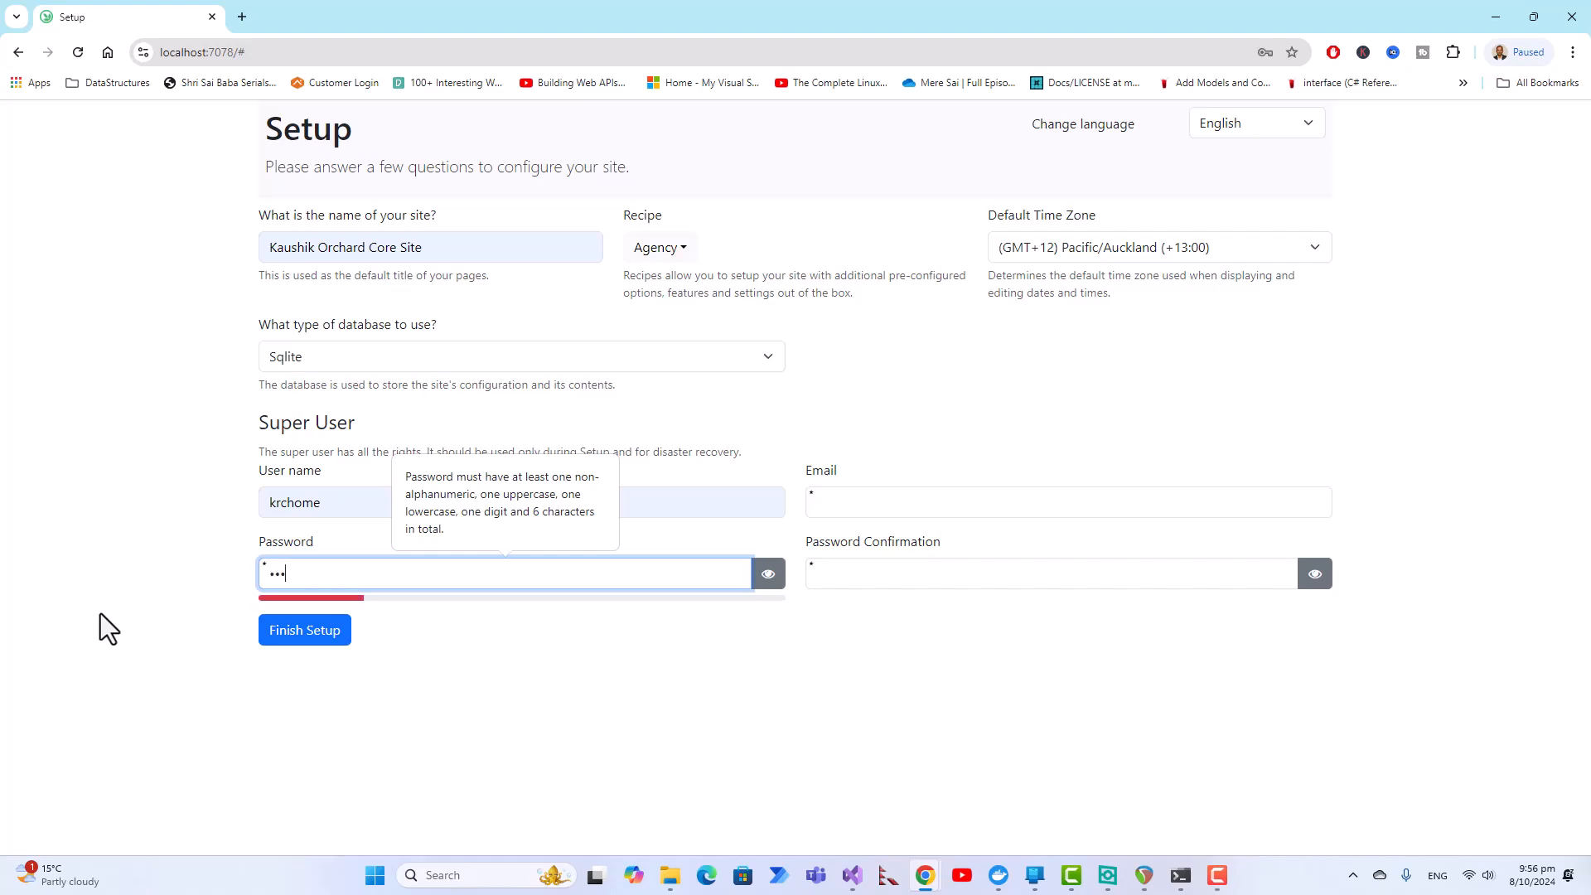
type("password")
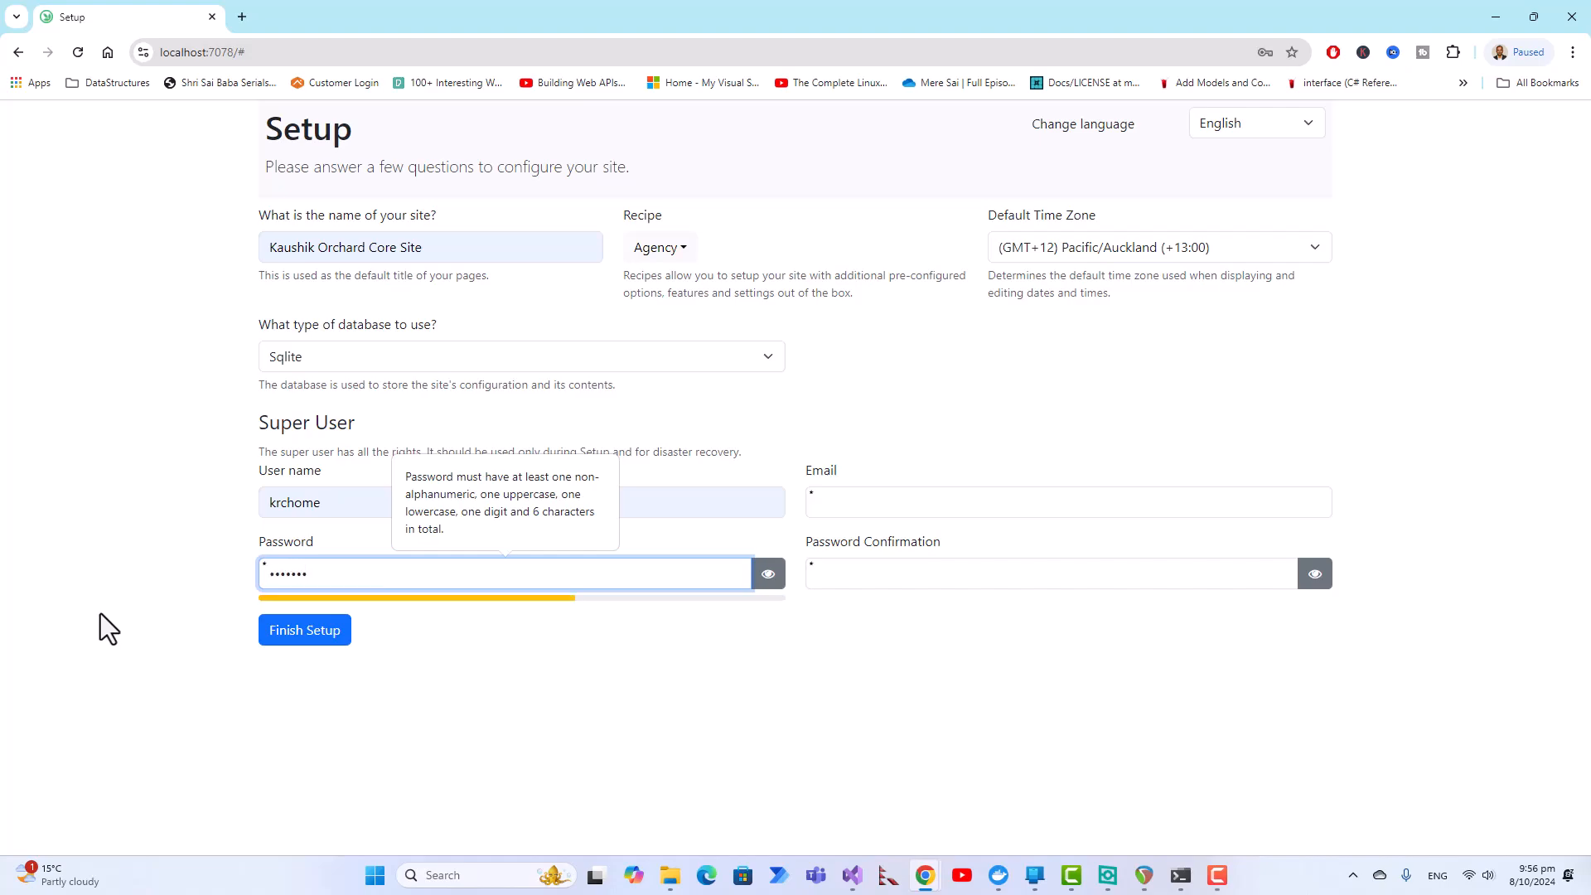
type("x")
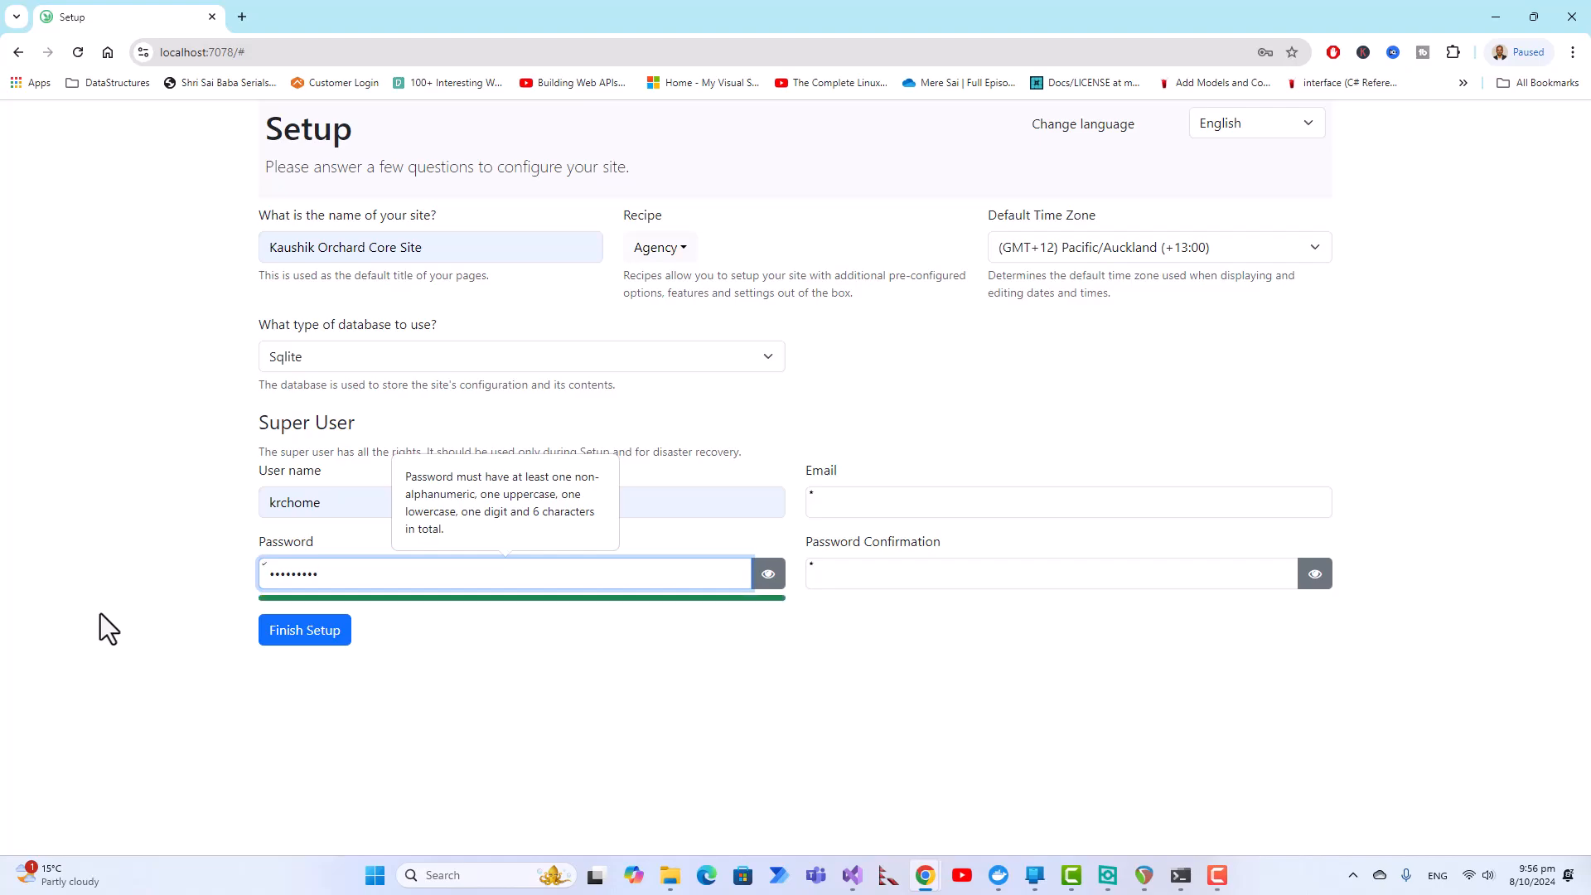
mouse_move(849, 566)
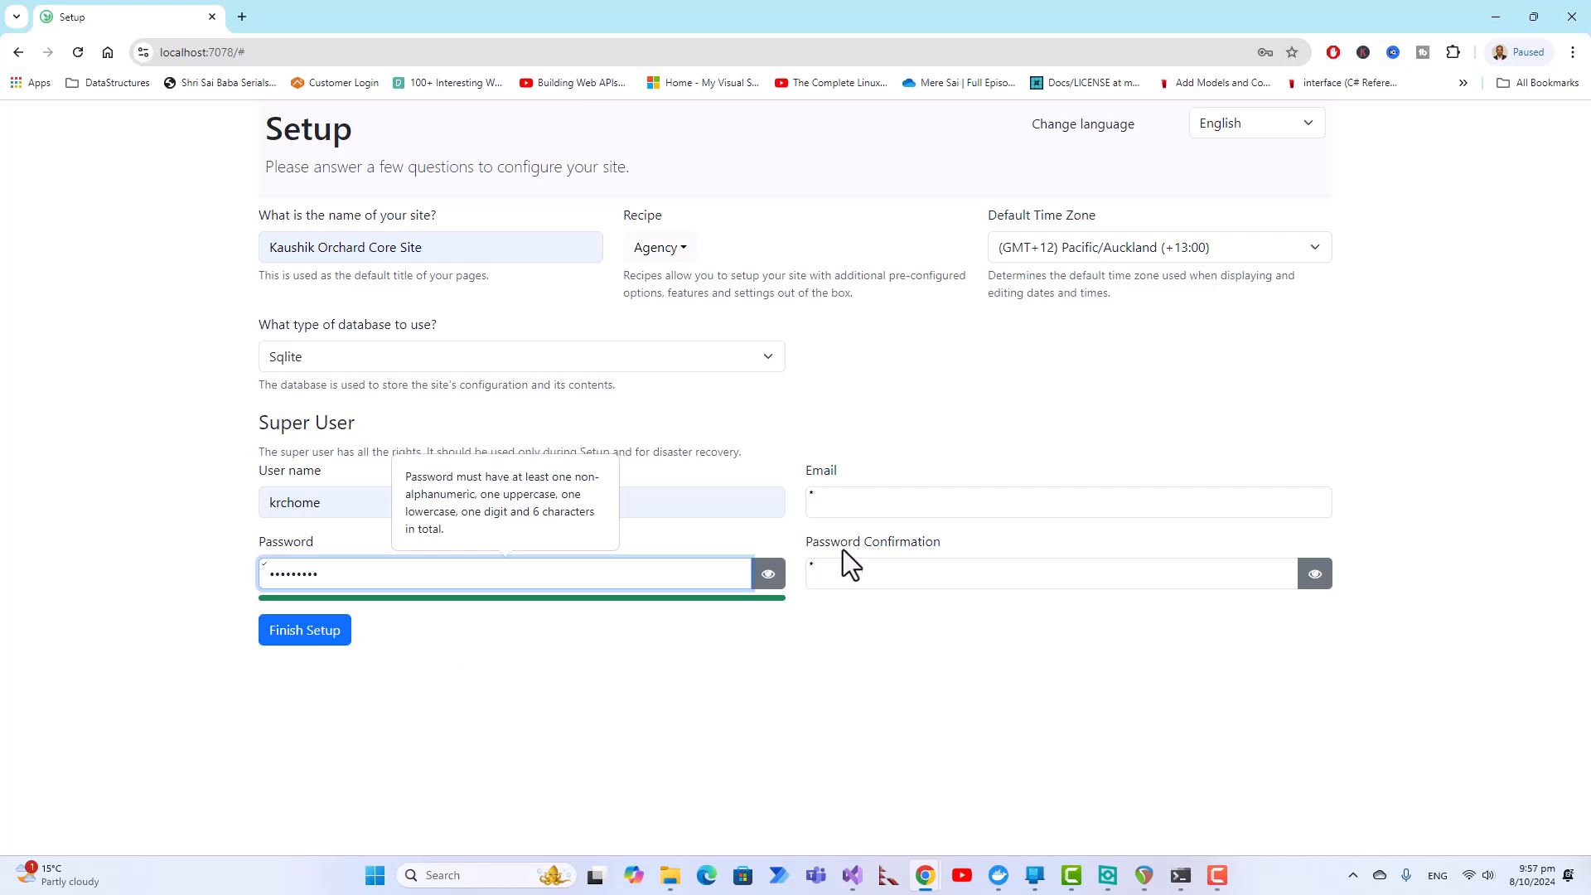
left_click(1050, 573)
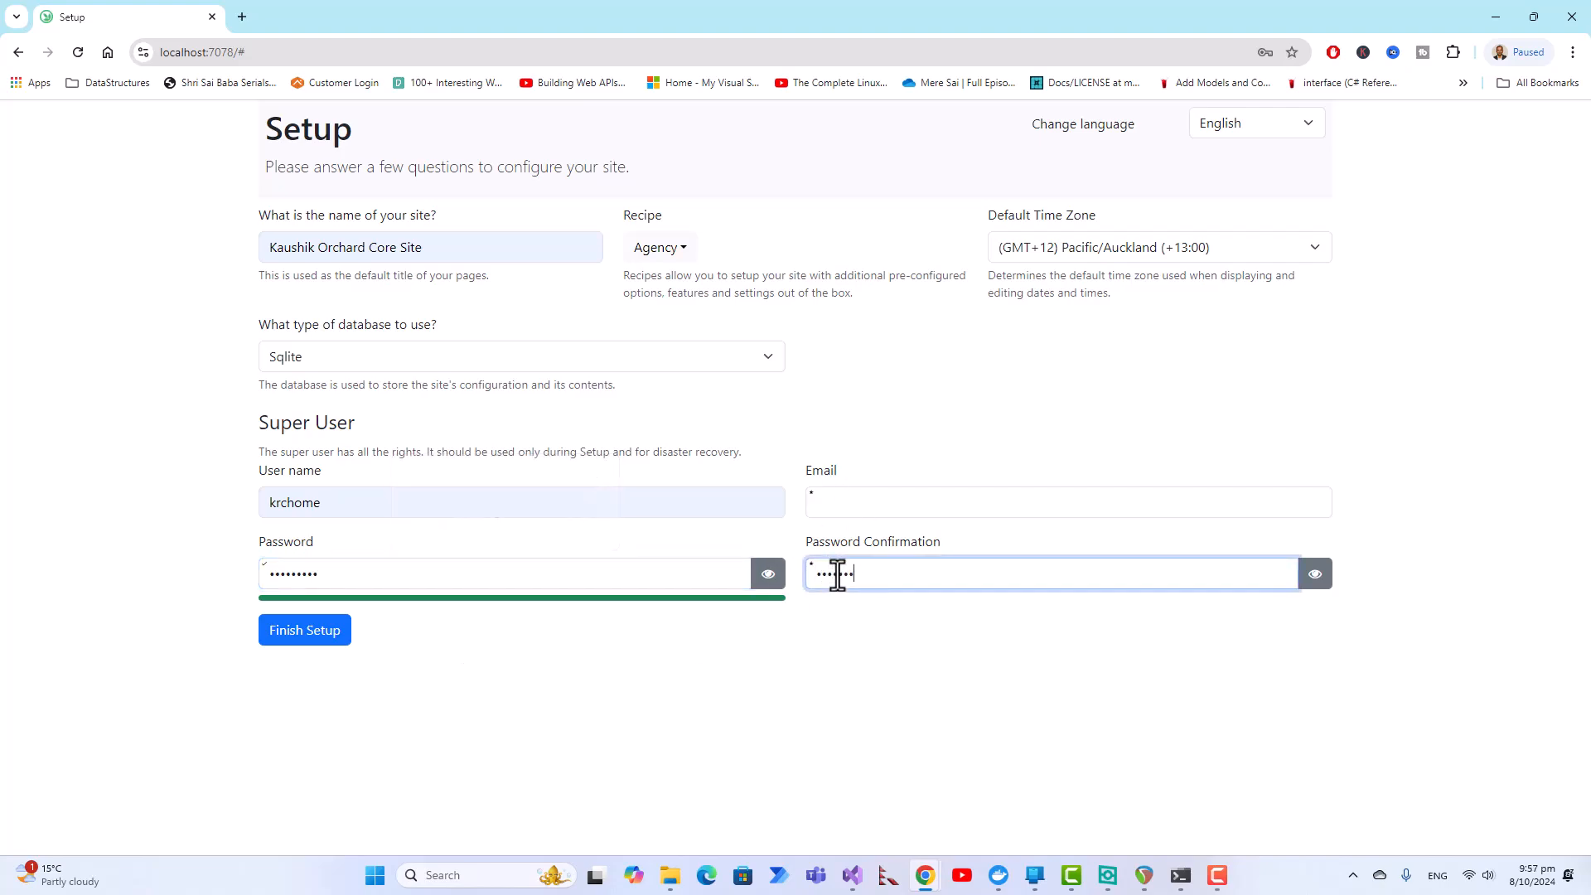
type("•")
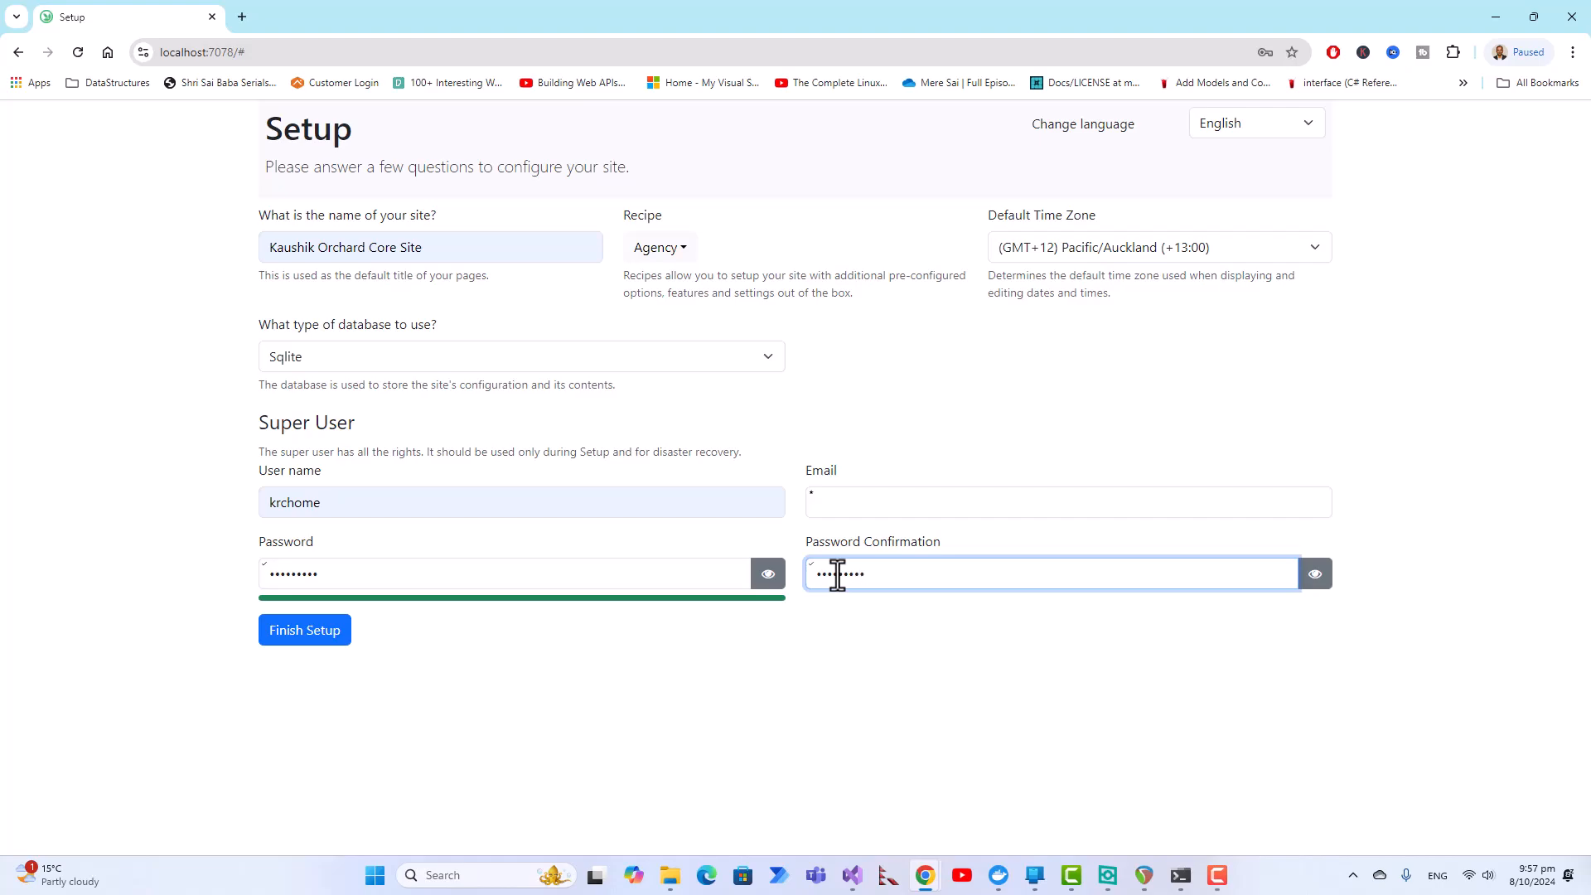
left_click(767, 574)
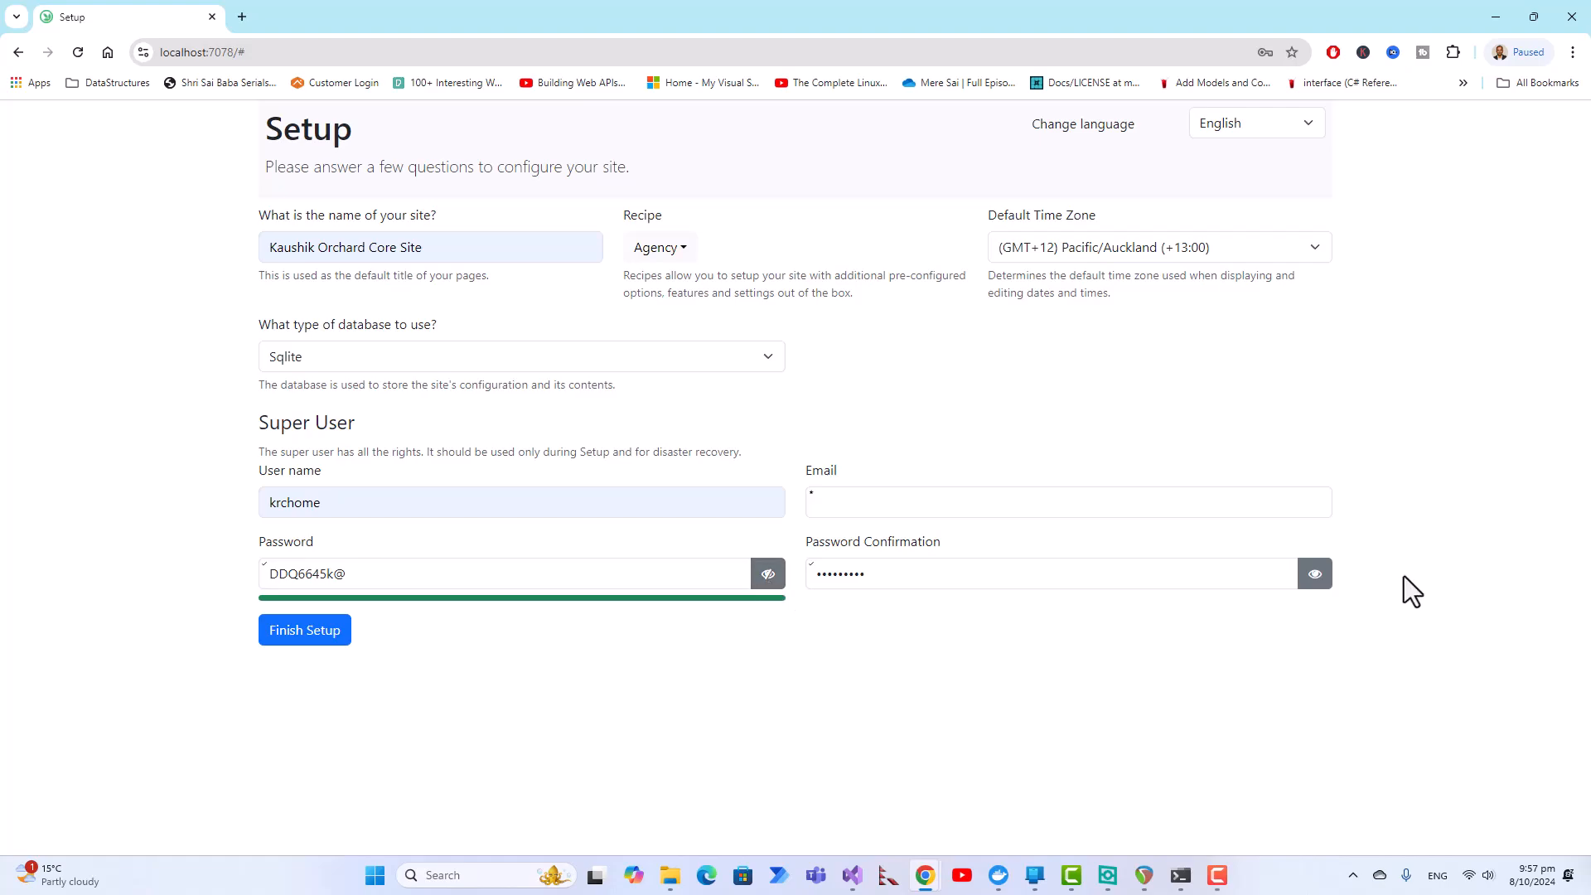
left_click(1314, 573)
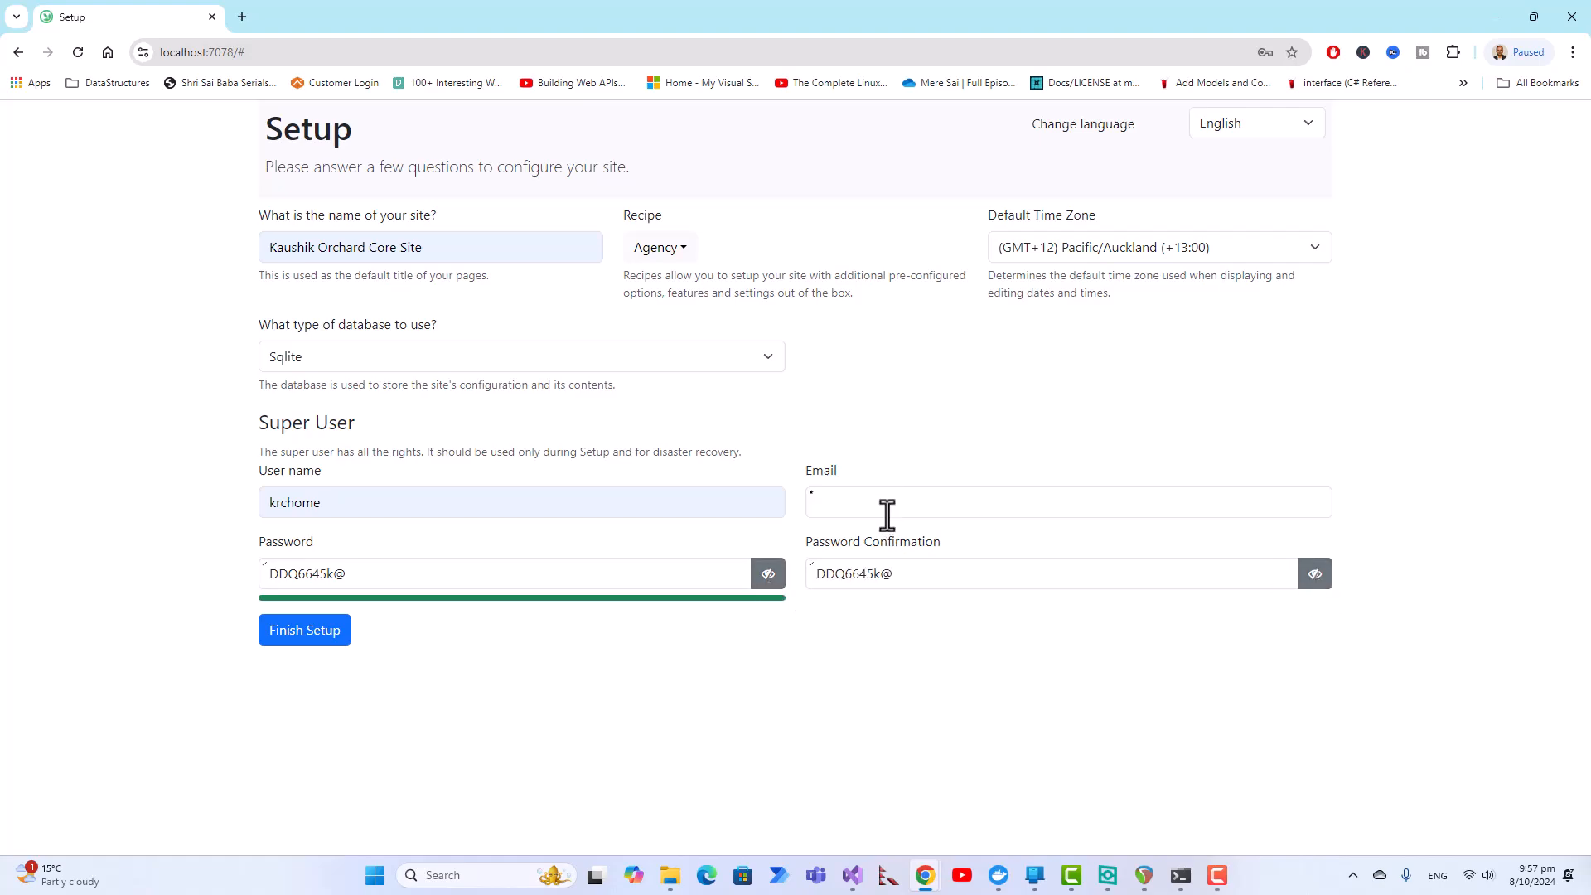
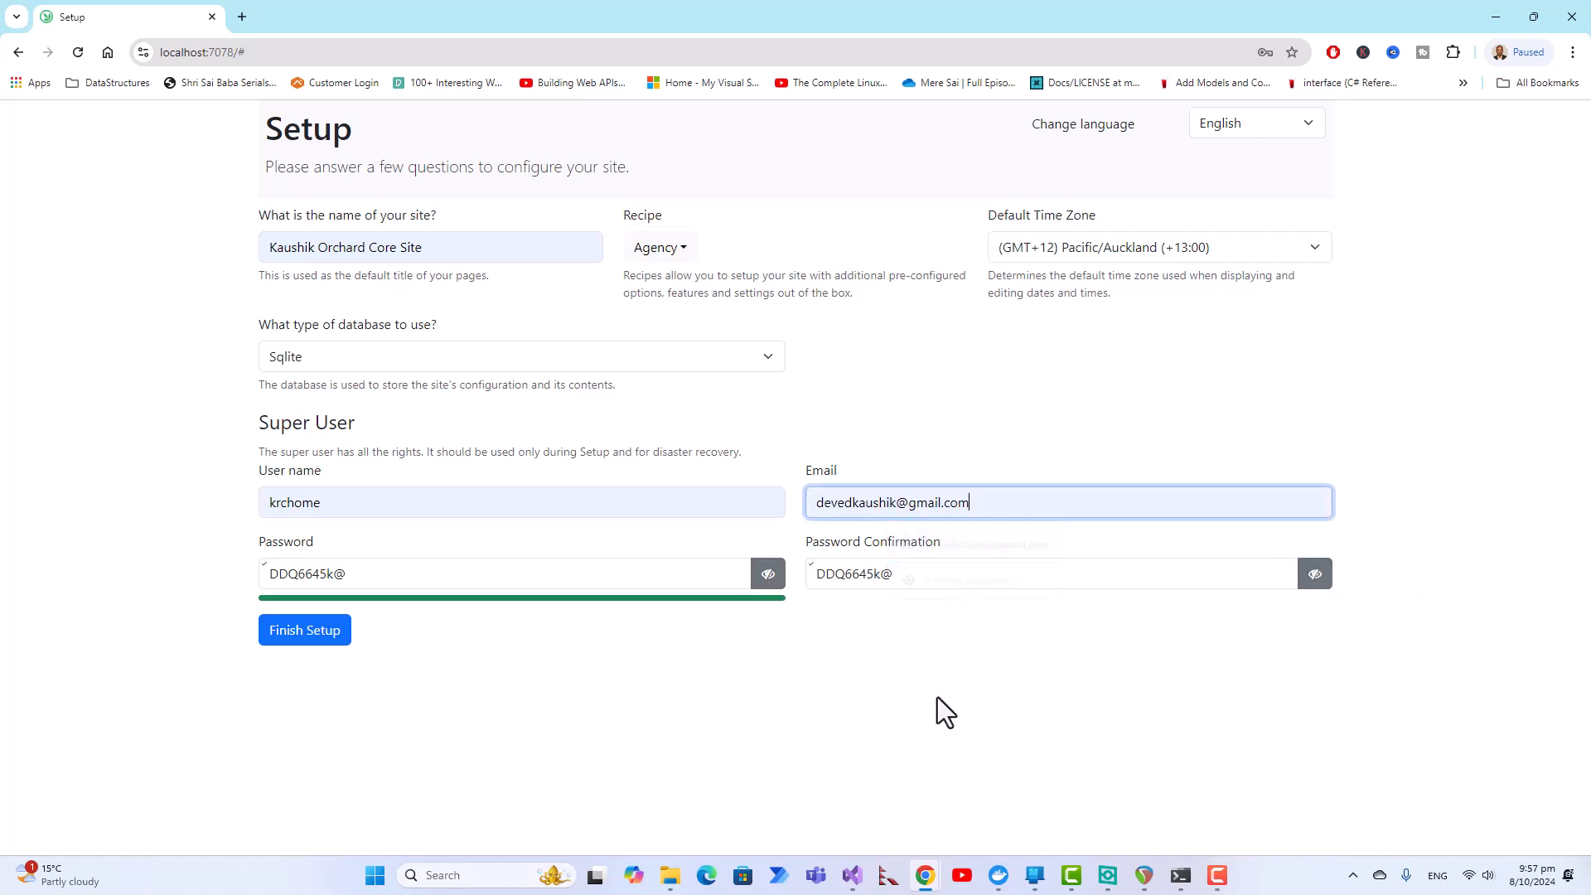
mouse_move(489, 674)
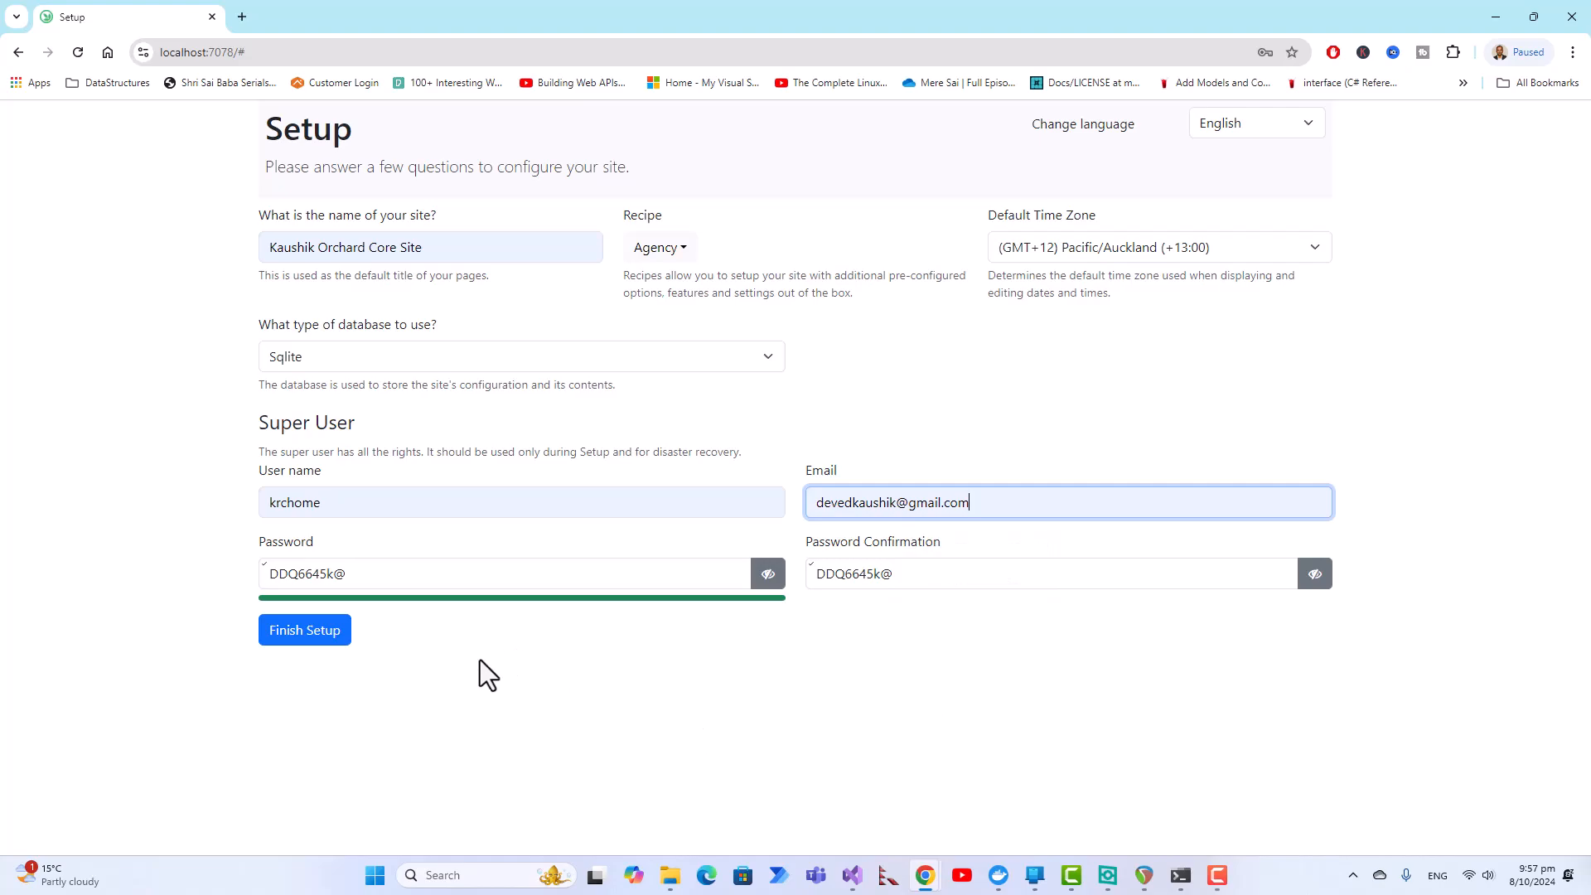
left_click(303, 629)
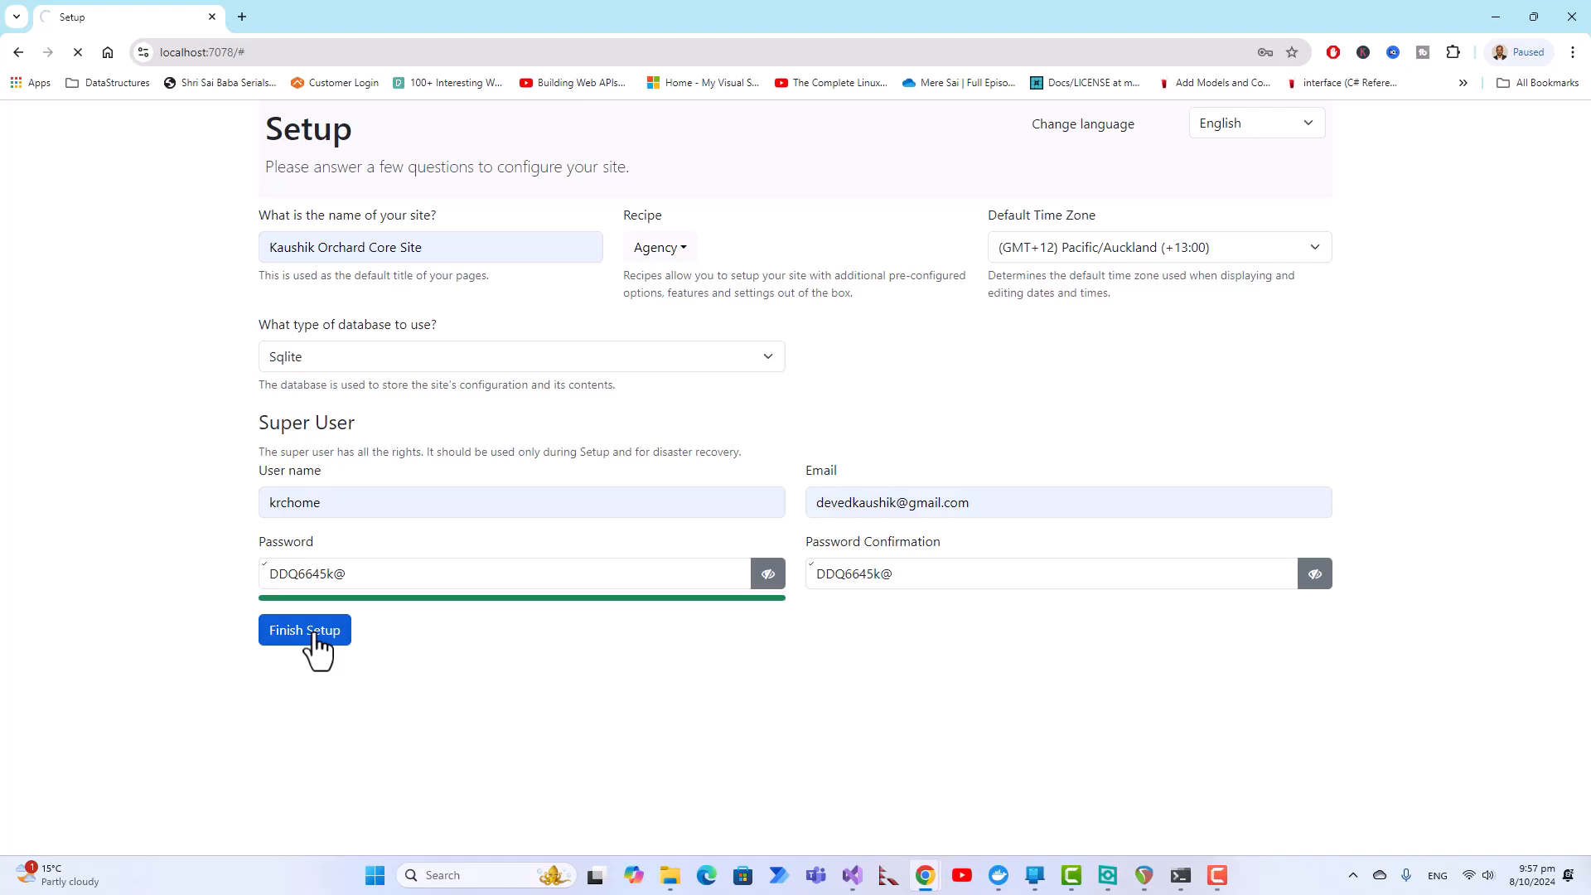
left_click(304, 630)
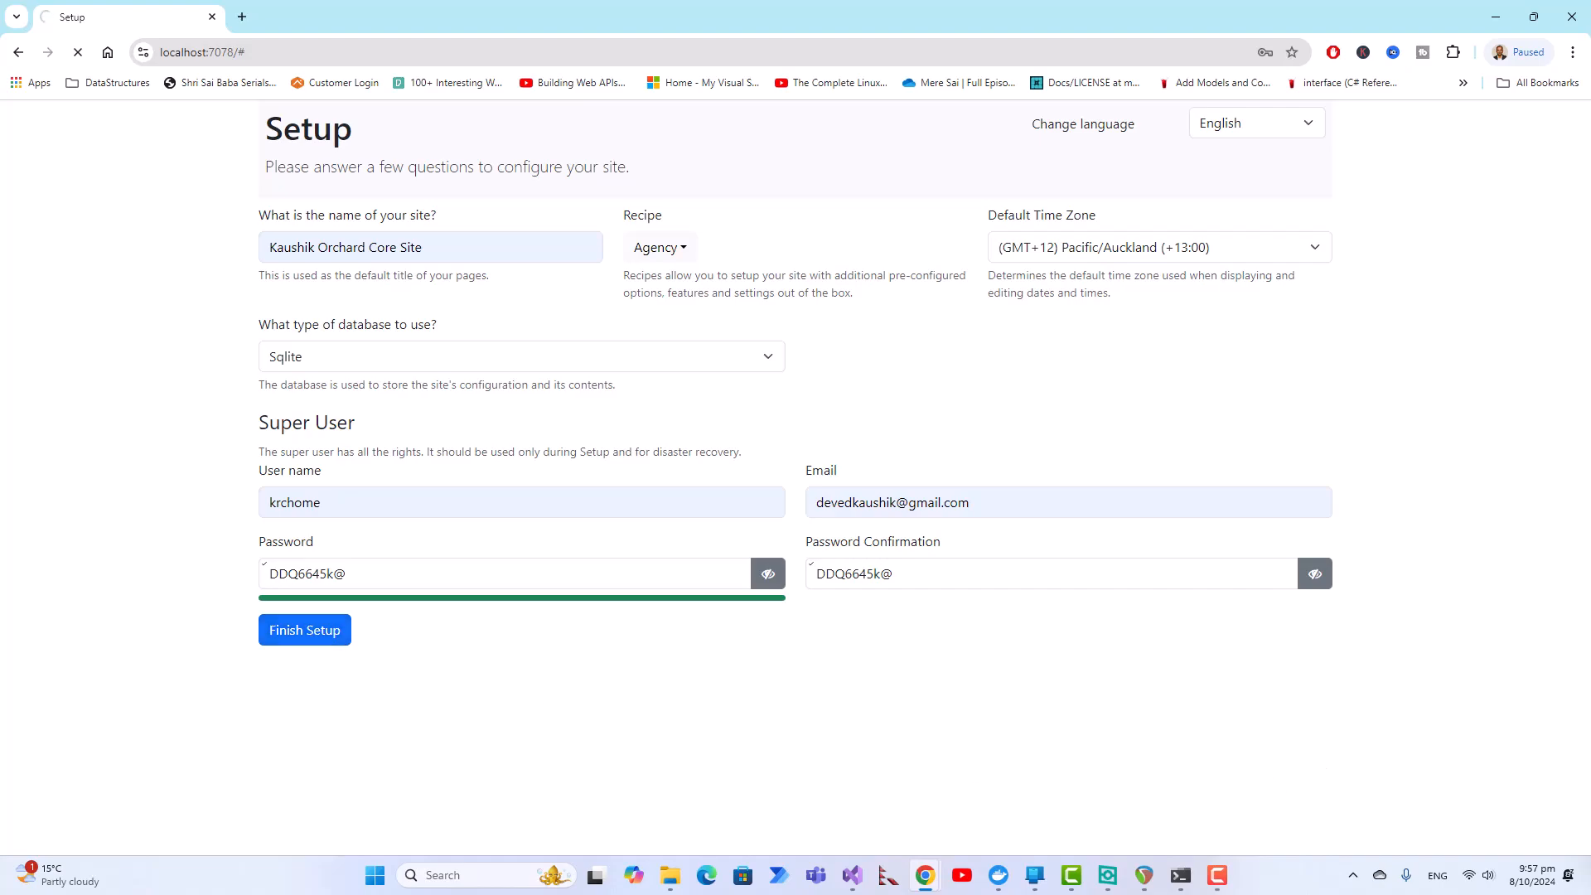
left_click(304, 629)
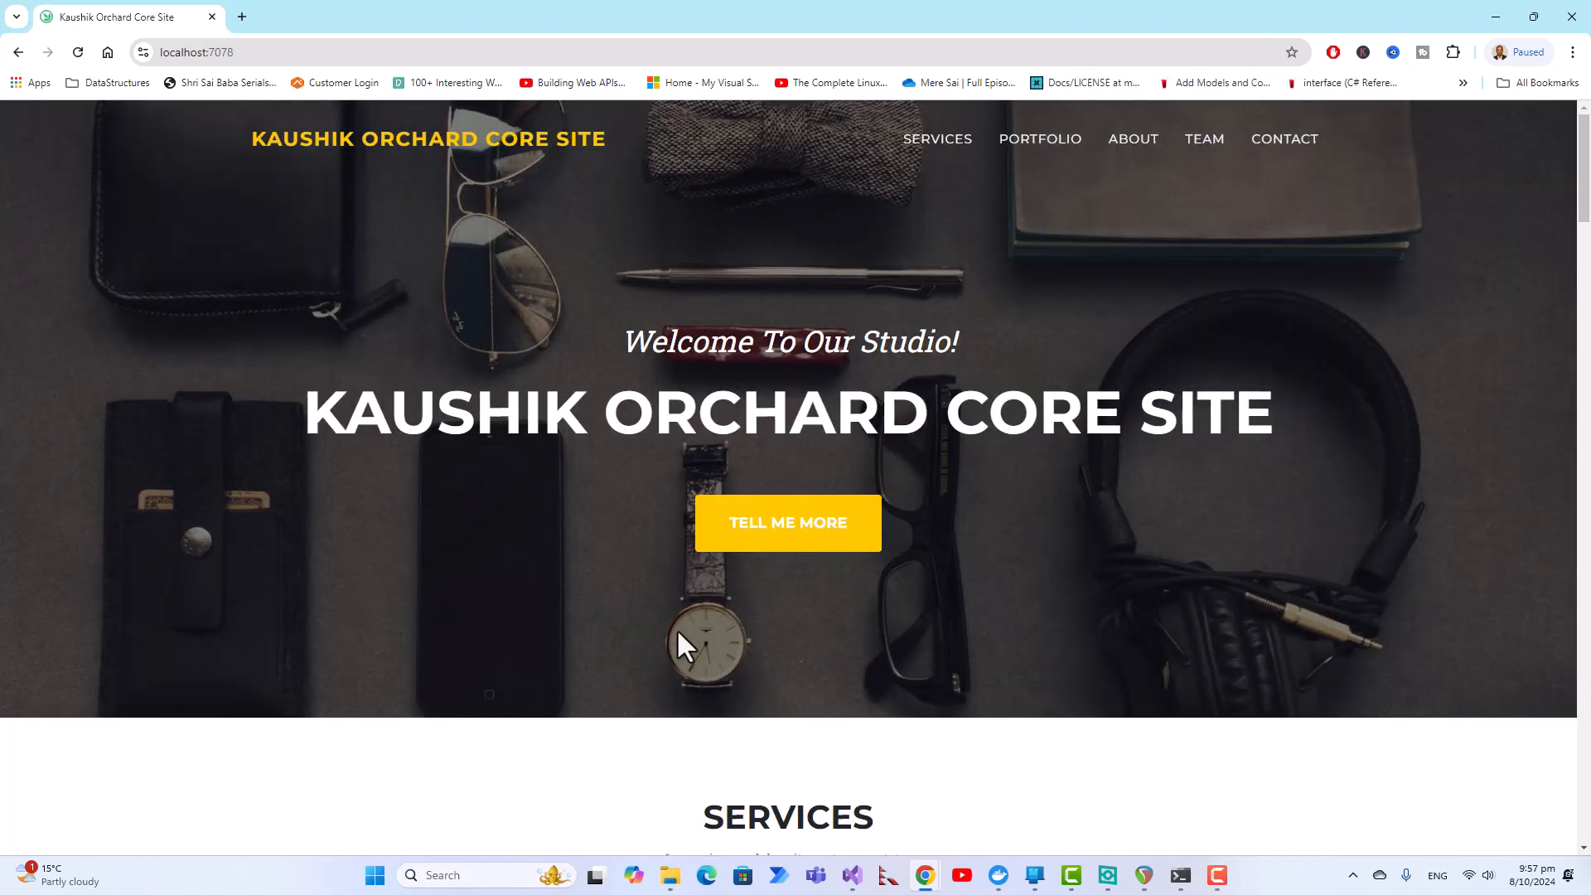
mouse_move(558, 534)
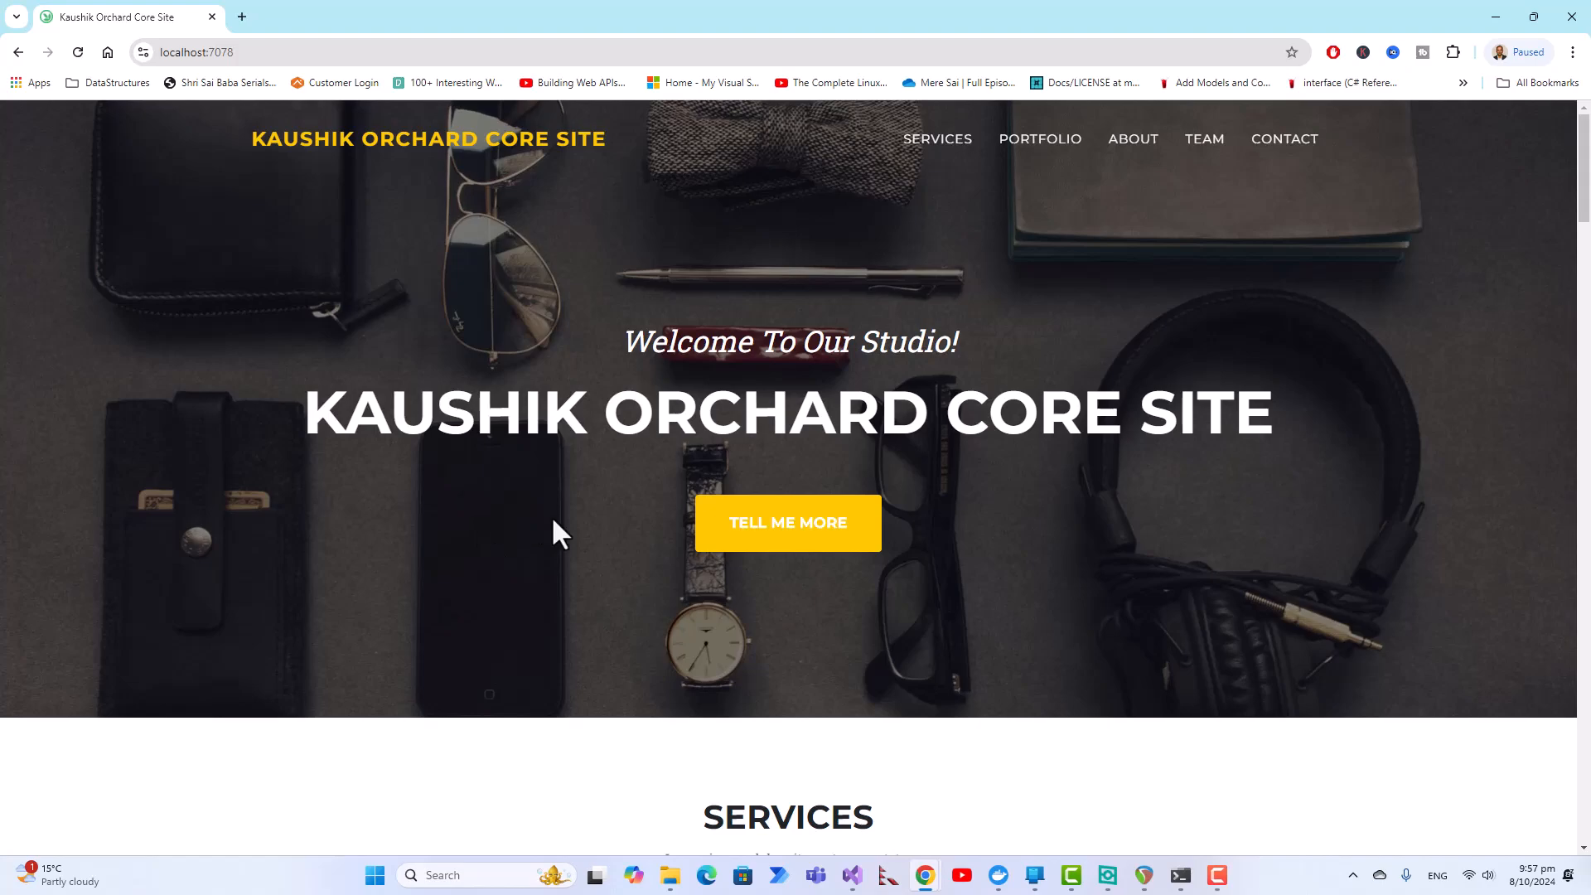
mouse_move(695, 487)
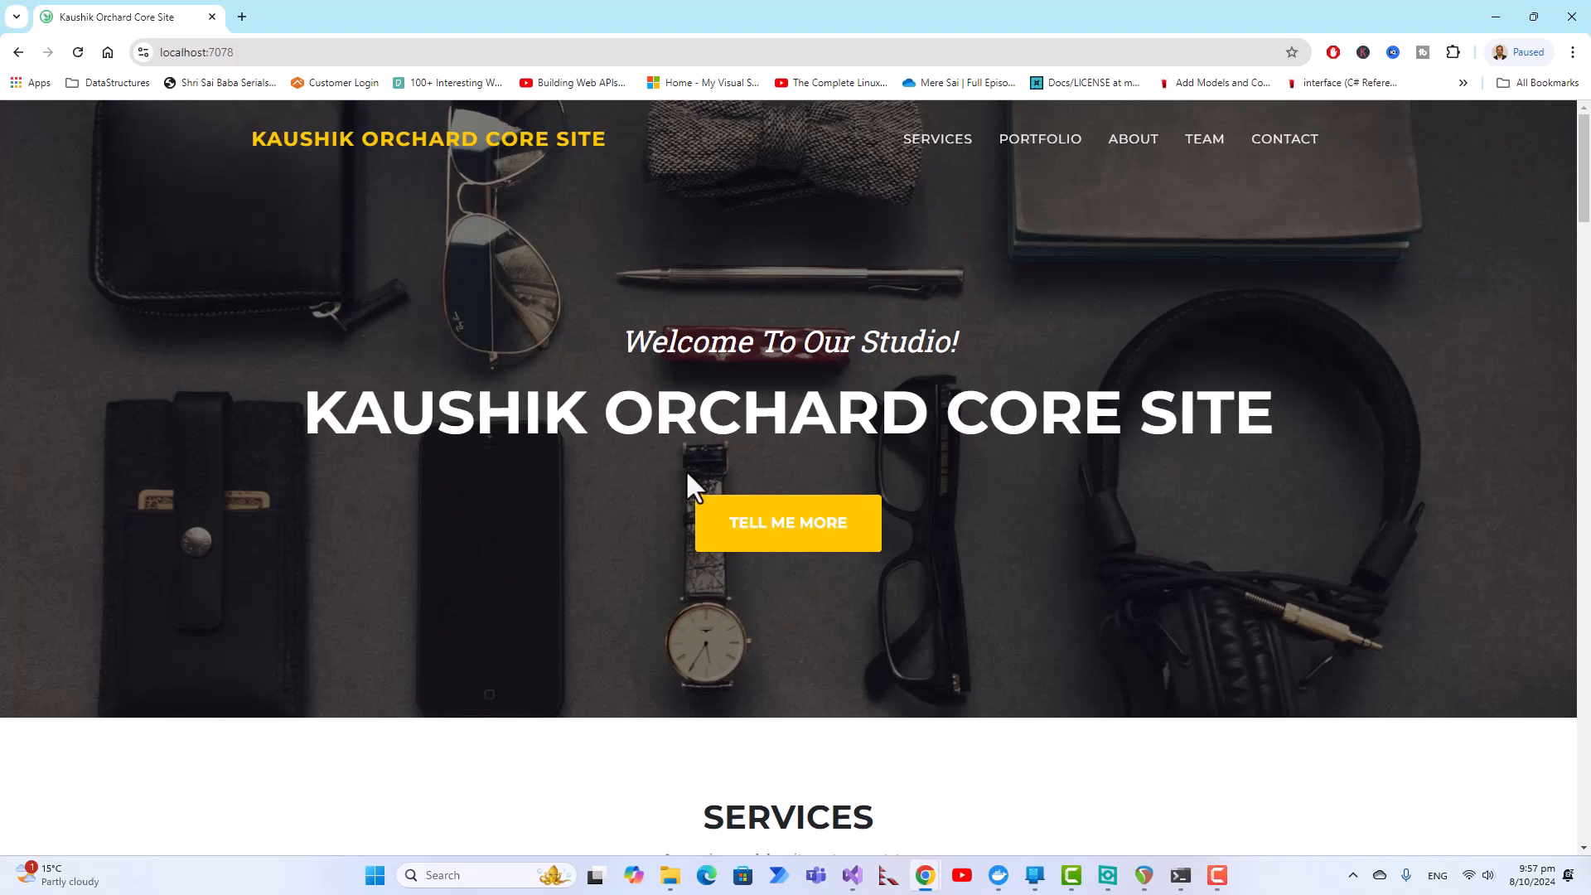
Step: Browse the site's Services, Portfolio, About and Contact sections down to Contact Us
left_click(936, 139)
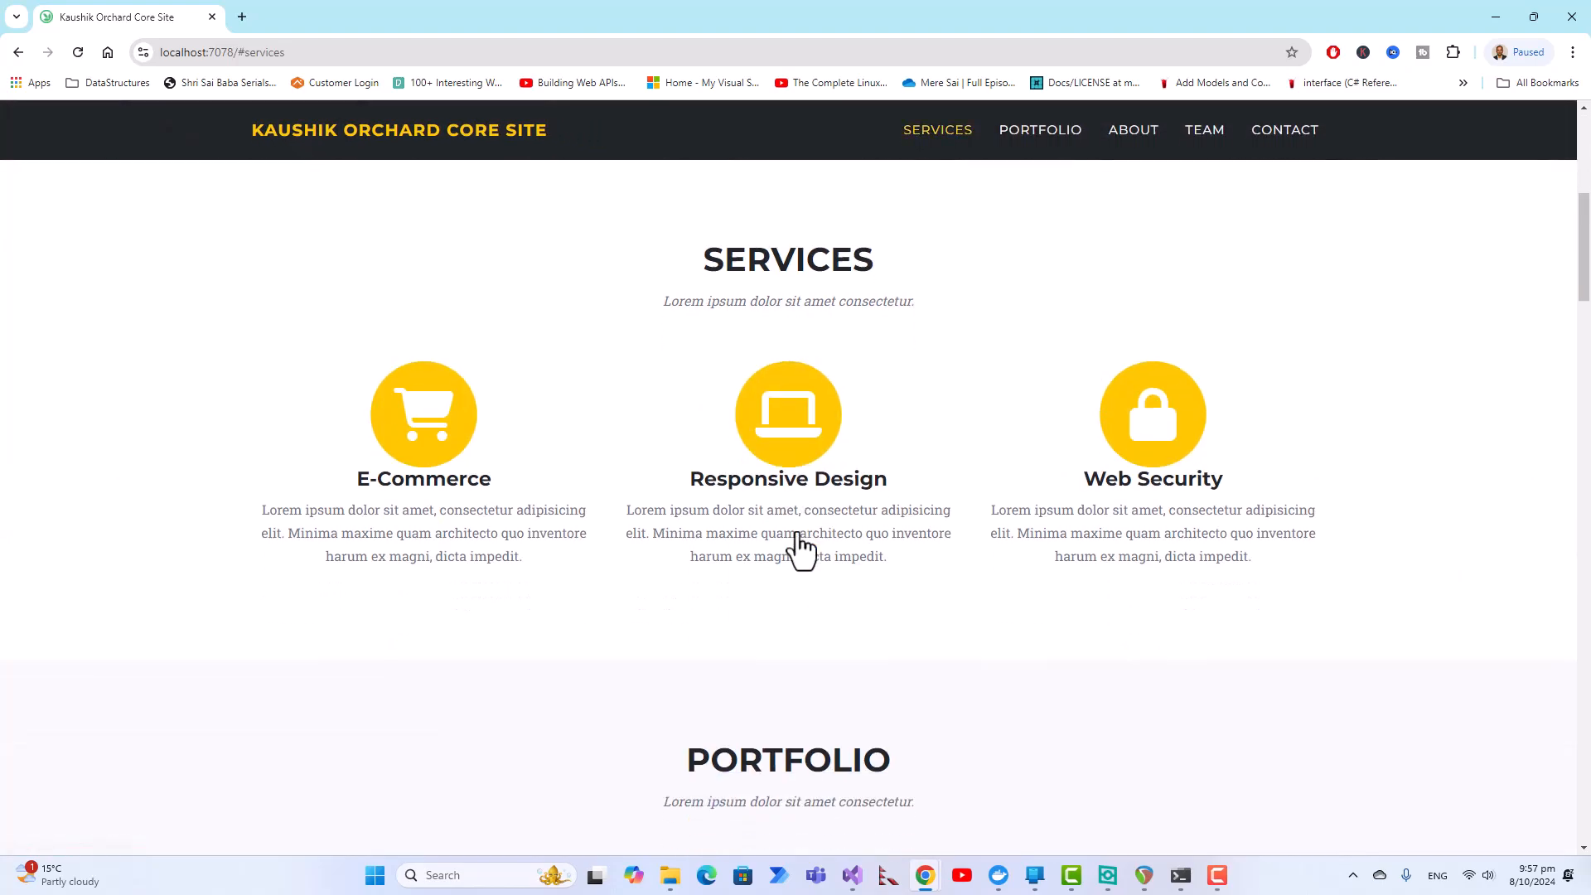
mouse_move(398, 506)
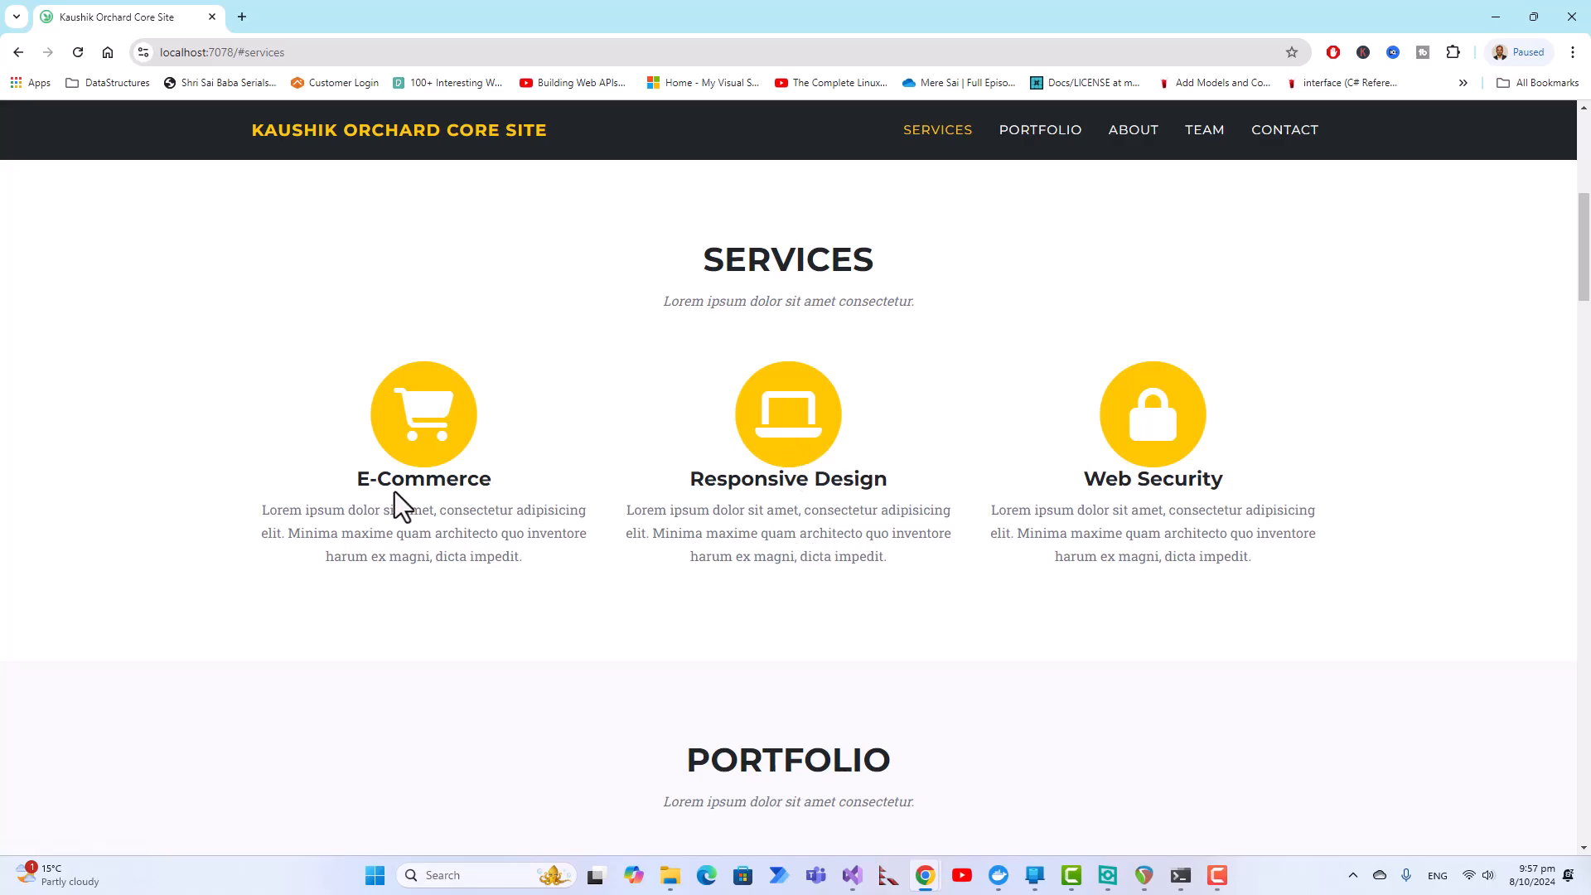
mouse_move(1211, 465)
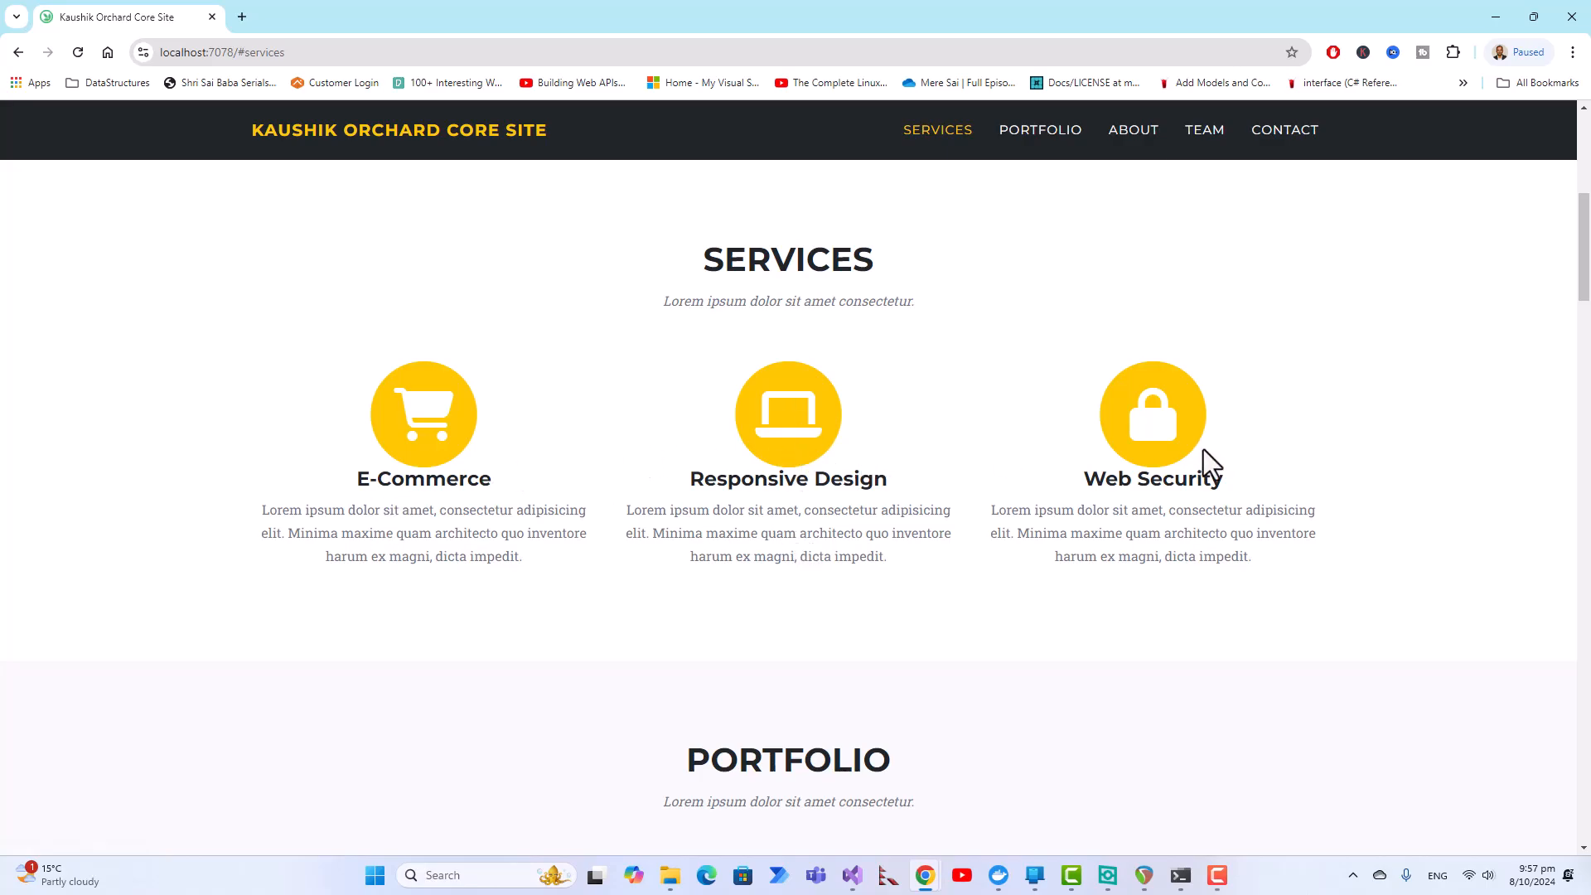
mouse_move(710, 607)
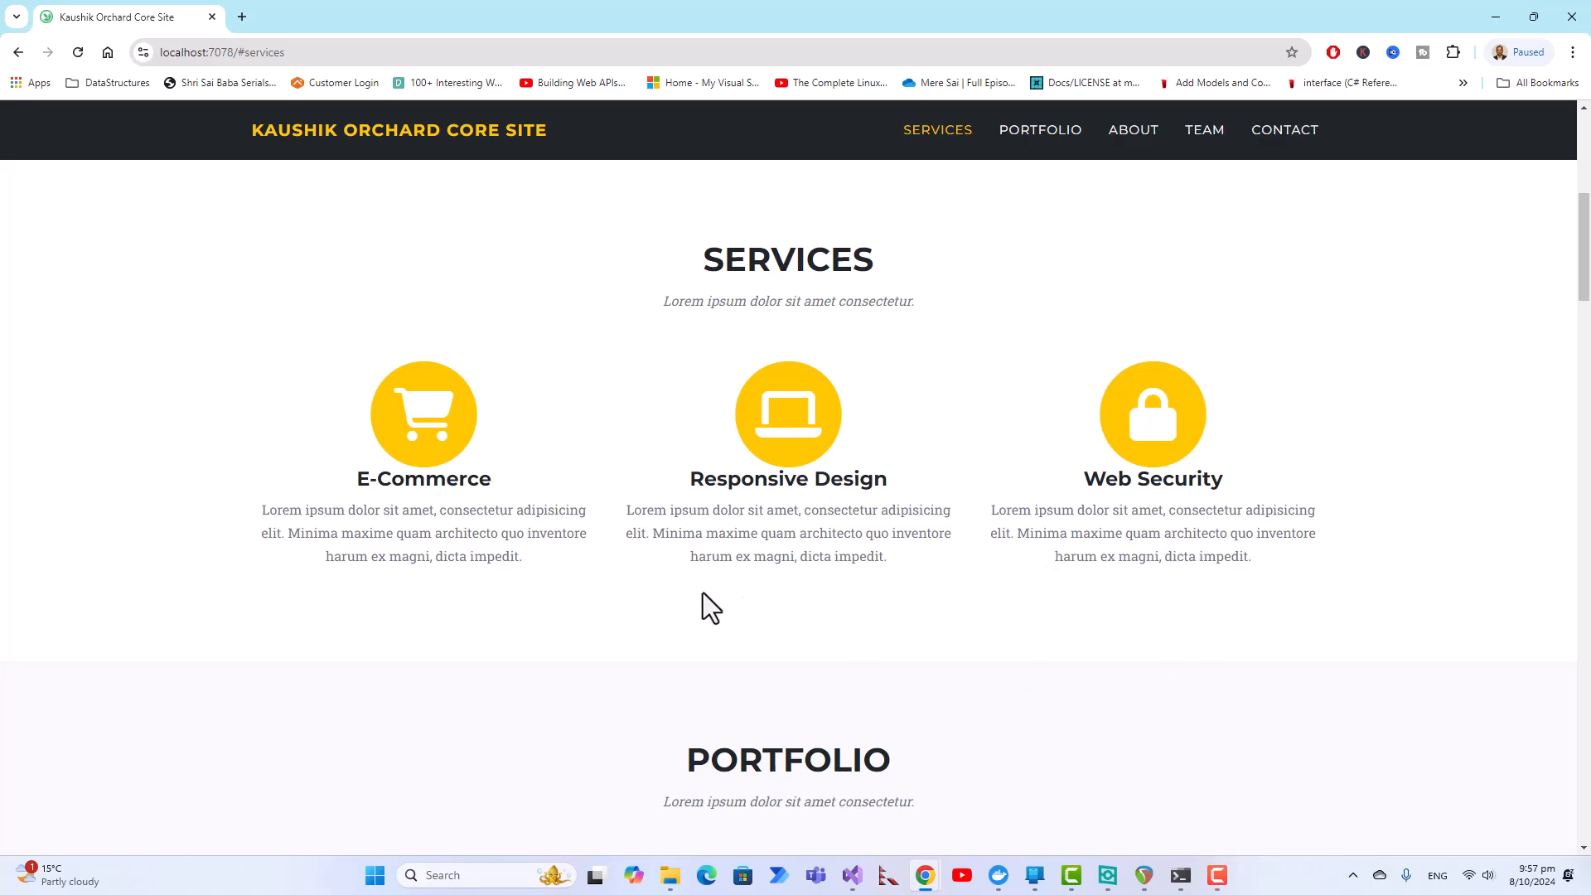
mouse_move(921, 691)
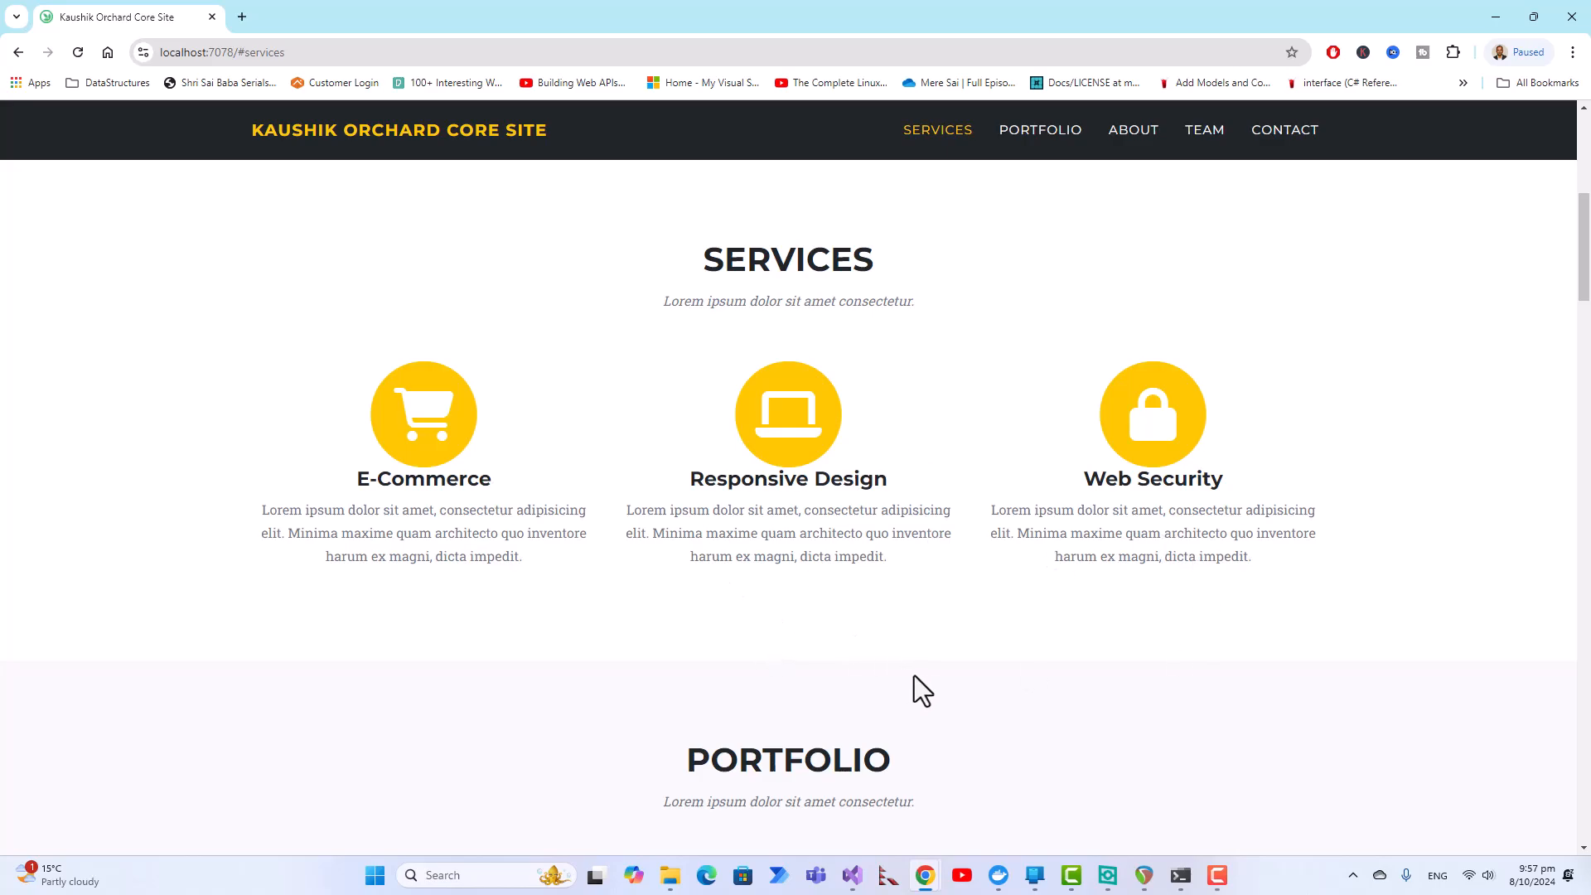
left_click(1039, 130)
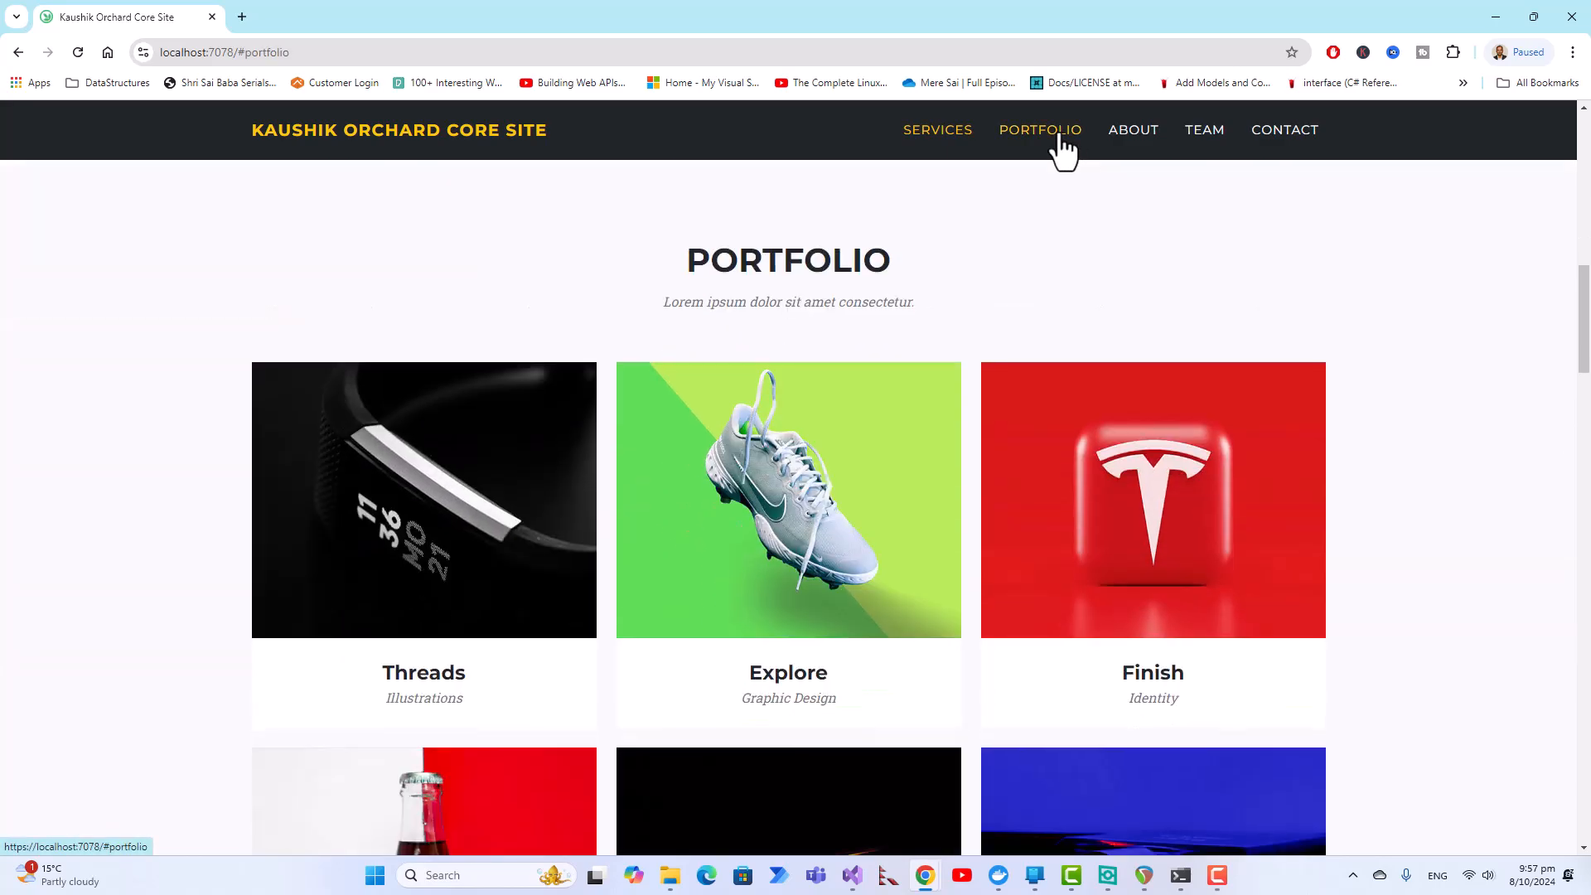
left_click(1133, 130)
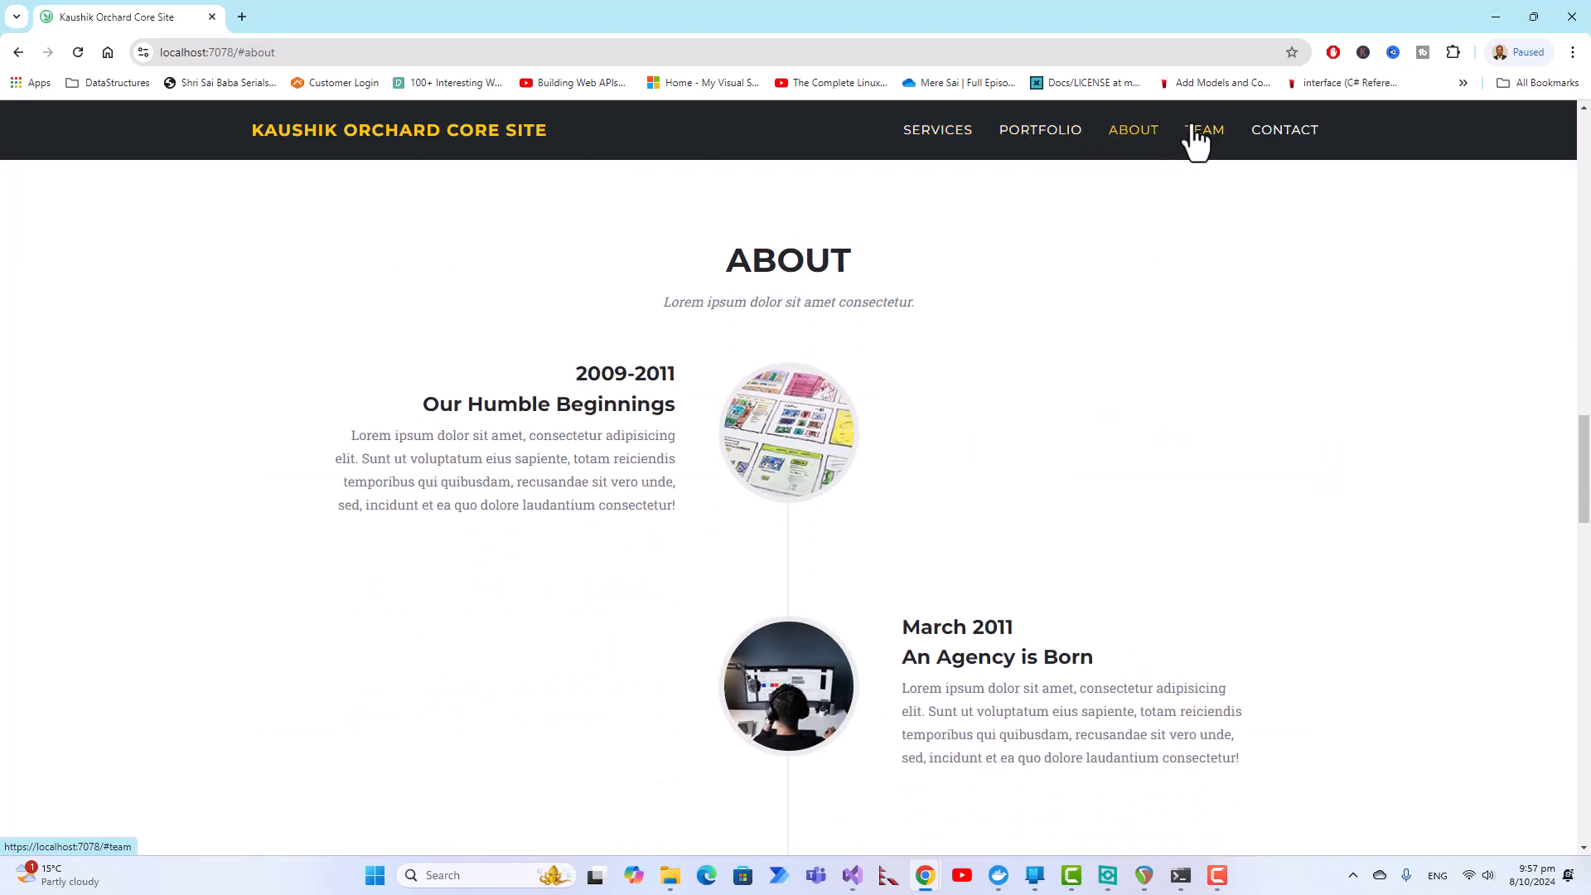
left_click(1285, 130)
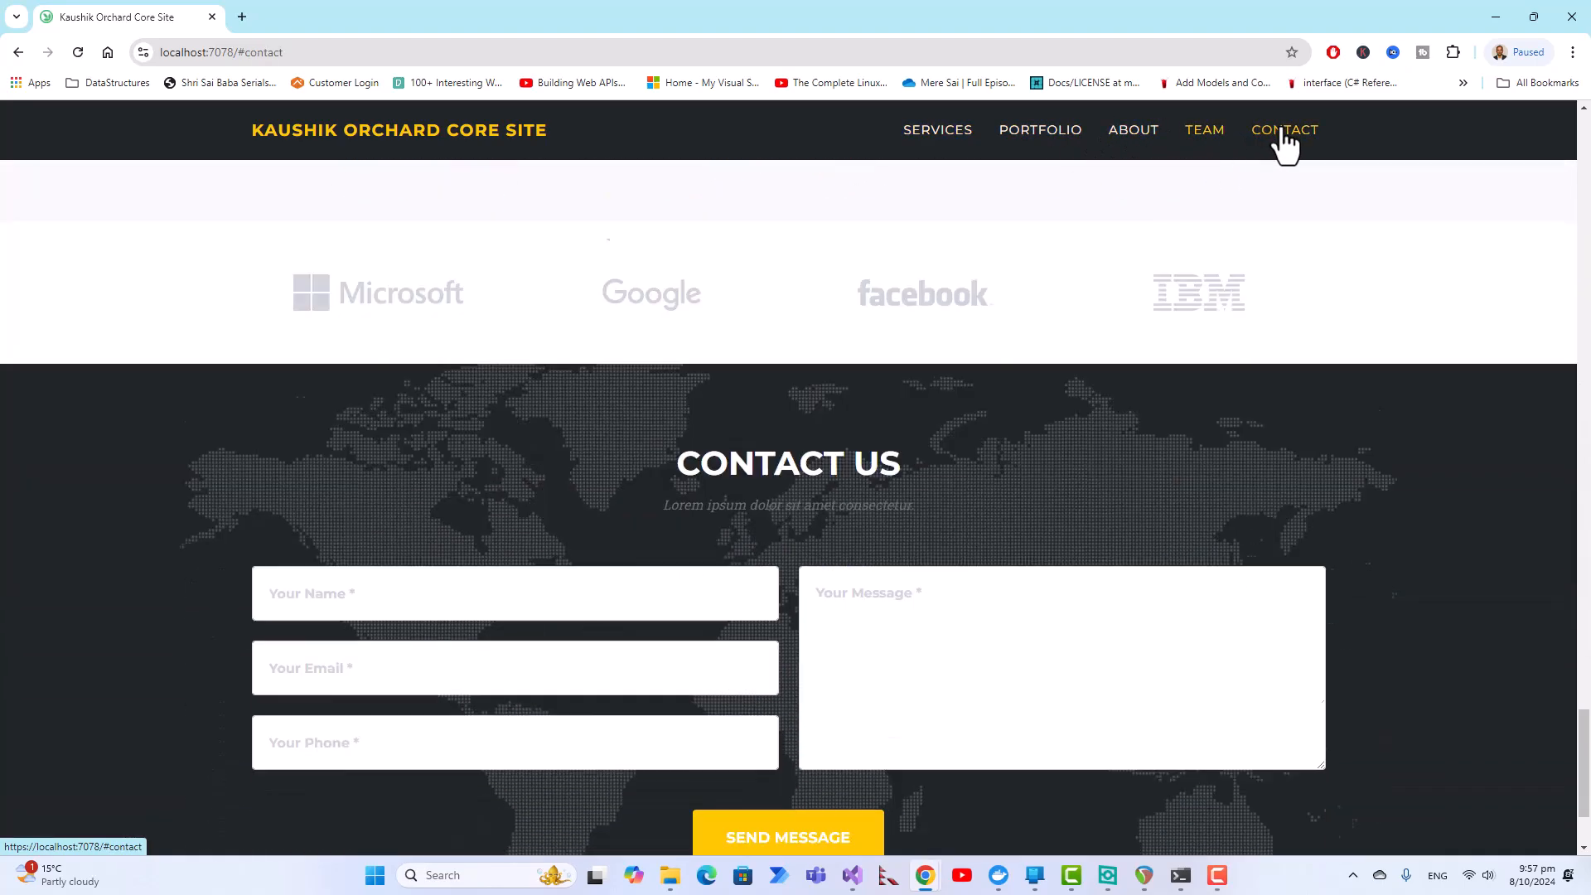
scroll("down", 3)
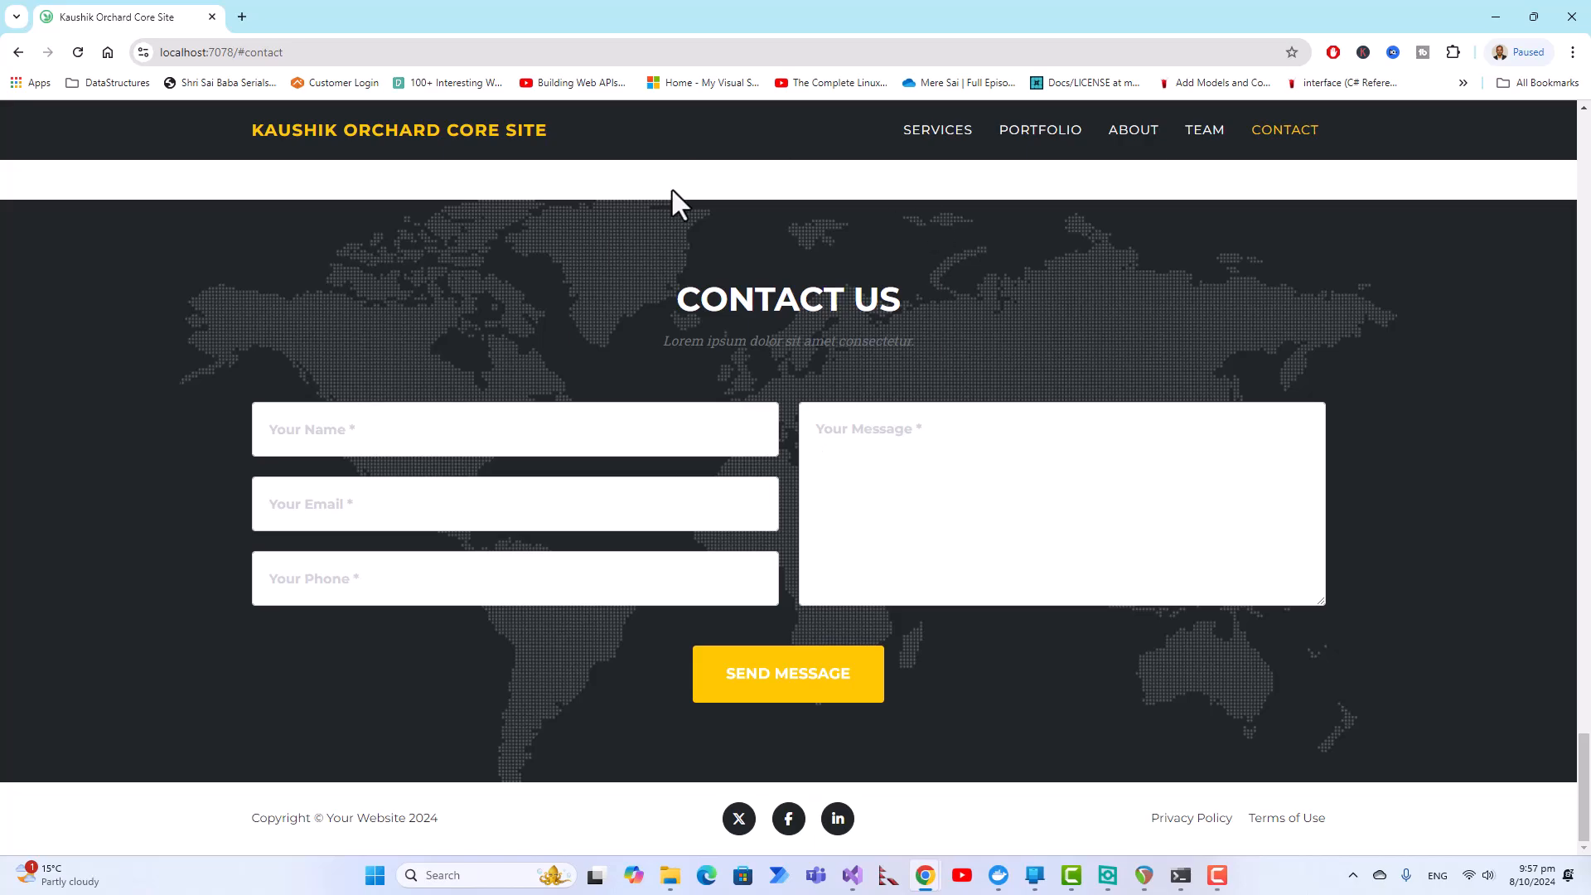
mouse_move(707, 258)
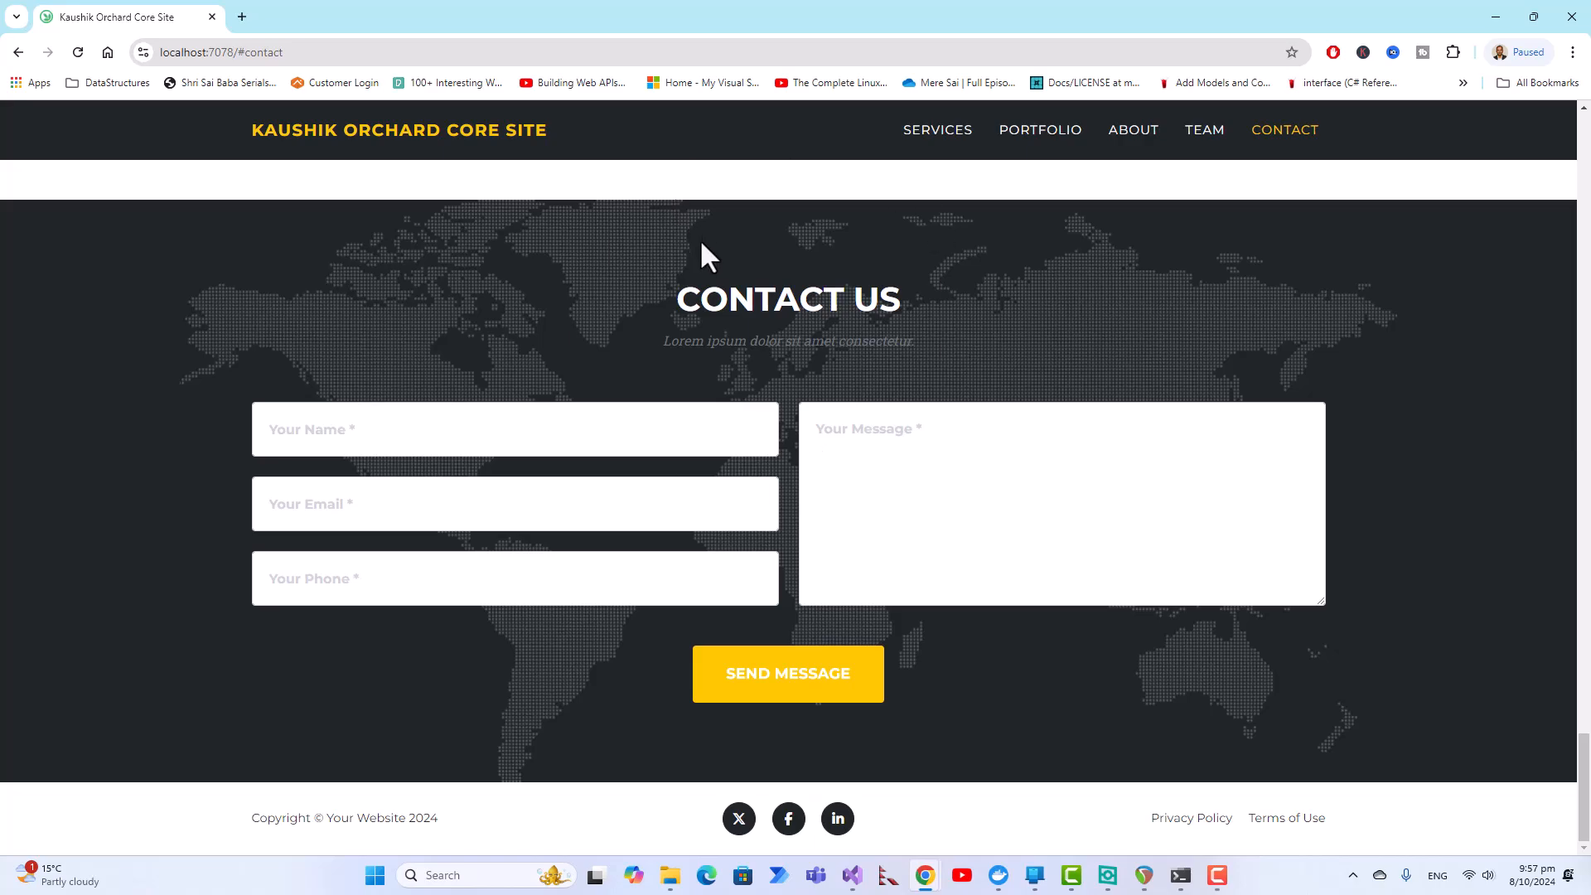
mouse_move(651, 335)
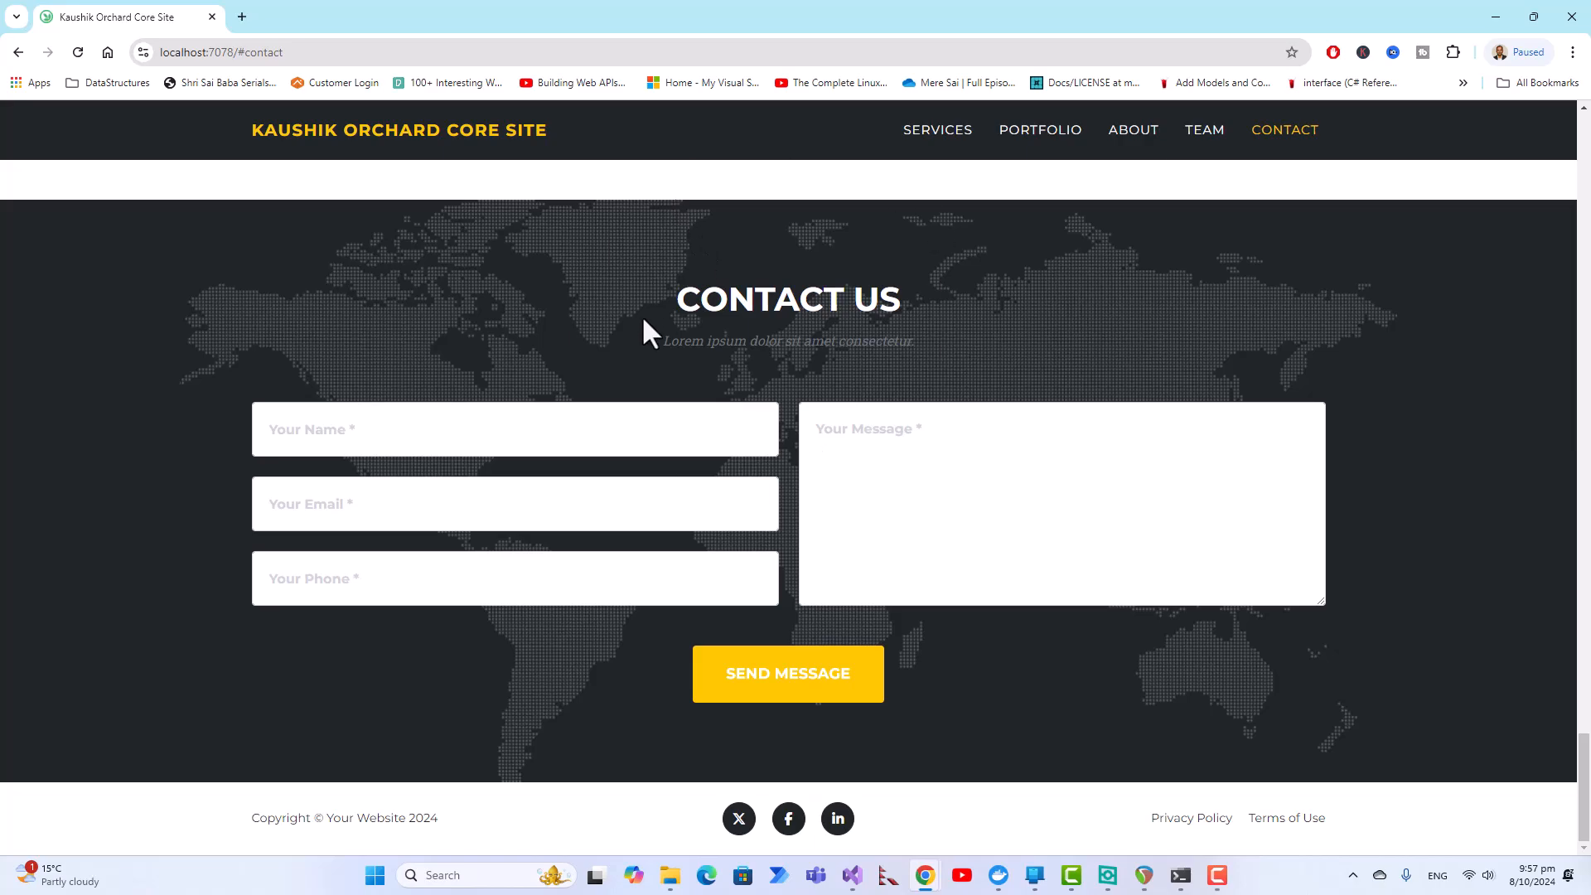
mouse_move(647, 358)
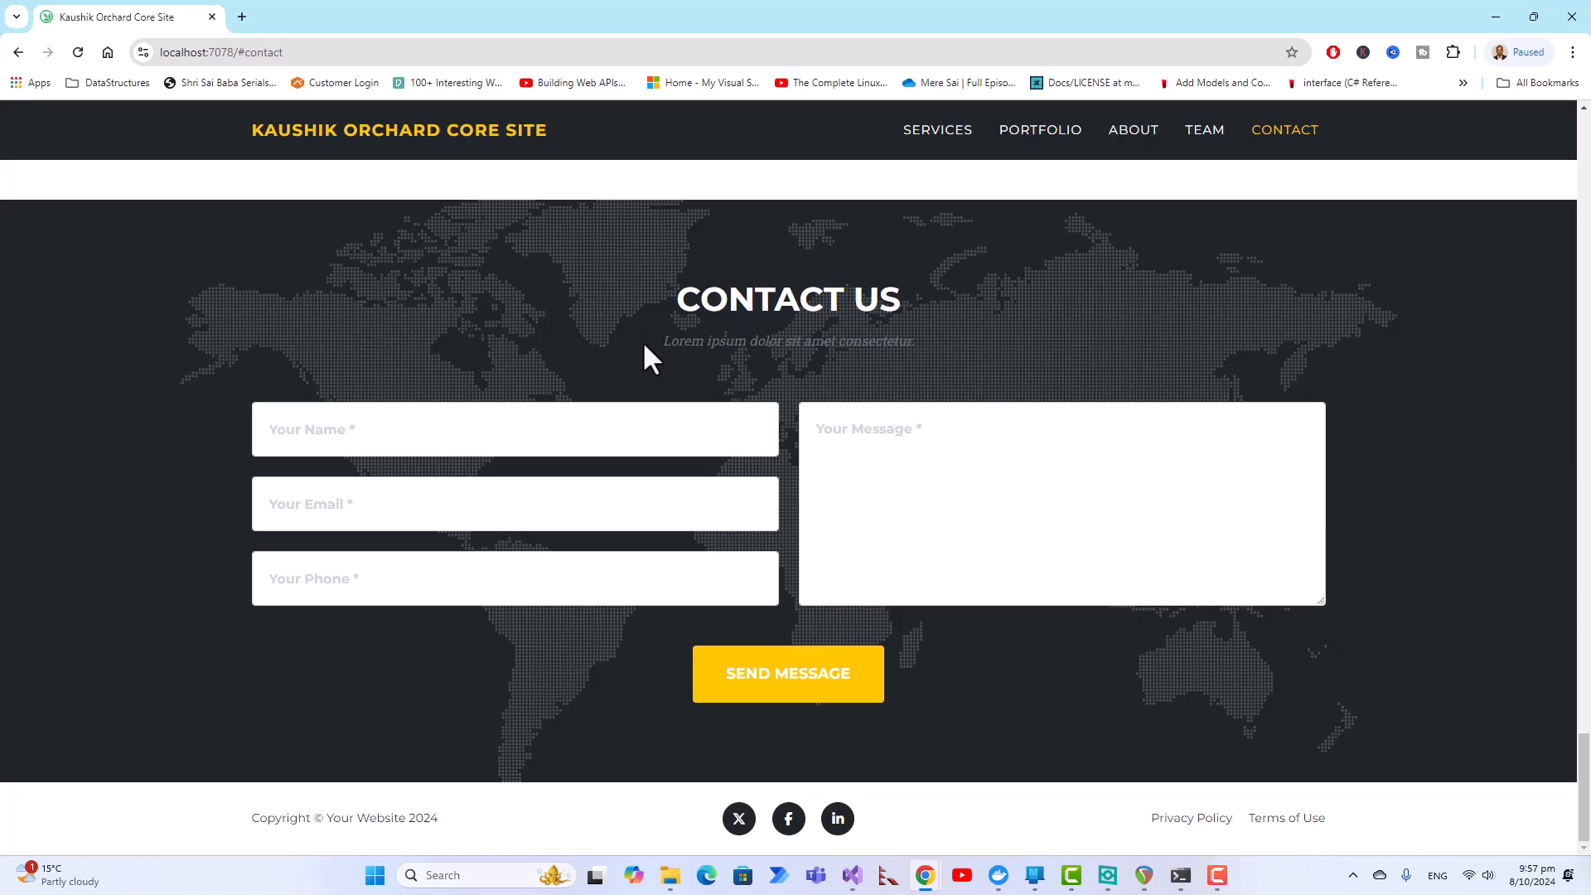
mouse_move(475, 737)
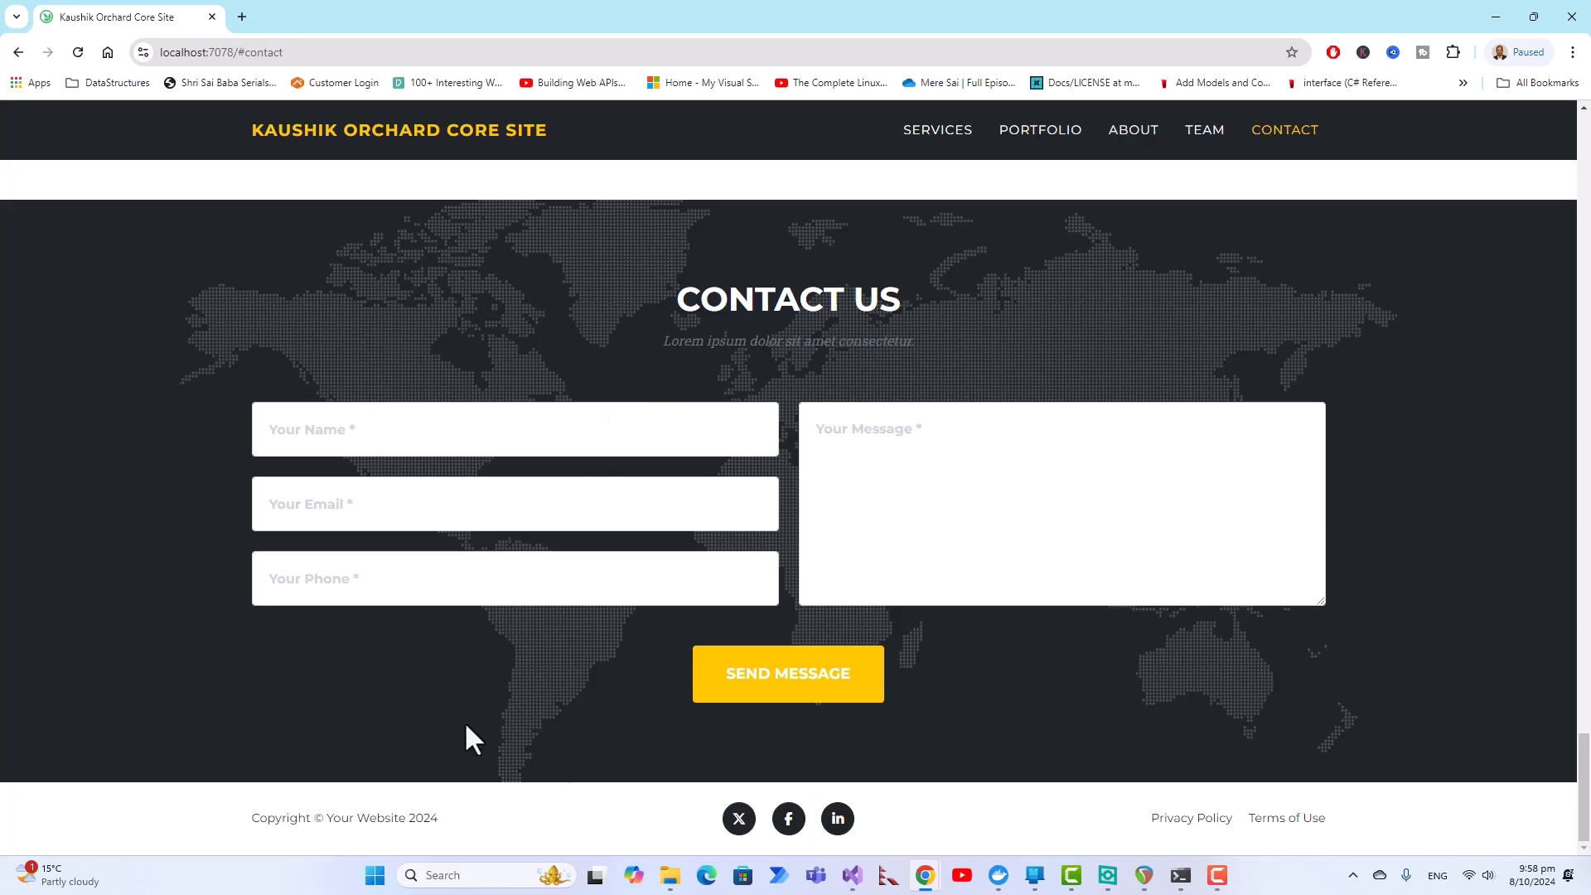
mouse_move(787, 818)
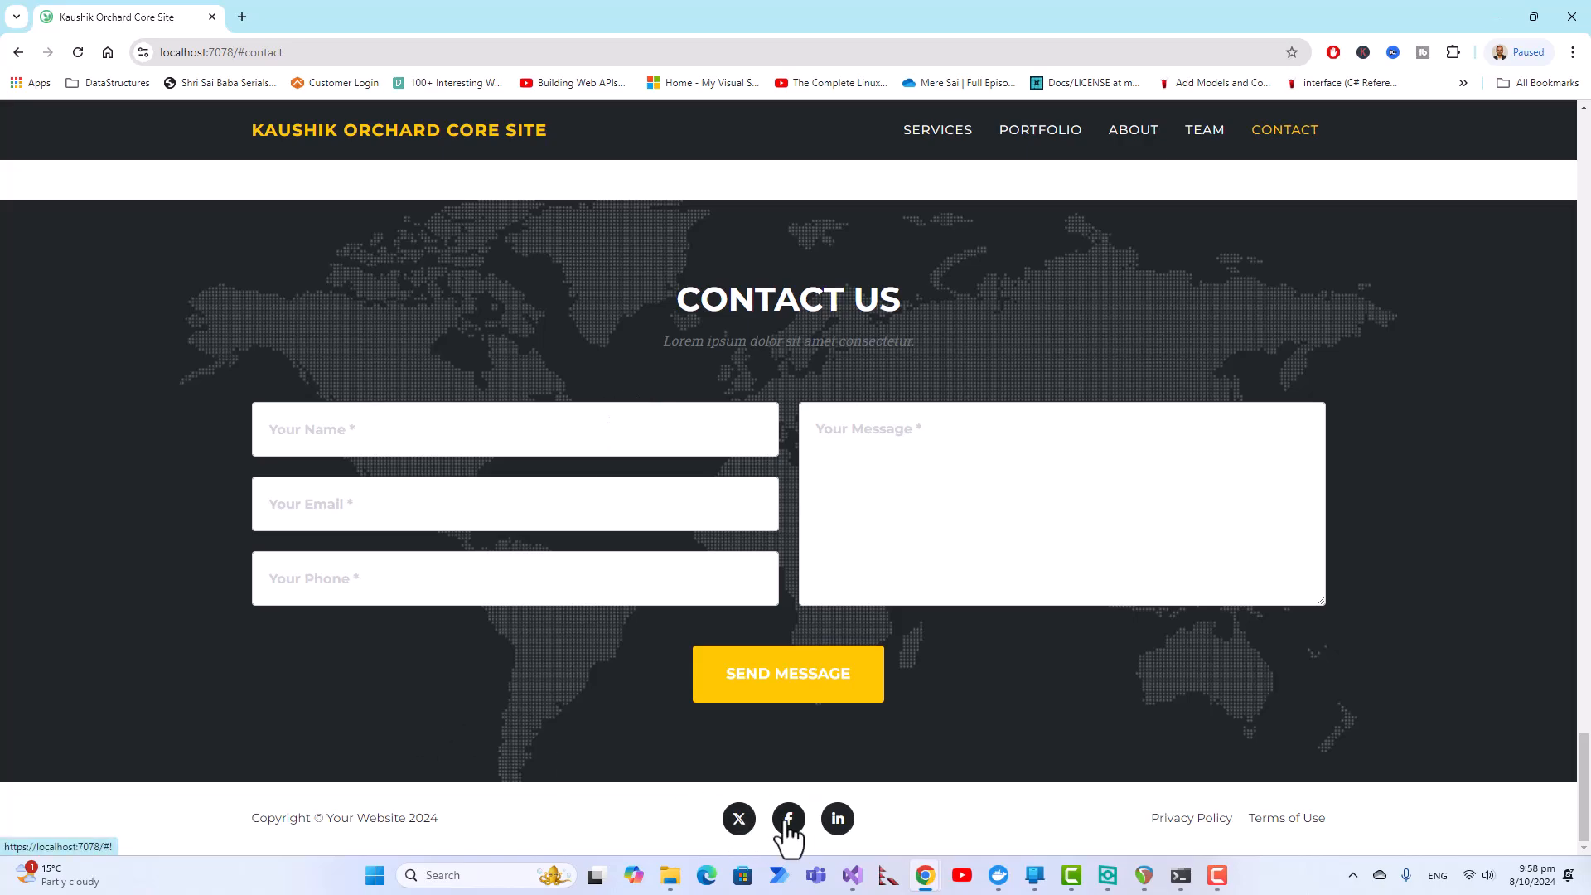
mouse_move(847, 832)
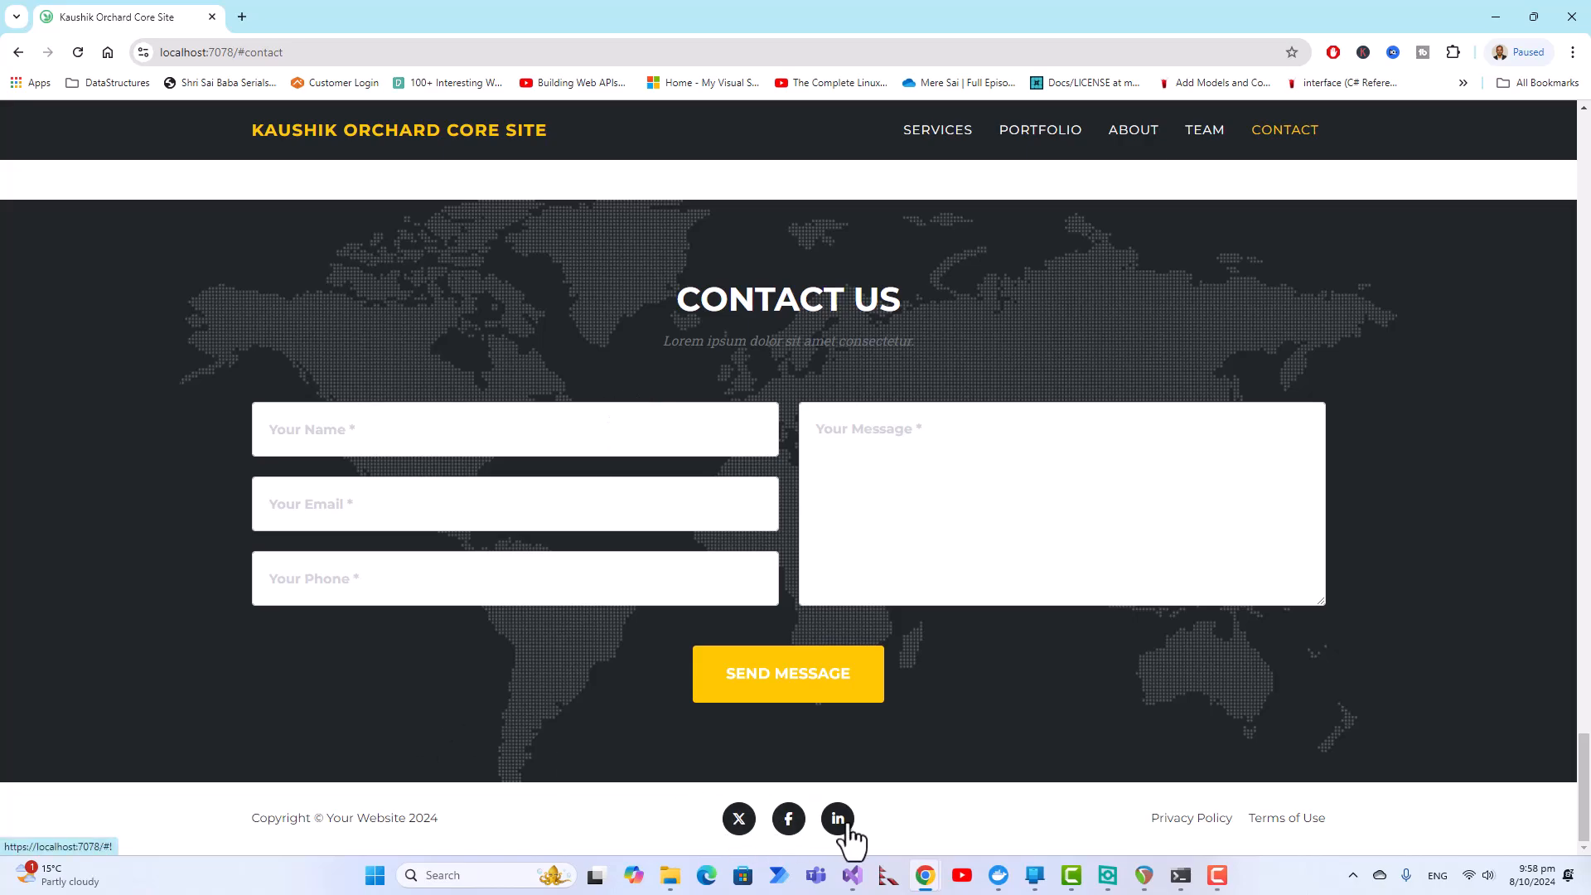
mouse_move(193, 647)
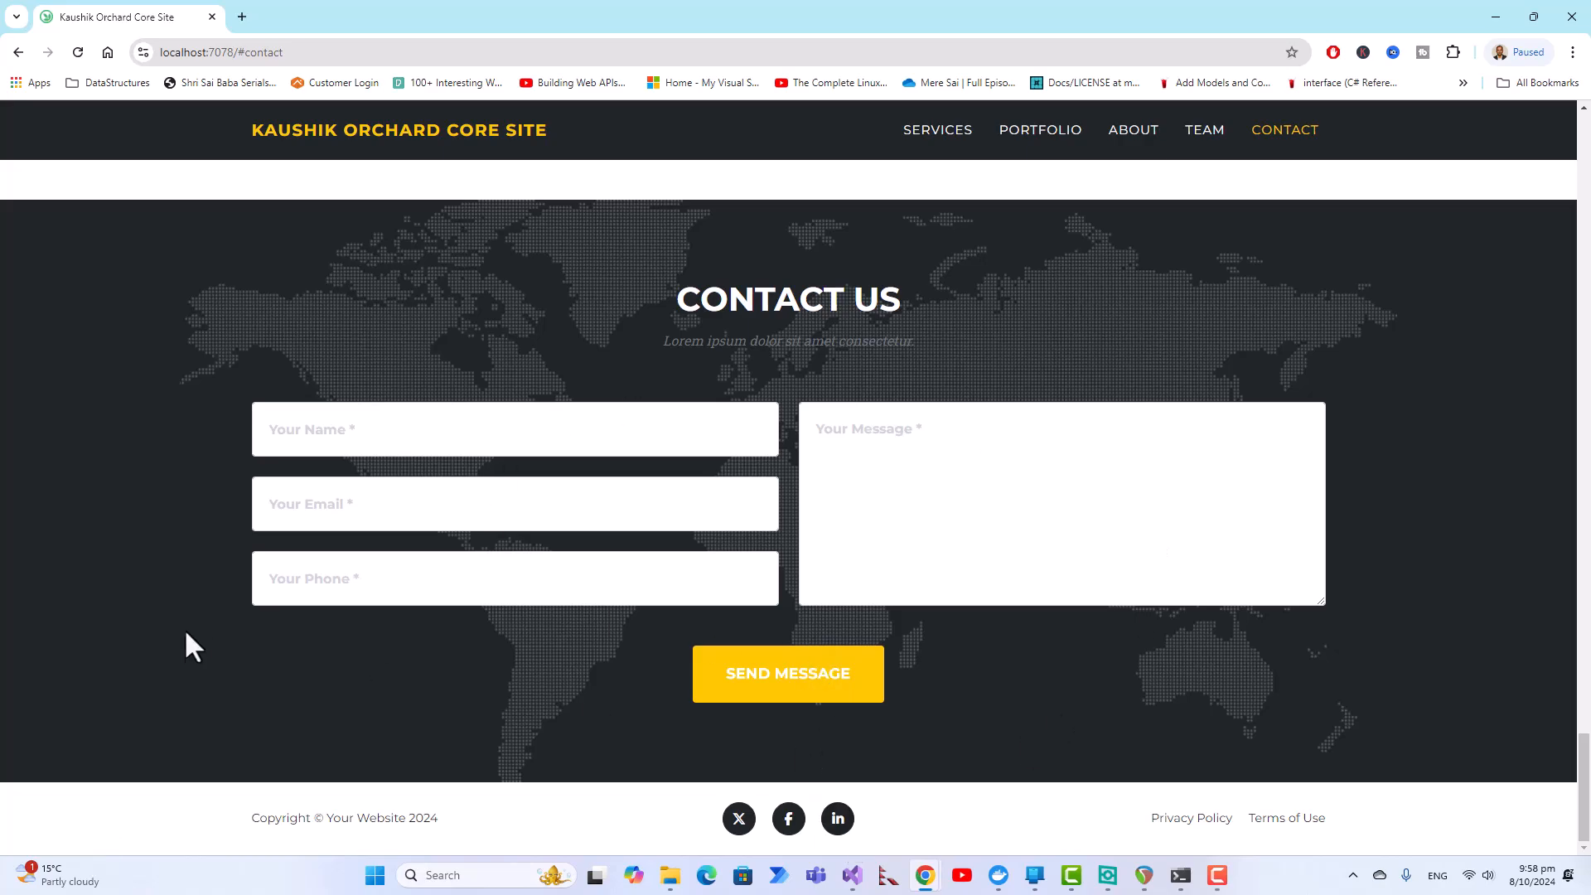
mouse_move(592, 636)
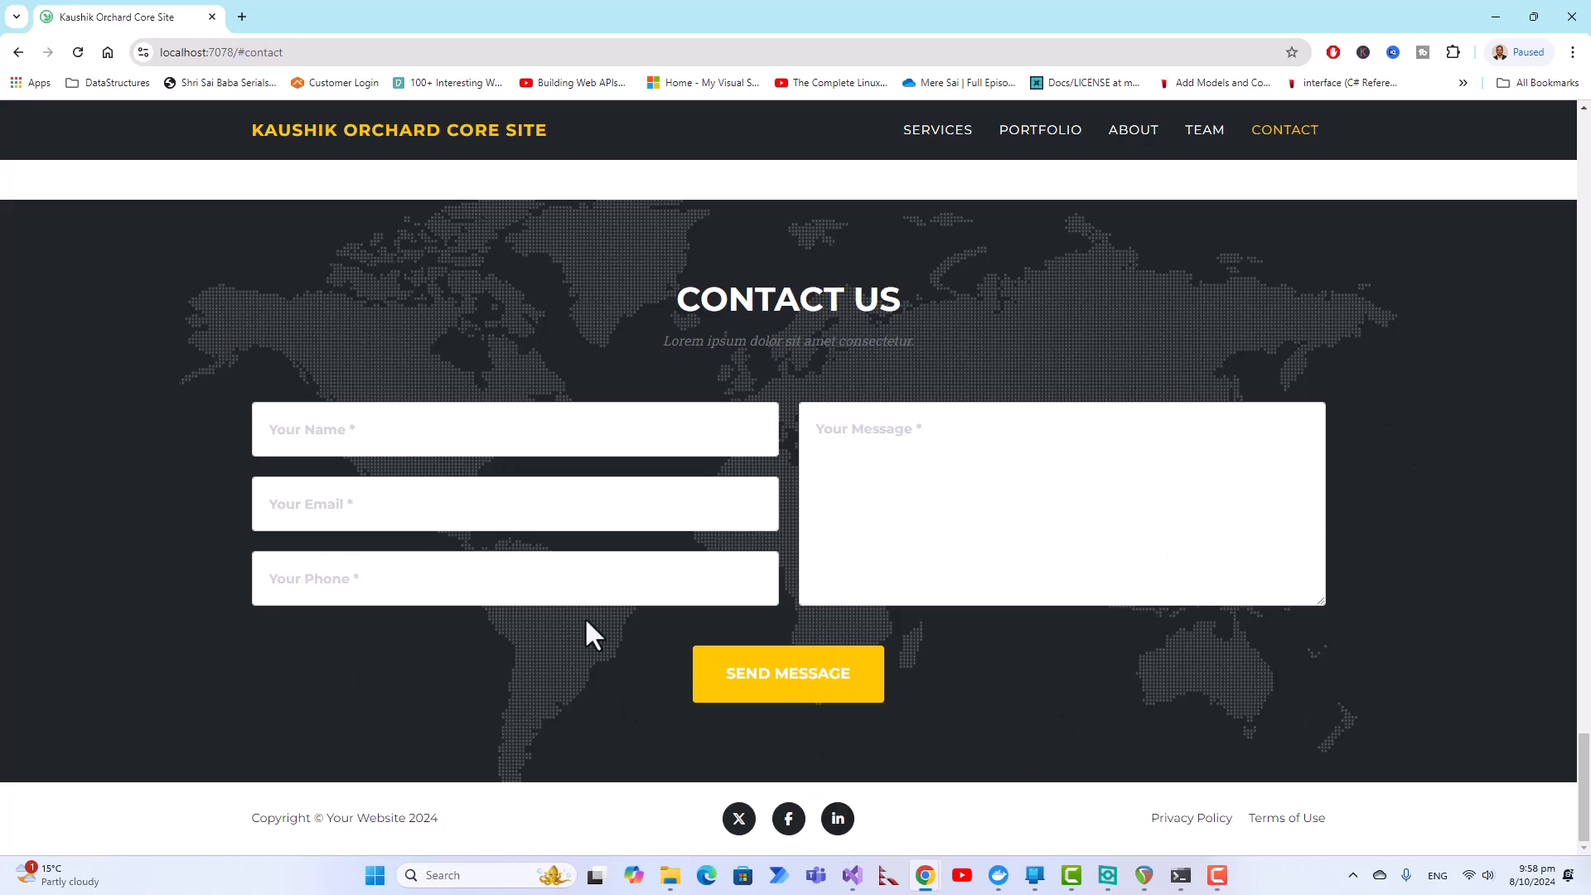
mouse_move(819, 700)
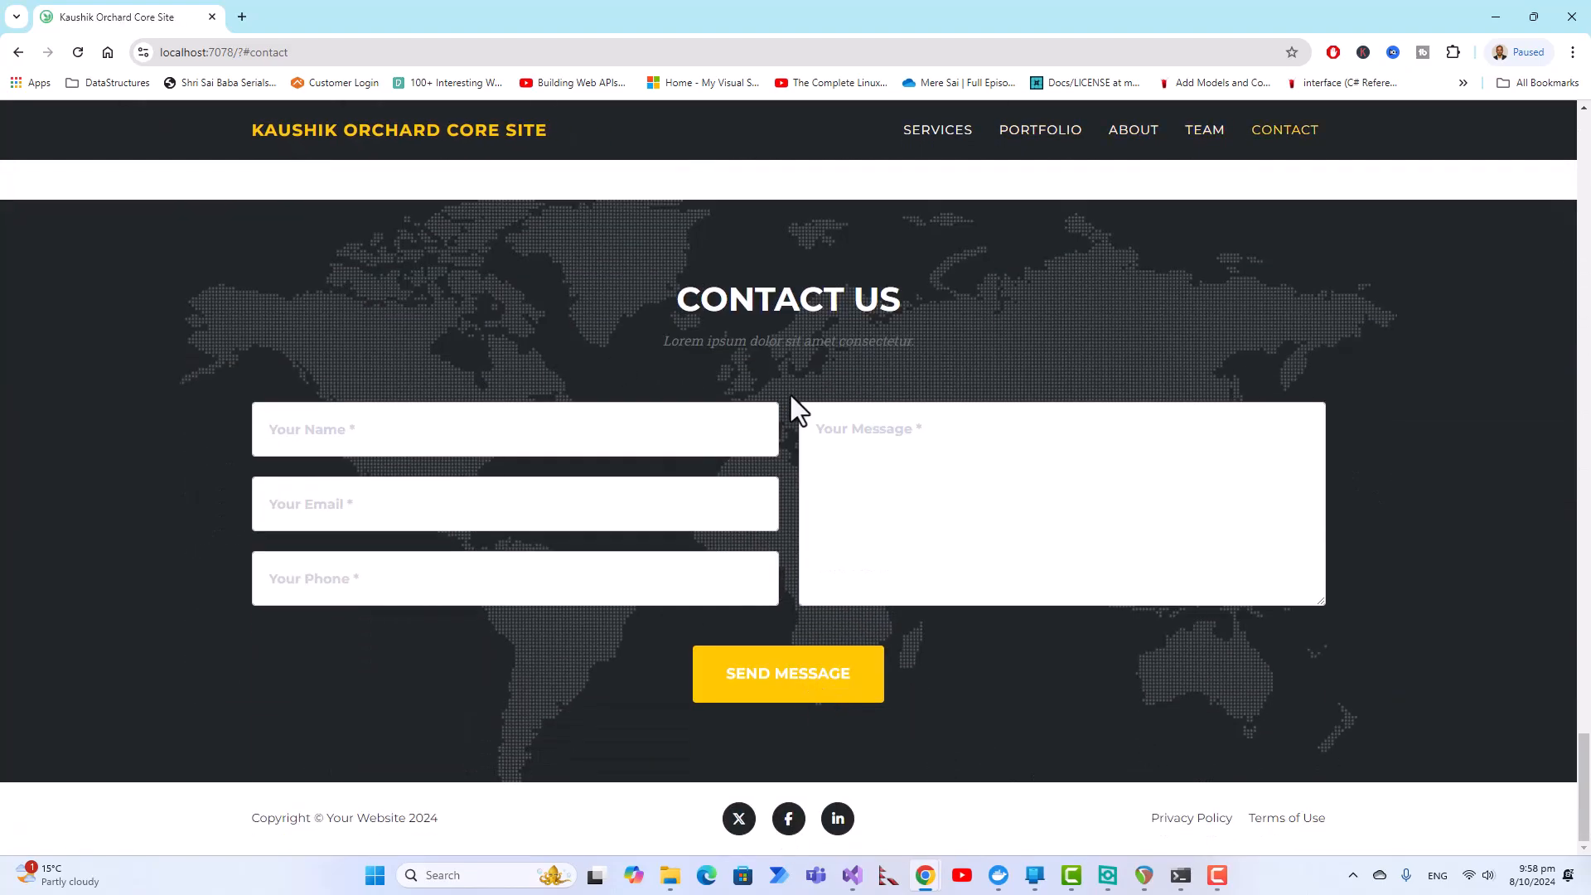
mouse_move(1164, 321)
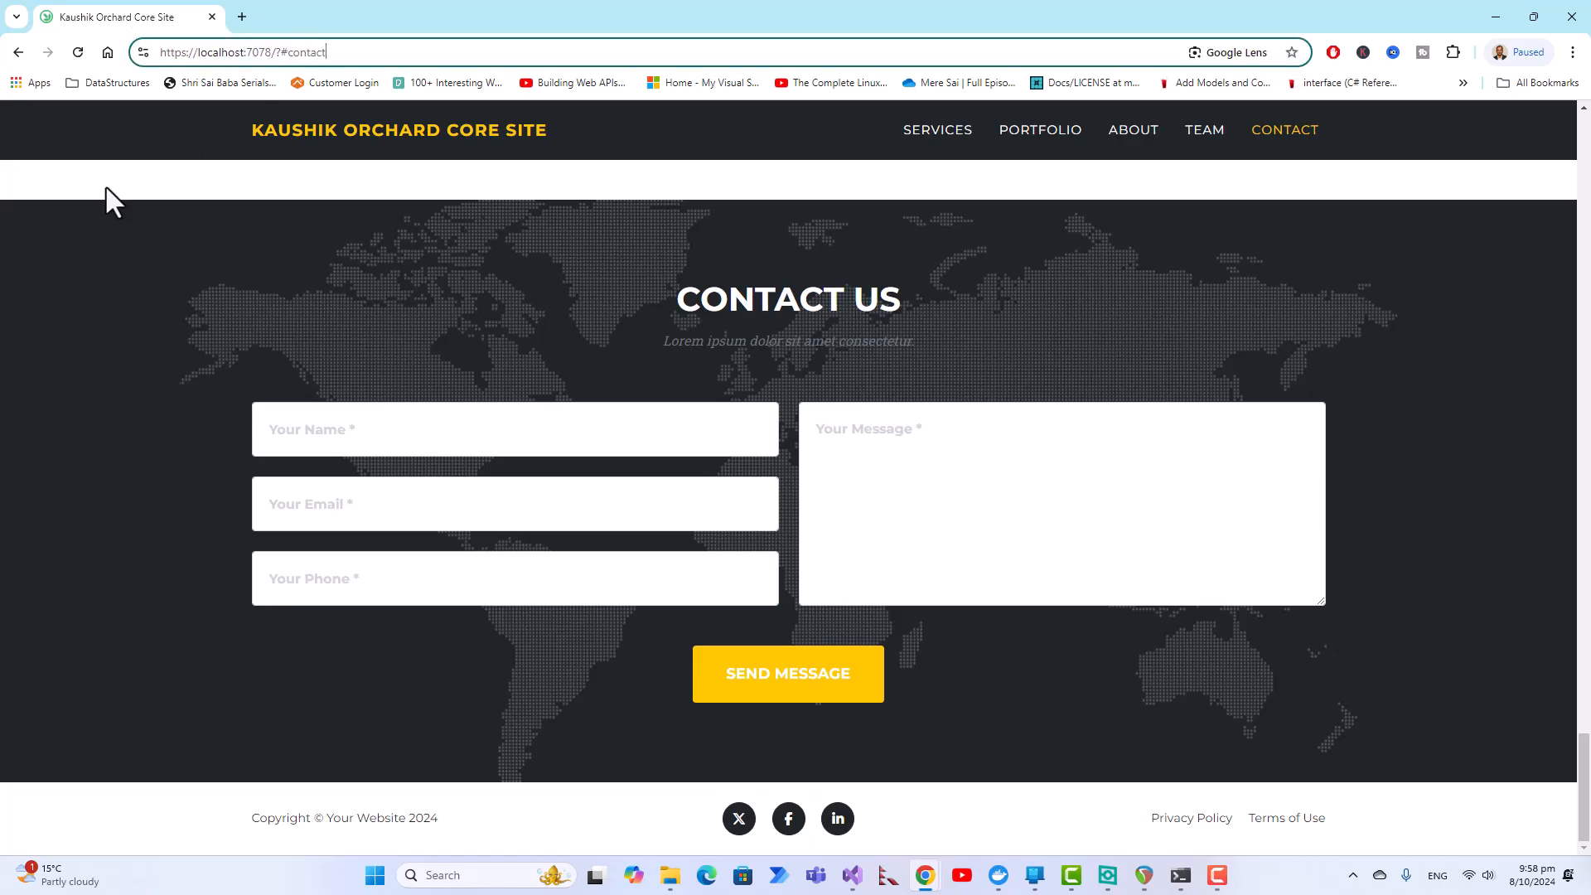
left_click(238, 51)
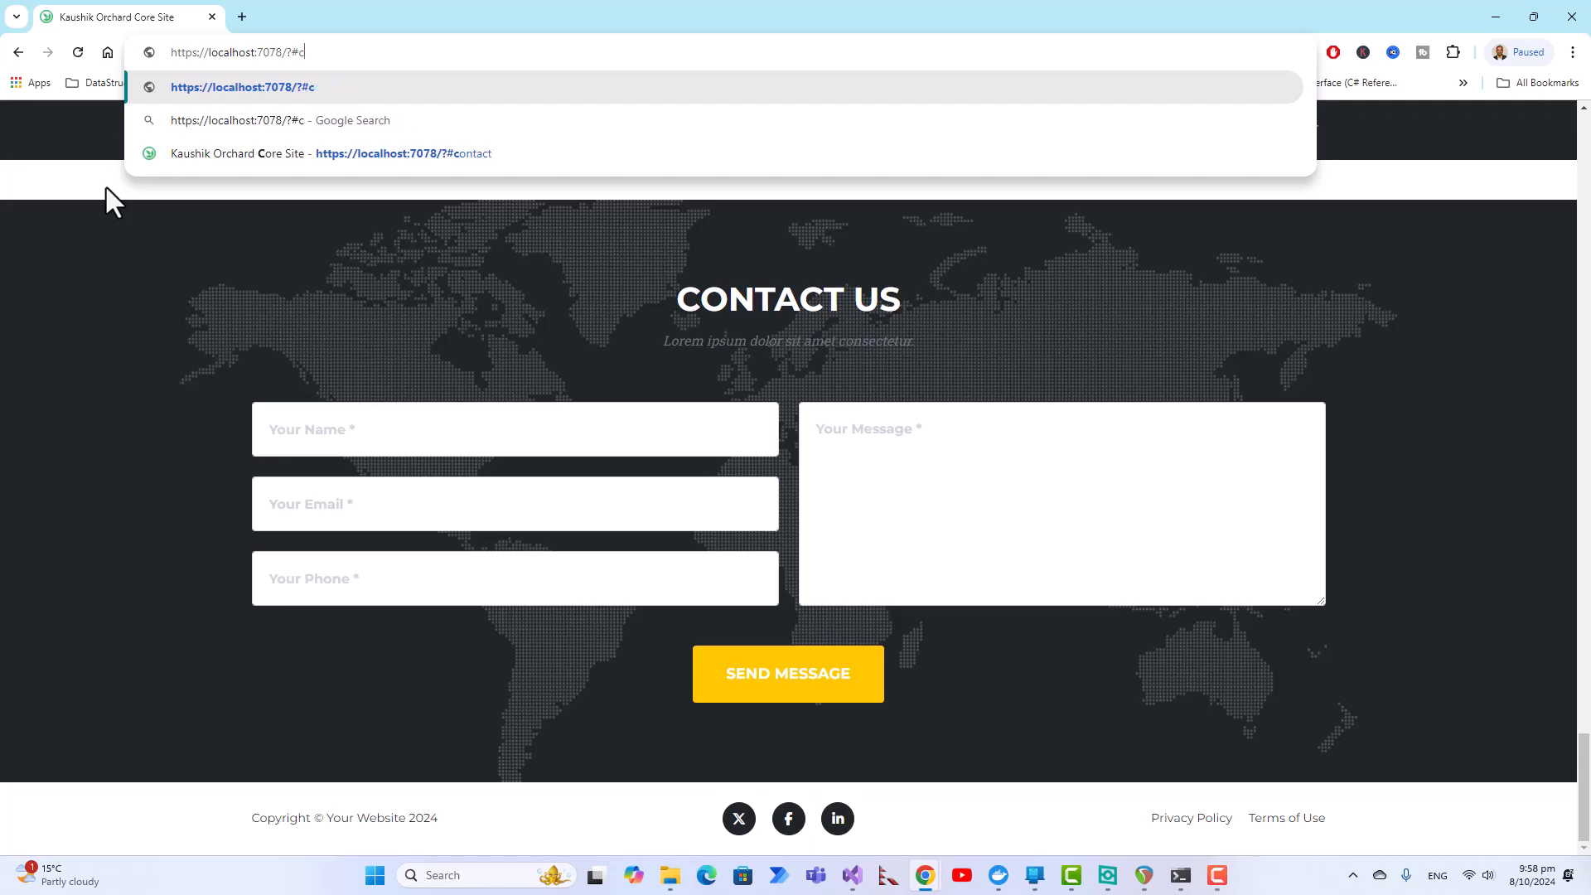
type("admin")
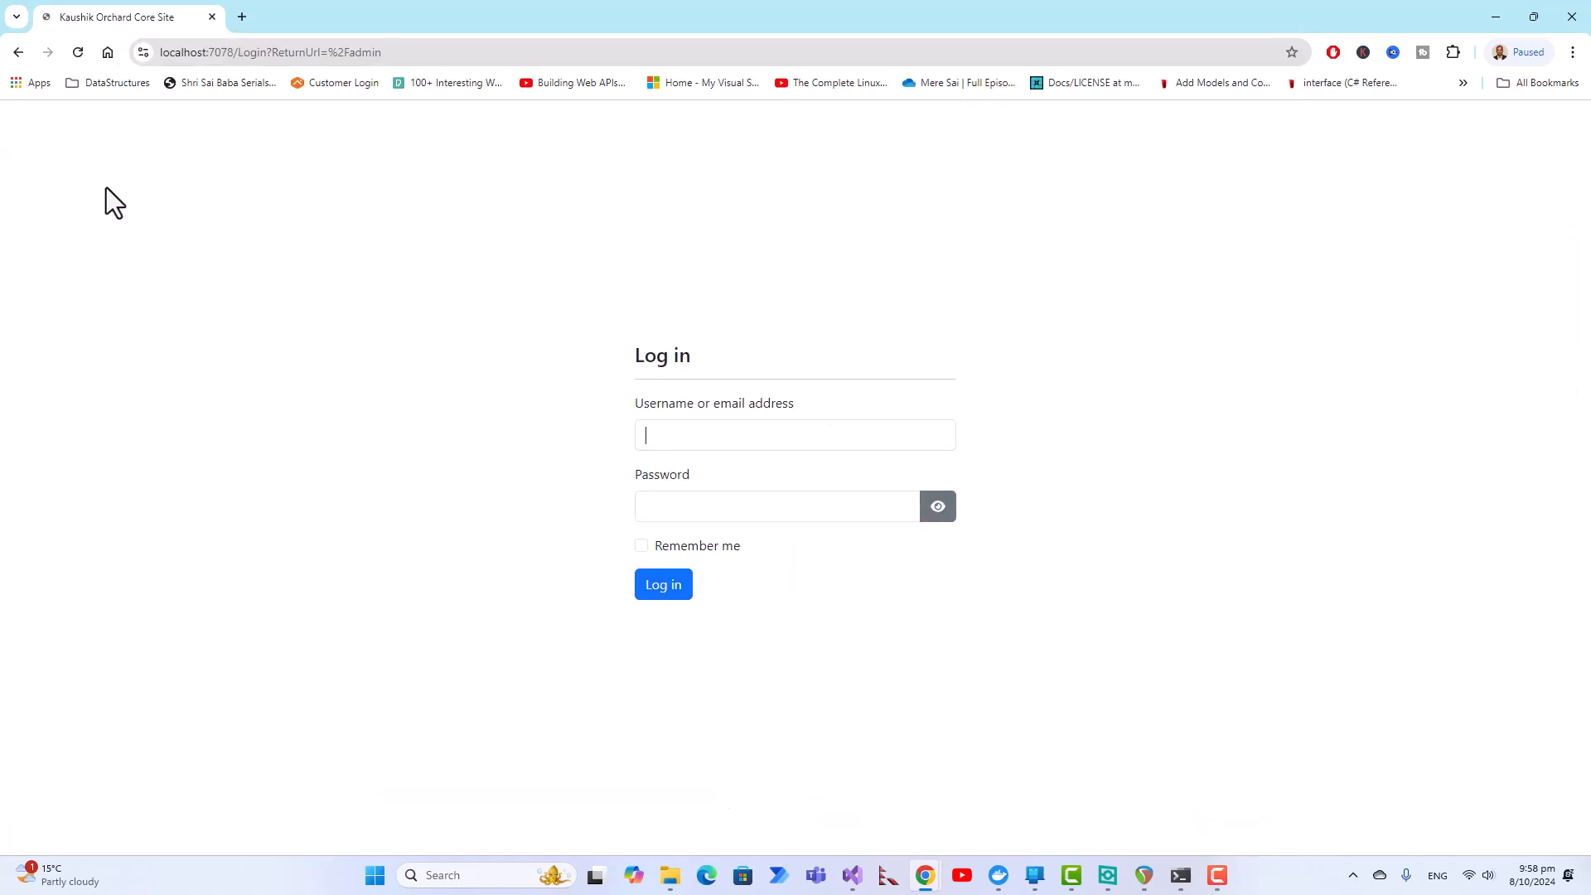
left_click(795, 434)
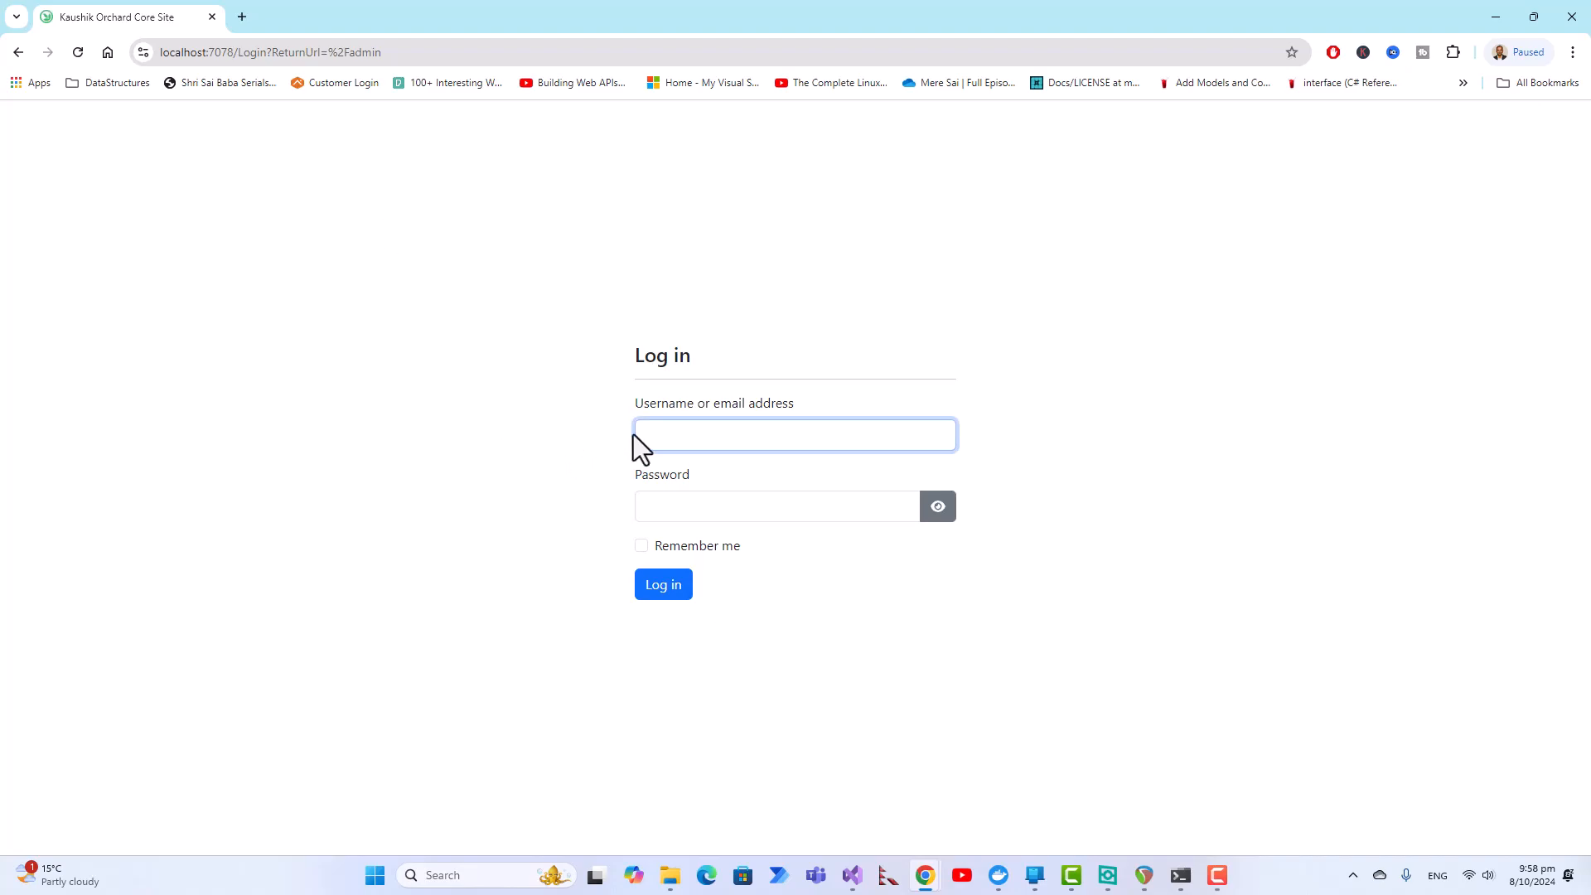
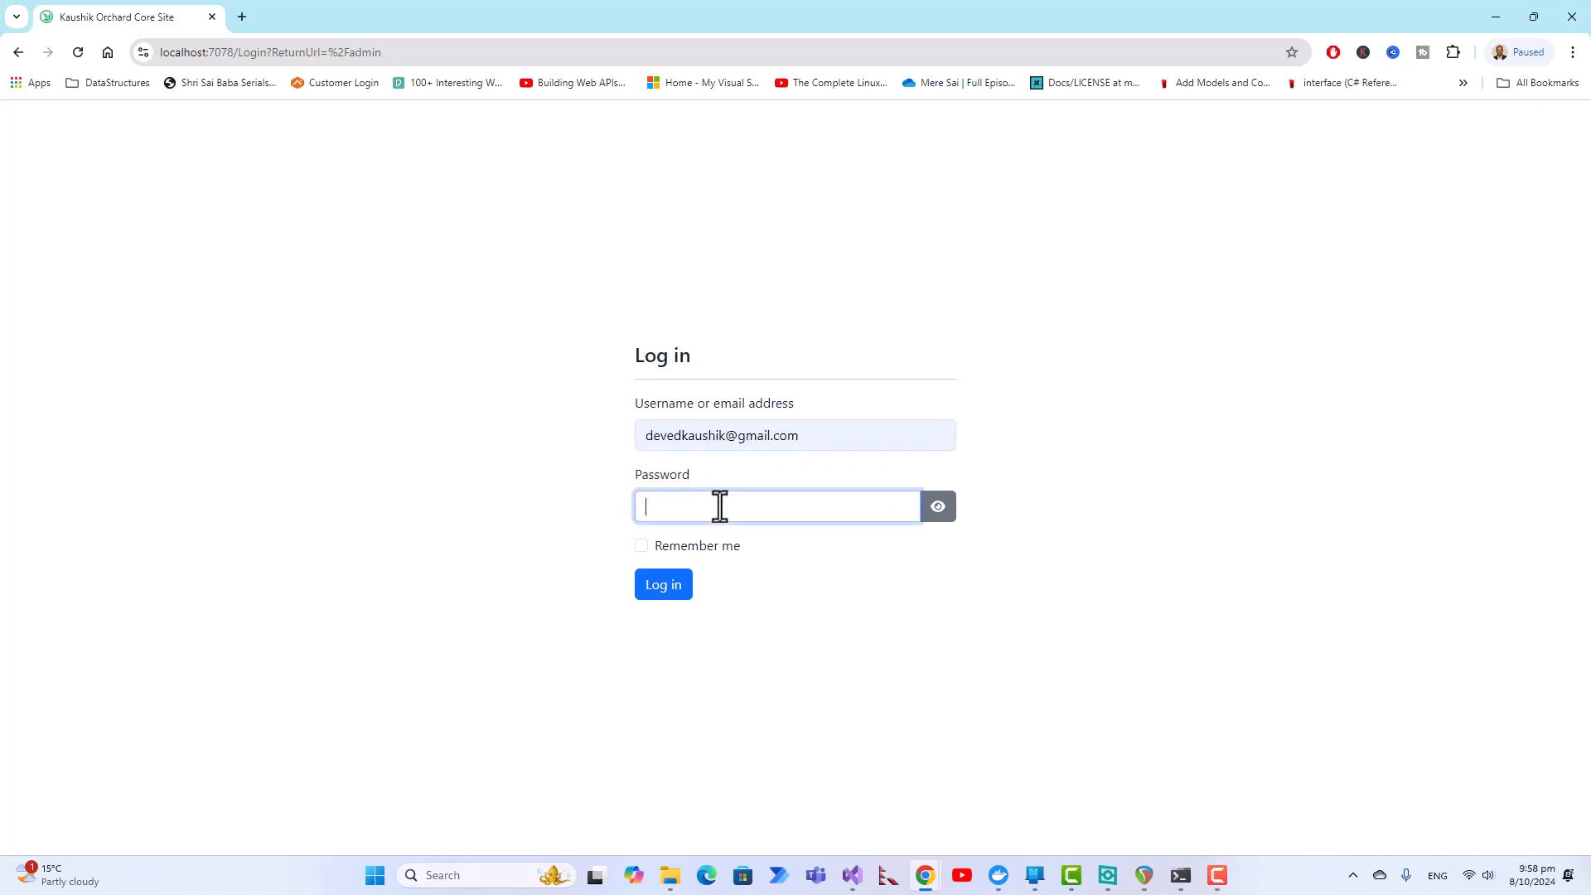
mouse_move(1235, 700)
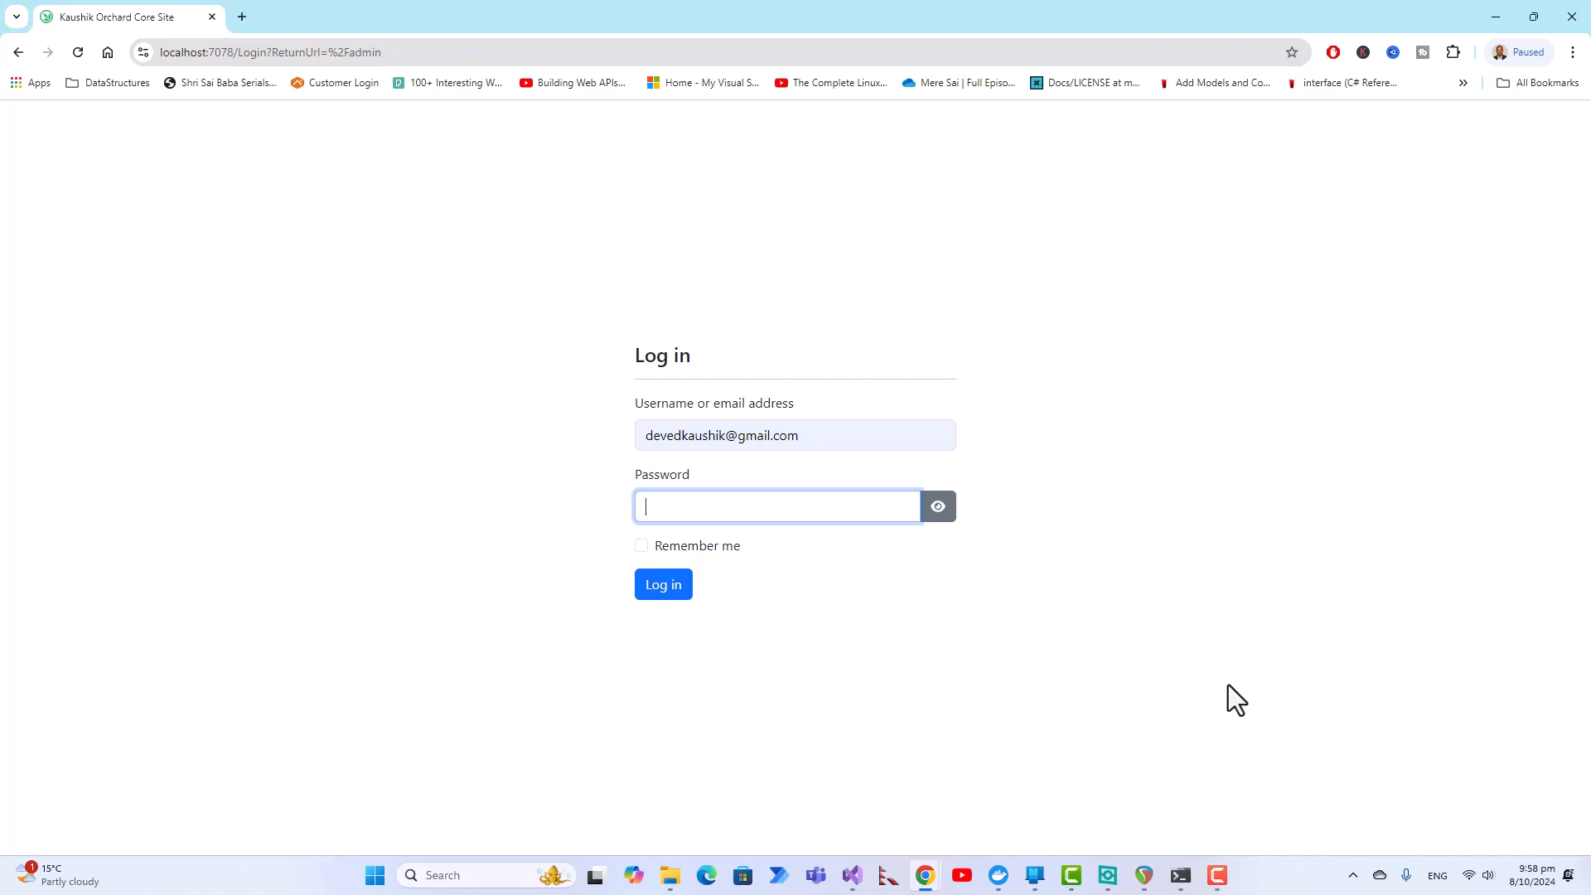
type("password")
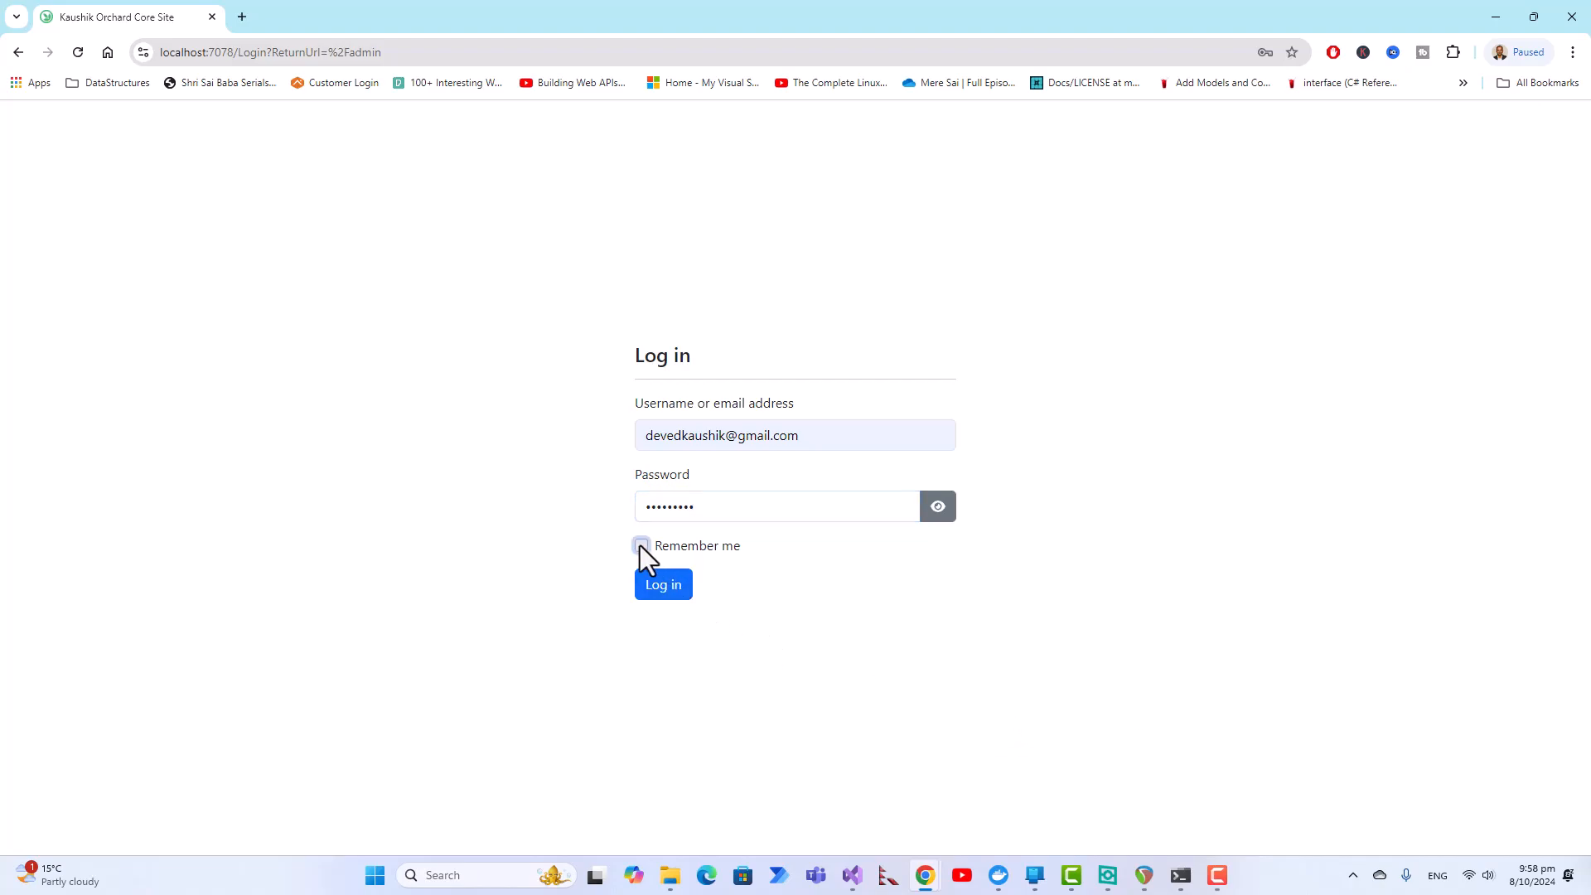
left_click(663, 584)
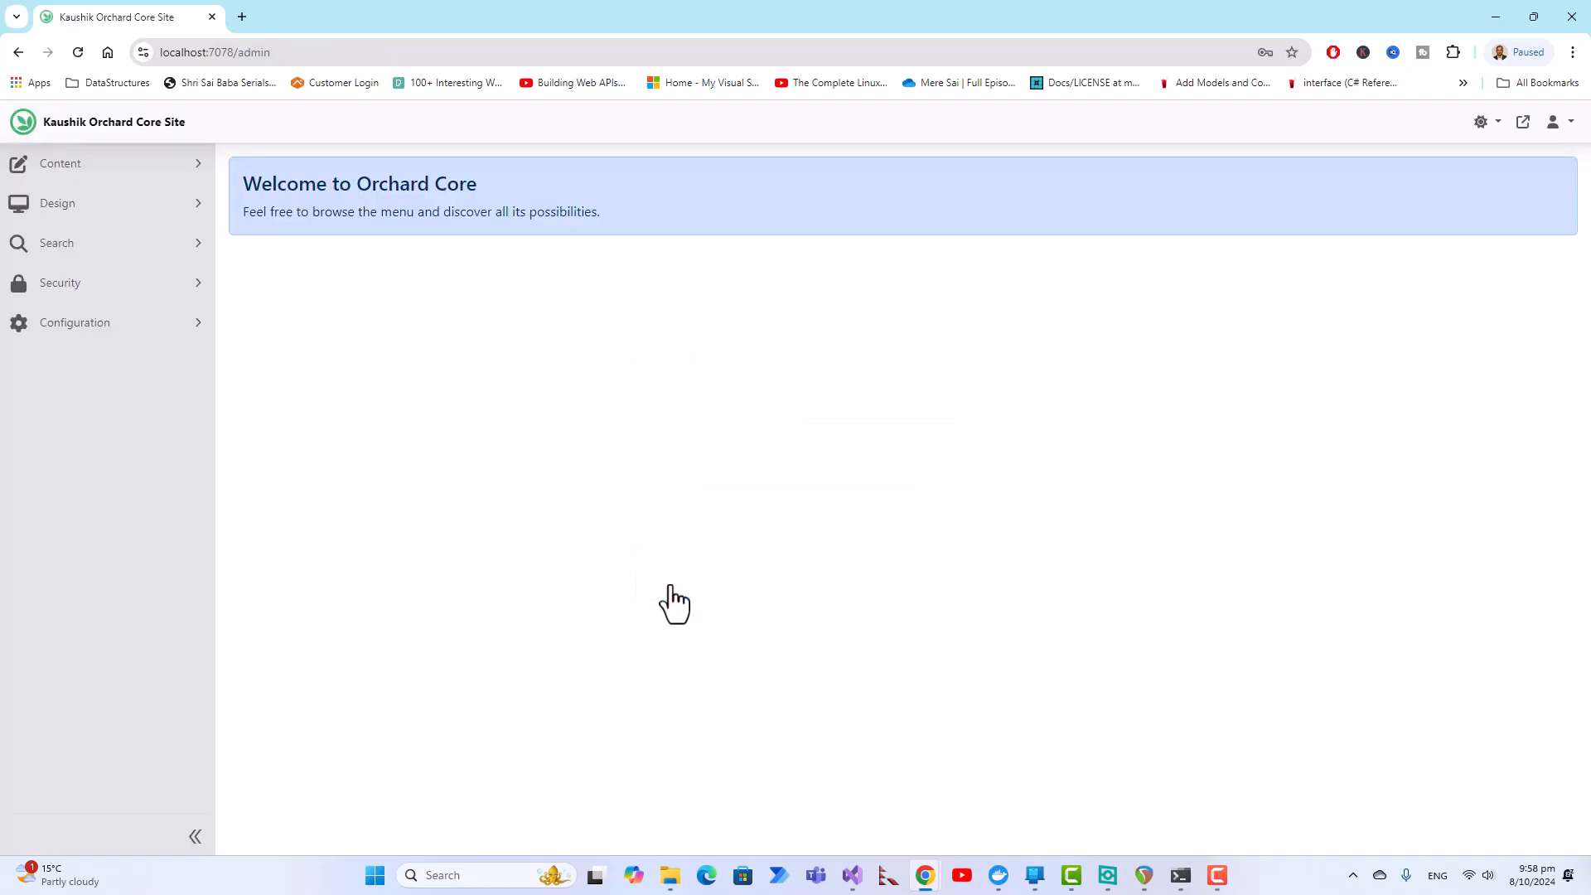
mouse_move(819, 370)
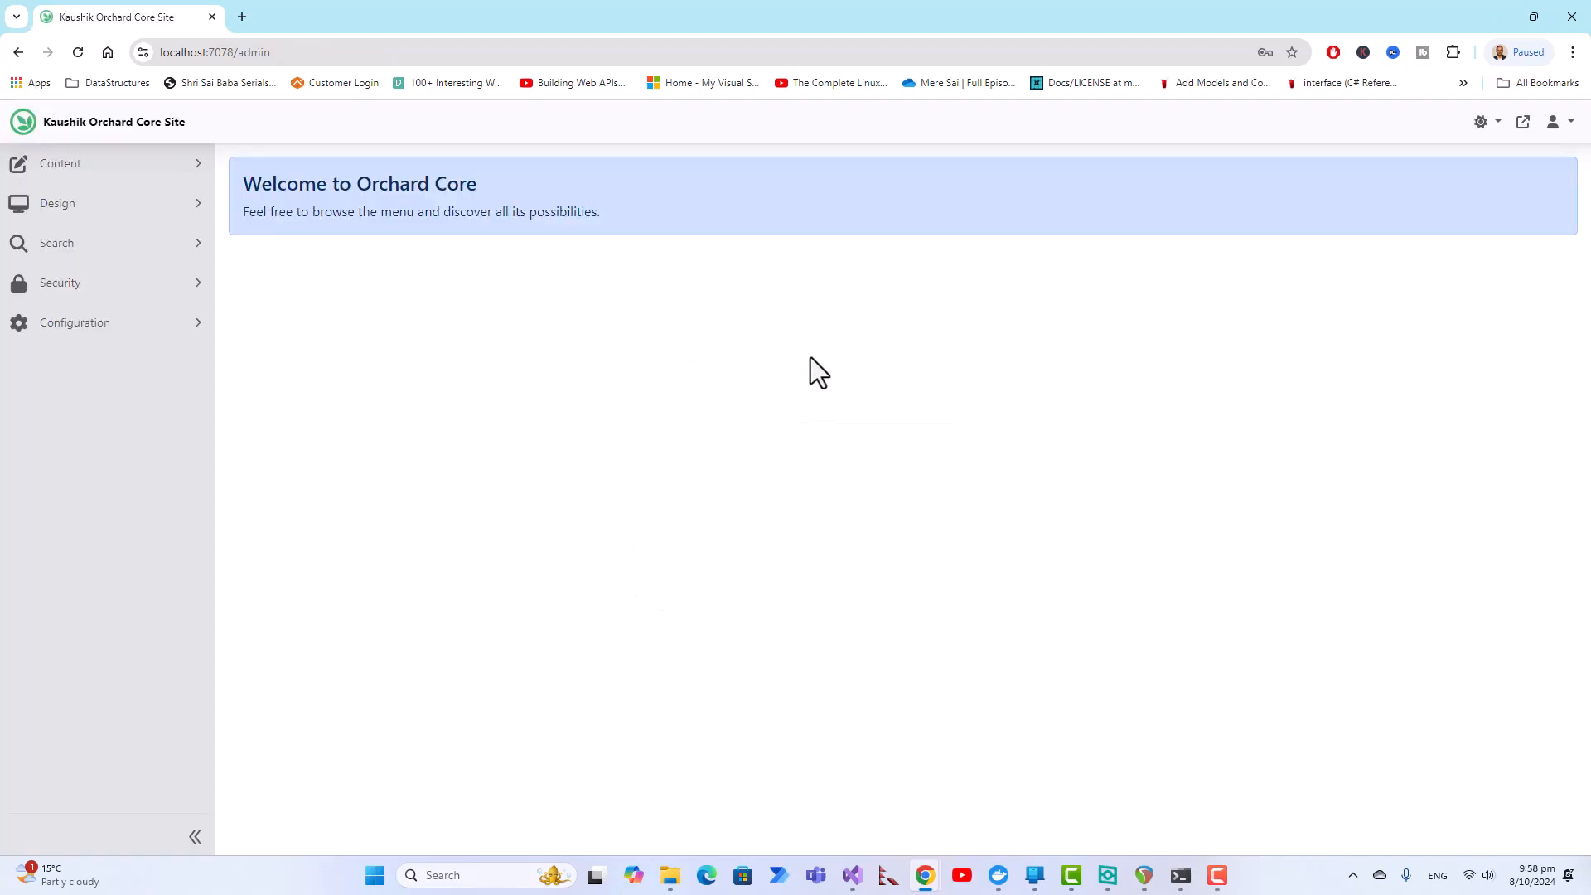
Step: Try the admin colour mode in Dark, then switch back to Light
left_click(1481, 121)
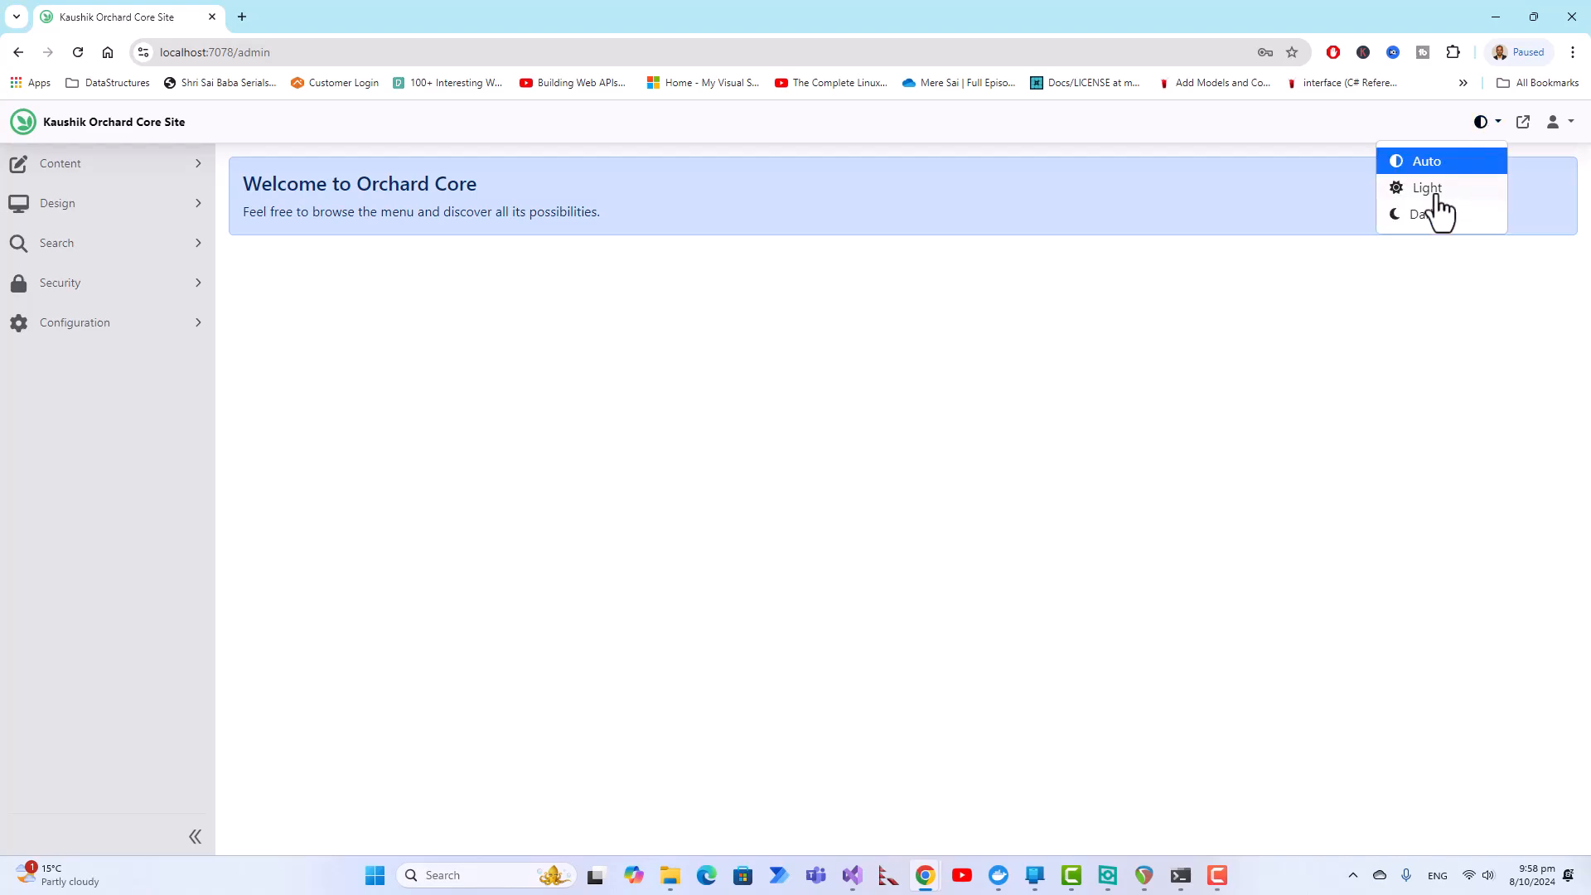
left_click(1420, 213)
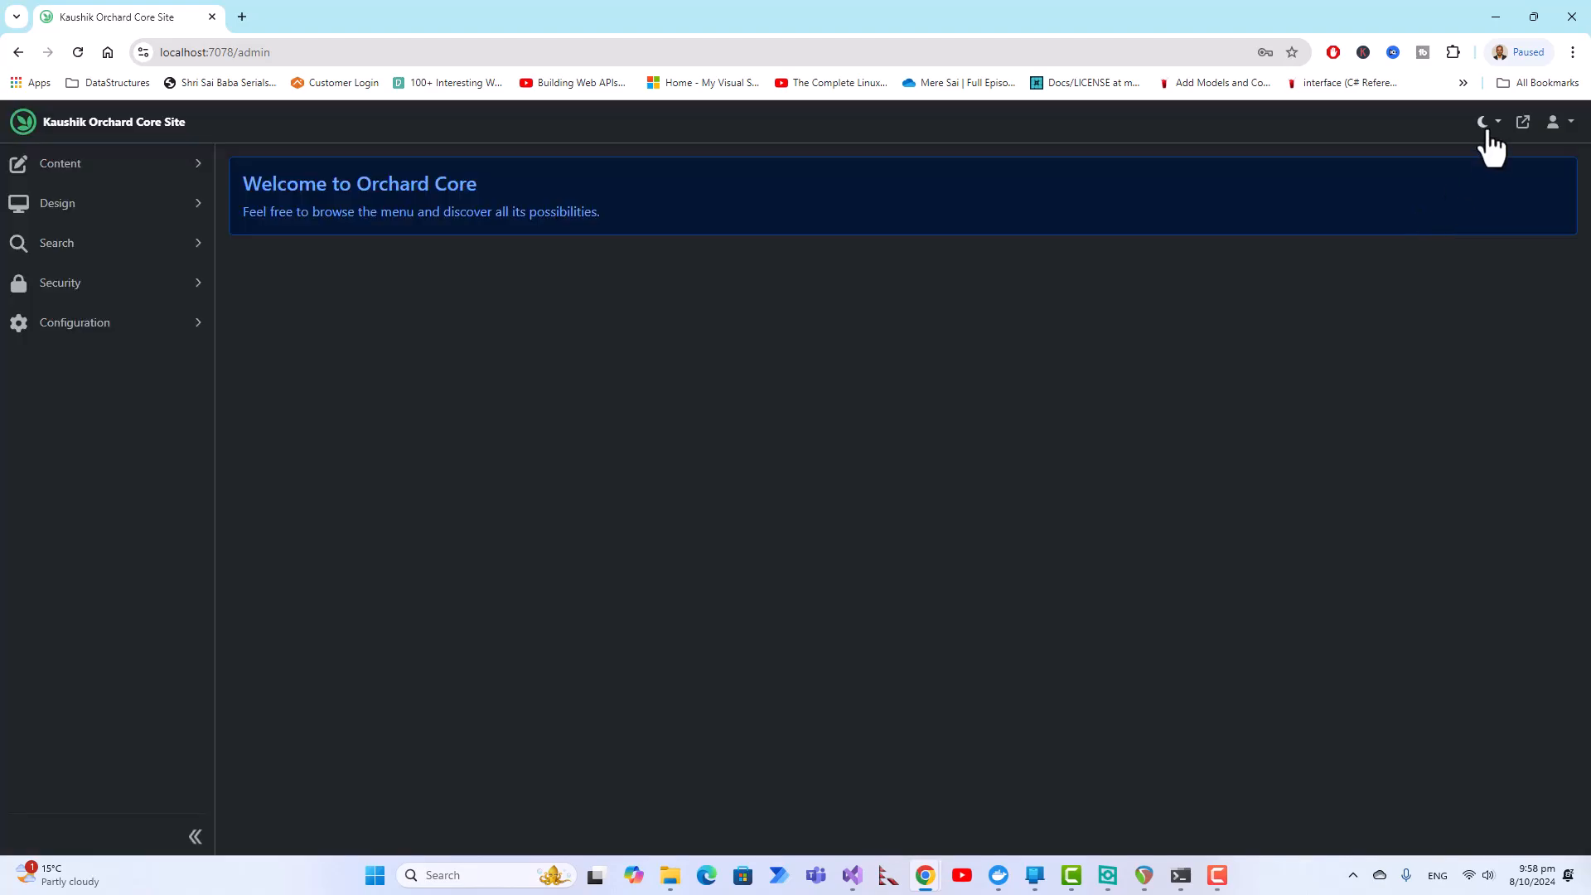
left_click(1484, 122)
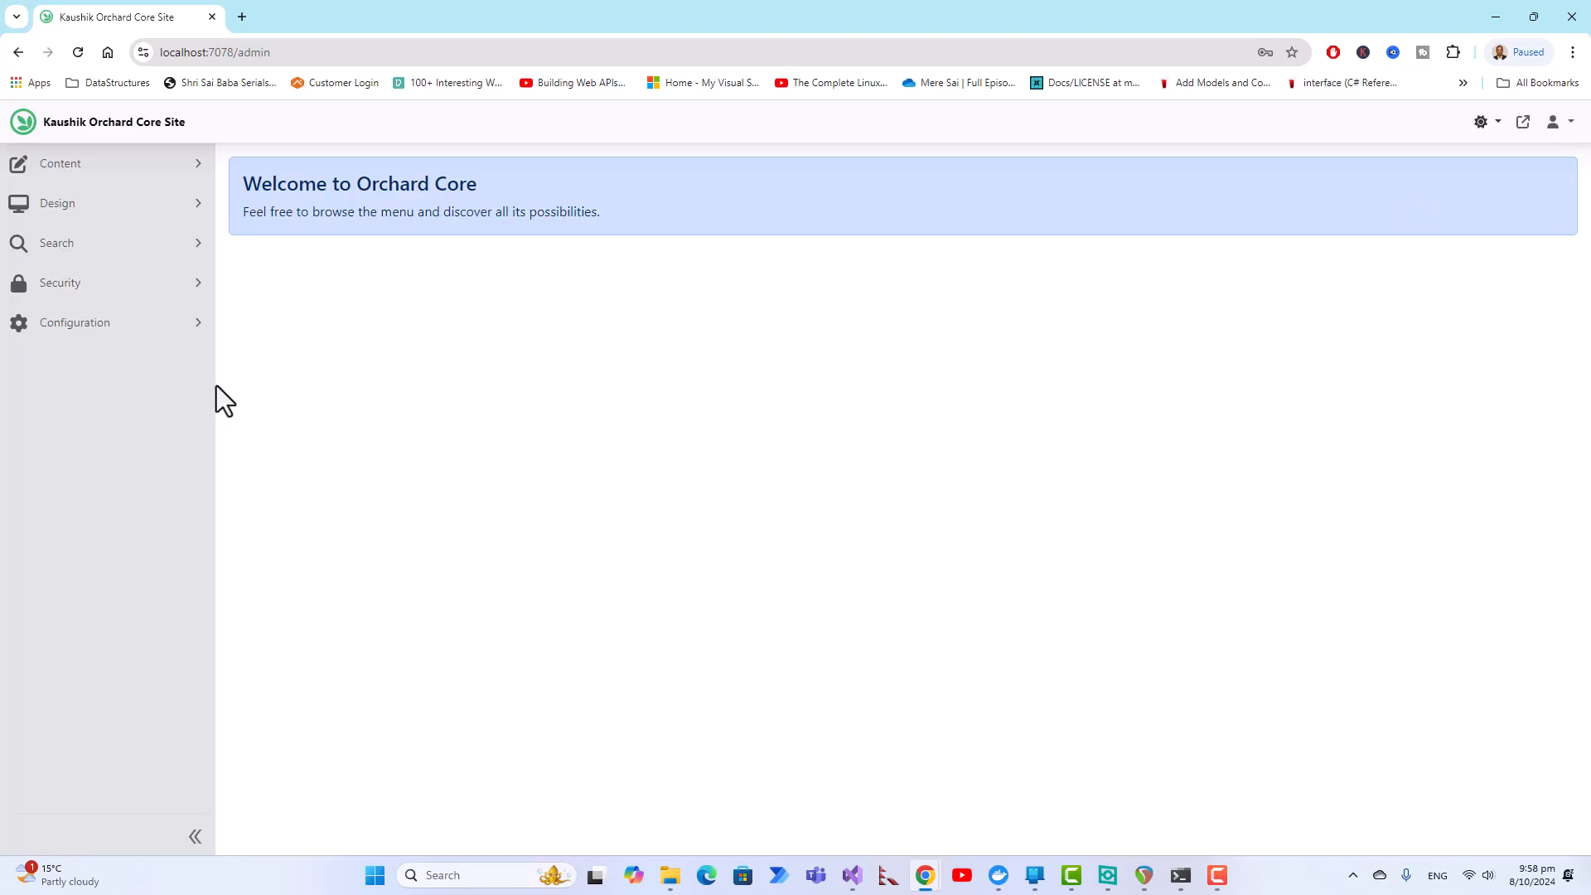
Step: Expand Content and Design in the sidebar to reach the Themes page
left_click(60, 163)
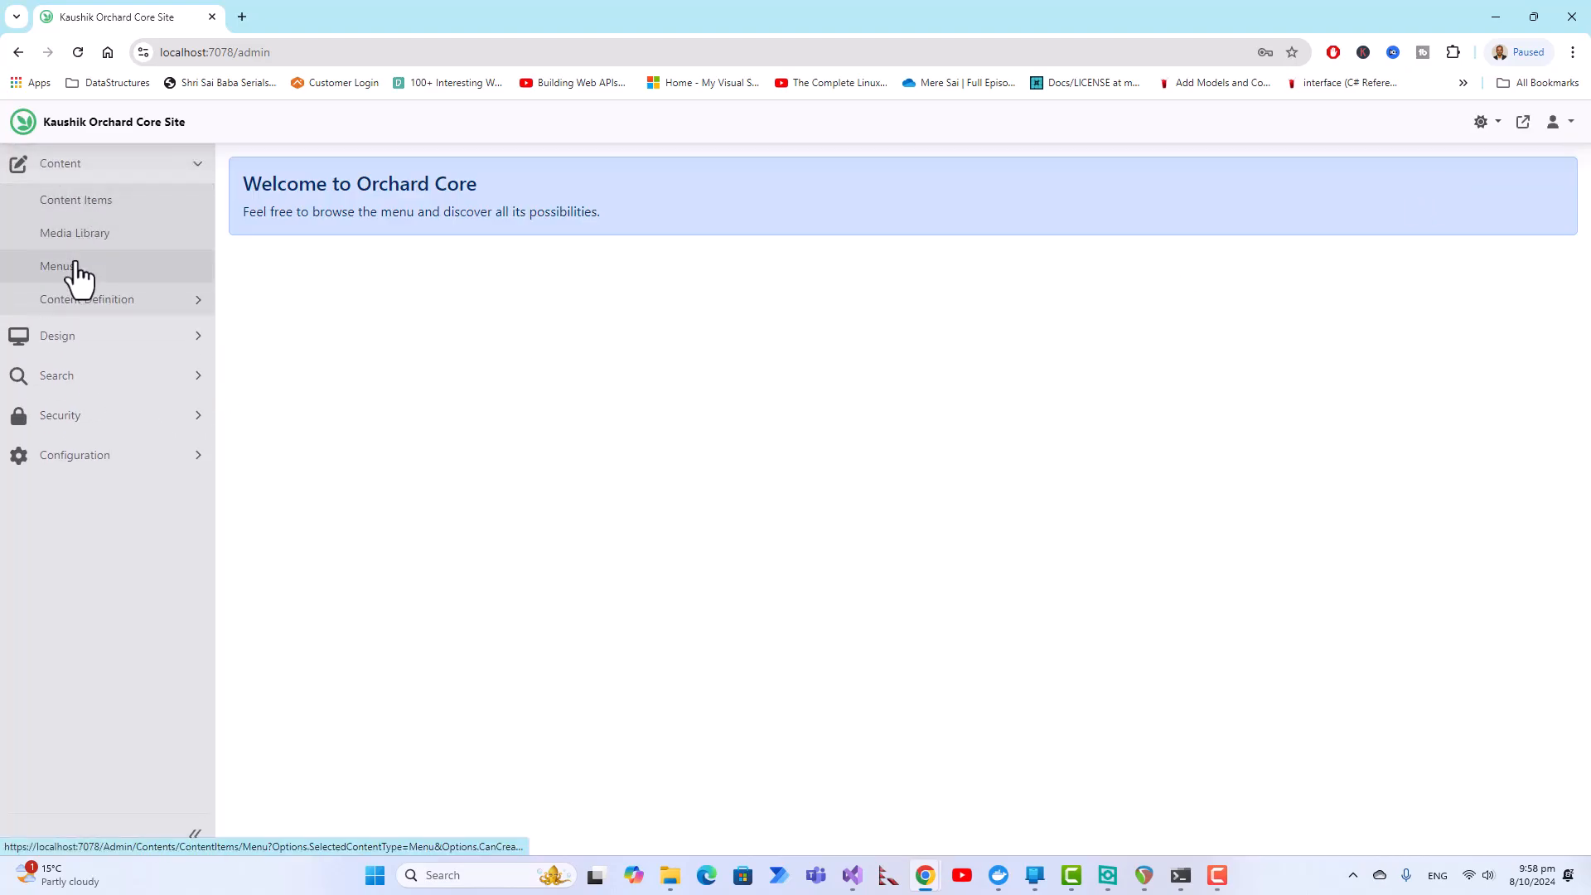
left_click(87, 298)
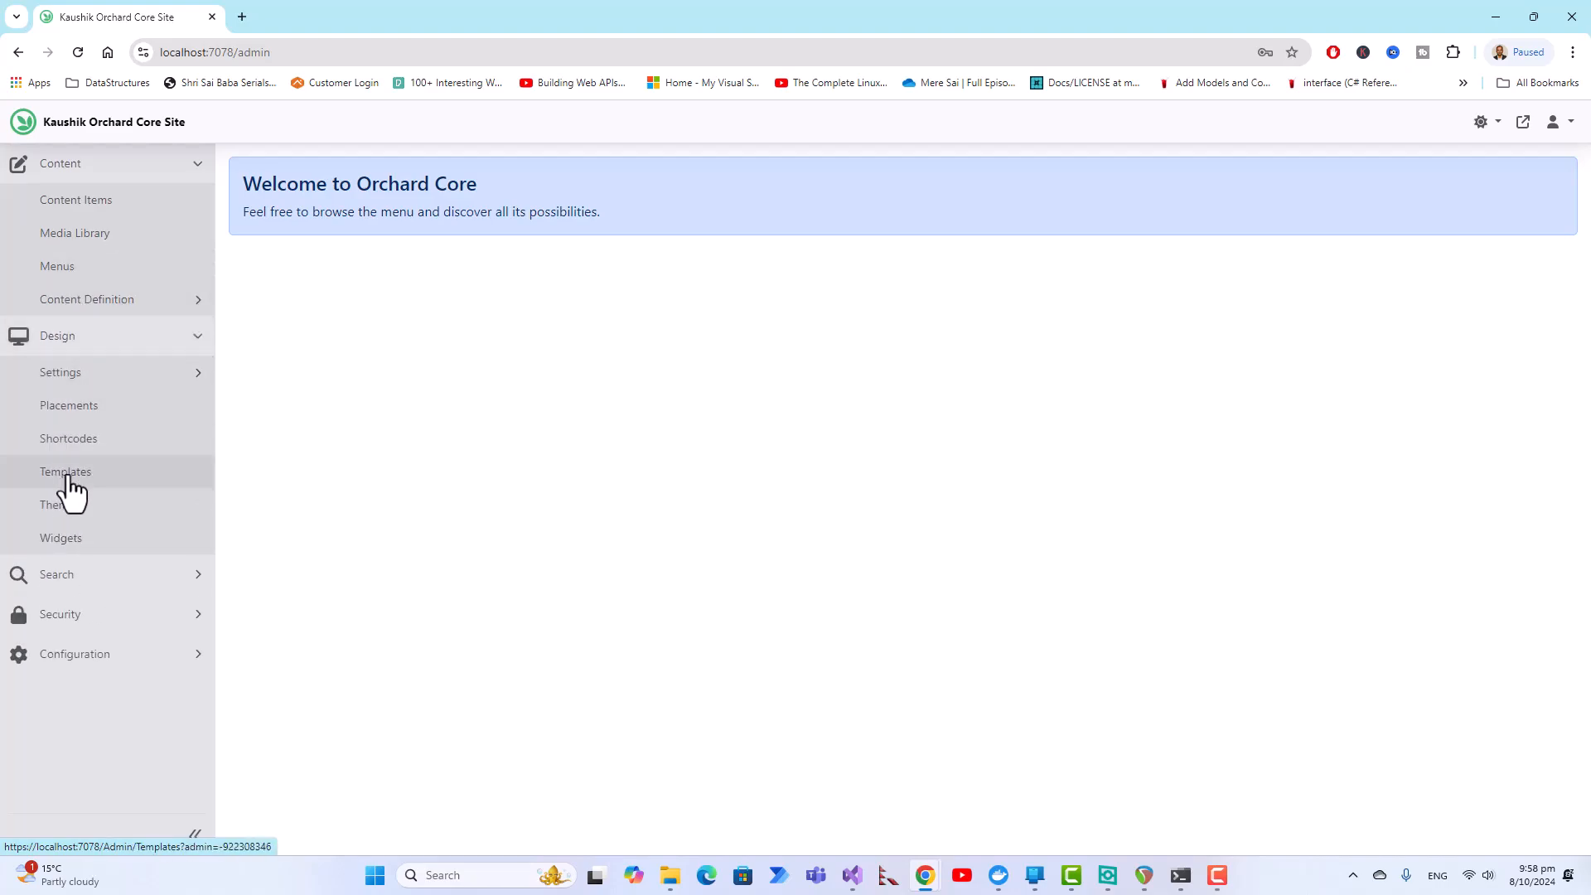
left_click(53, 505)
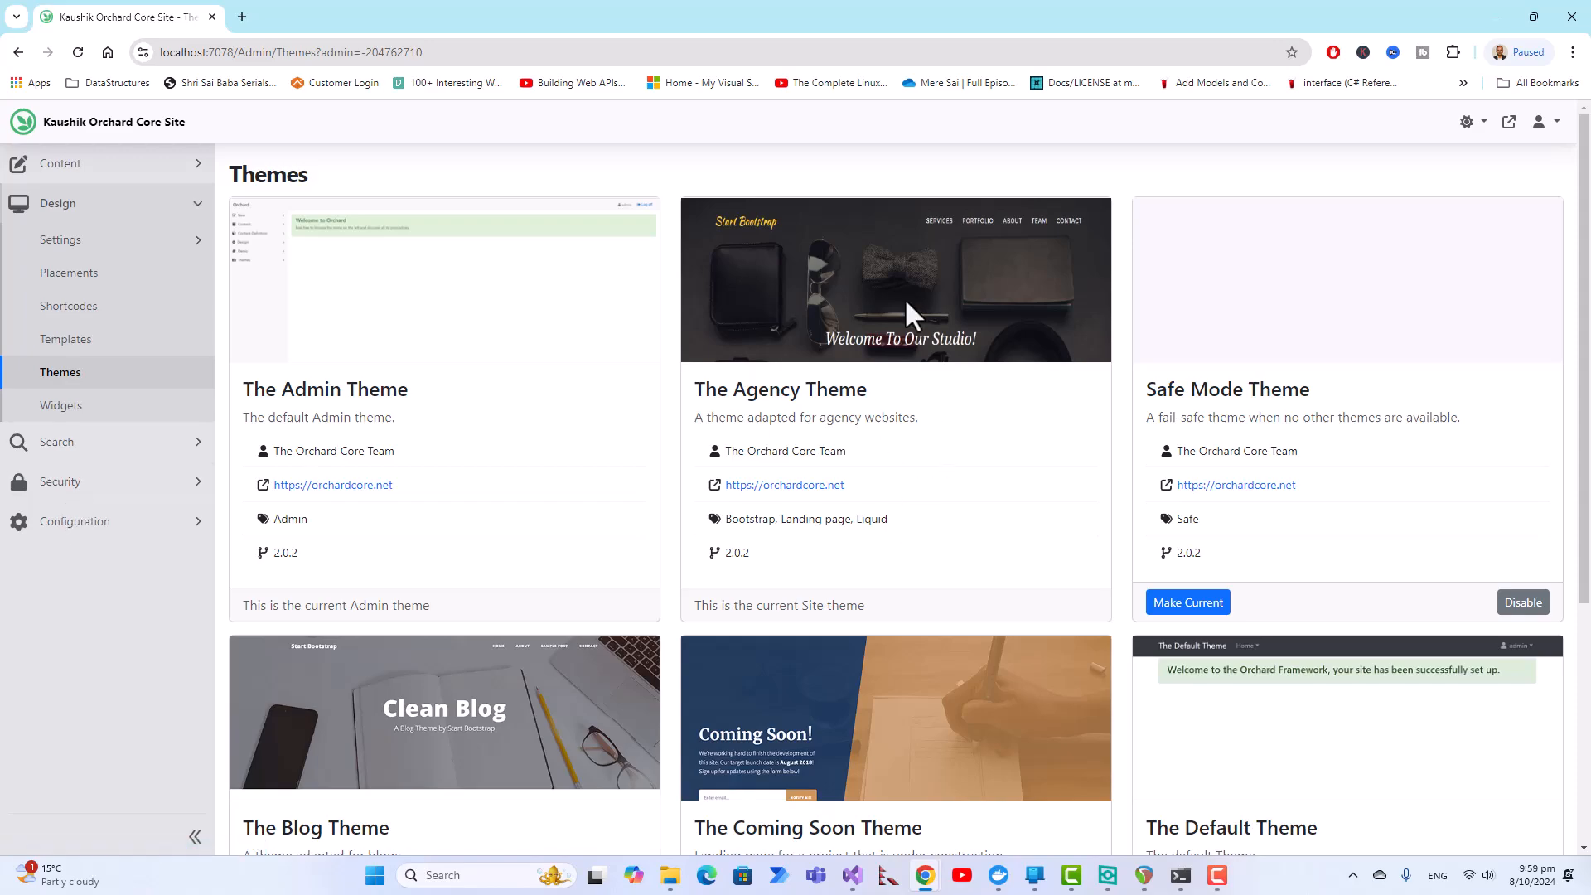
mouse_move(897, 637)
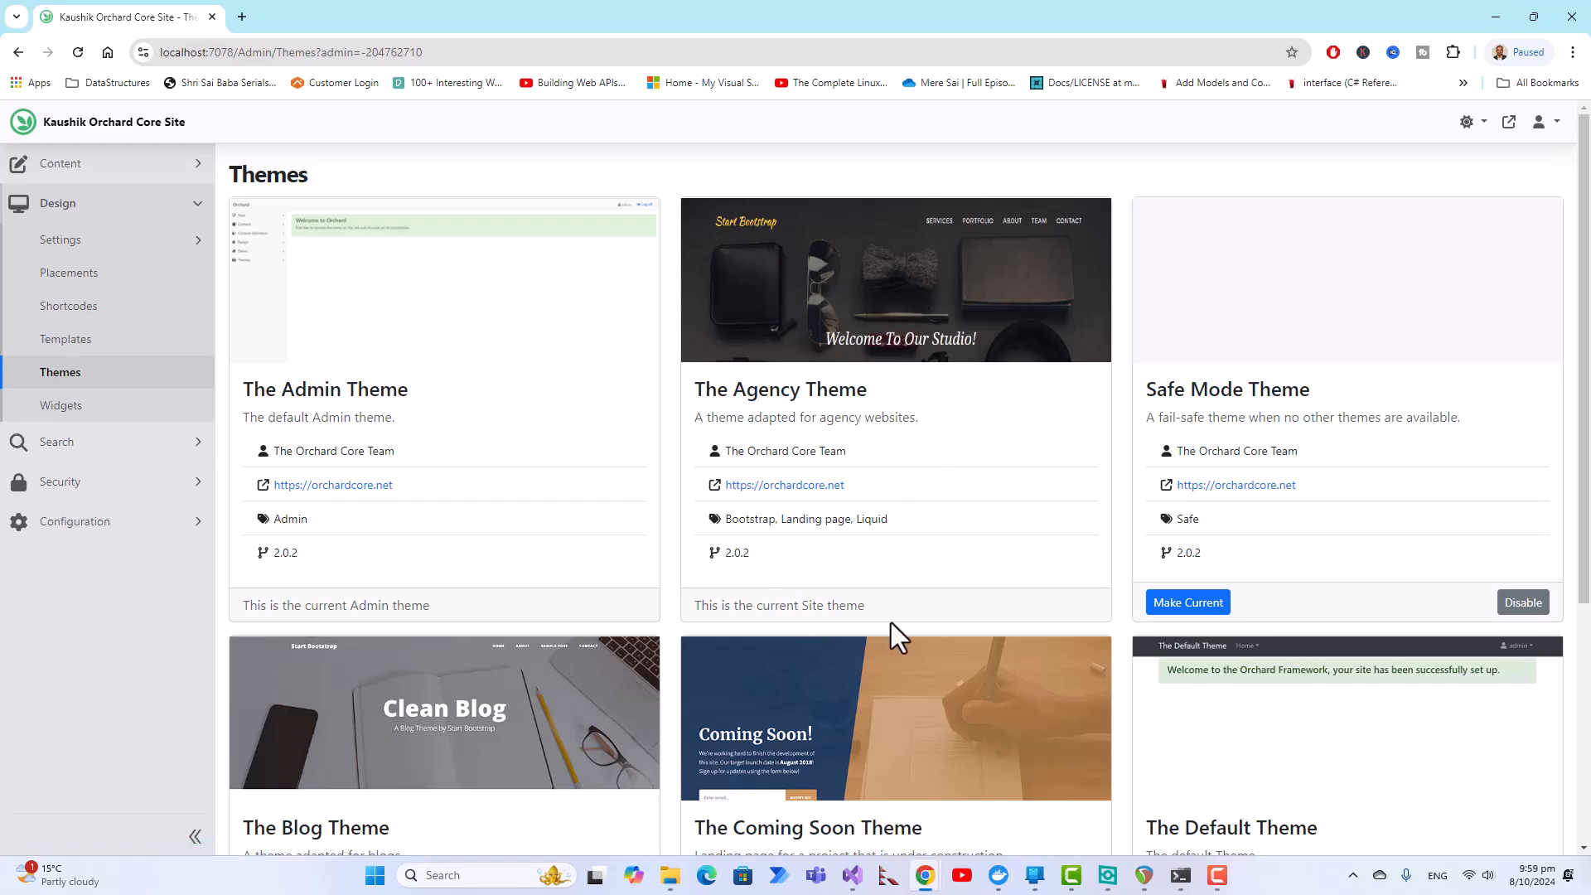
mouse_move(885, 661)
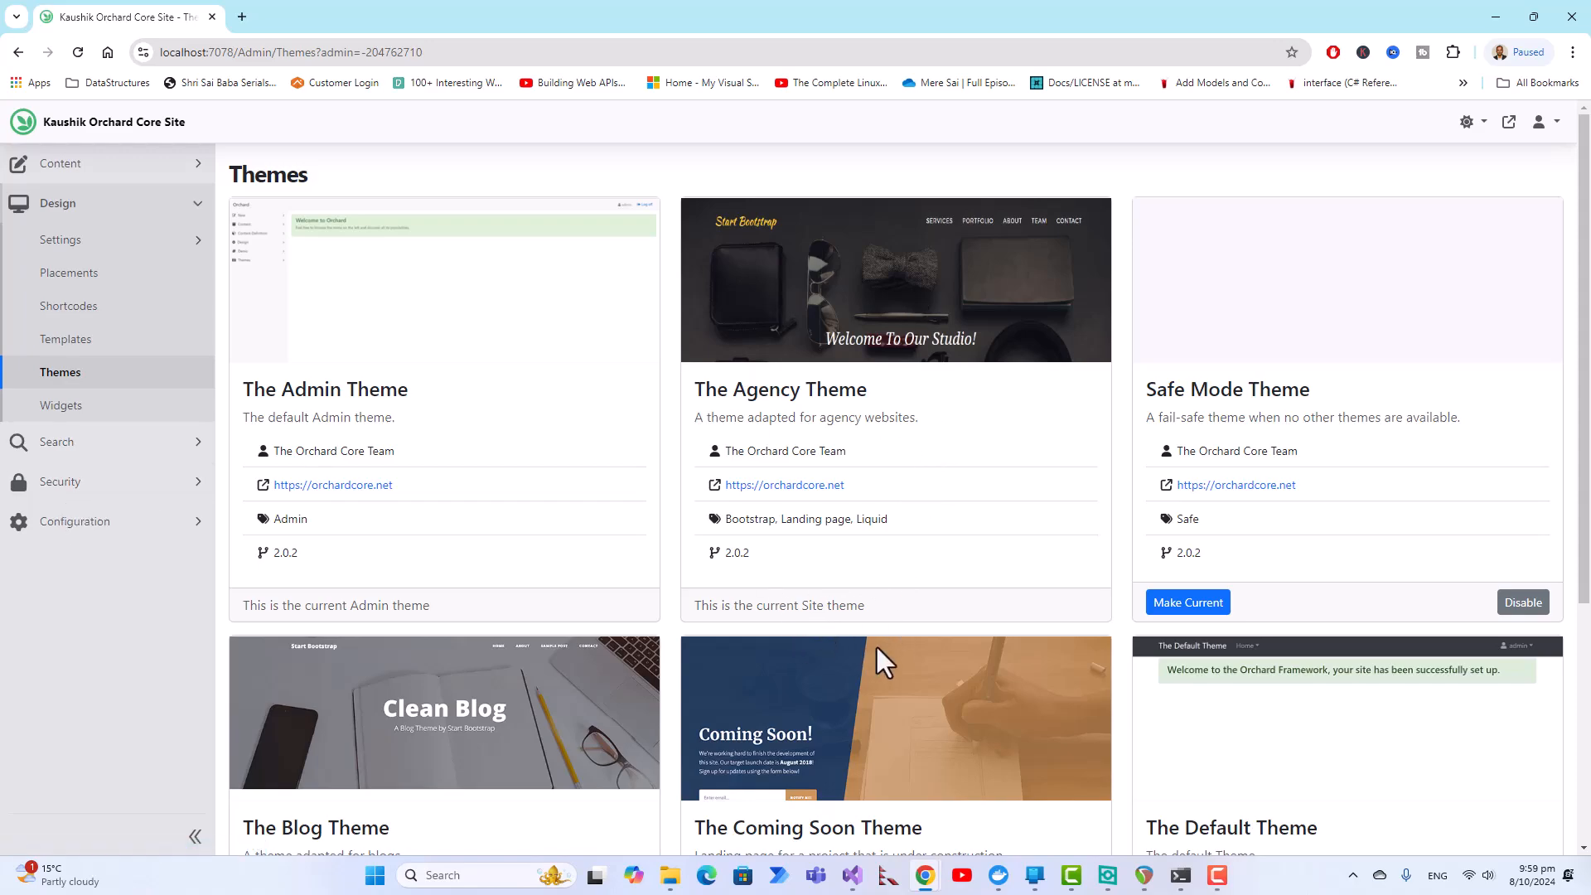
Step: Scroll to the Blog, Coming Soon and Default themes, then expand Configuration in the sidebar
scroll("down", 3)
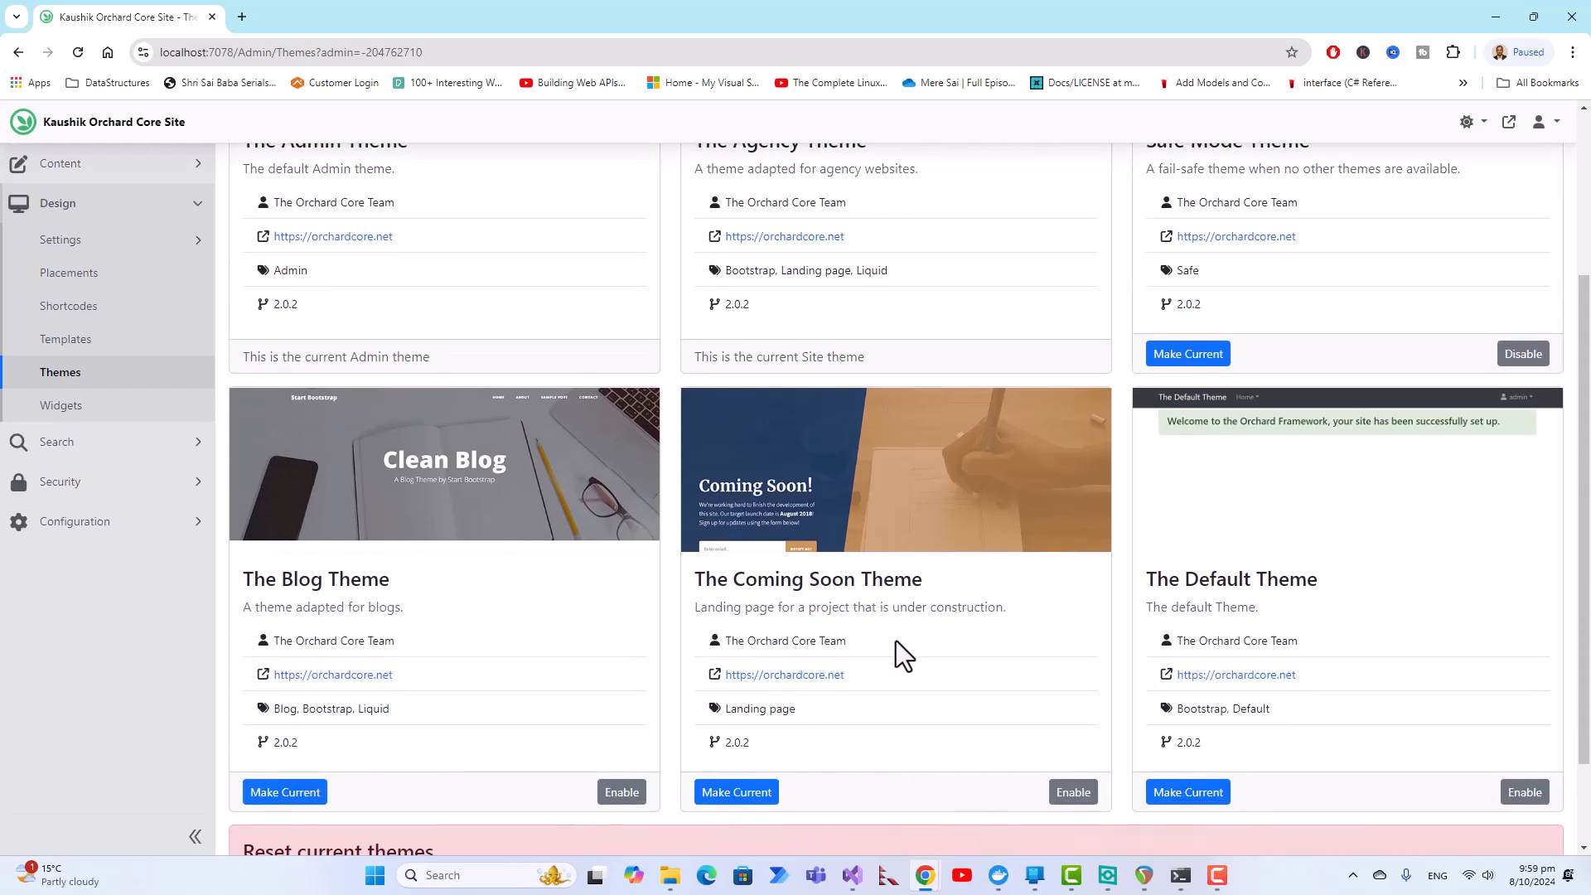
mouse_move(411, 462)
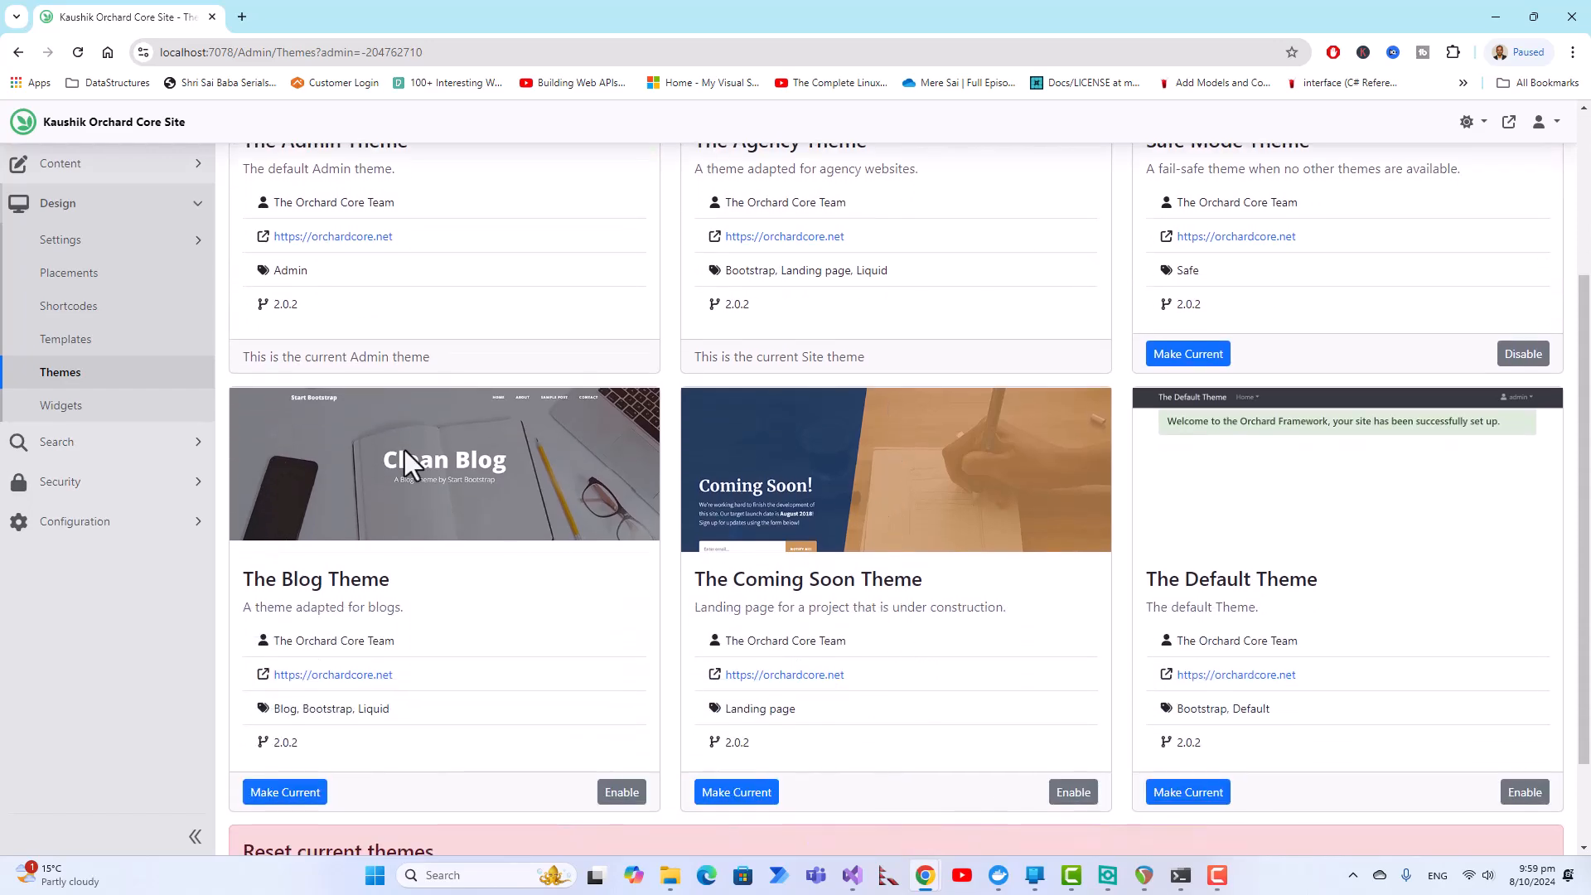
mouse_move(880, 551)
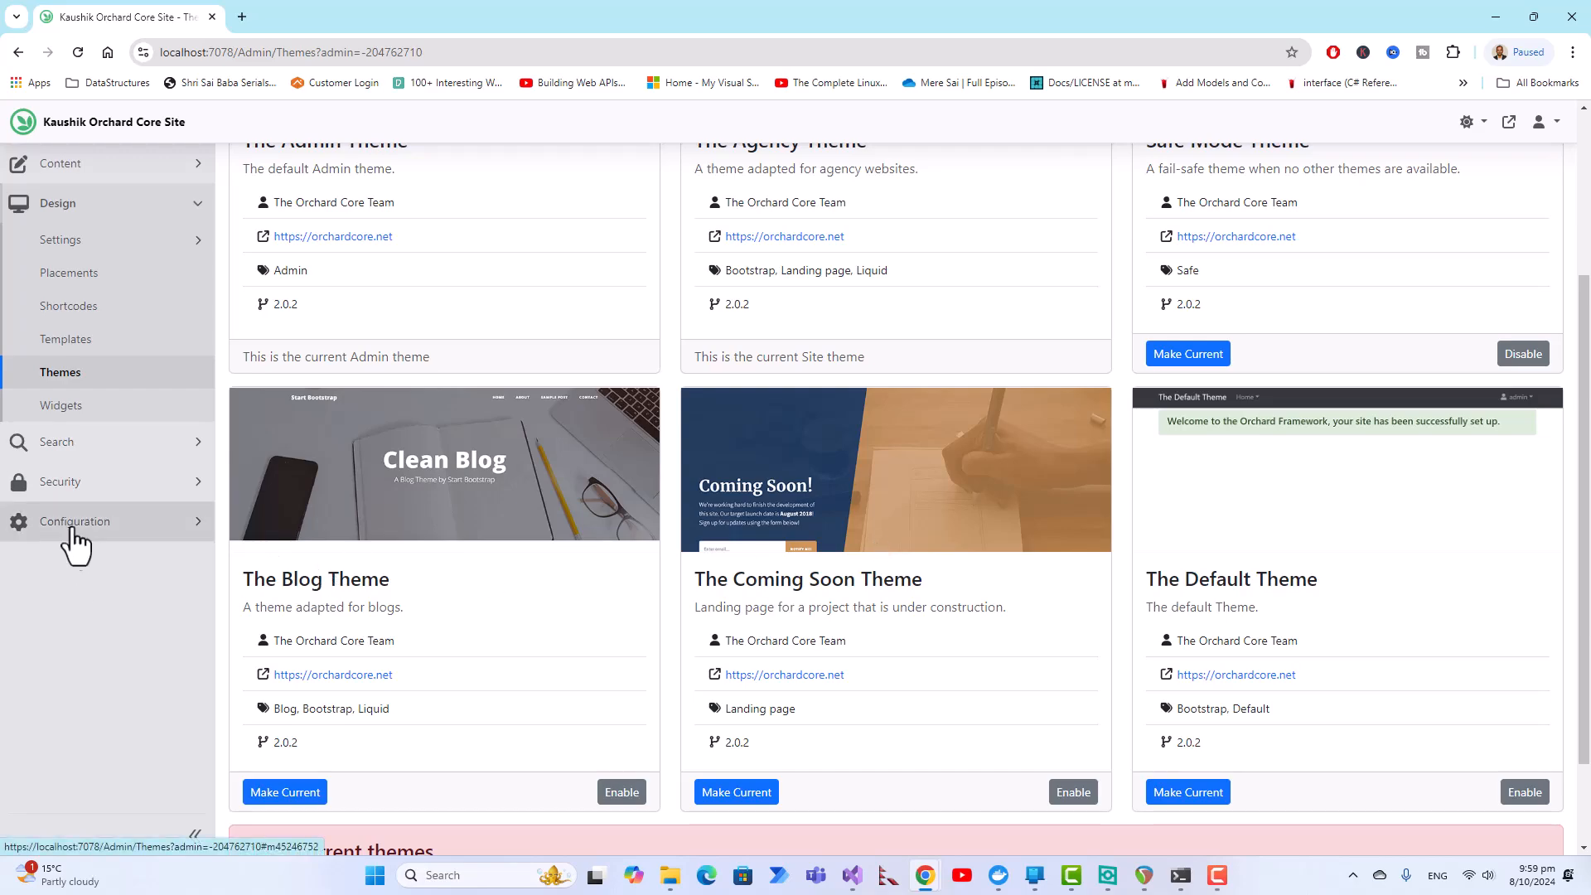
left_click(73, 521)
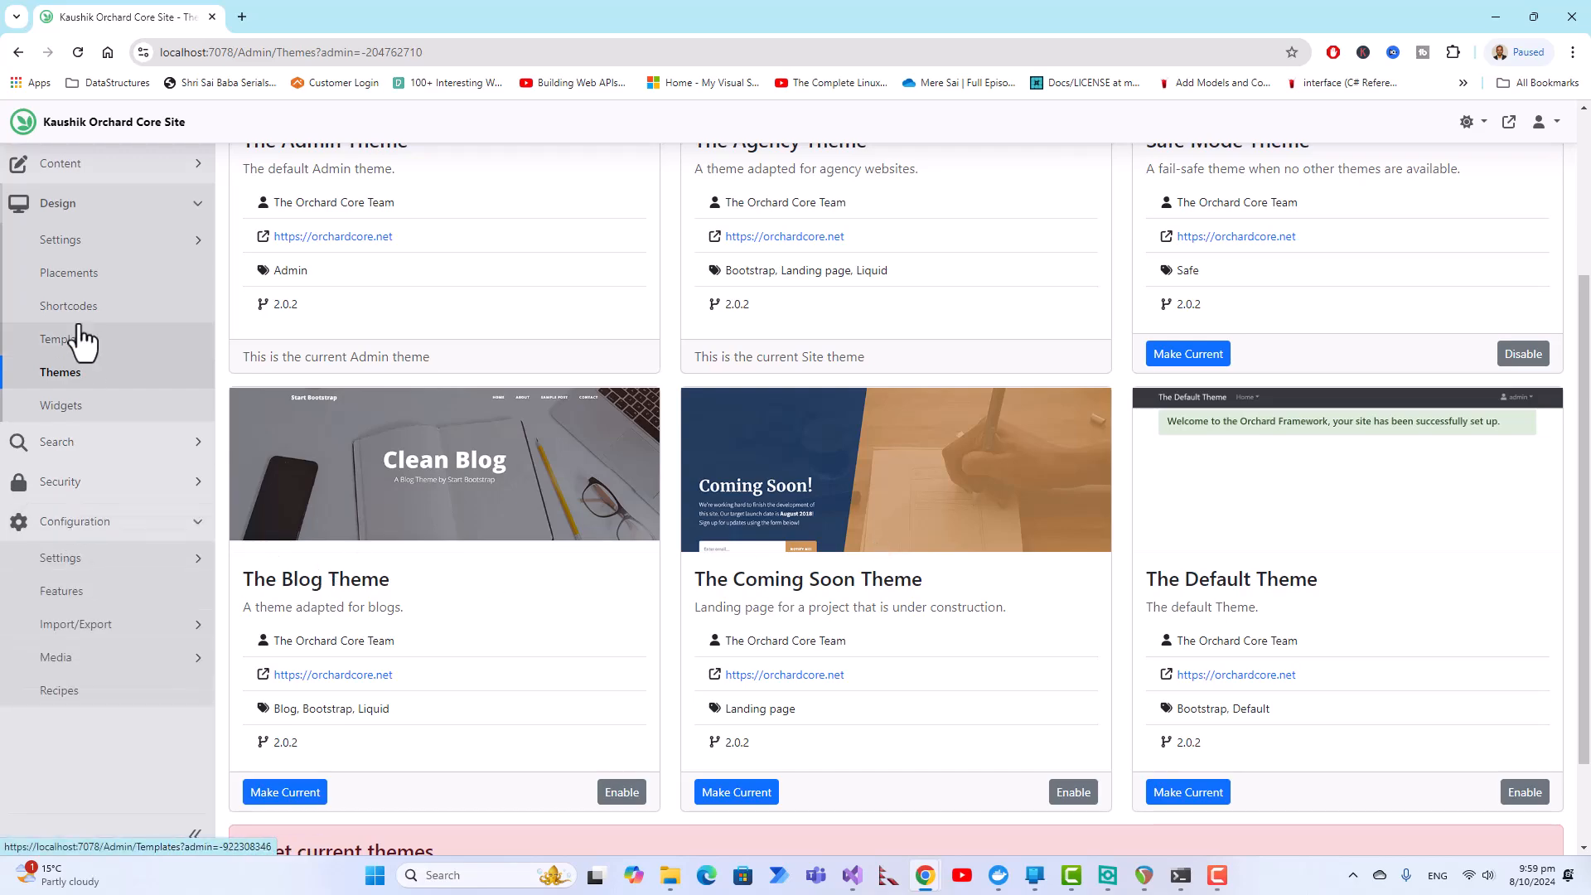
mouse_move(37, 791)
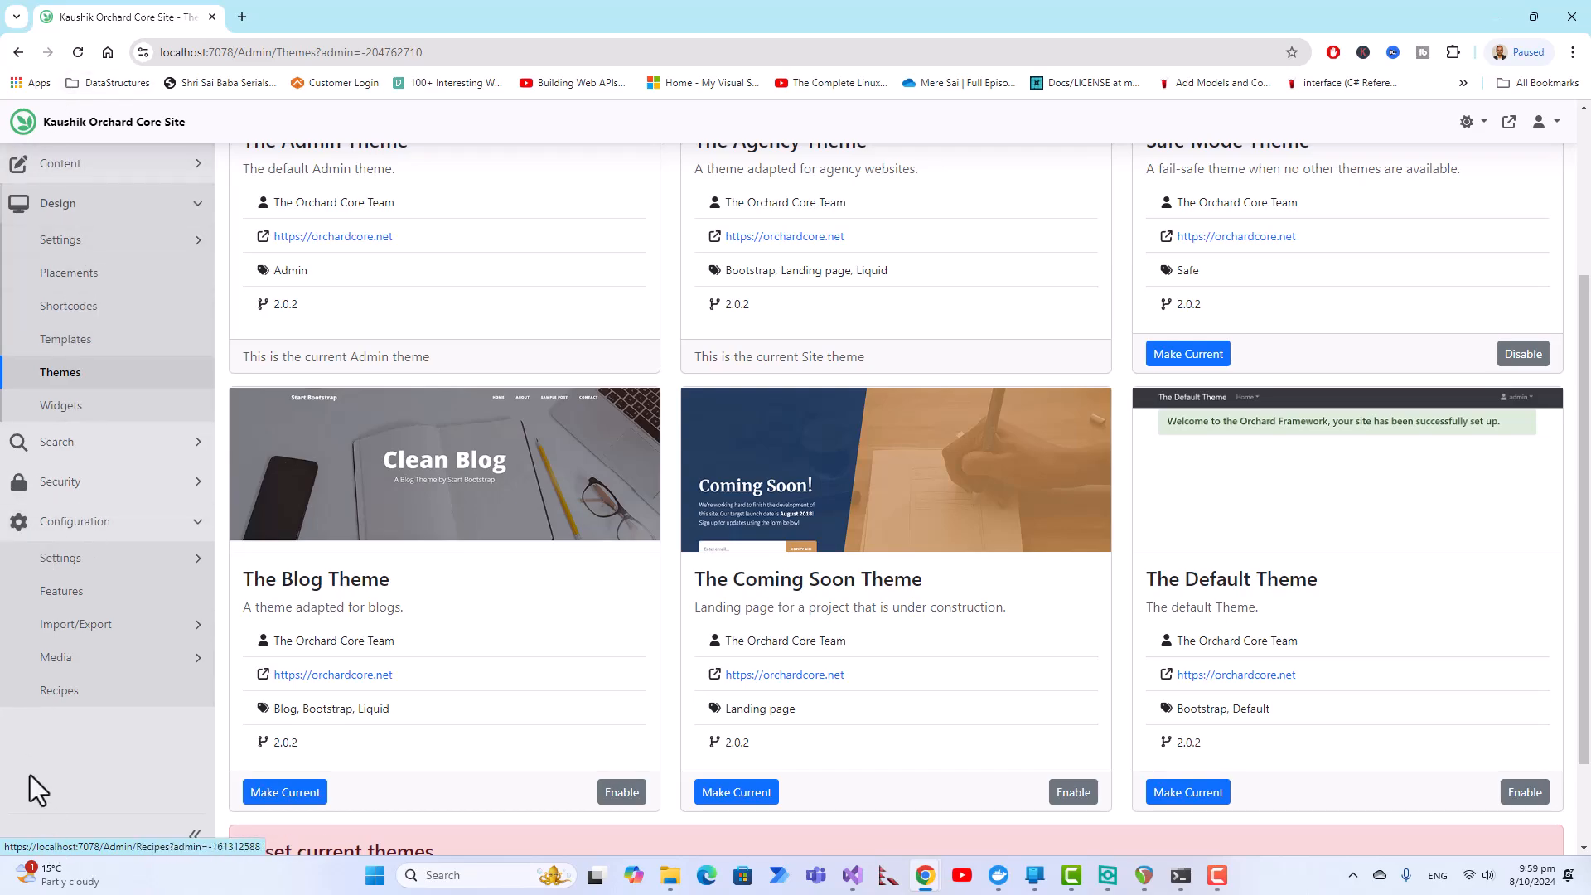
mouse_move(55, 773)
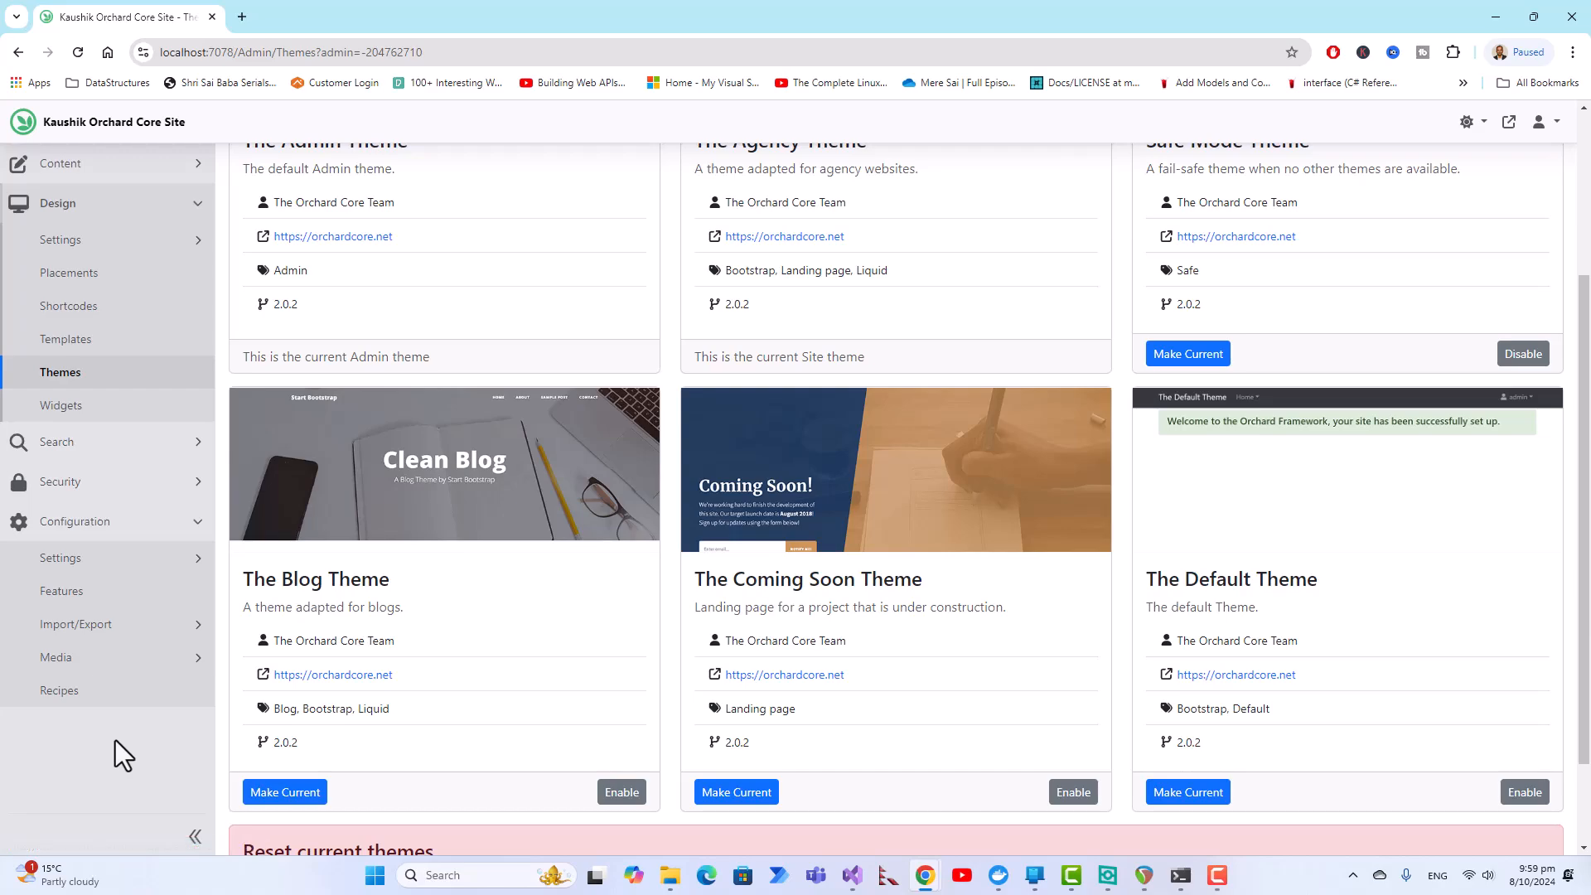
mouse_move(105, 750)
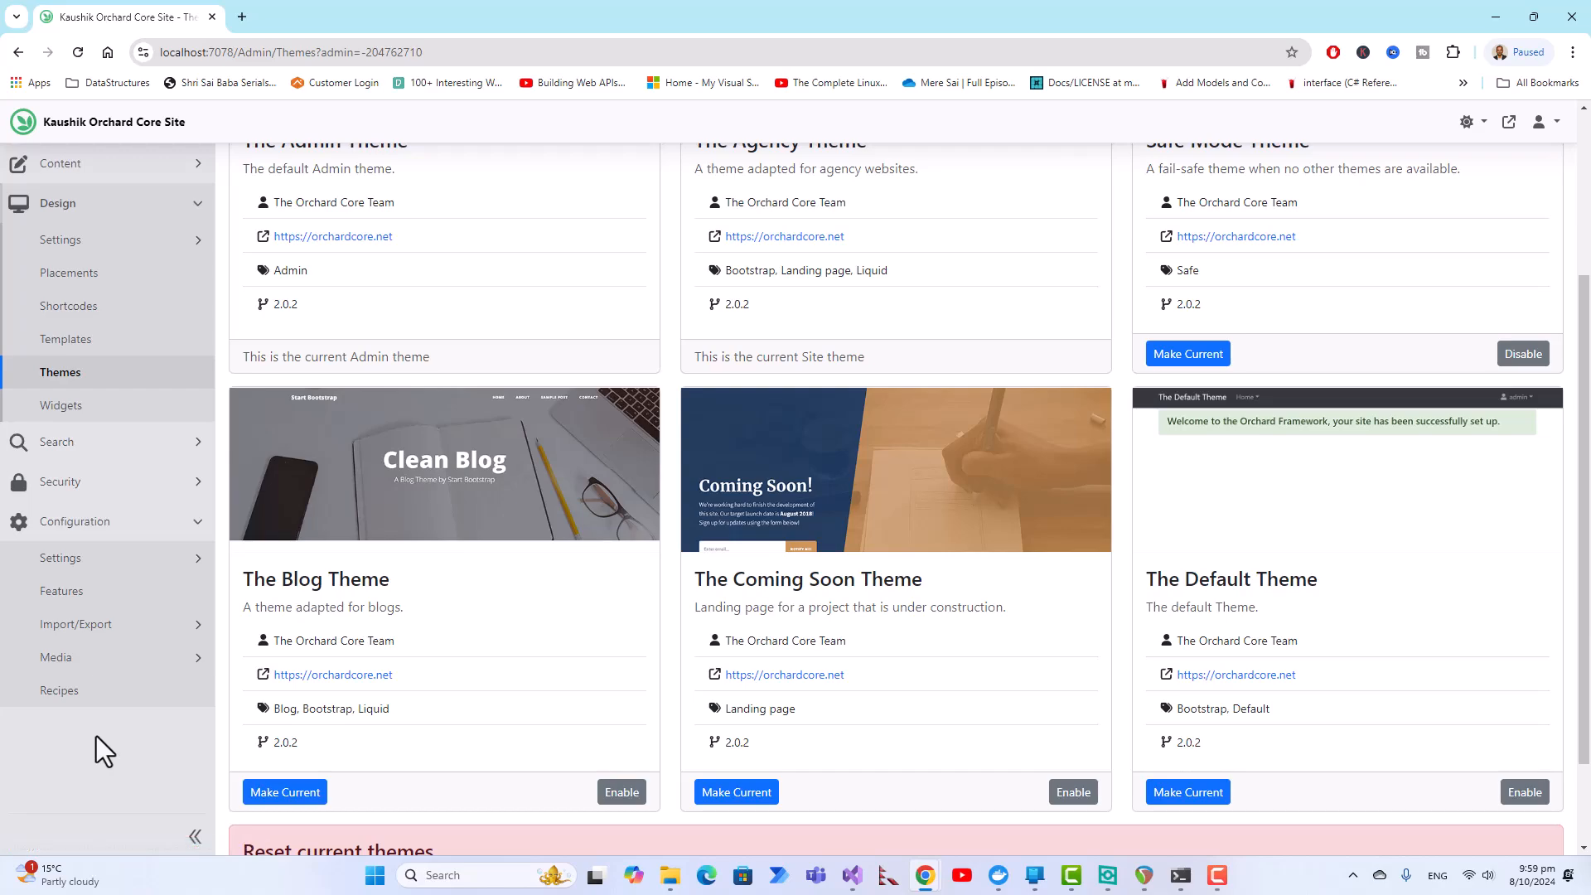